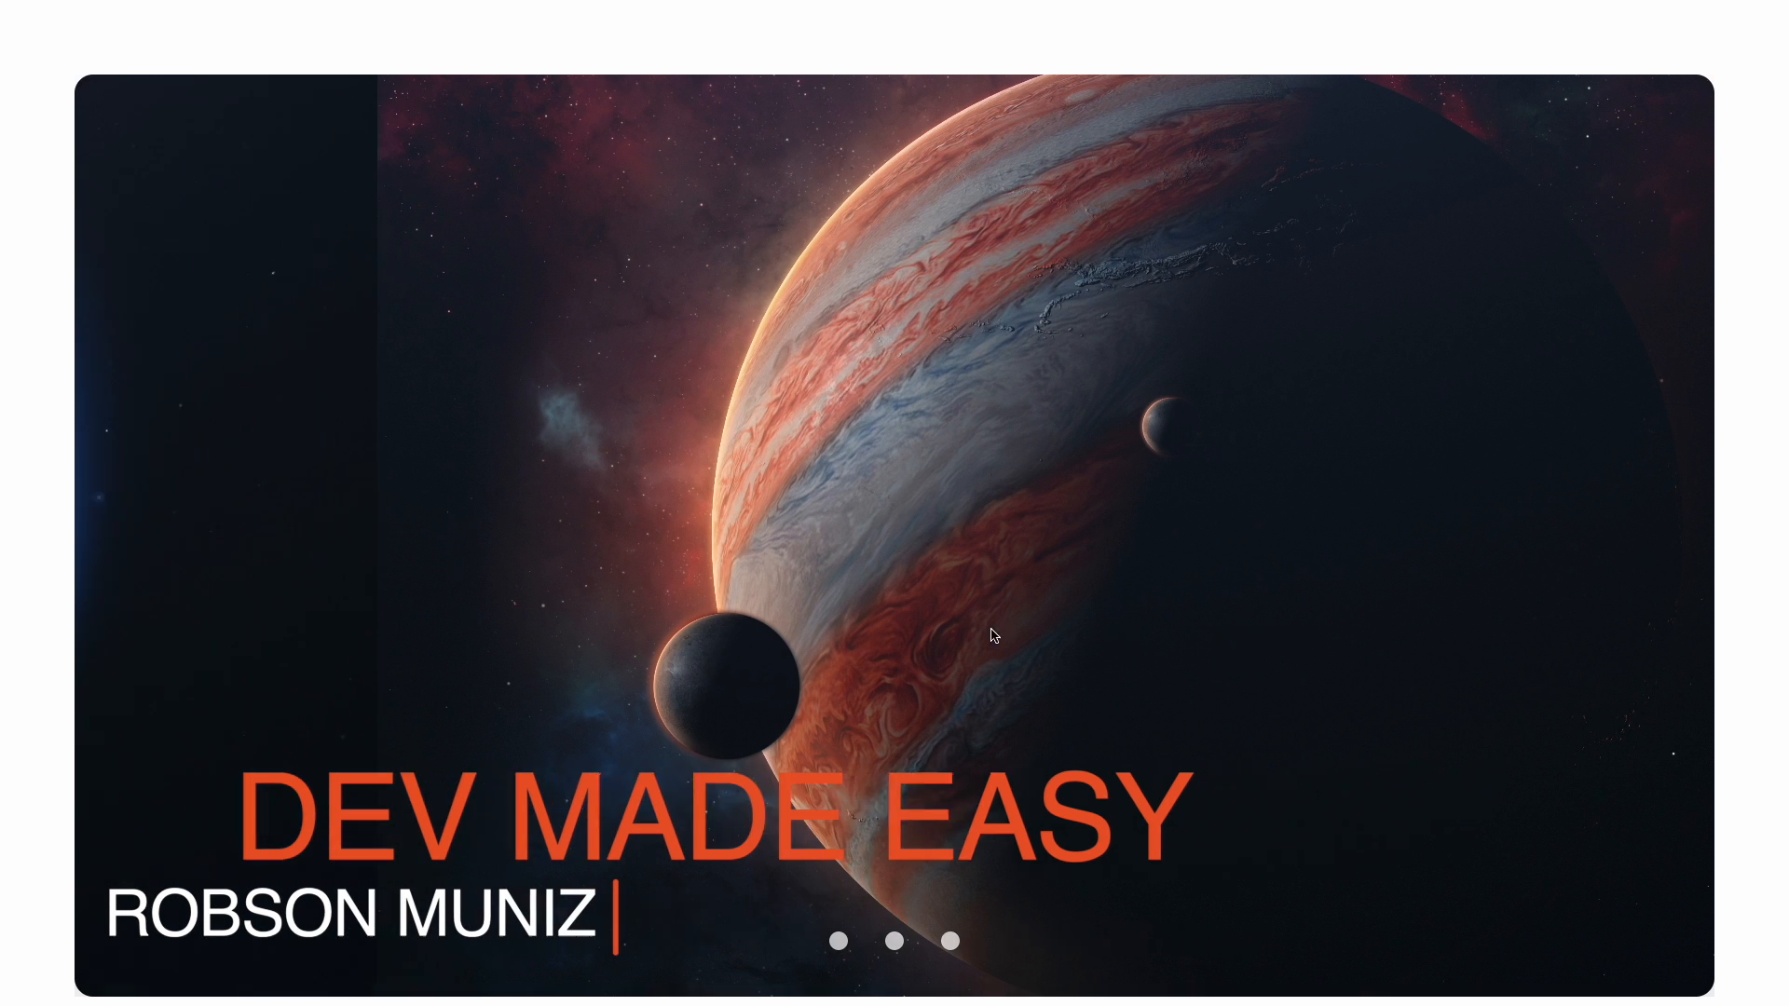
Use the slider's white dots in the browser to switch slides, then return to the first.
{"action": "left_click", "coordinate": [840, 941]}
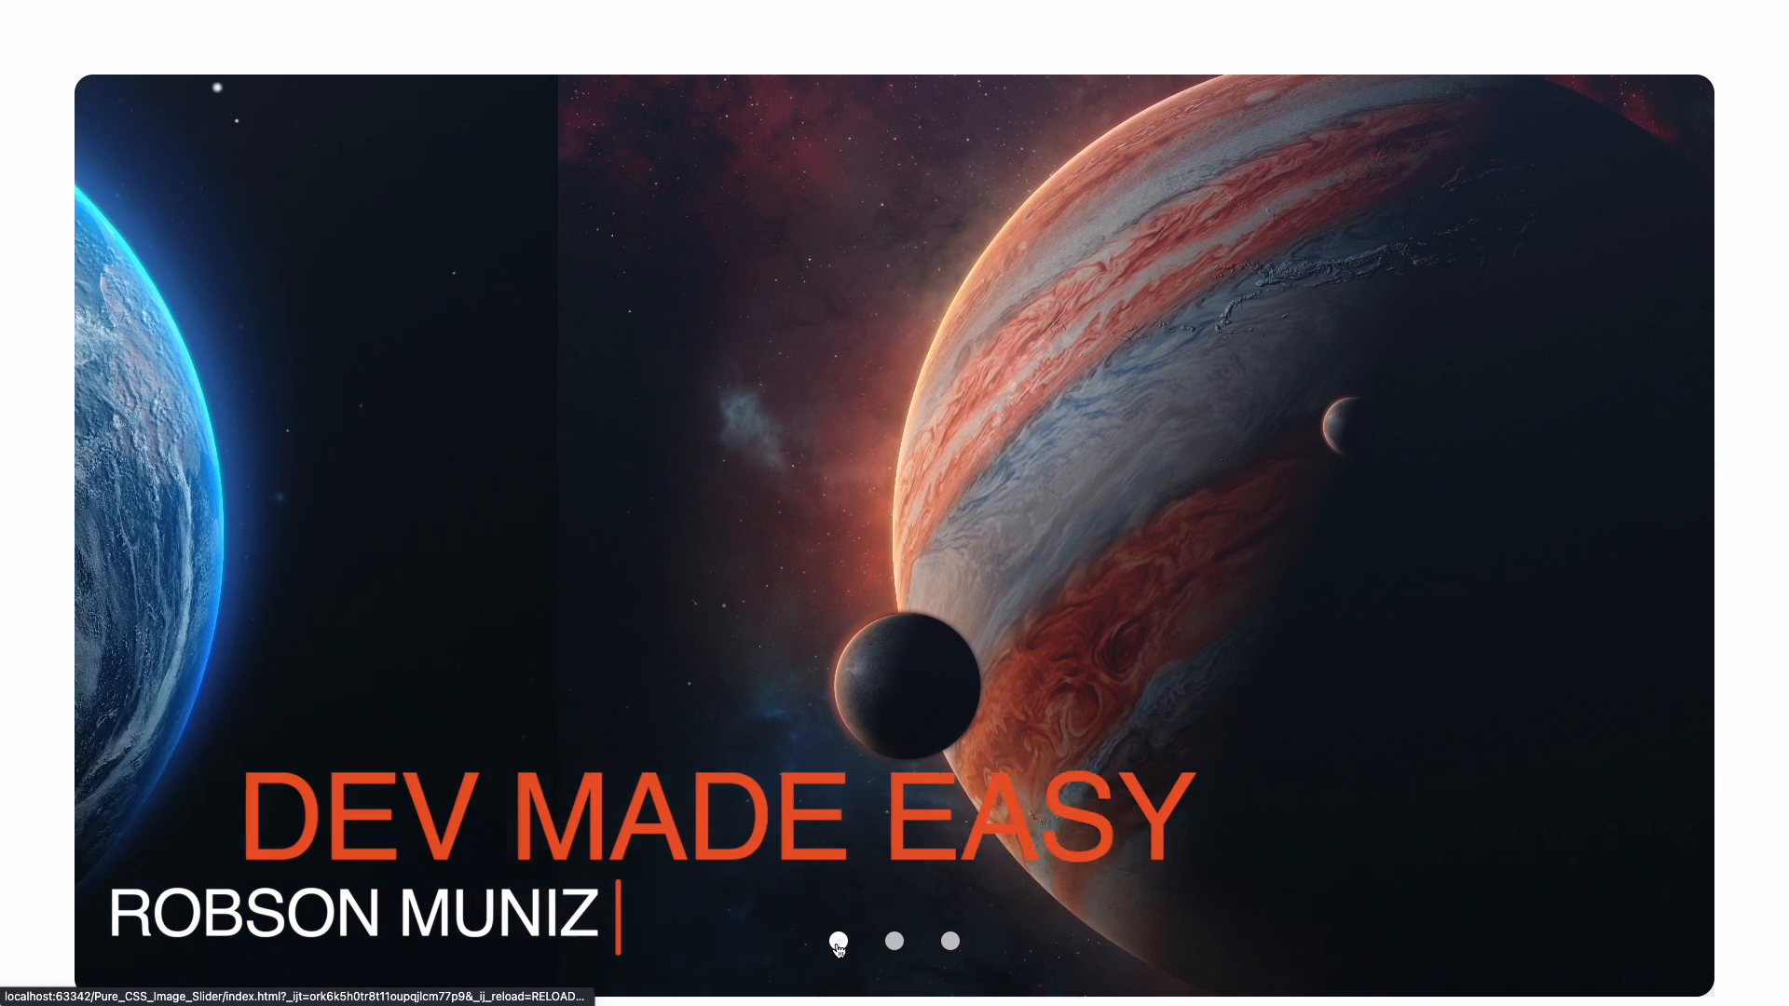
{"action": "left_click", "coordinate": [886, 934]}
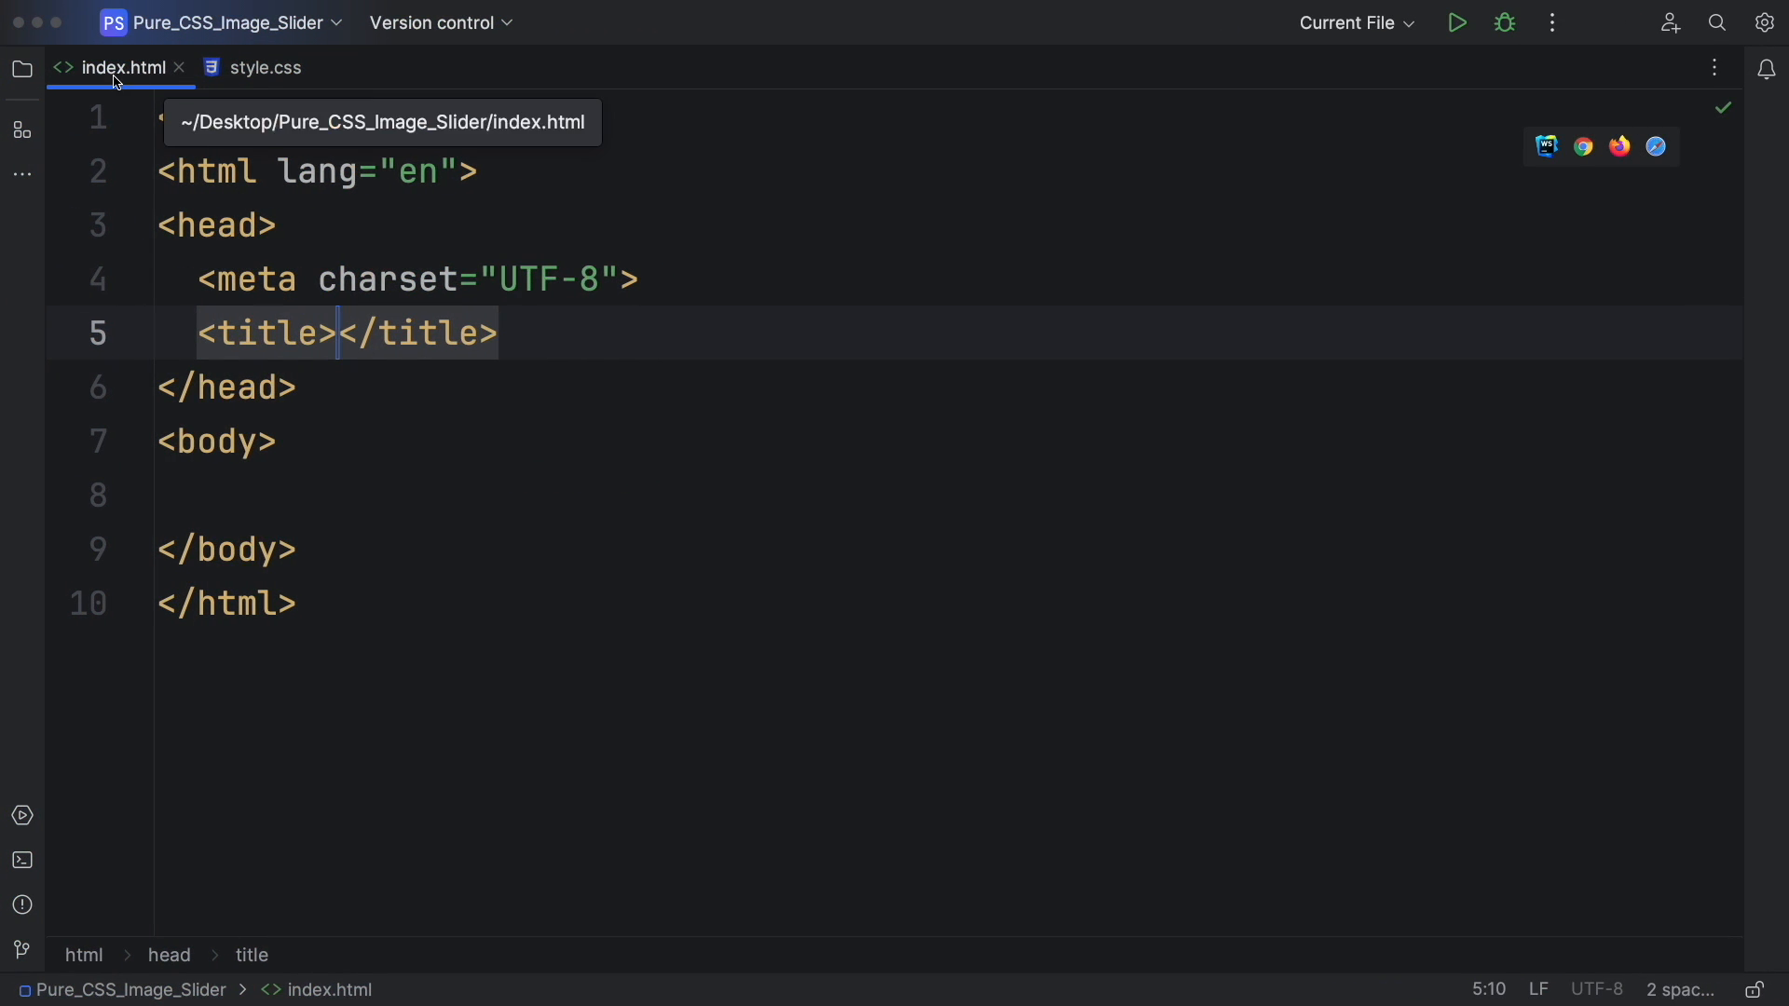
Title the page 'HTML & CSS Image Slider' and link style.css.
{"action": "type", "text": "HT"}
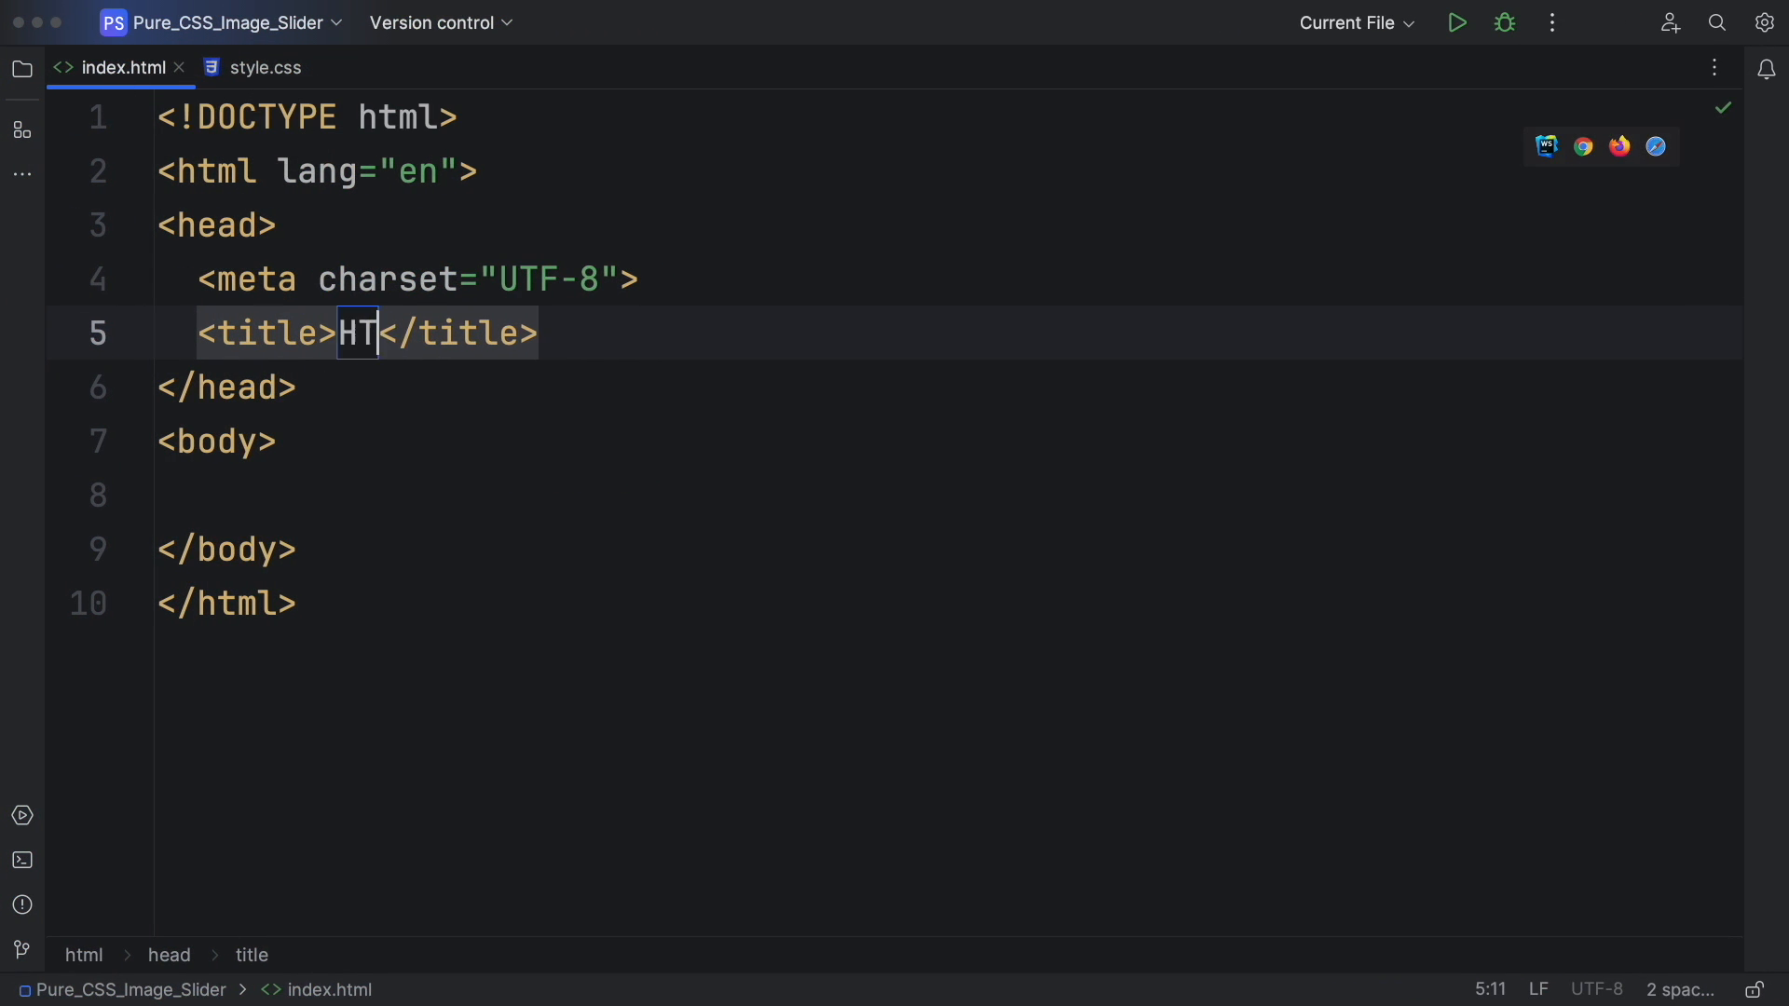
{"action": "type", "text": "ML & CSS Image Slider"}
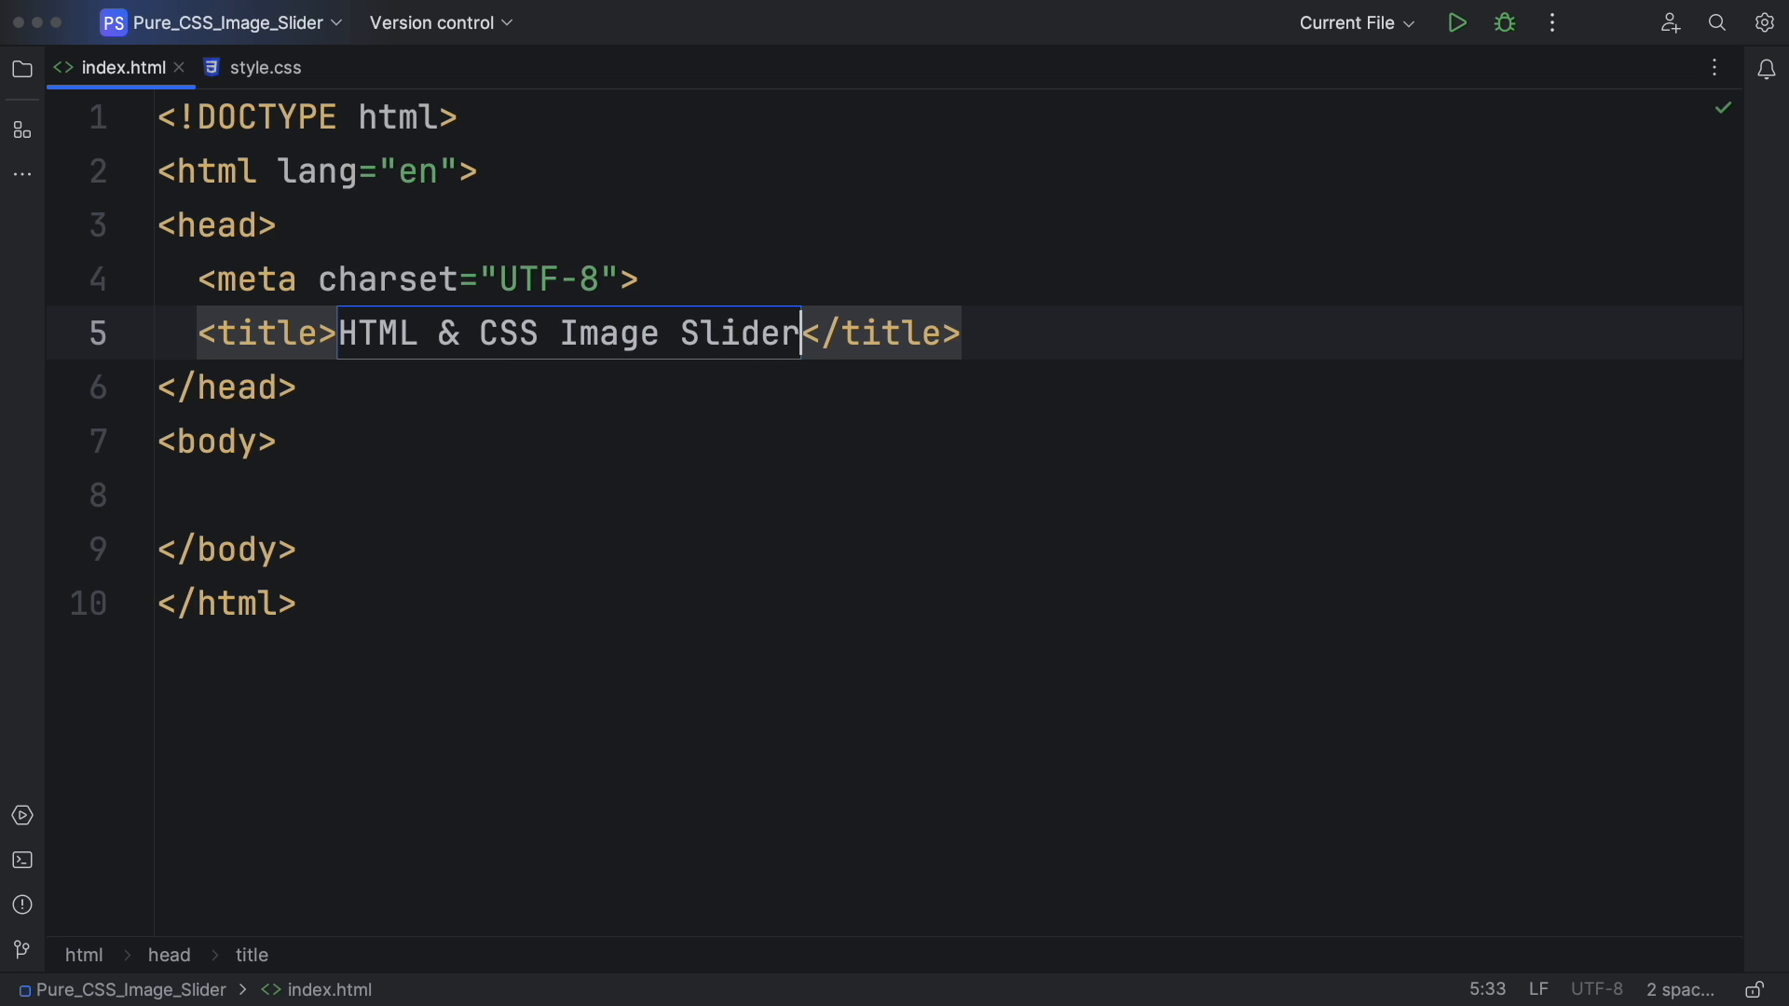
{"action": "type", "text": "link rel=\"stylesheet\" href=\"style.css\">"}
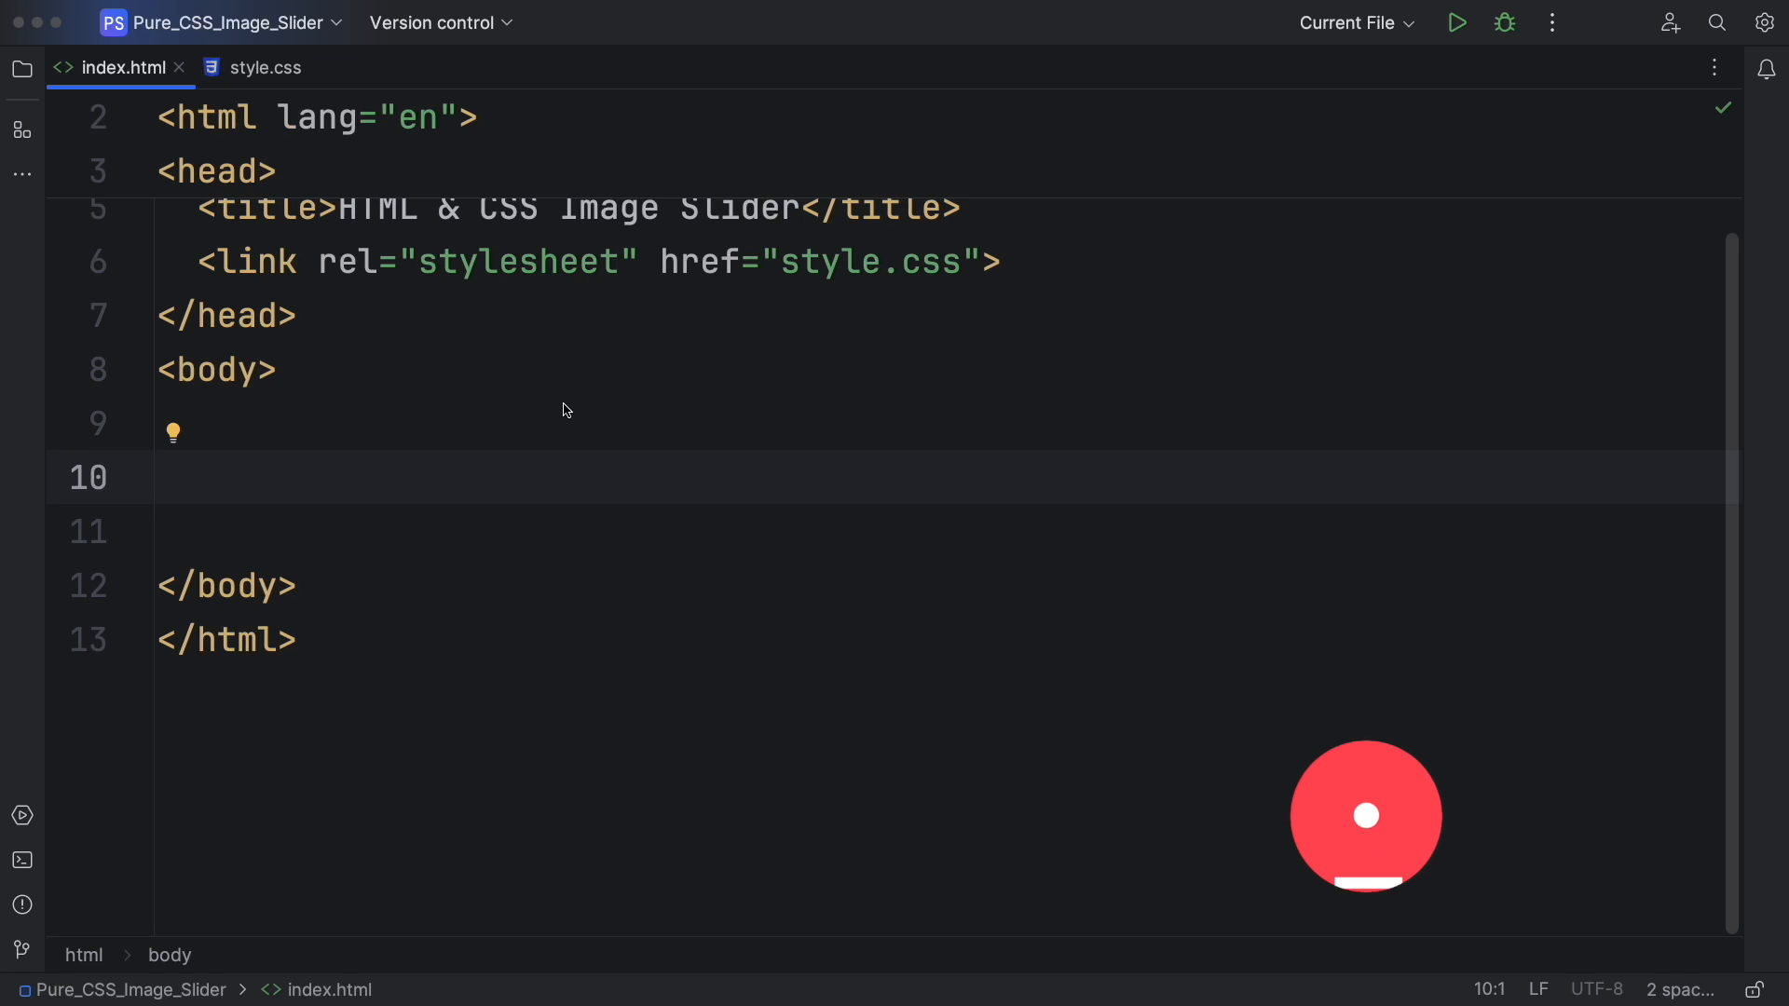
Nest section.container, .slider-wrapper and .slider blocks in the body via Emmet.
{"action": "type", "text": "section.cont"}
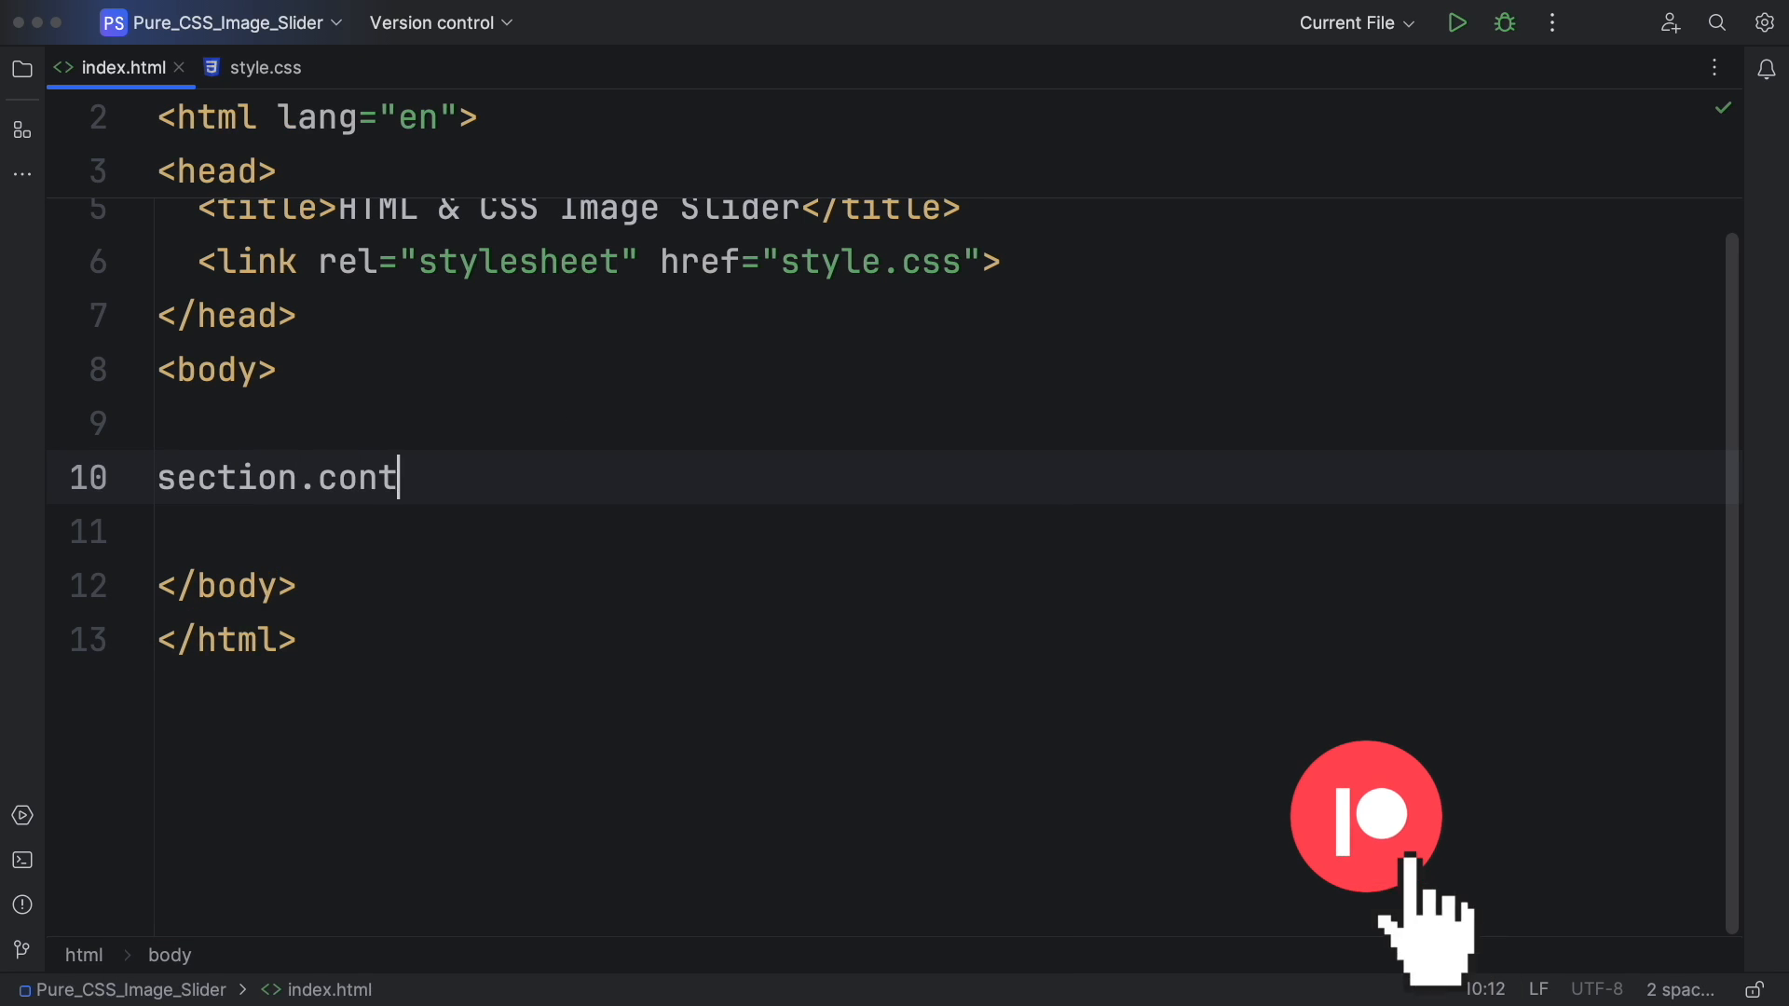
{"action": "key", "text": "Tab"}
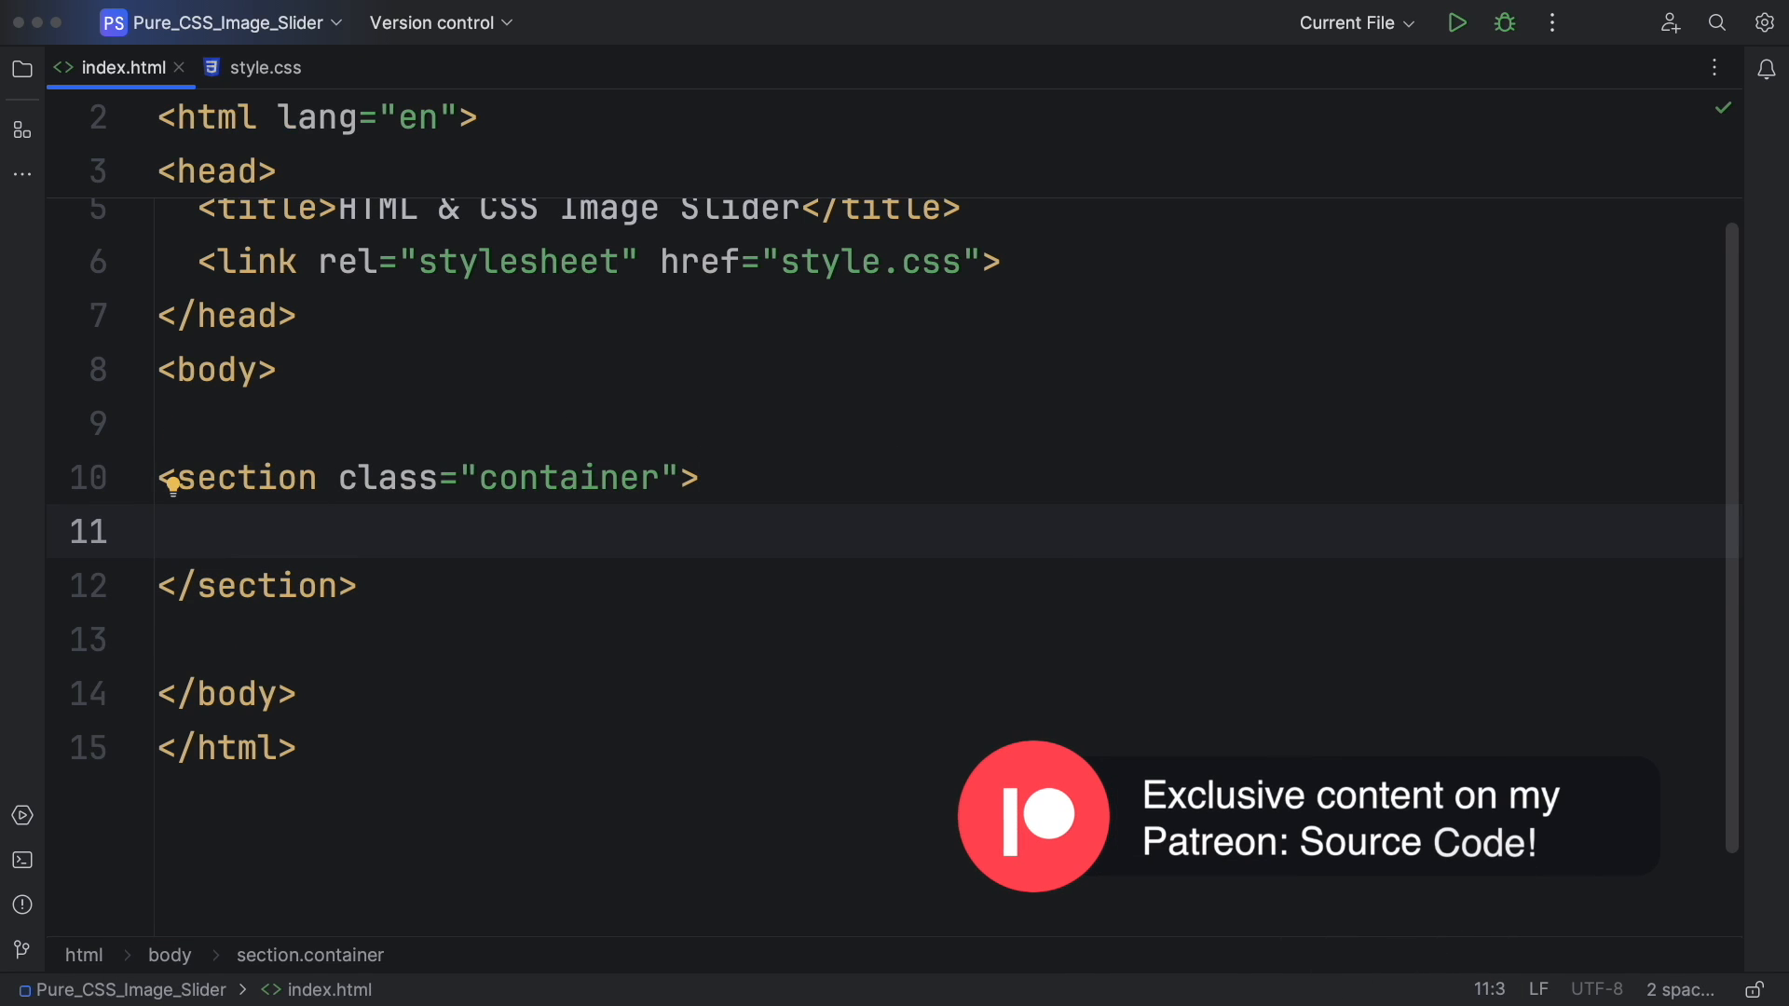
{"action": "type", "text": ".slider-wrapp"}
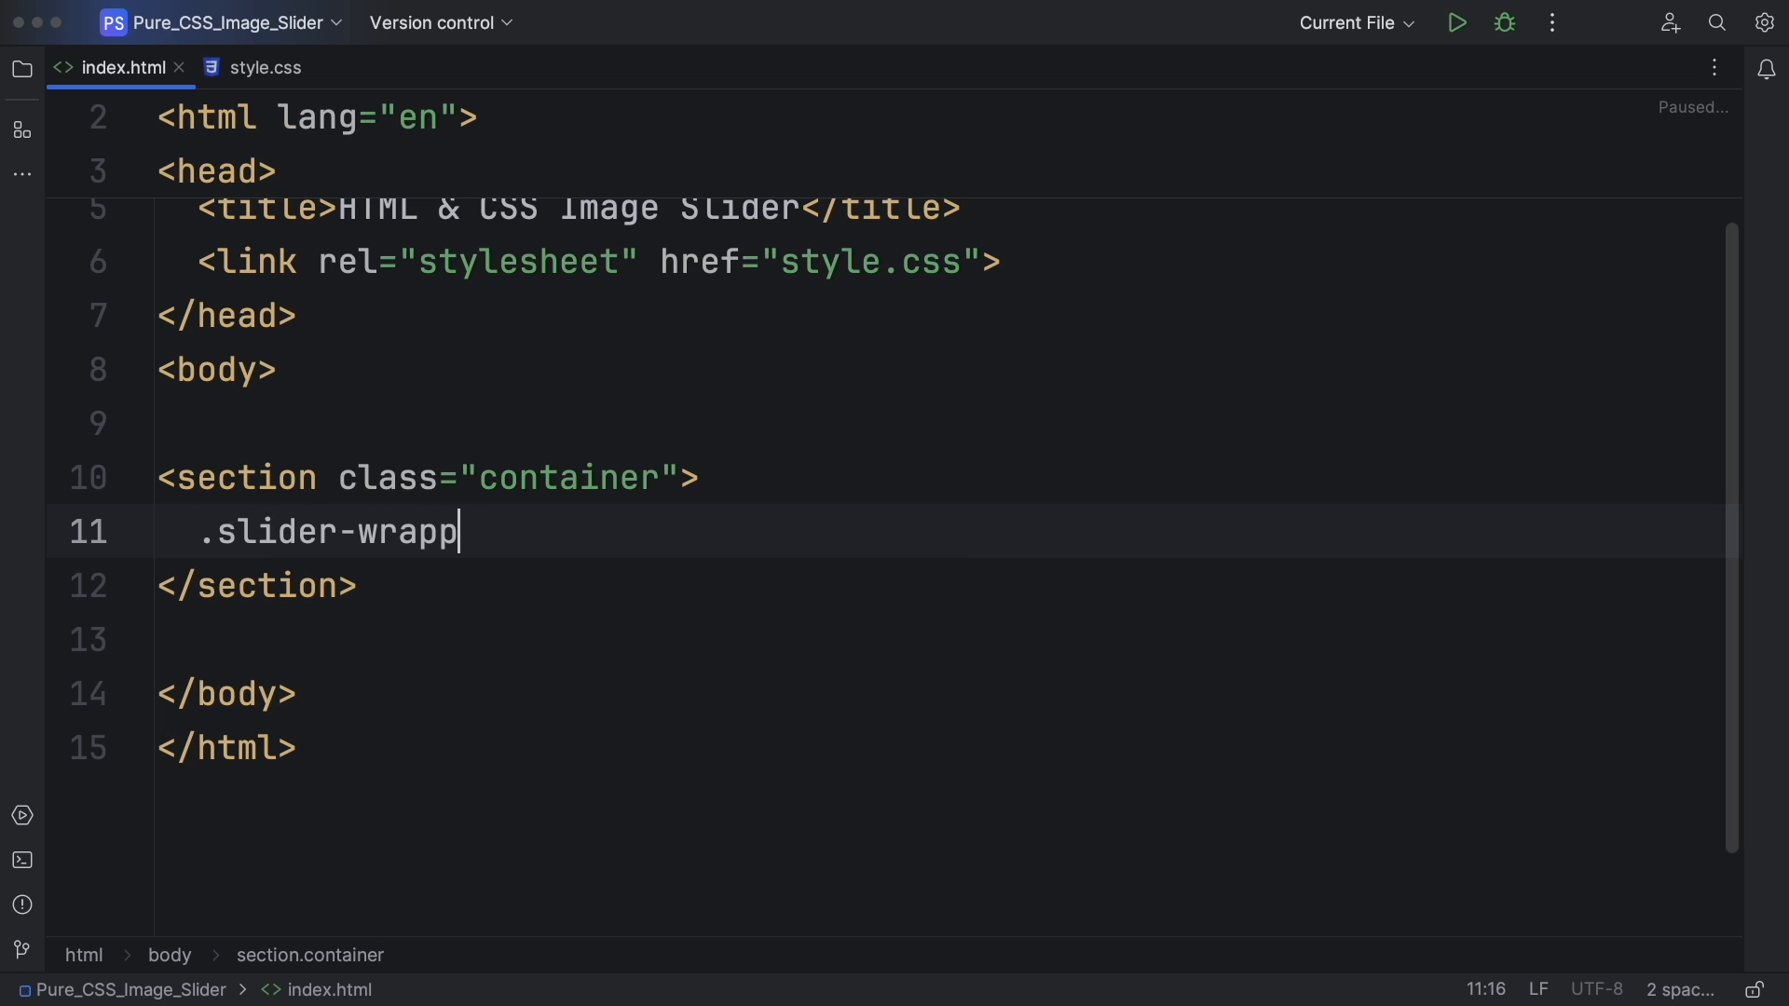
{"action": "key", "text": "Tab"}
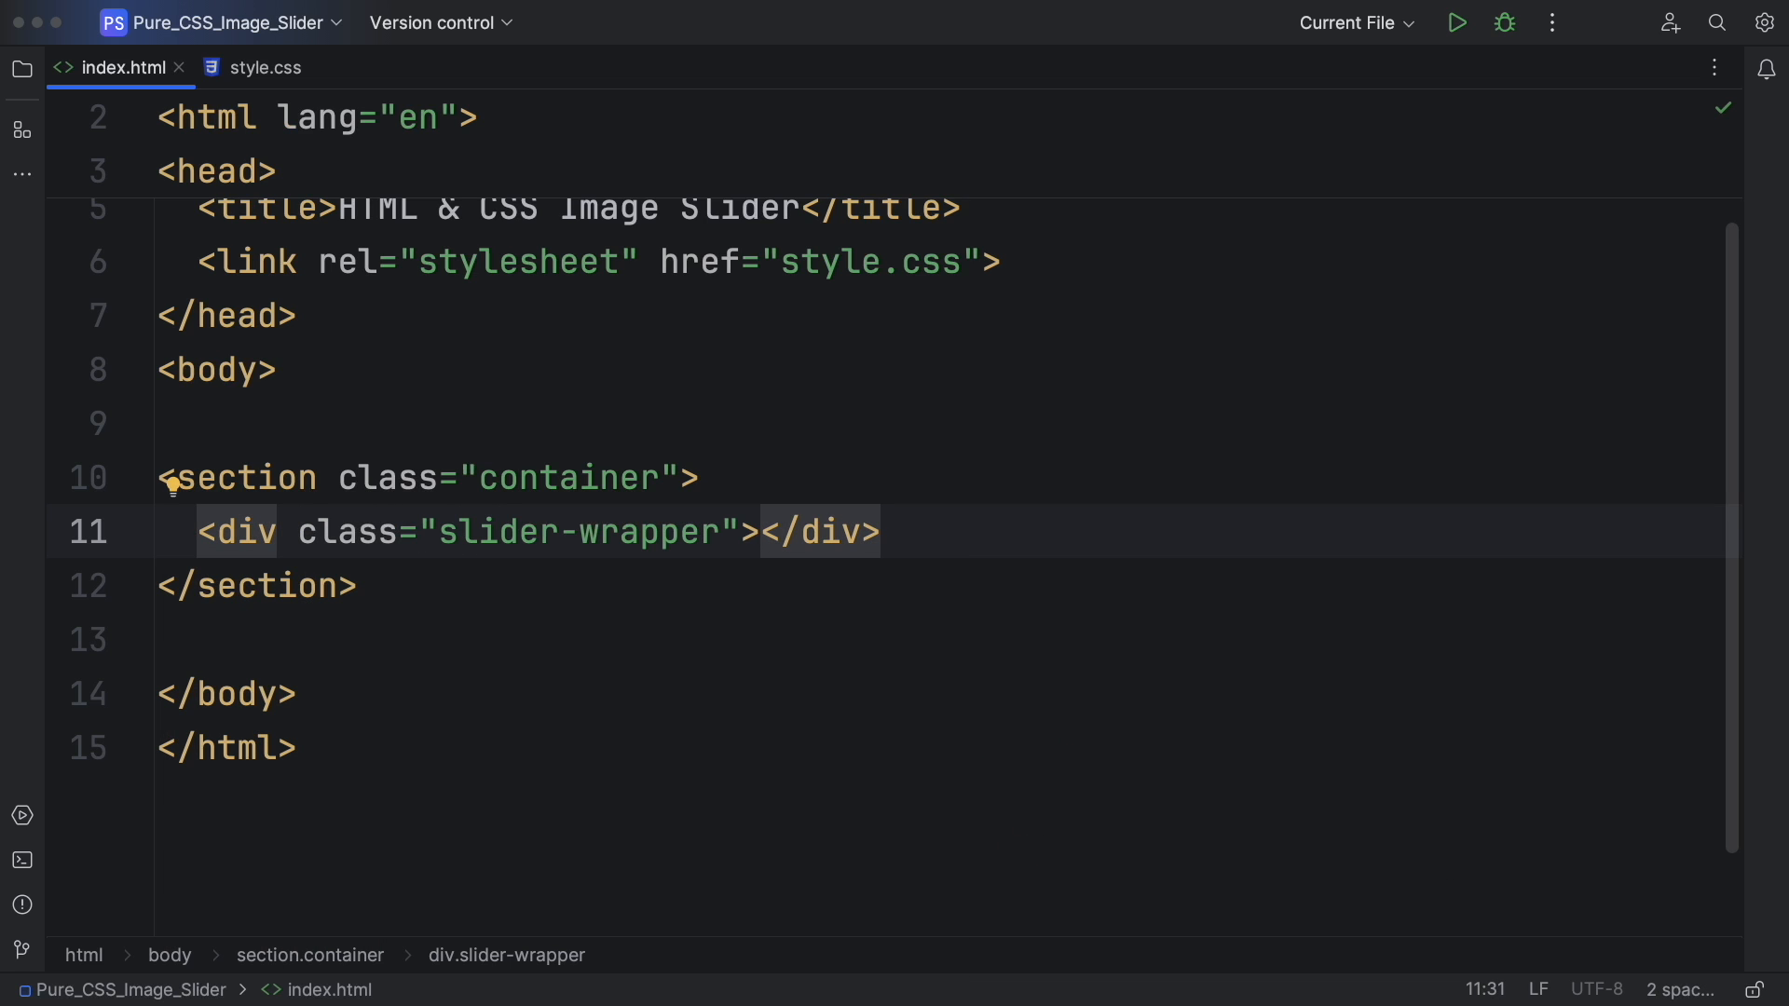
{"action": "type", "text": ".slider\"></div>"}
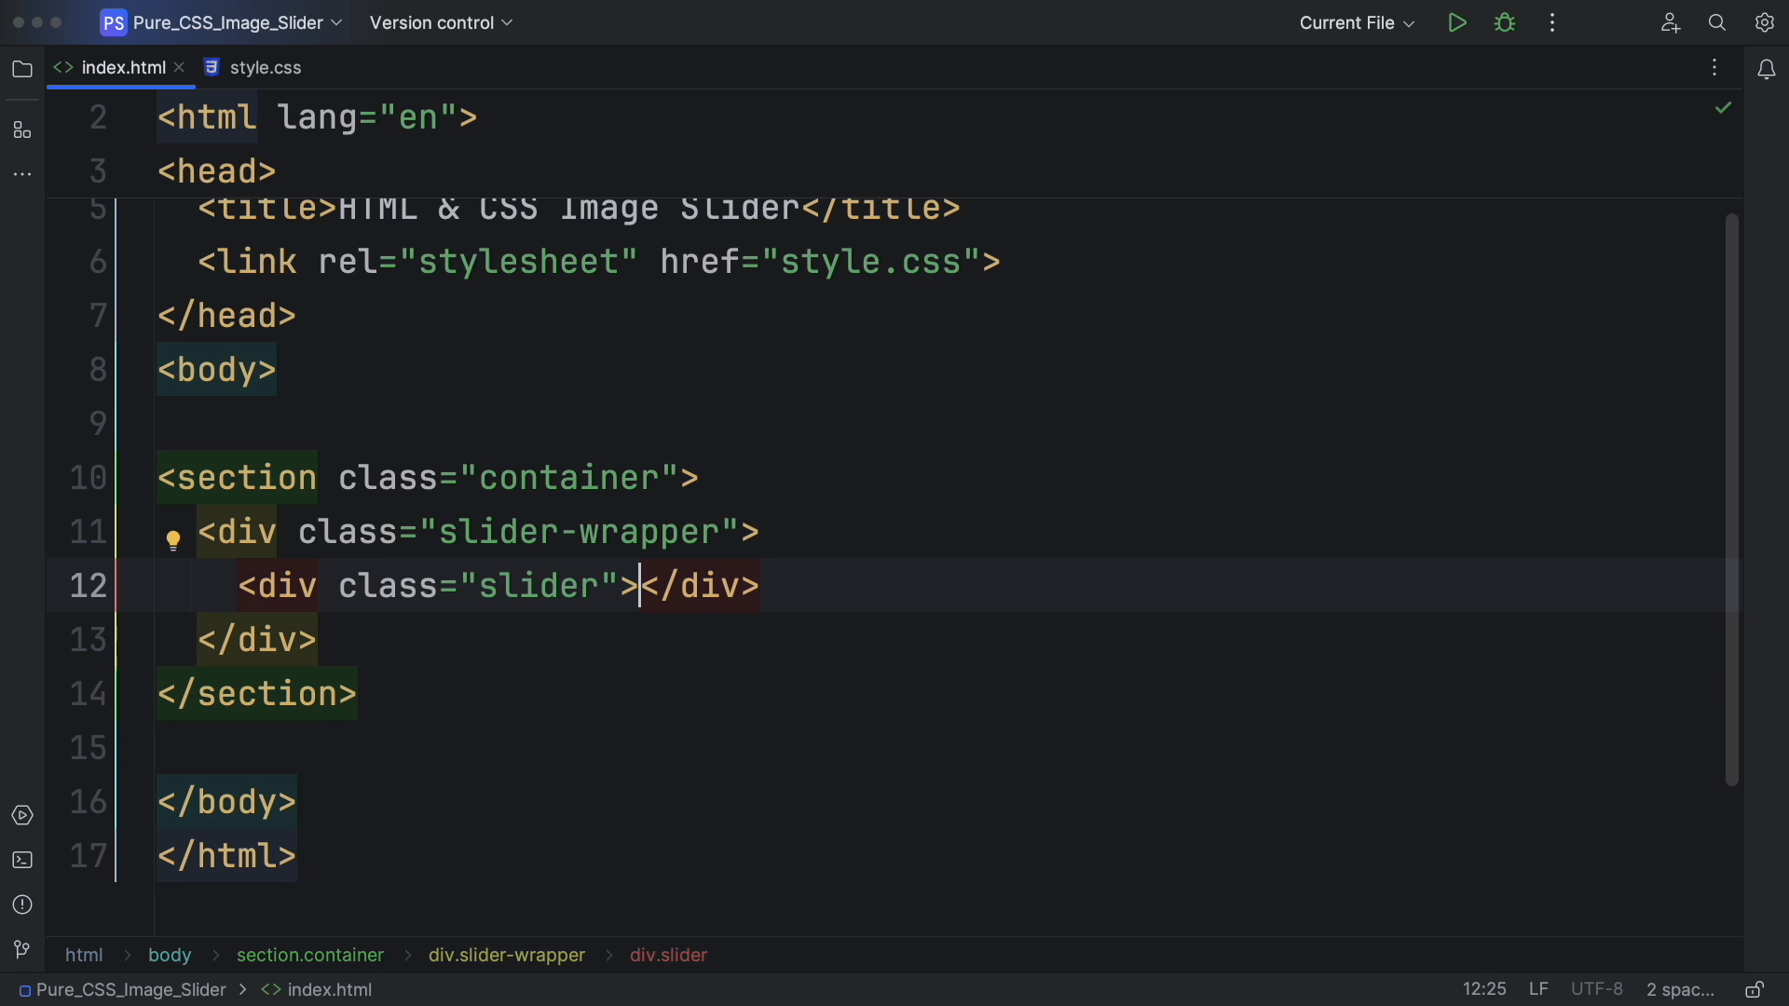
{"action": "key", "text": "enter"}
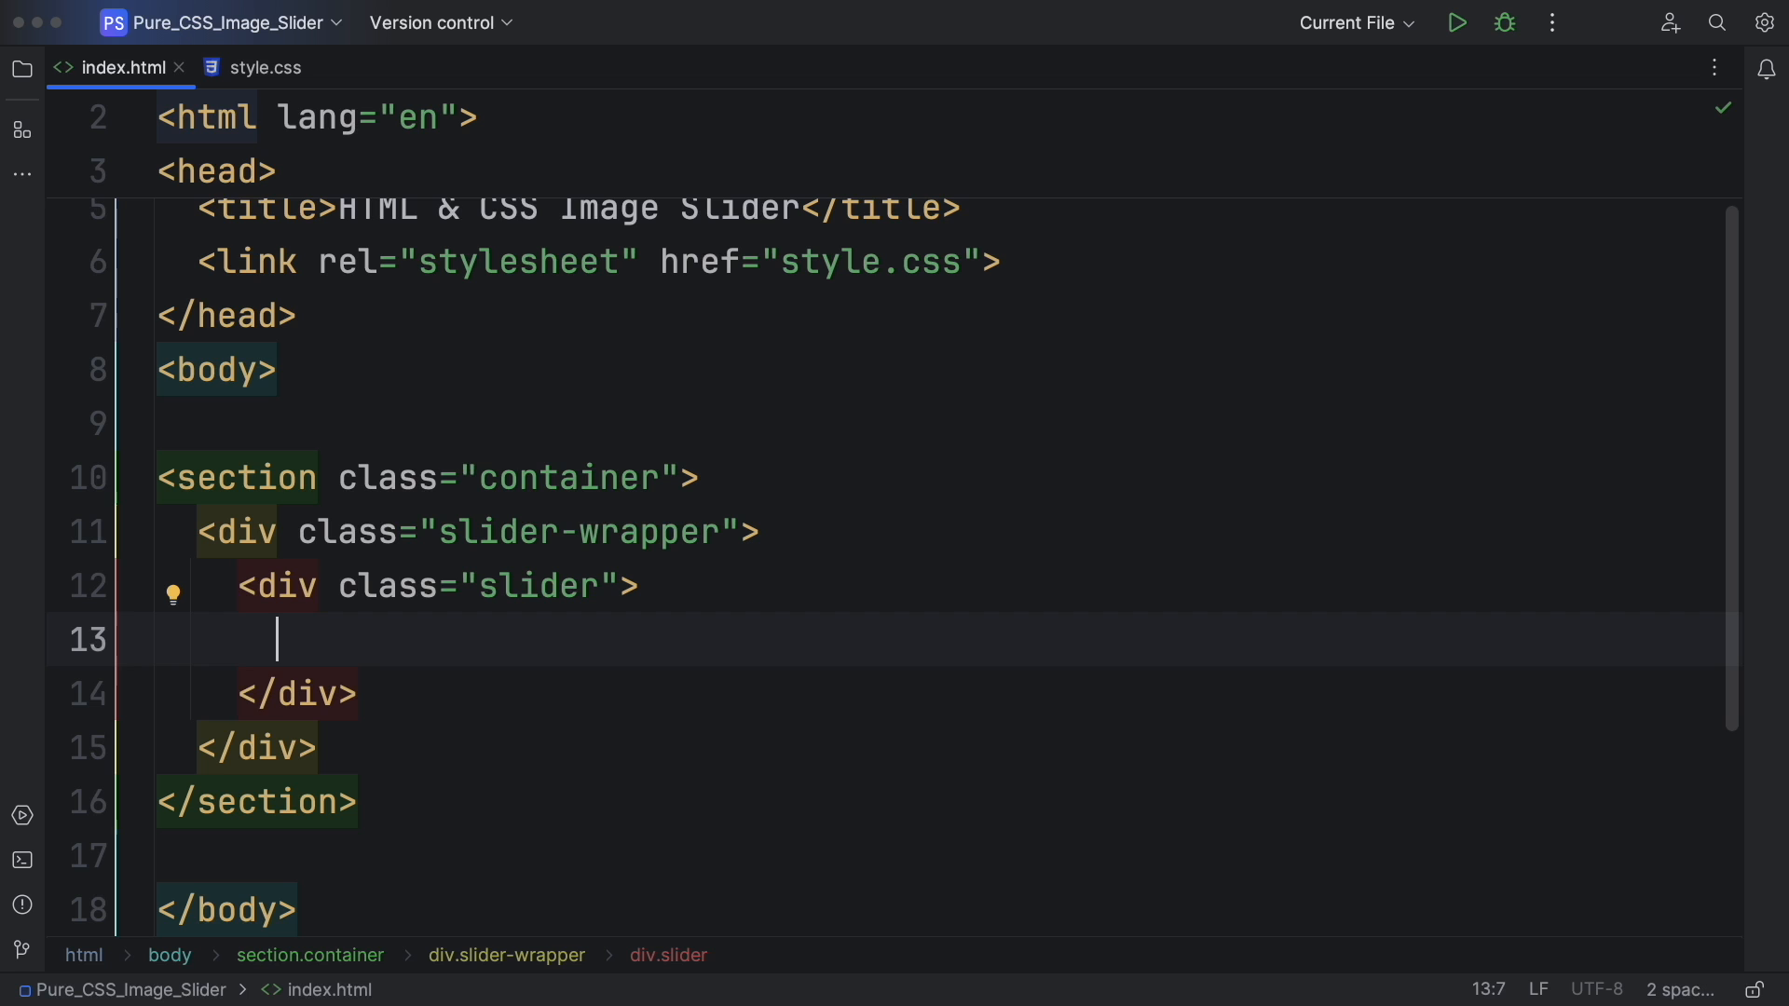
Add the first slider image, img/img1.jpg with id slide-1.
{"action": "type", "text": "img#"}
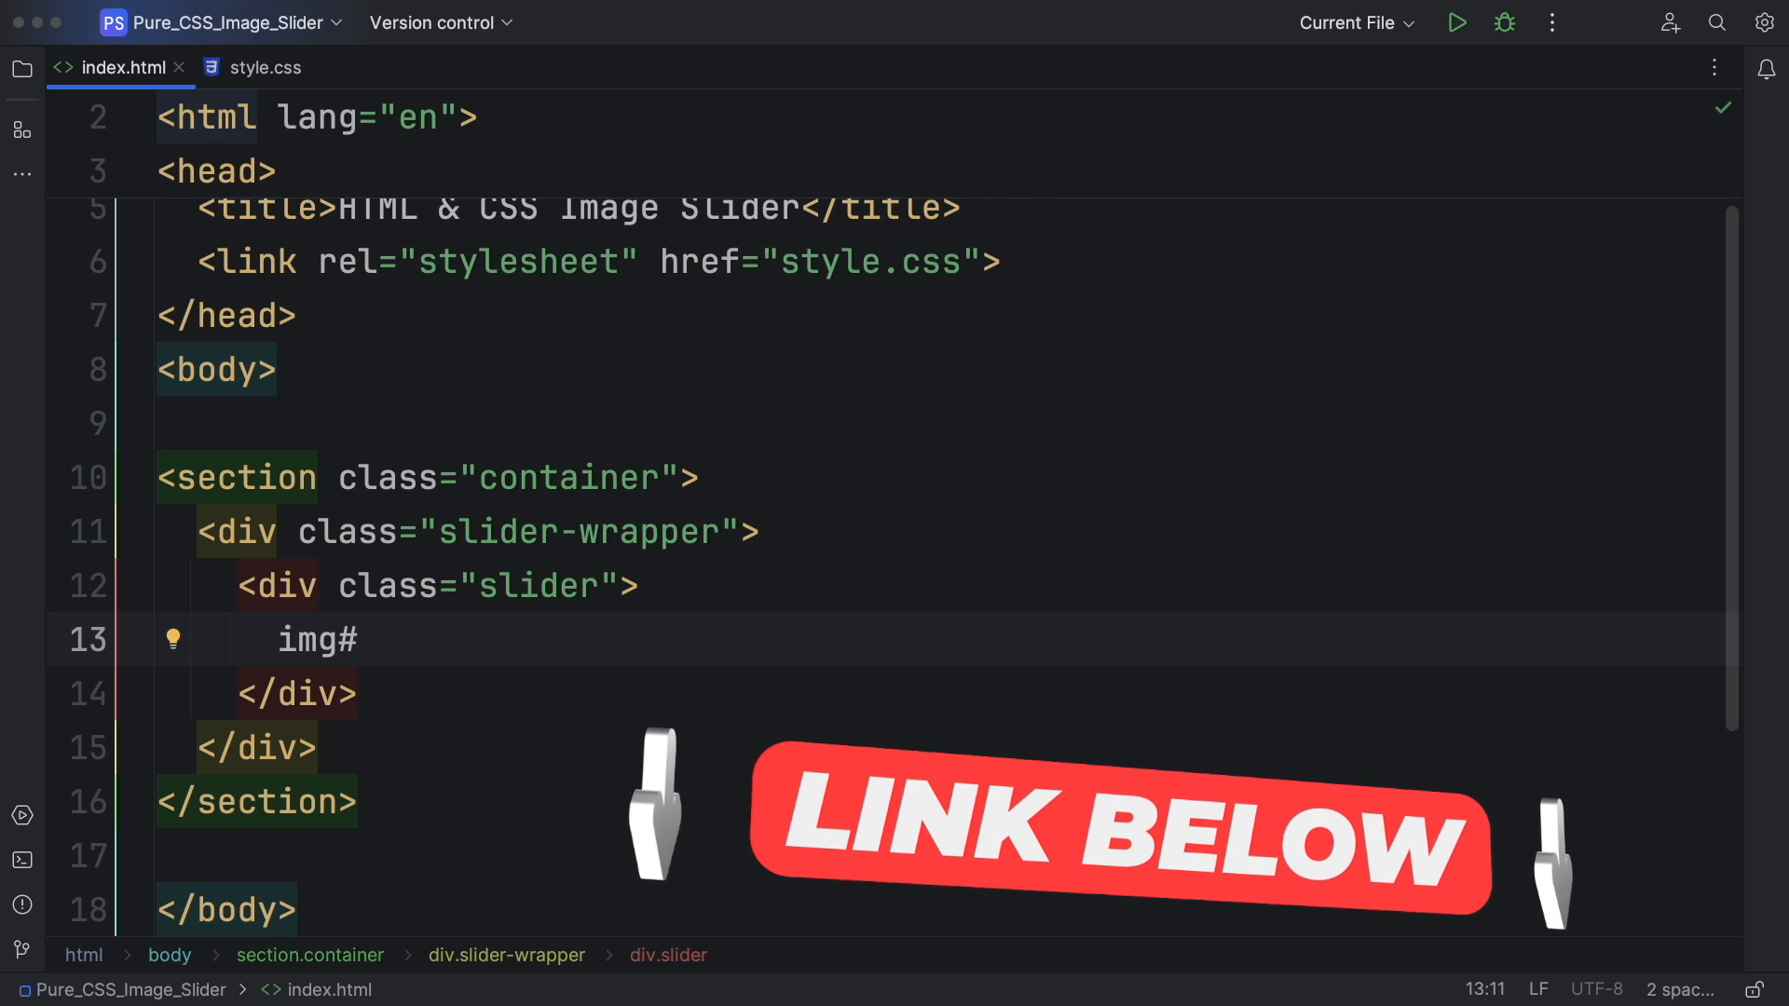
{"action": "type", "text": "slide"}
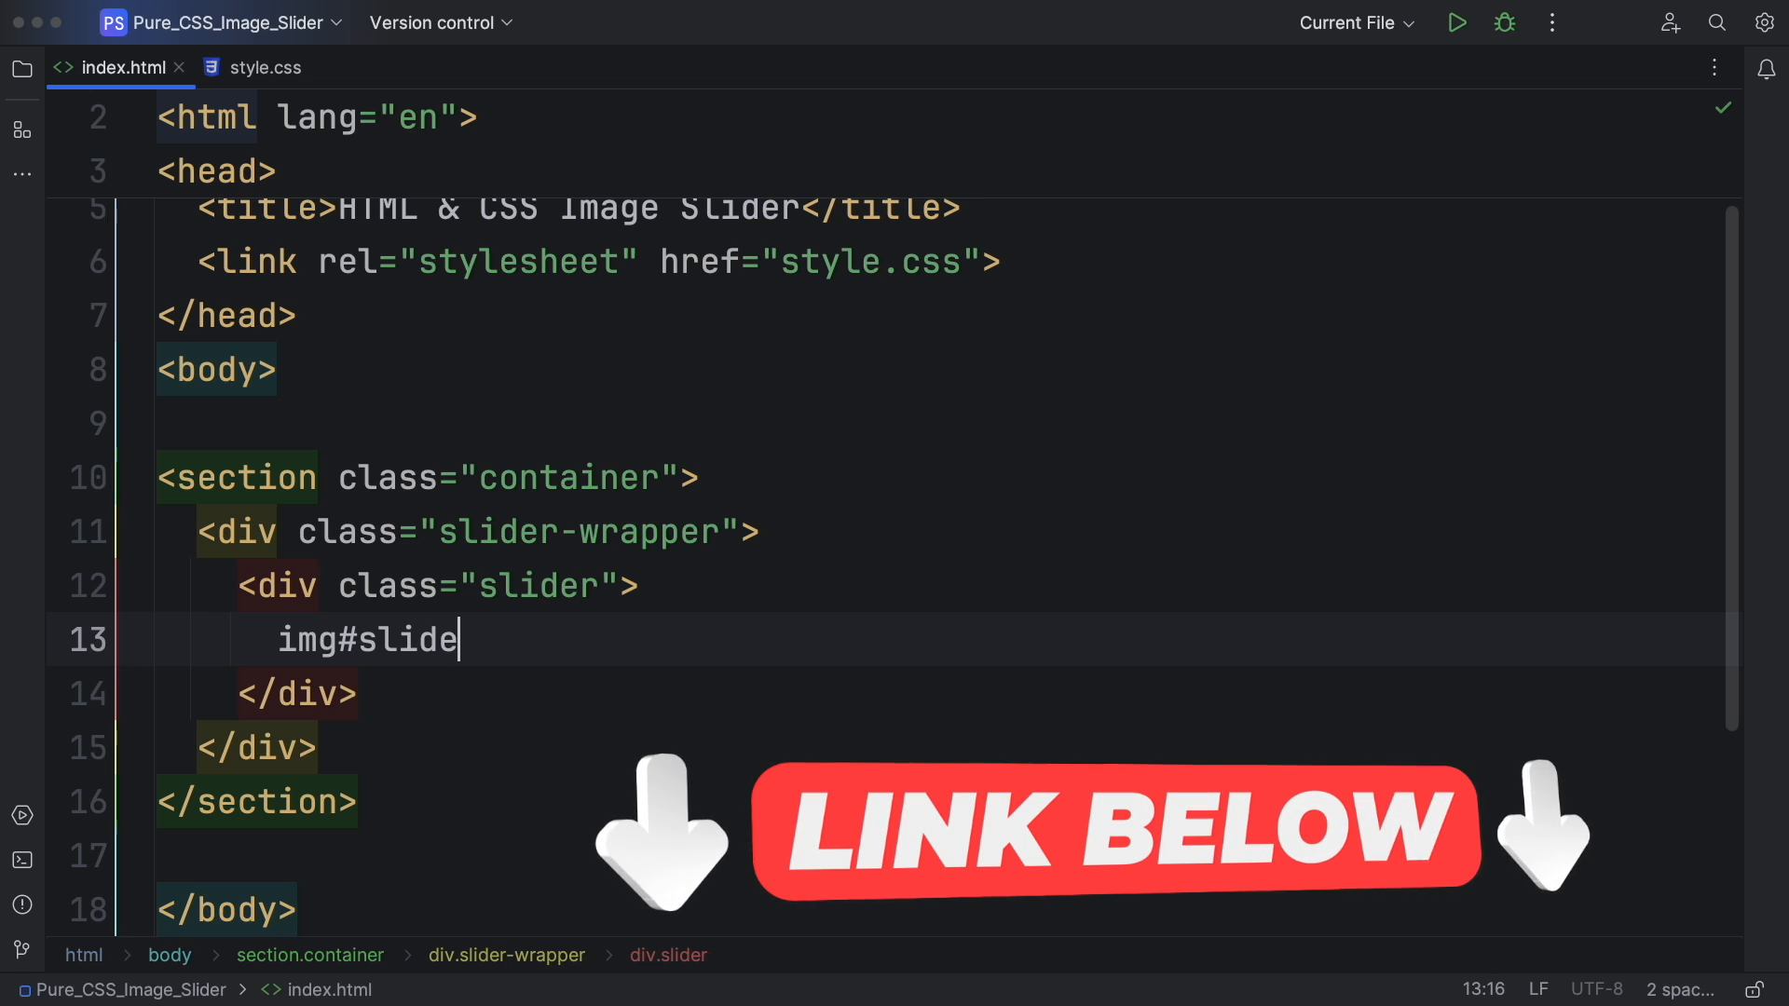
{"action": "type", "text": "-1"}
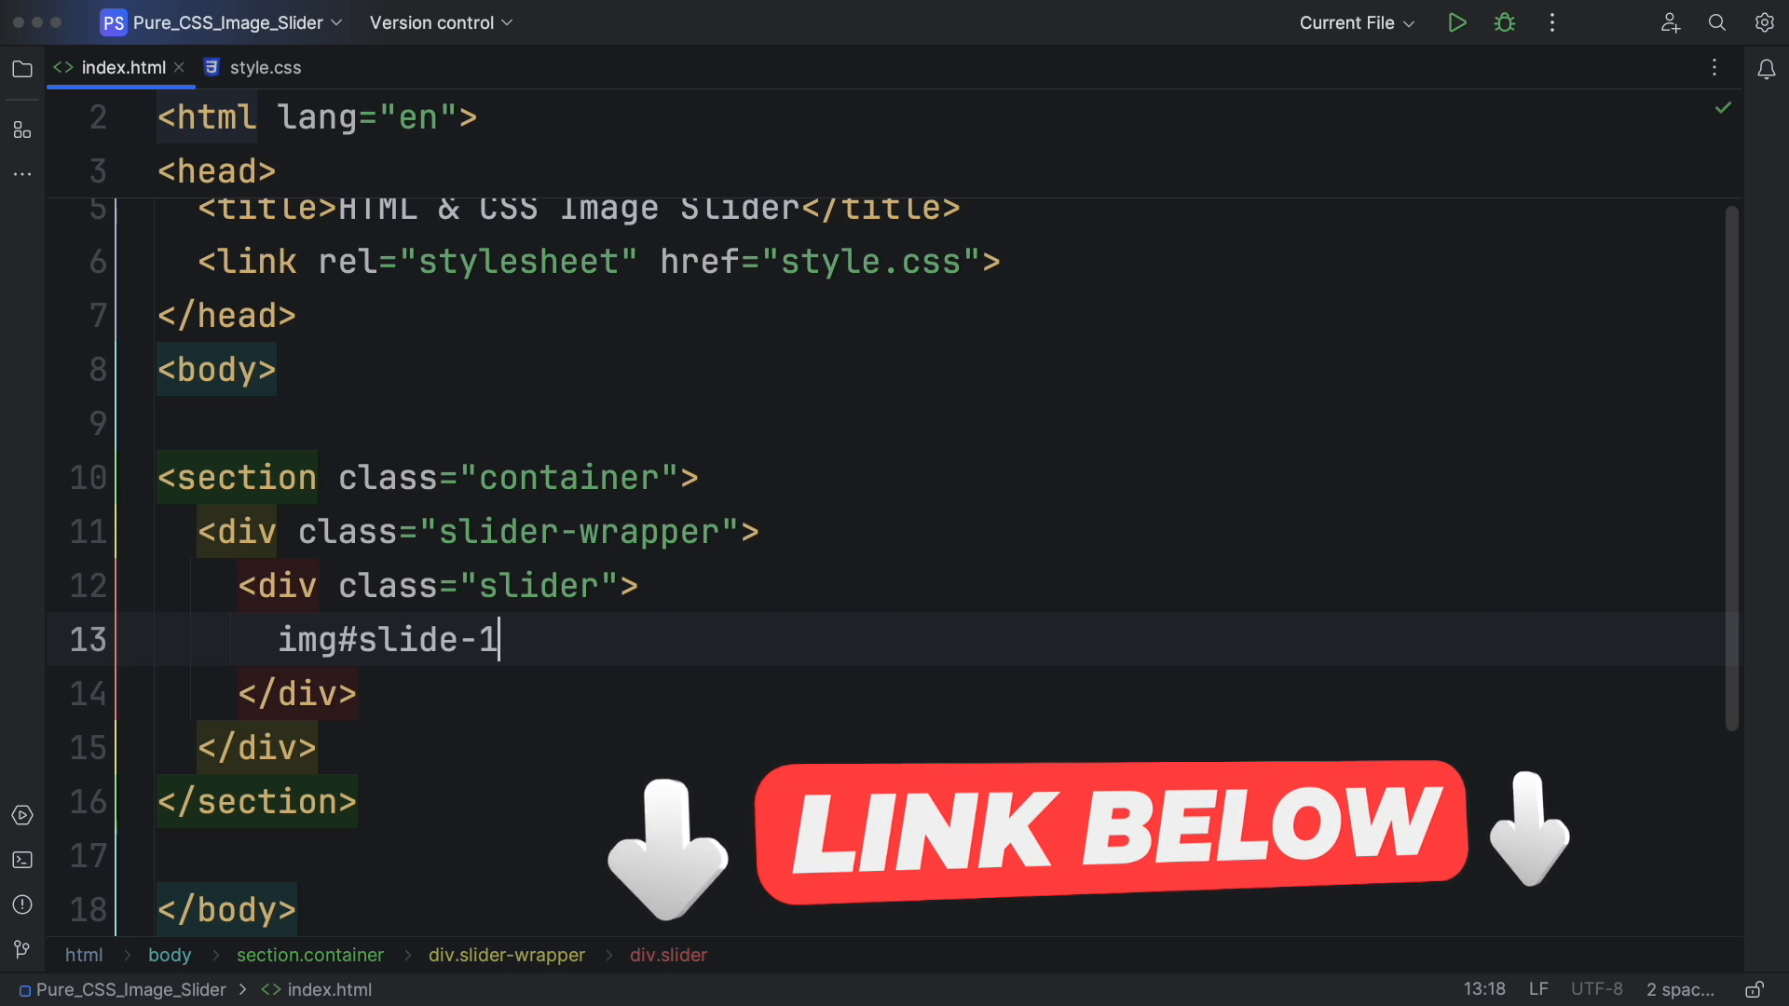
{"action": "key", "text": "Tab"}
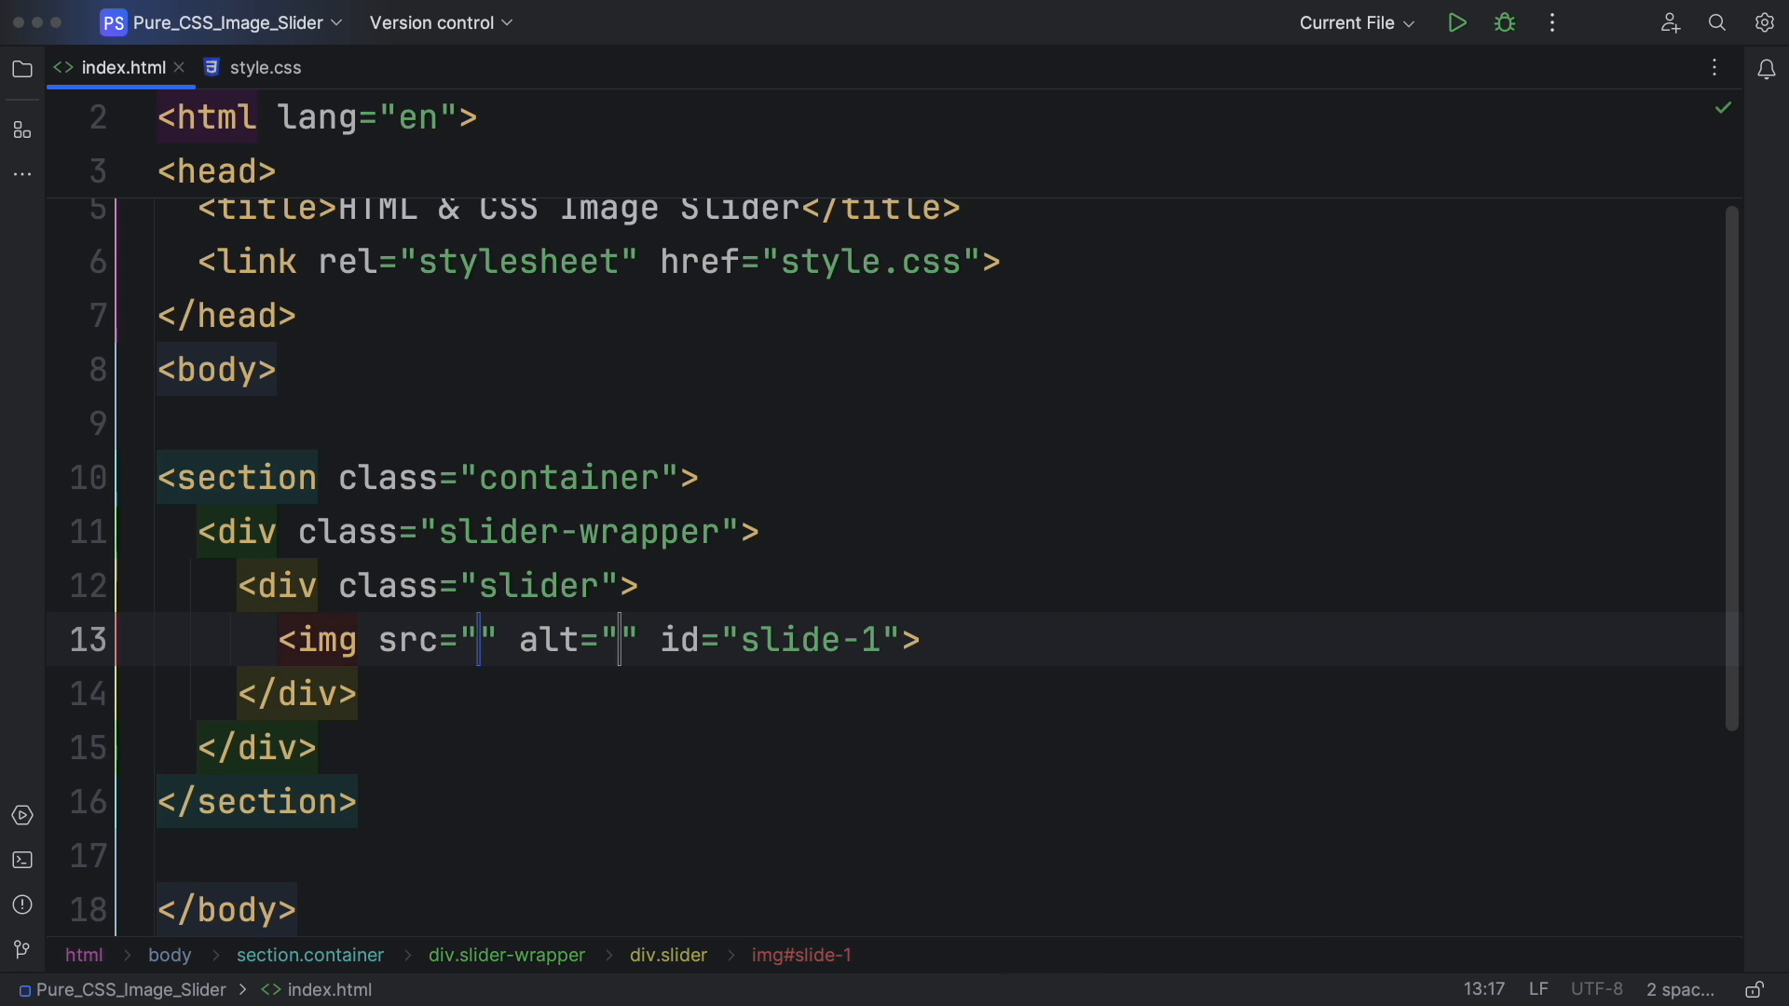
{"action": "type", "text": "img"}
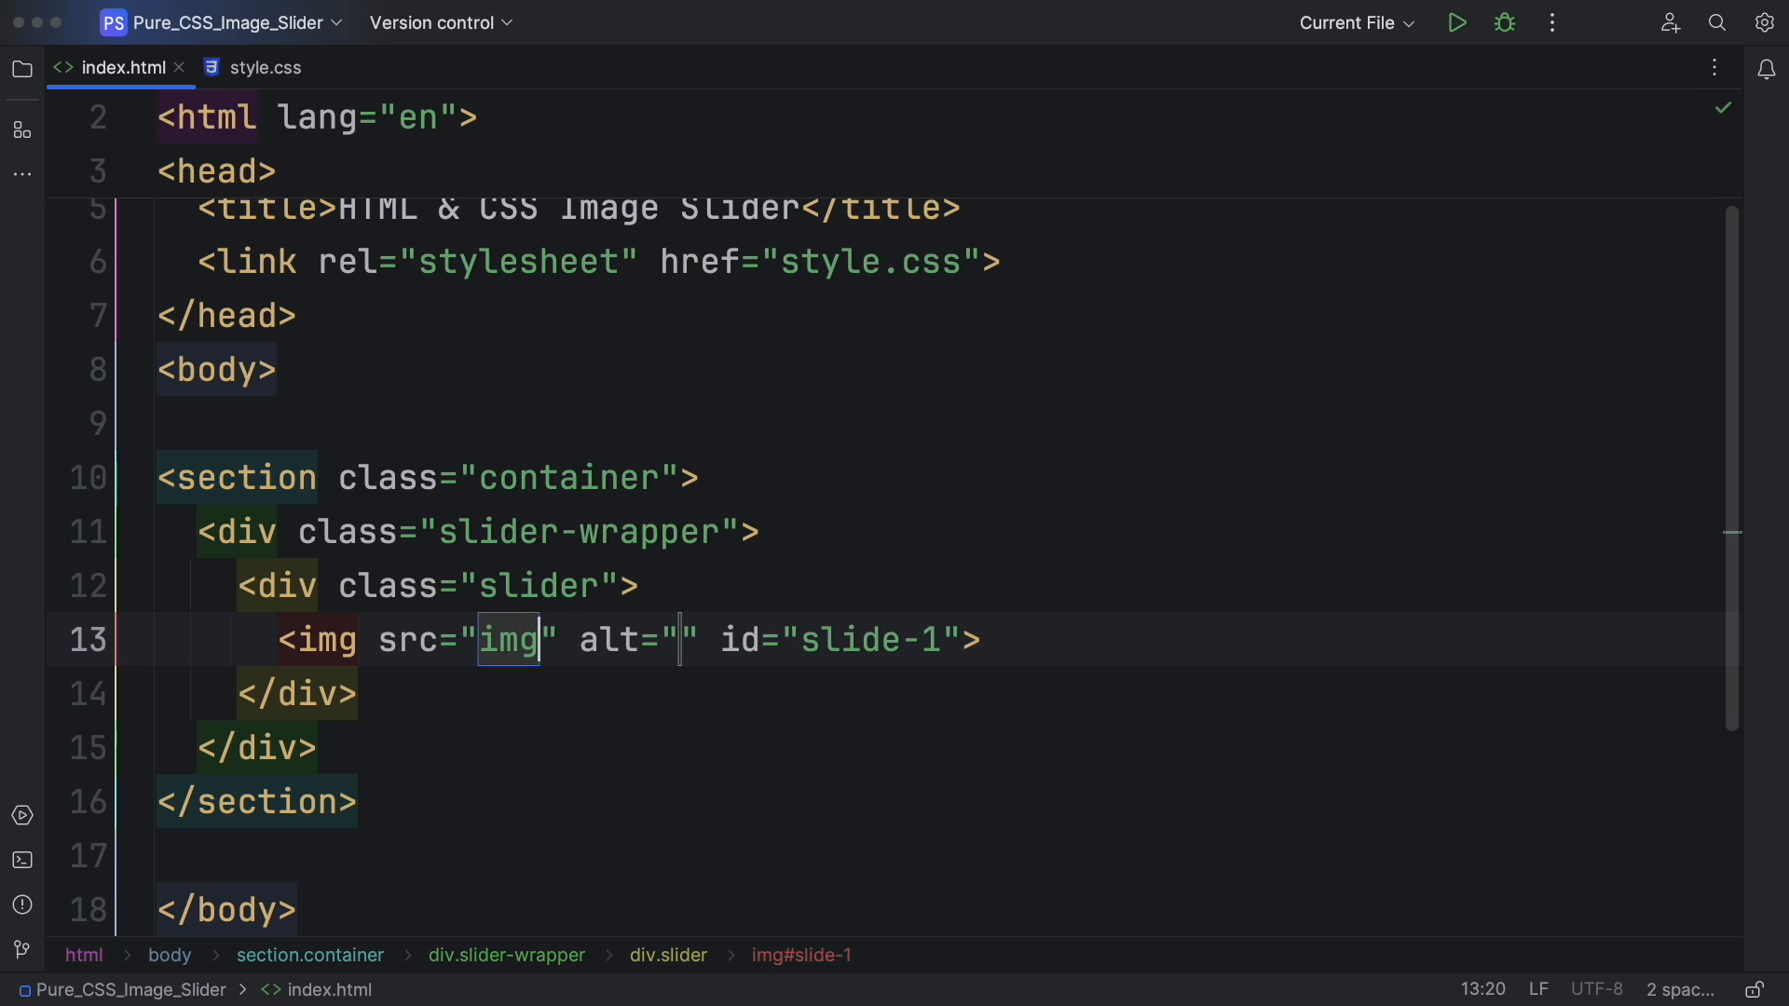
{"action": "type", "text": "/"}
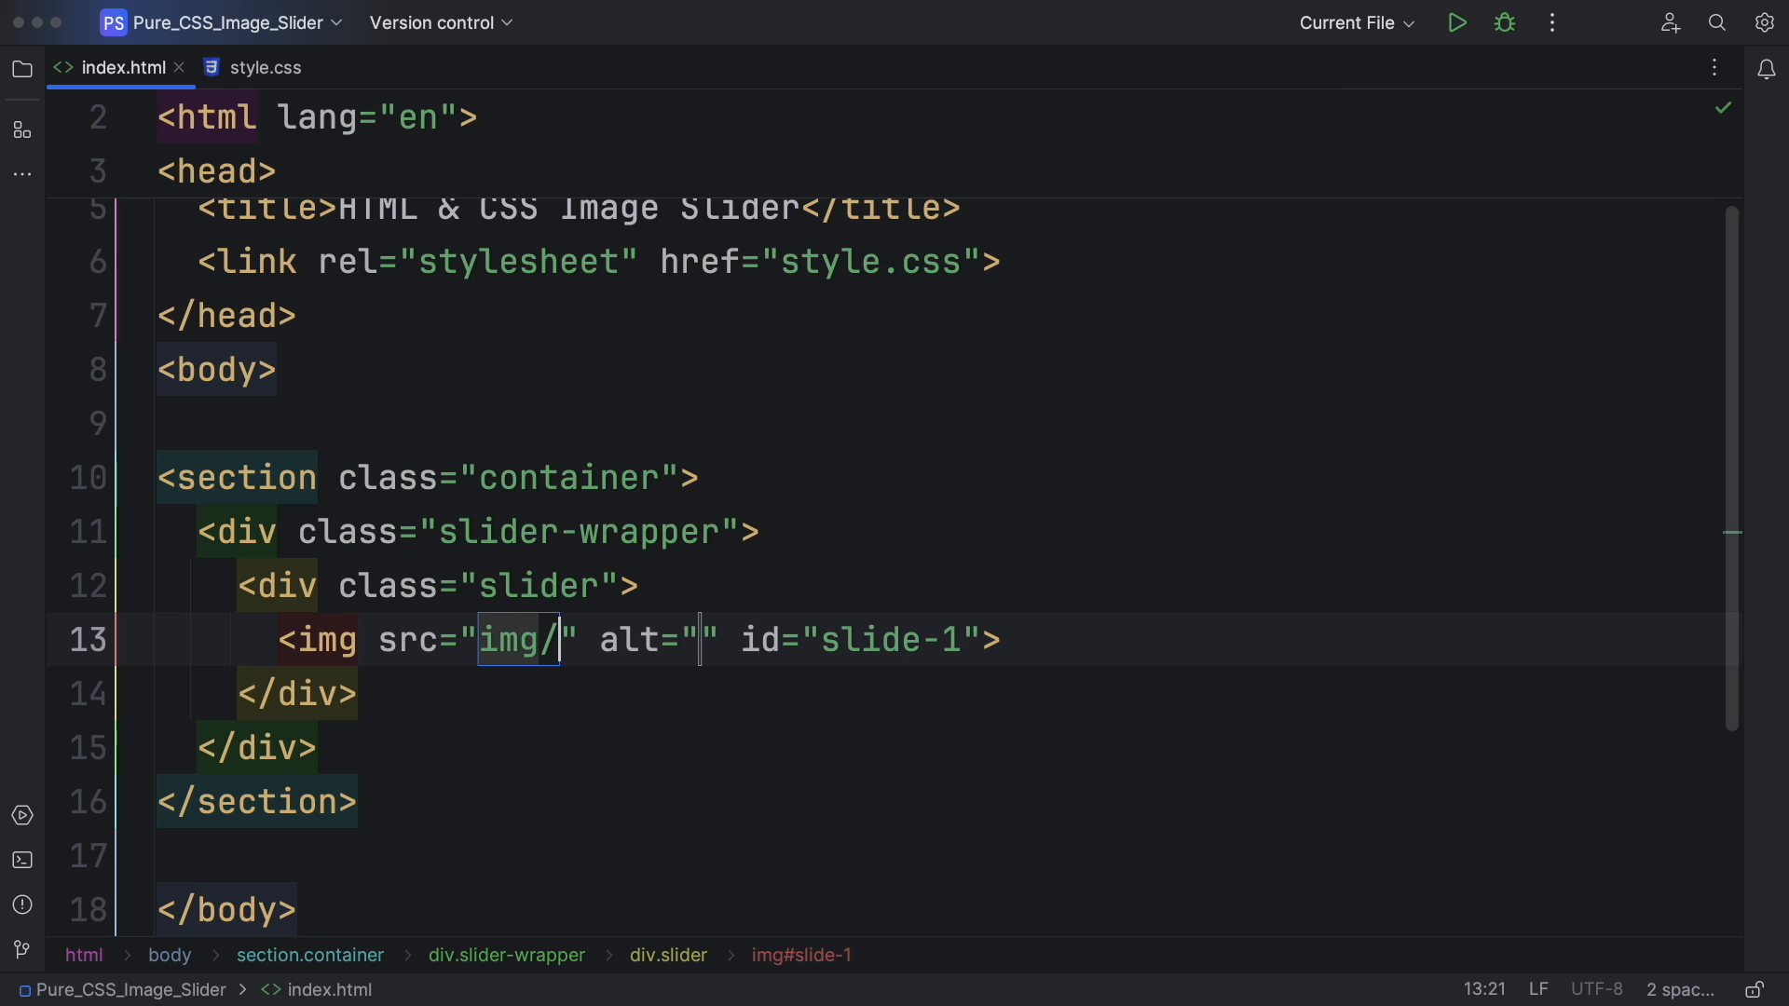
{"action": "type", "text": "i"}
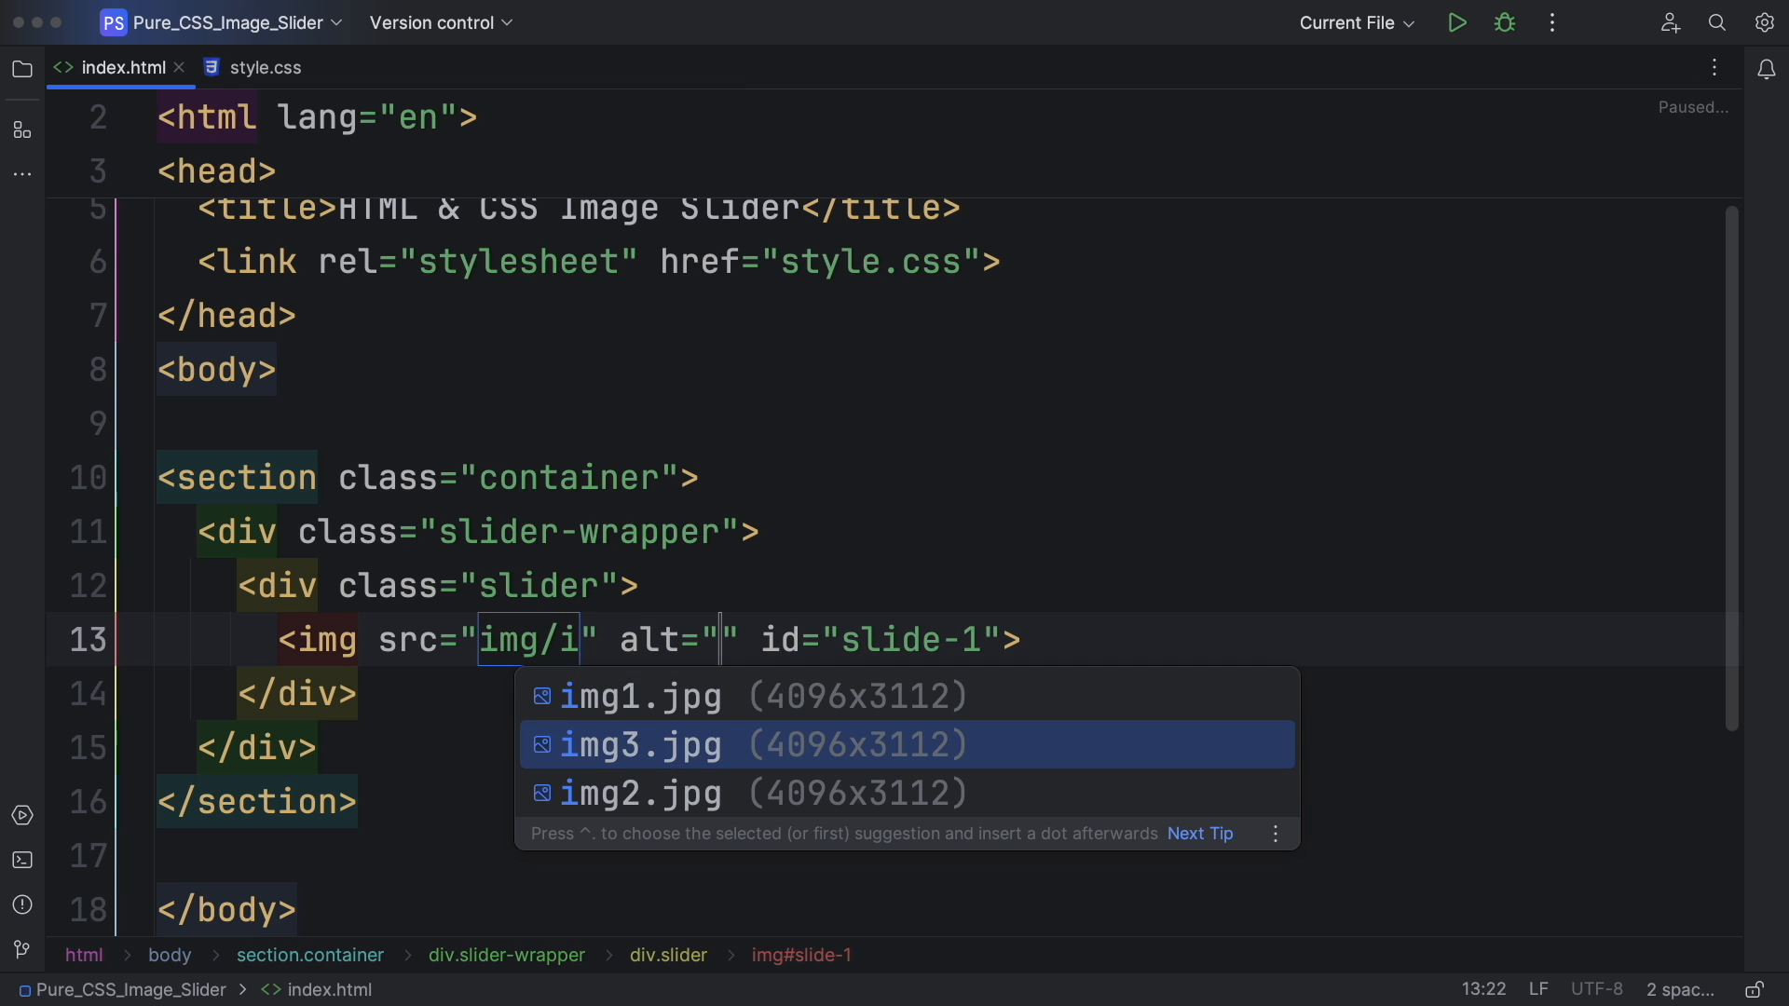
{"action": "left_click", "coordinate": [641, 695]}
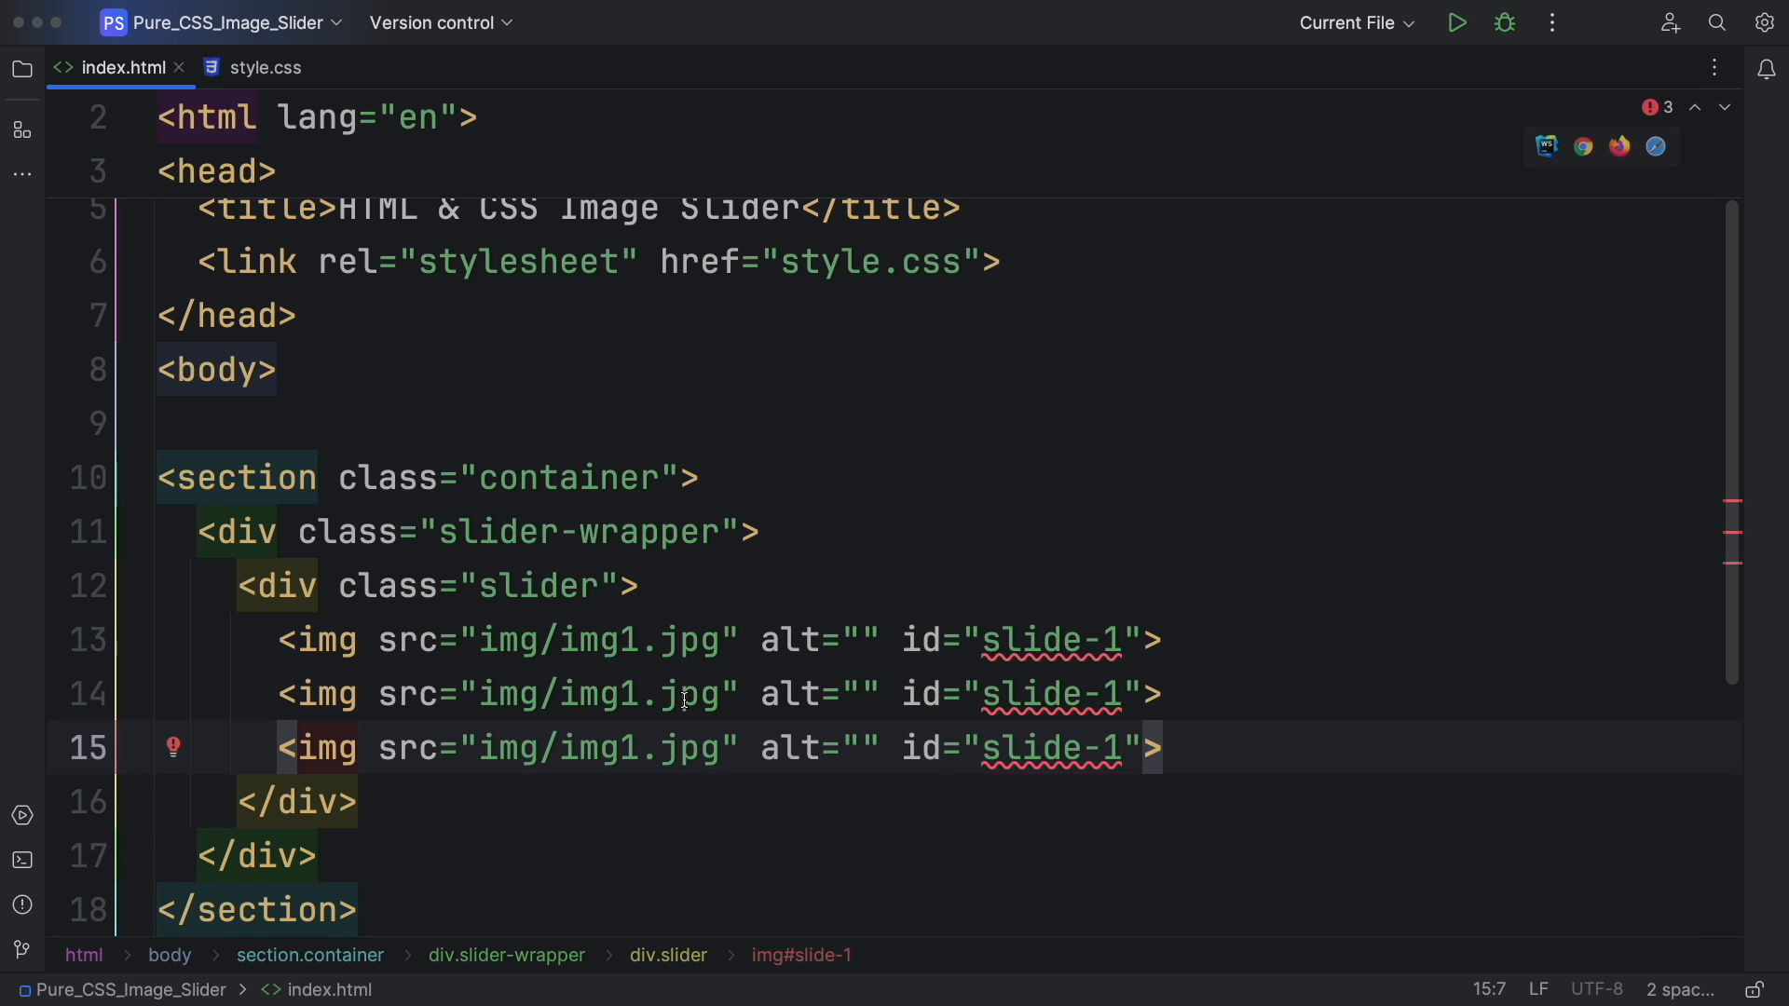
Duplicate it into img2.jpg with slide-2 and img3.jpg with slide-3.
{"action": "key", "text": "Backspace"}
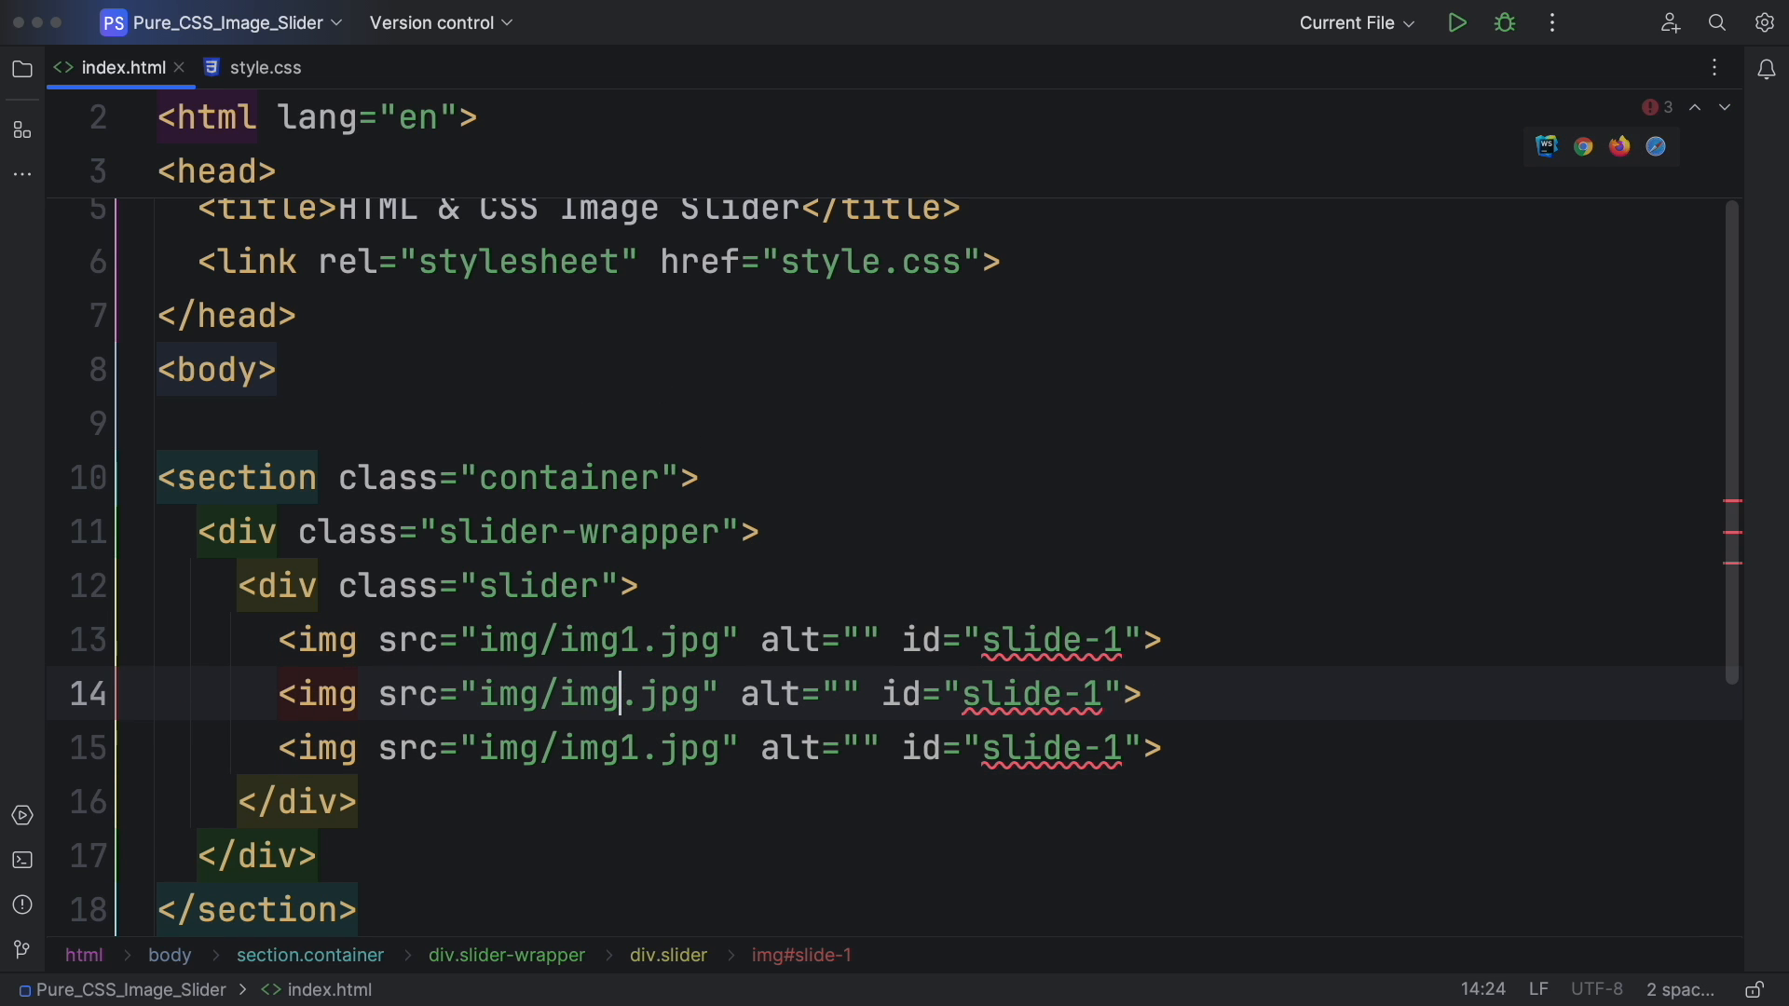
{"action": "type", "text": "2"}
{"action": "left_click", "coordinate": [721, 749]}
{"action": "type", "text": "3"}
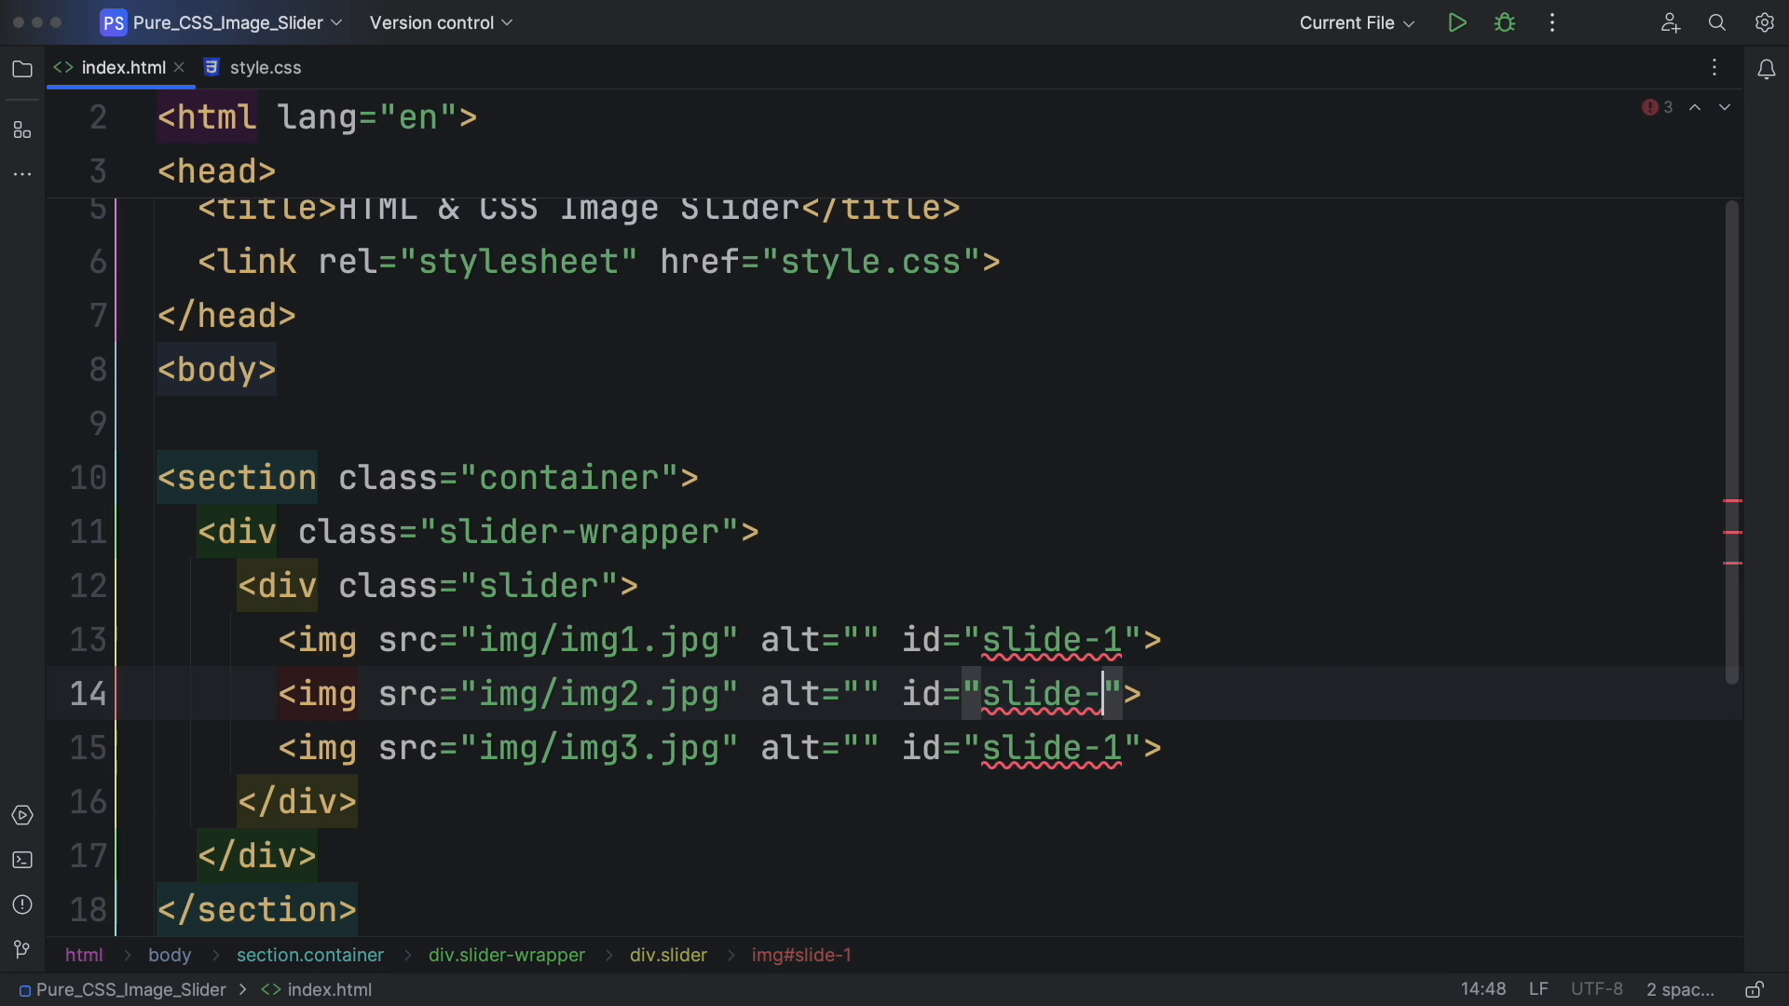
{"action": "type", "text": "2"}
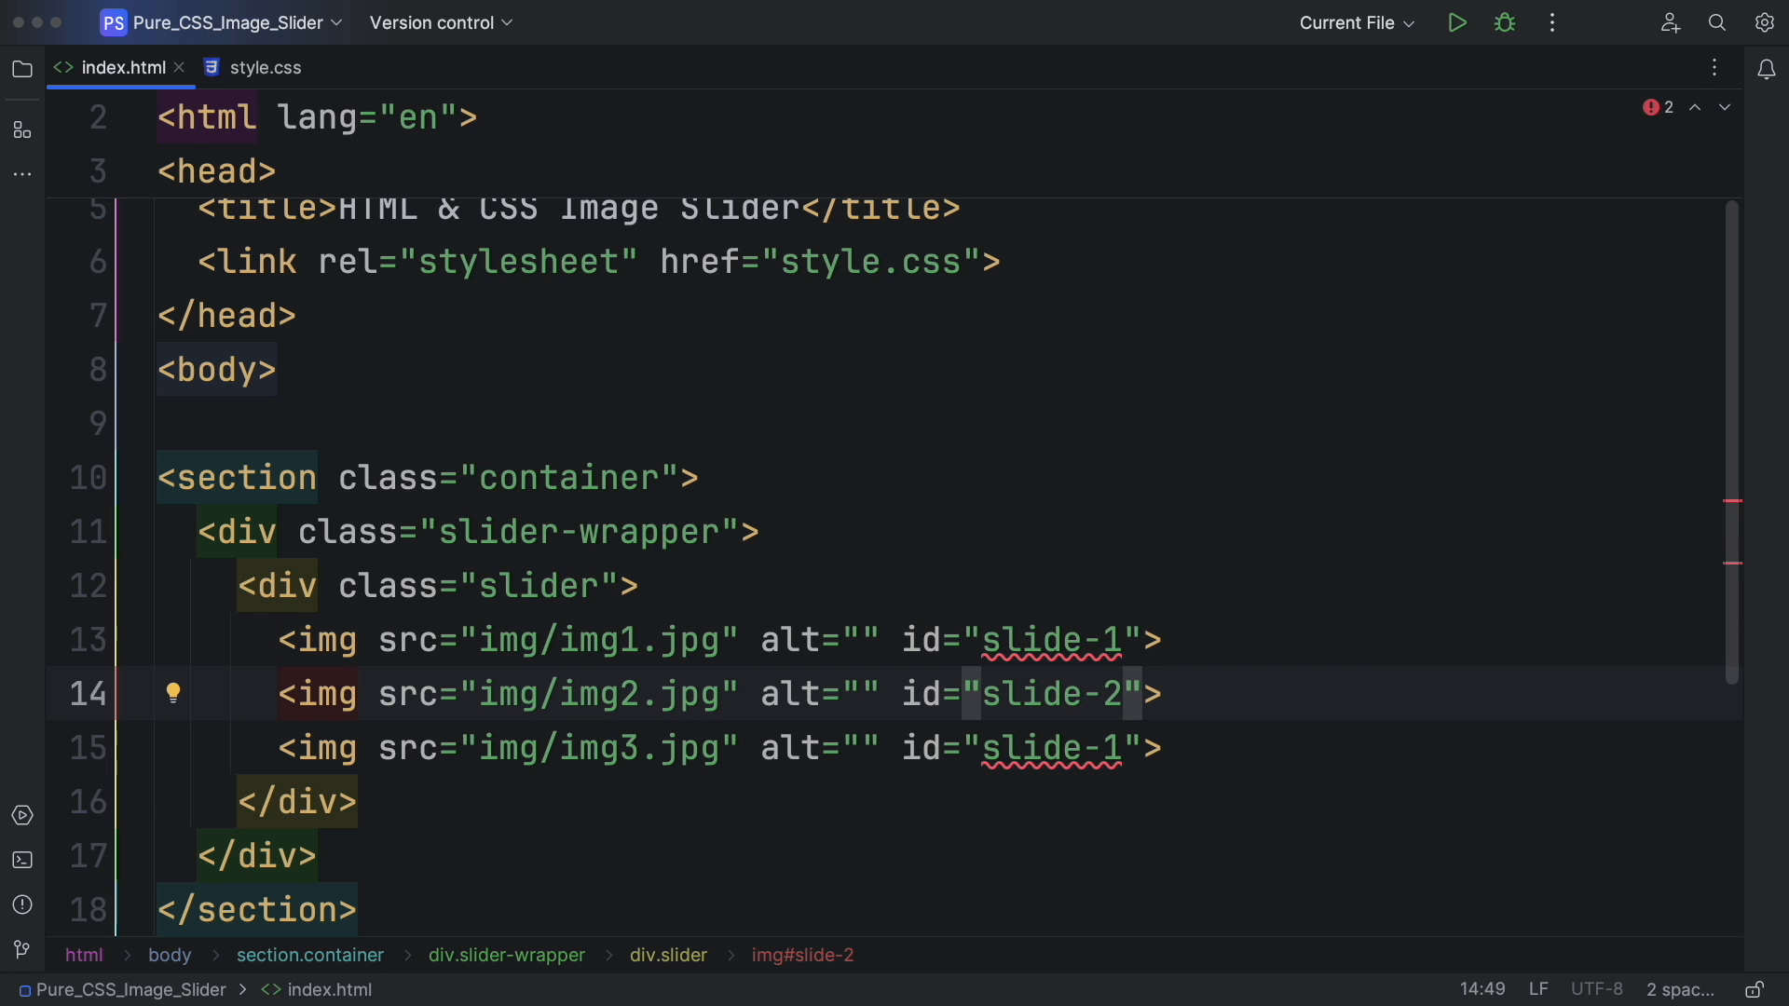
{"action": "key", "text": "Backspace"}
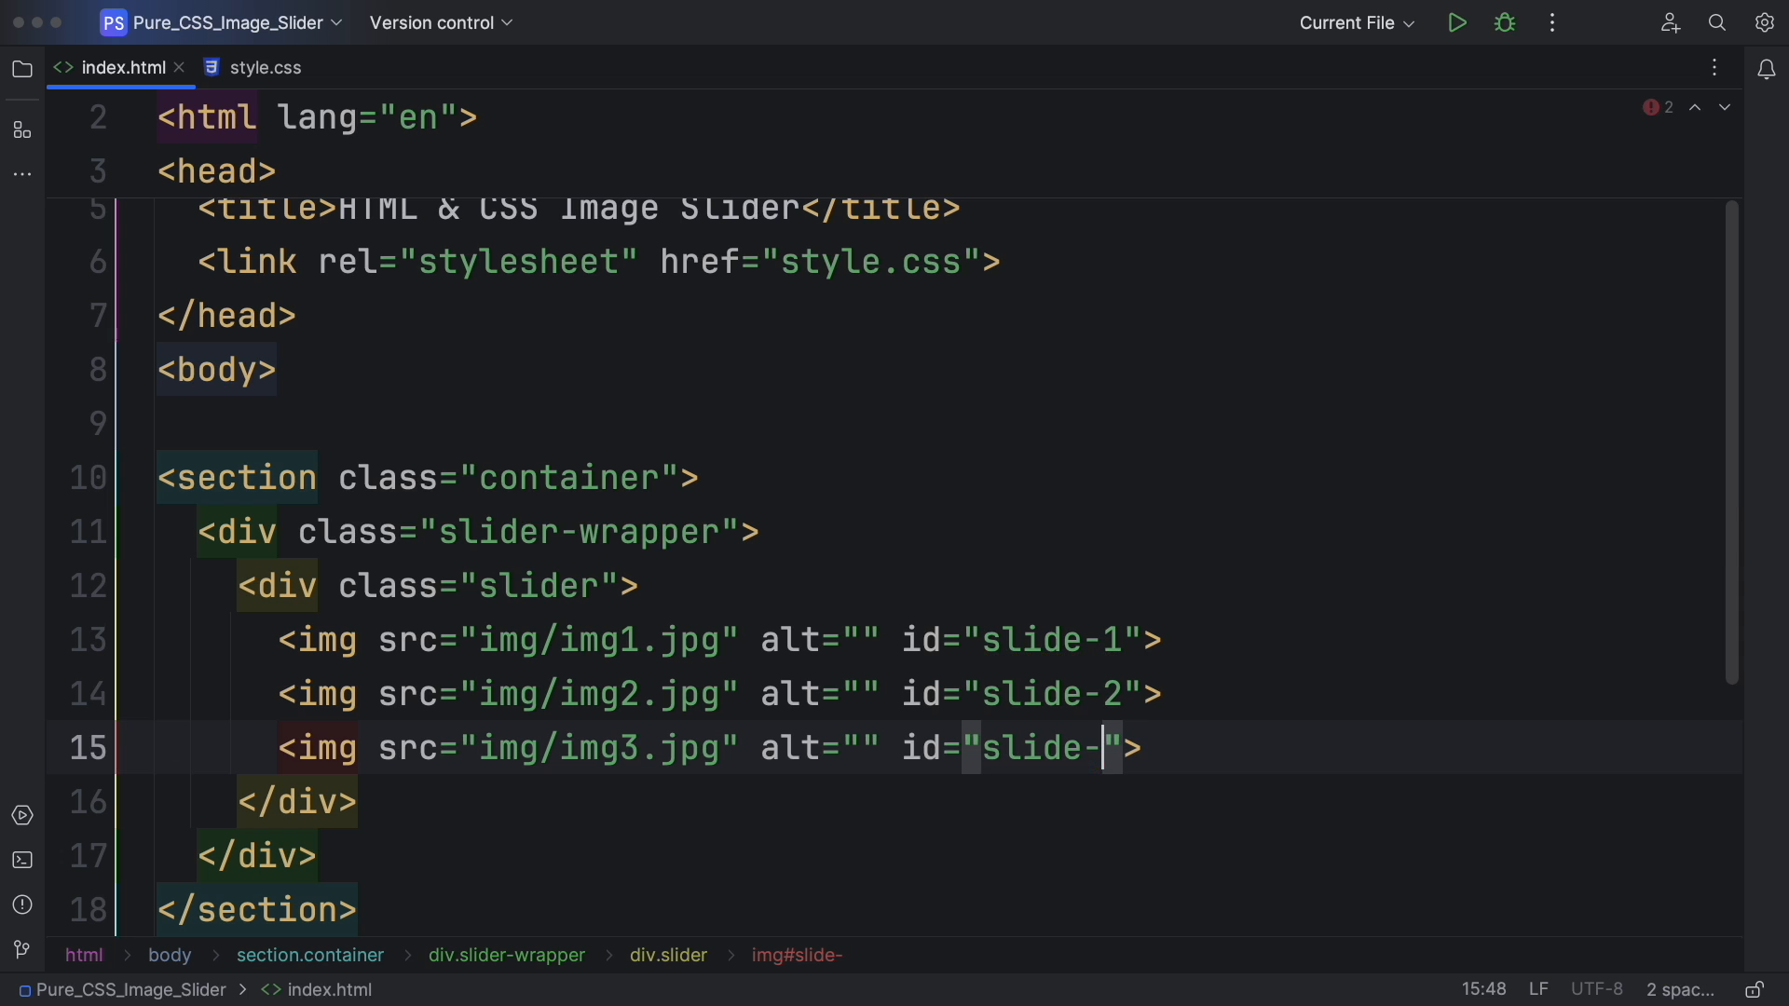
{"action": "type", "text": "3"}
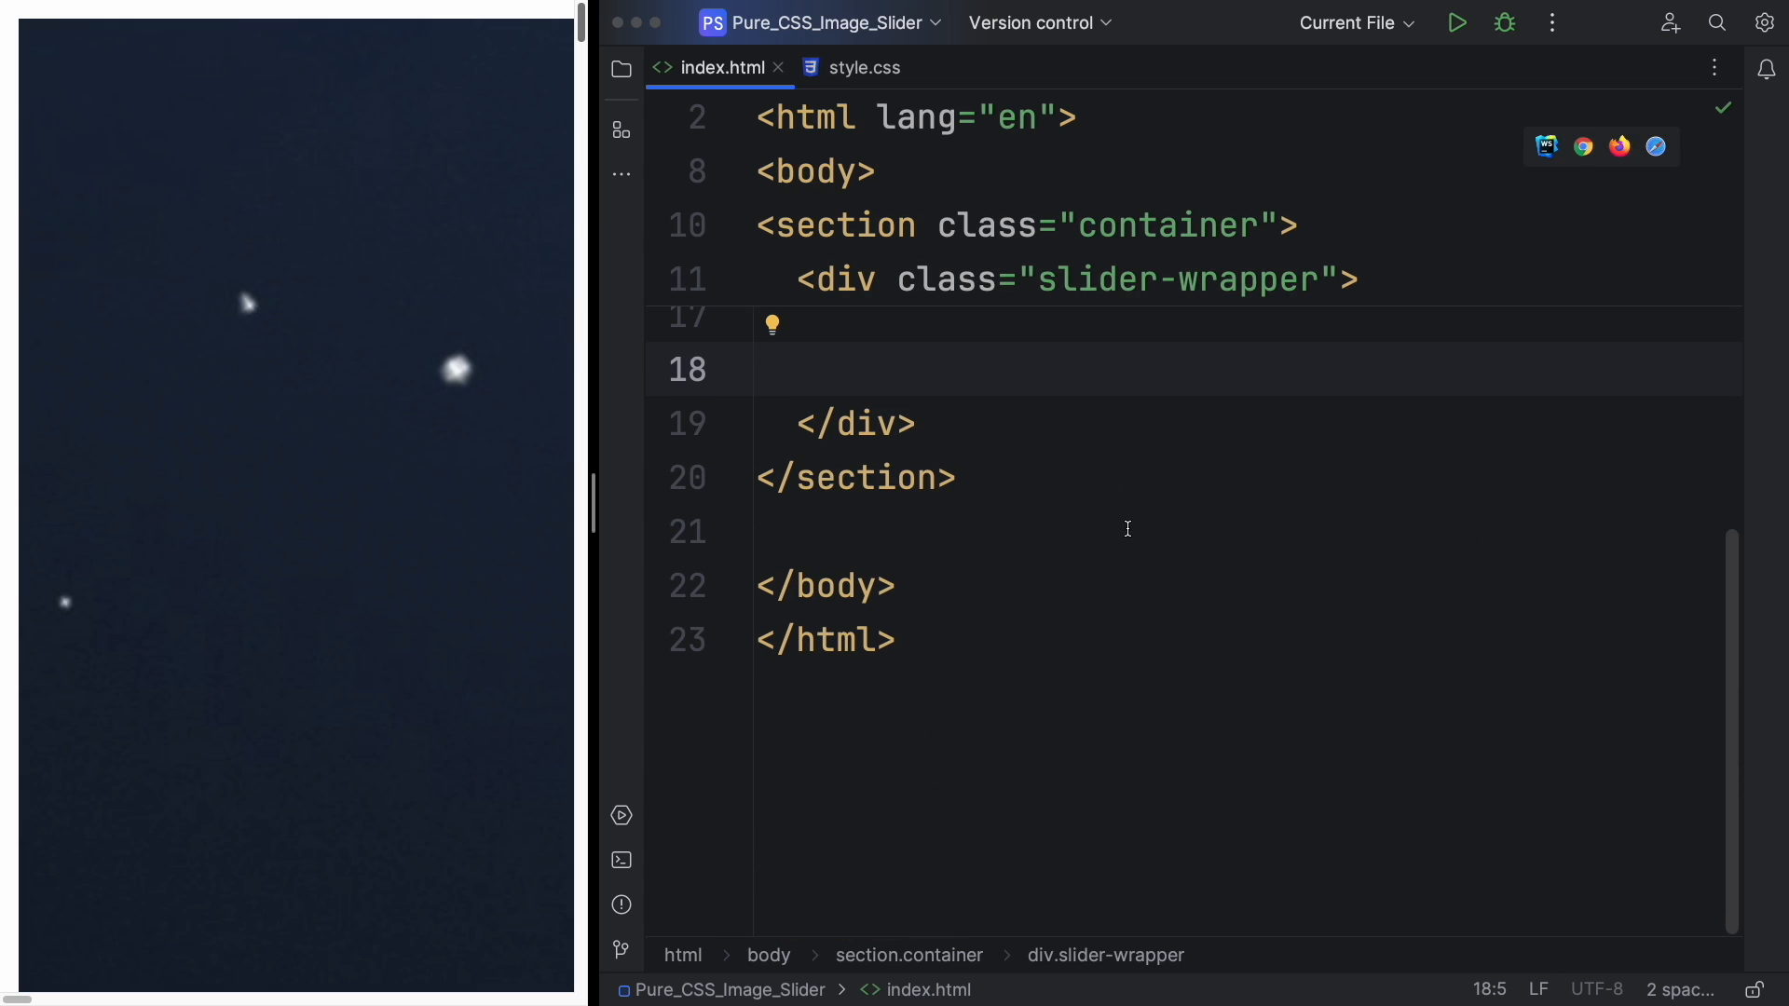
Add div.slider-nav with three links to #slide-1, #slide-2 and #slide-3.
{"action": "type", "text": "."}
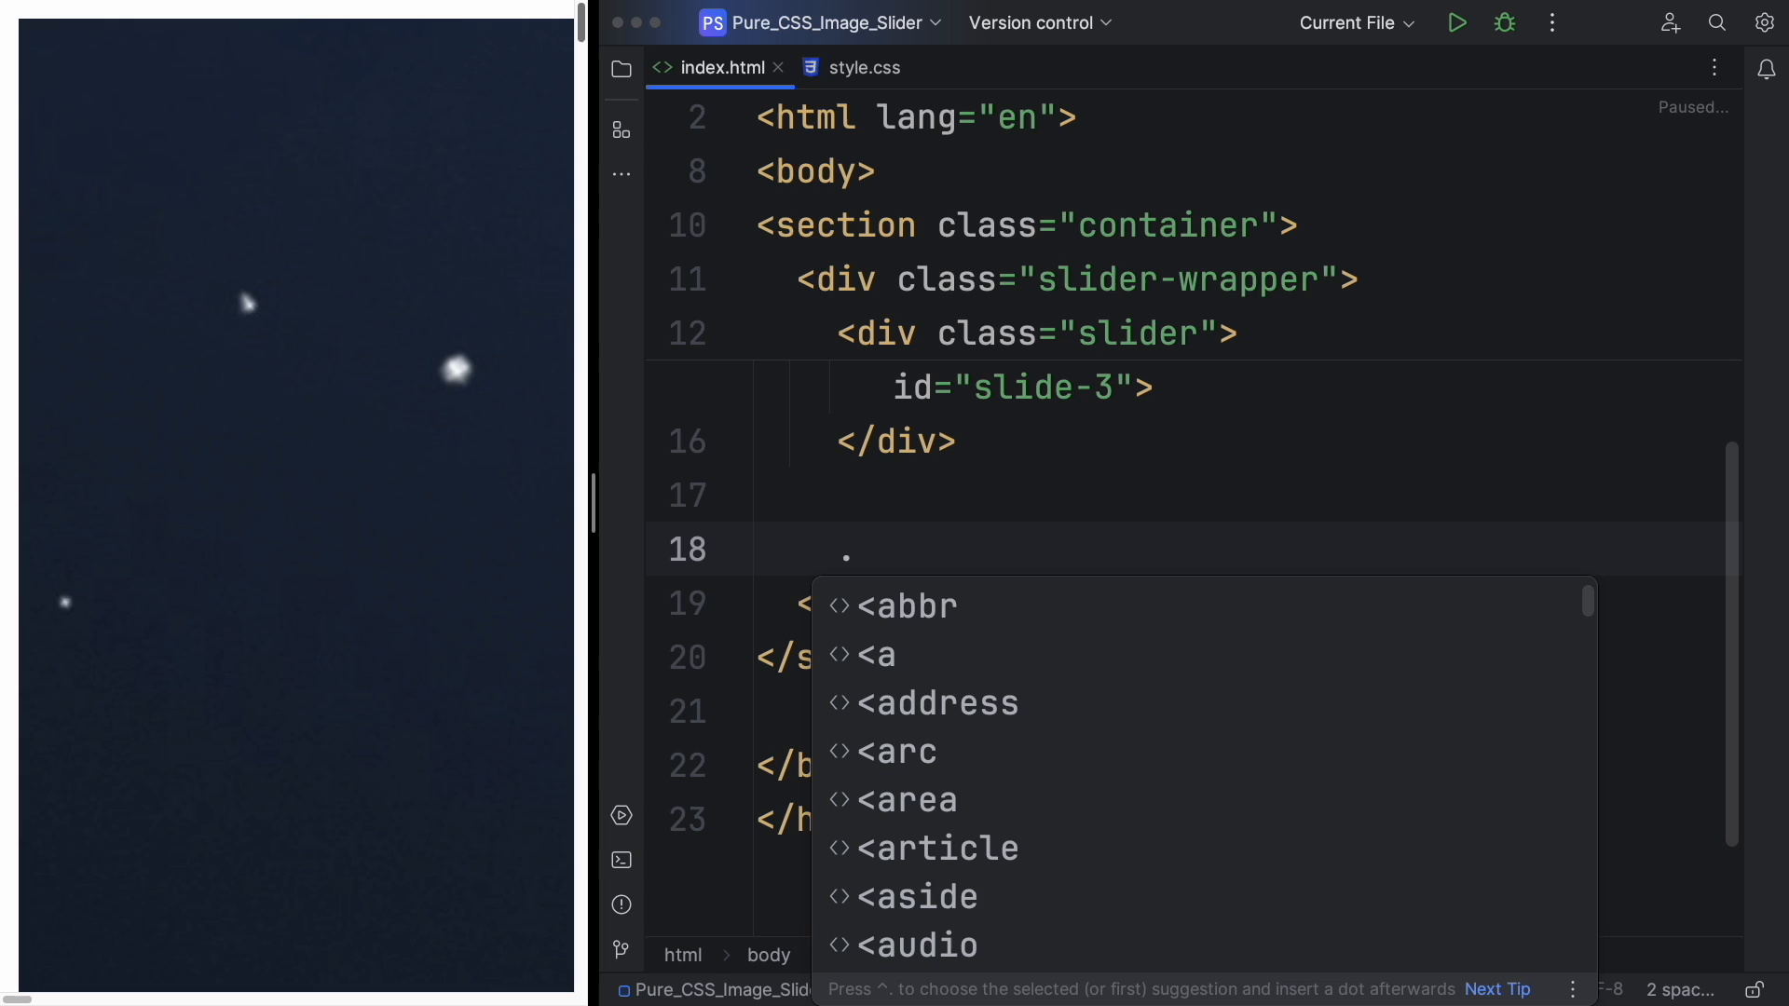
{"action": "type", "text": "slider-nav\">"}
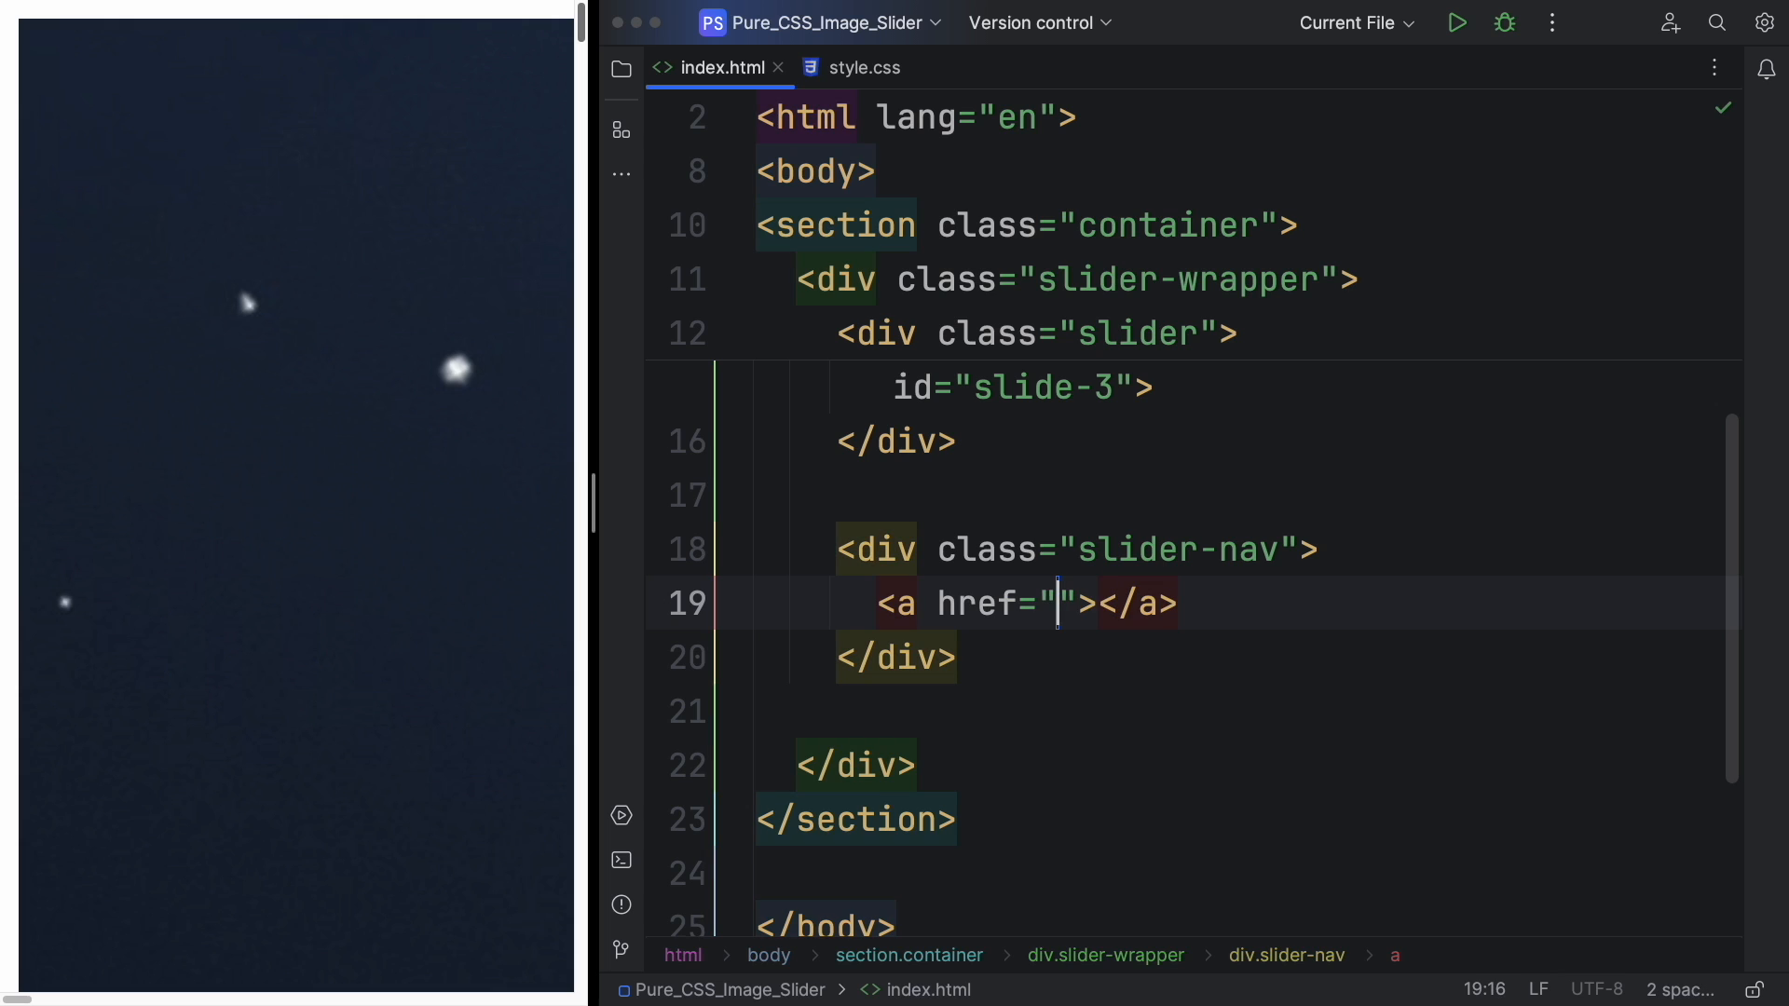
{"action": "type", "text": "#"}
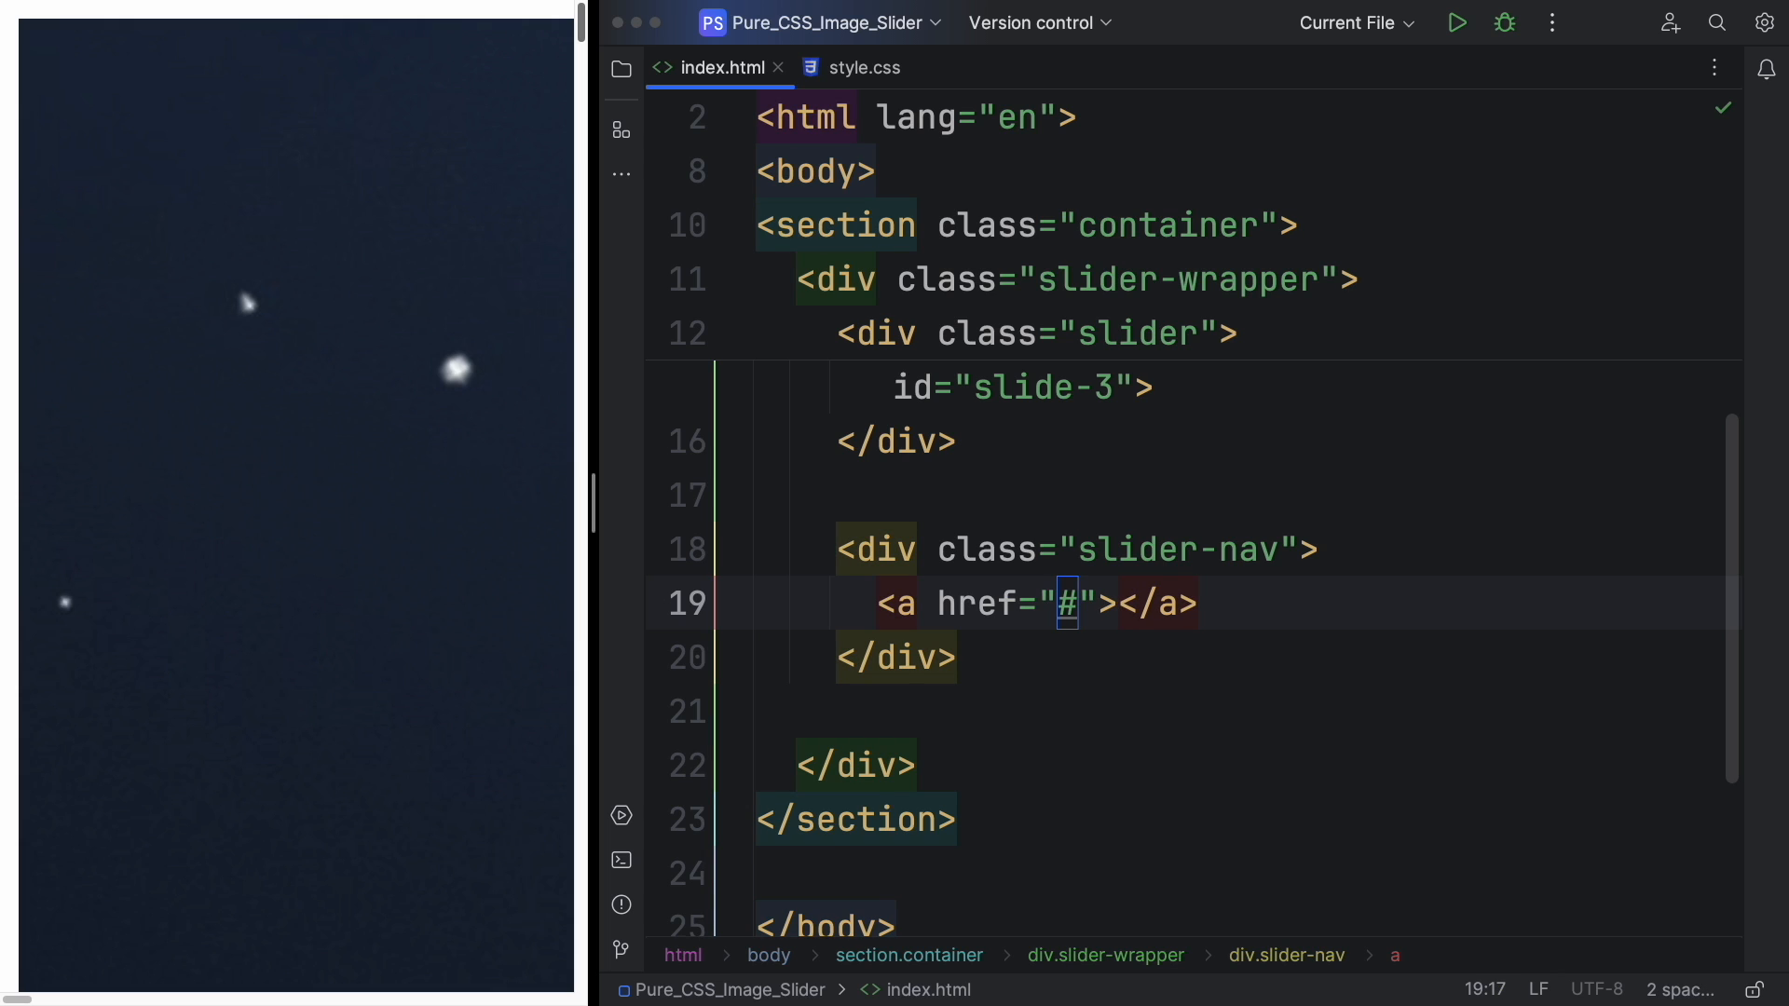
{"action": "type", "text": "slide-1"}
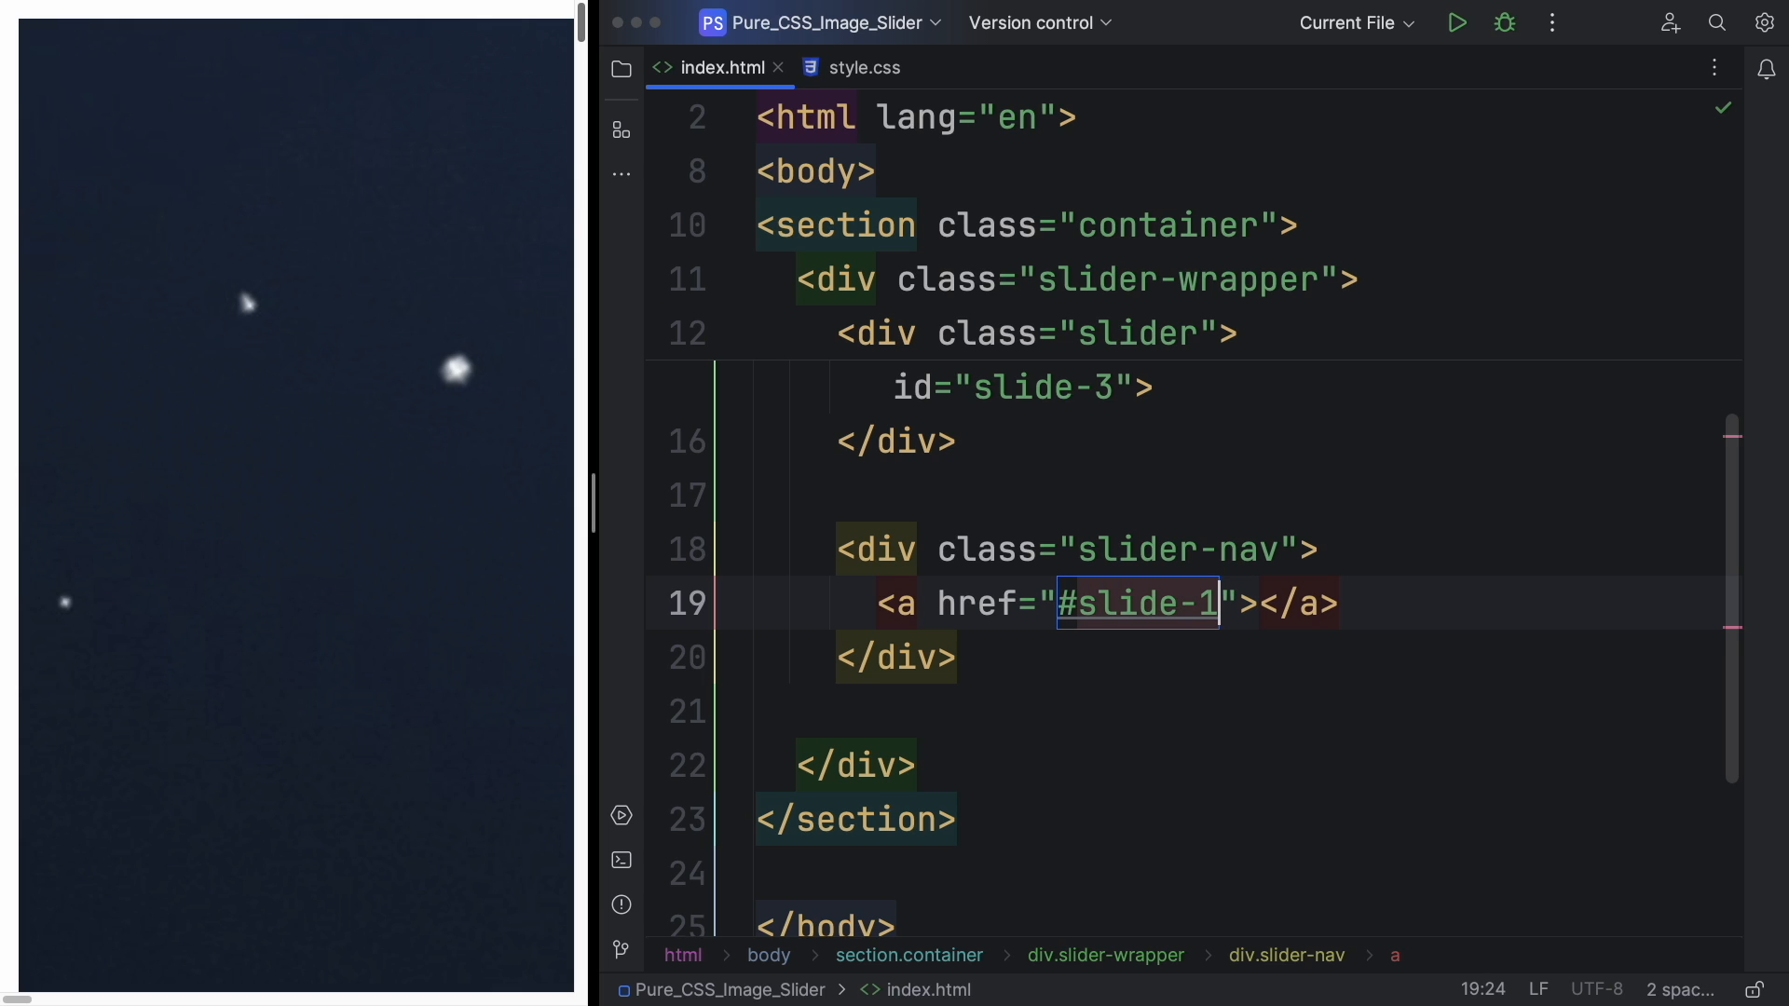
{"action": "key", "text": "Enter"}
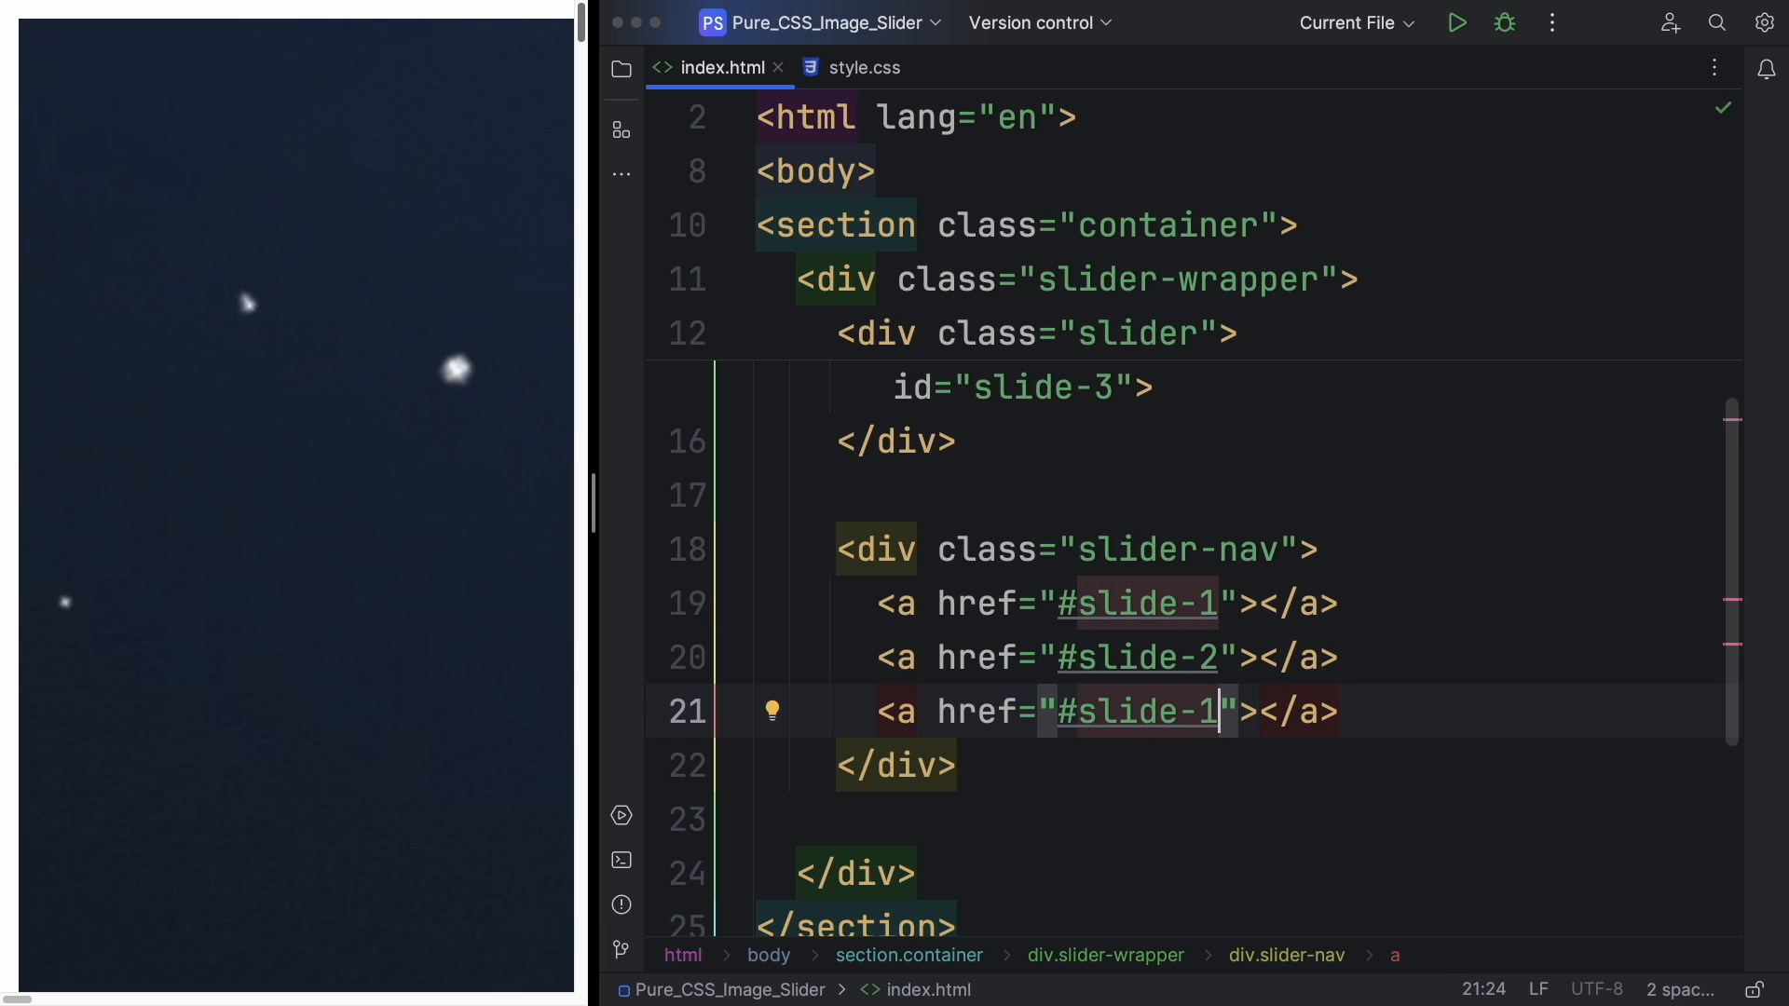
{"action": "type", "text": "3"}
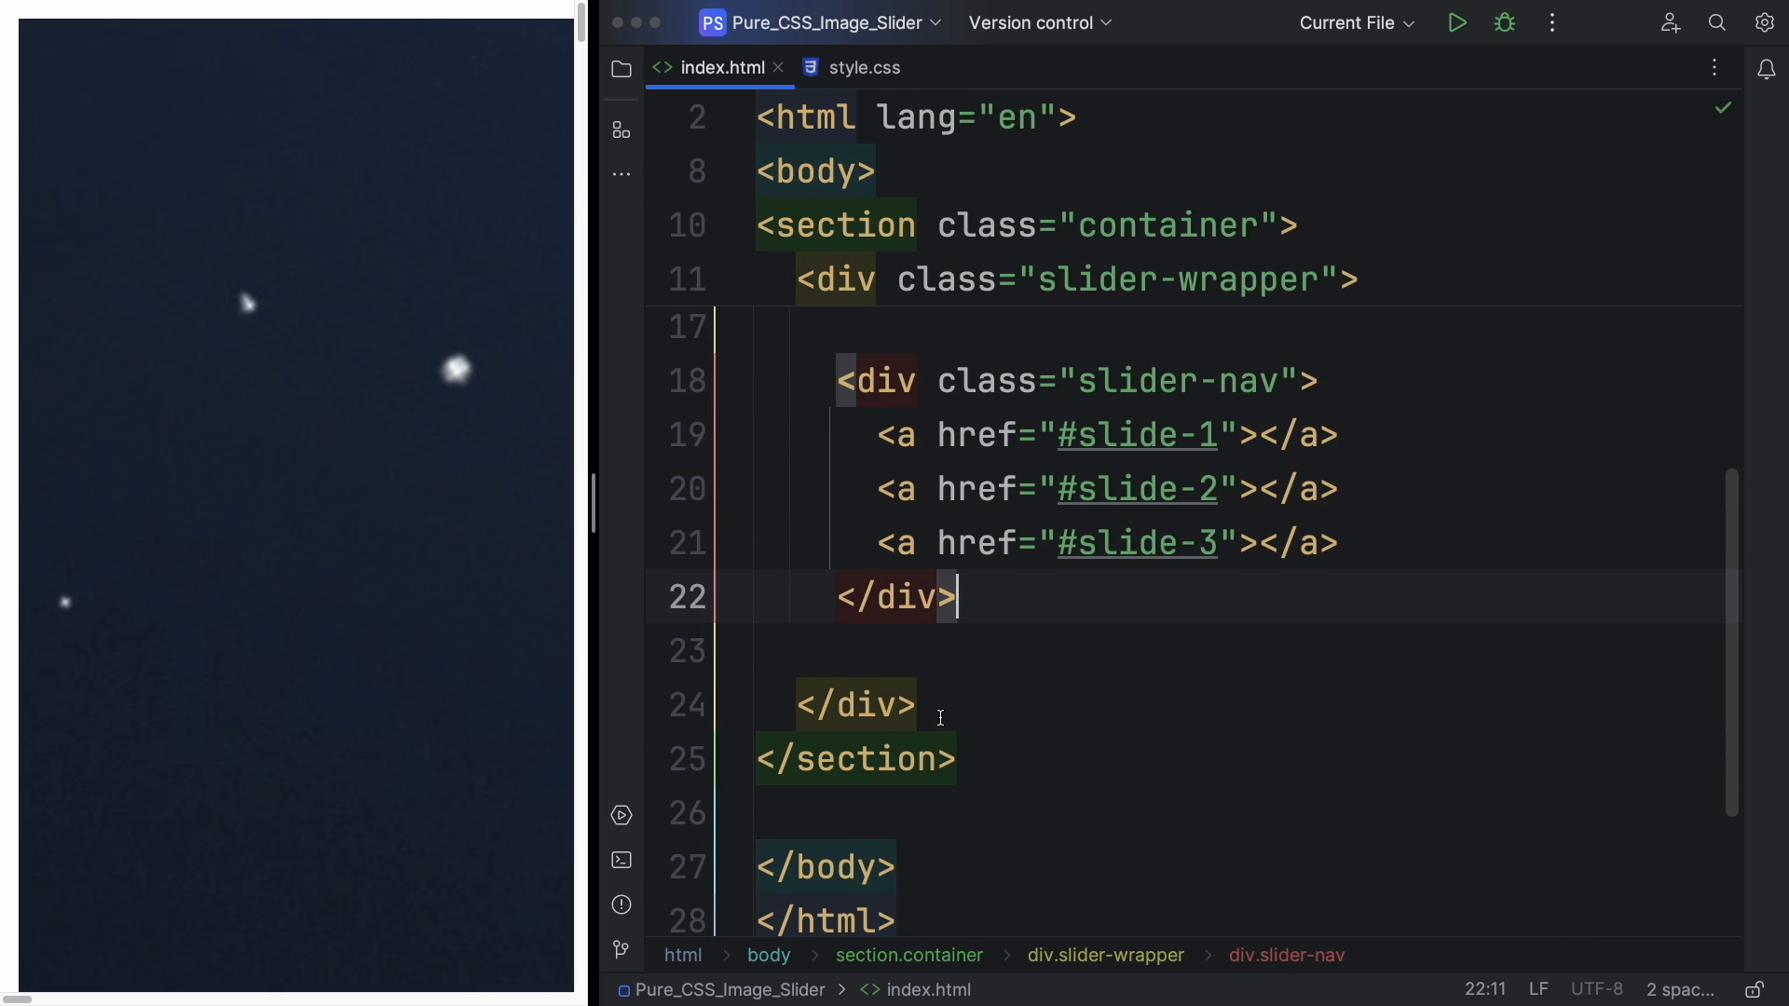
In style.css, add a * reset: margin 0, padding 0, box-sizing border-box.
{"action": "left_click", "coordinate": [864, 67]}
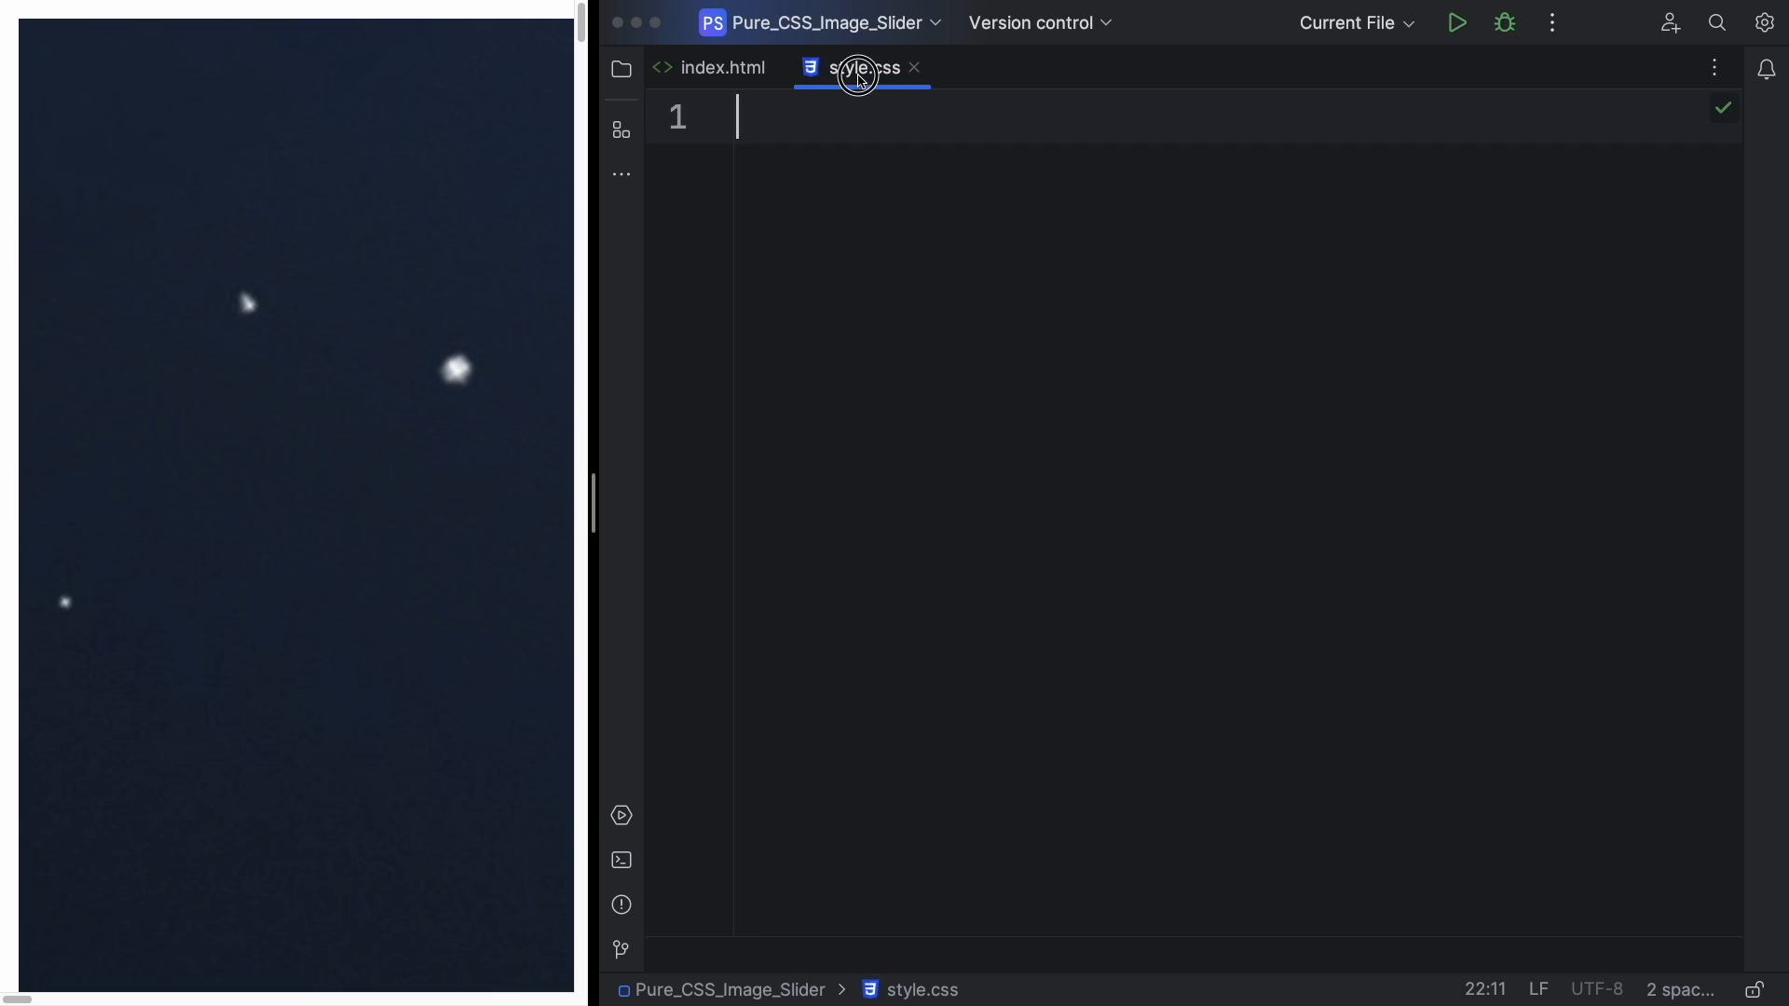
{"action": "type", "text": "*"}
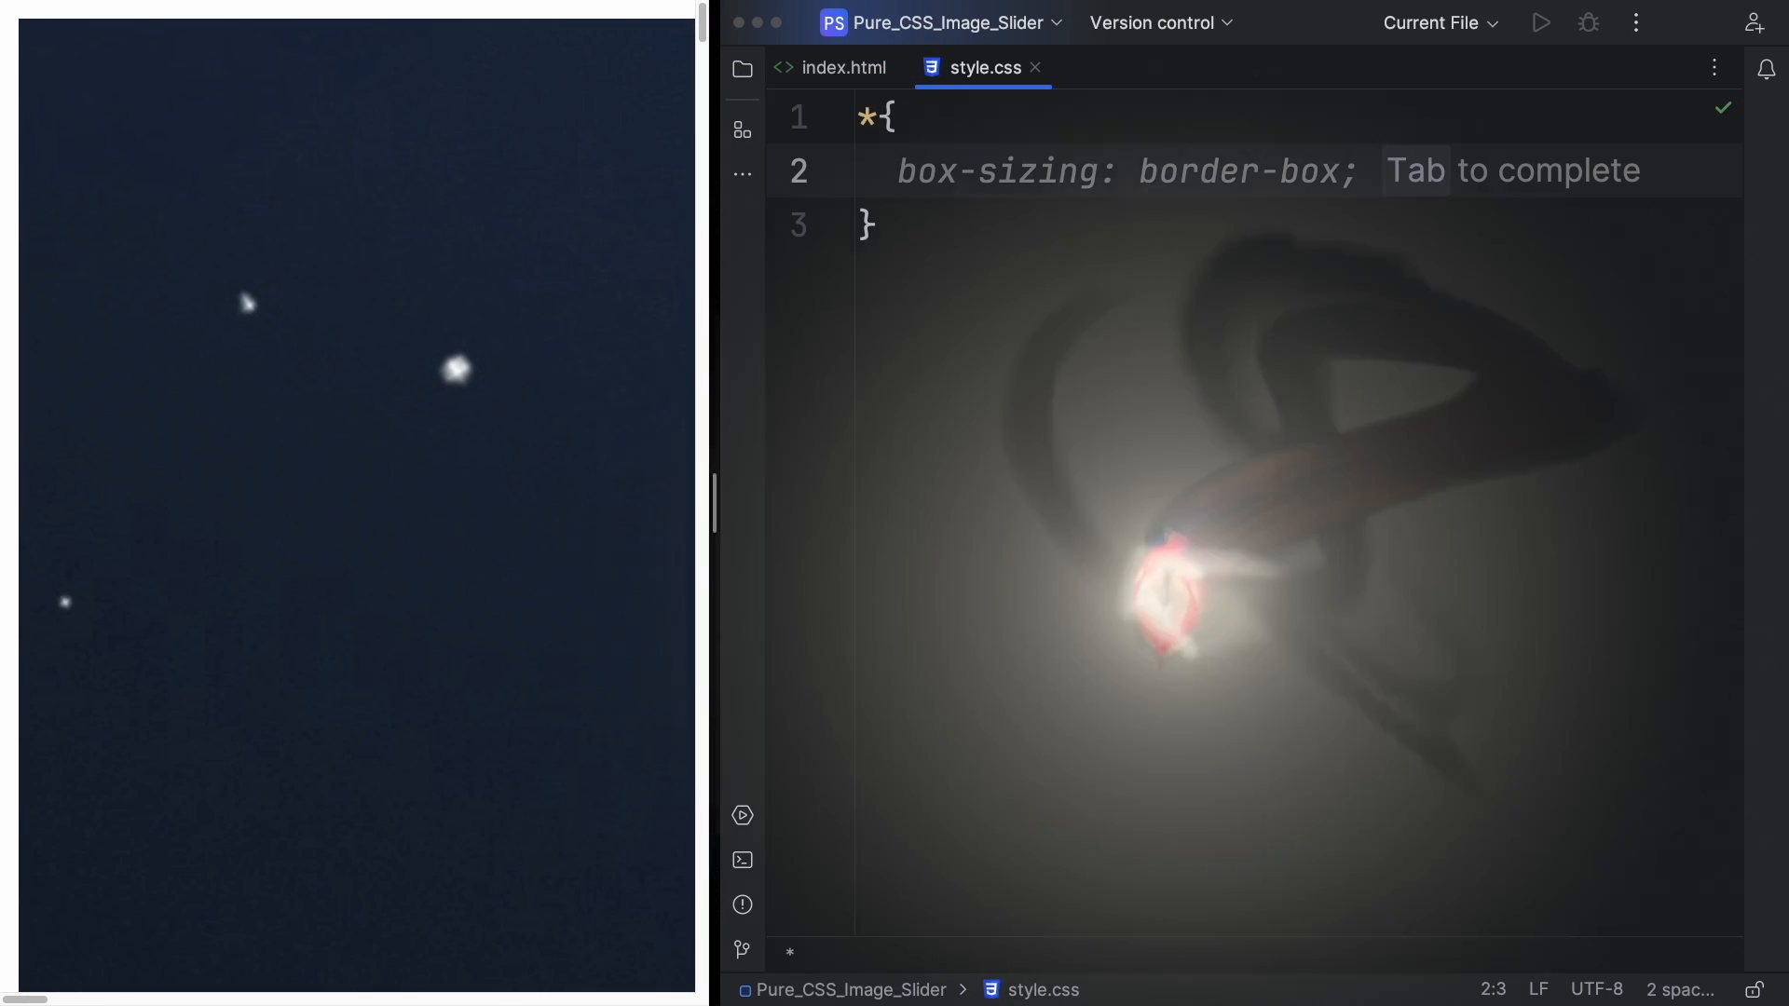
{"action": "type", "text": "margin: 0;"}
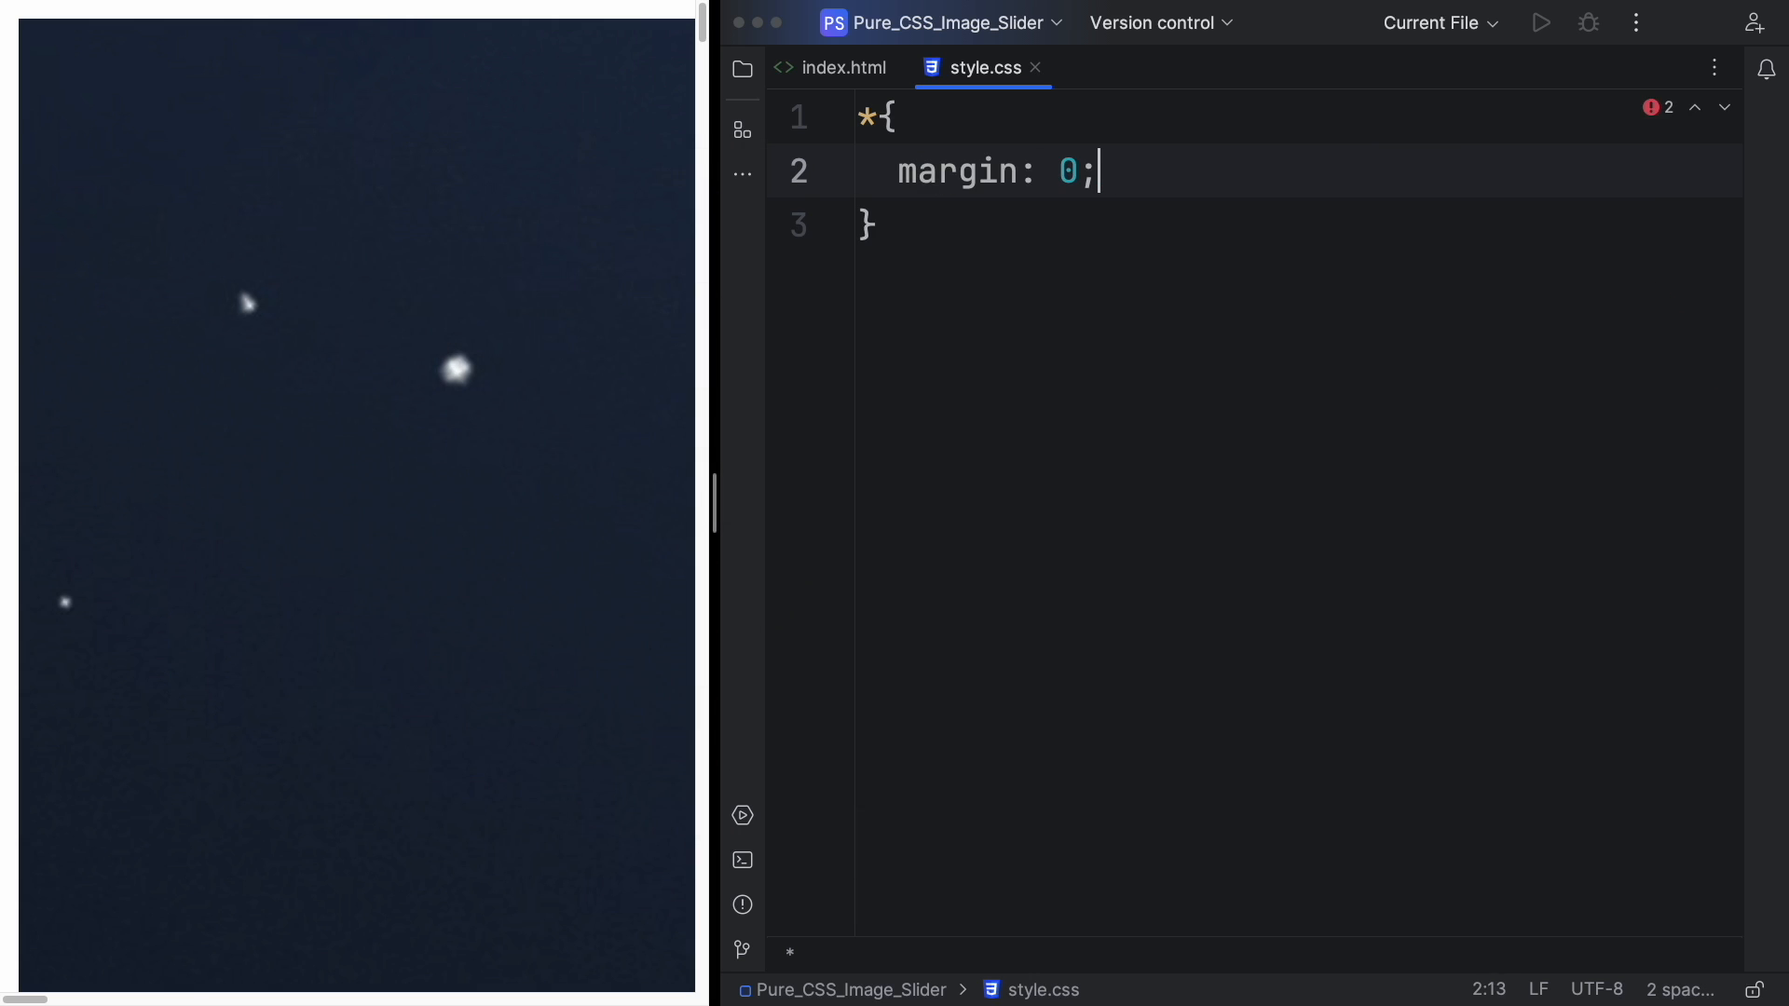
{"action": "type", "text": "padding: 0;"}
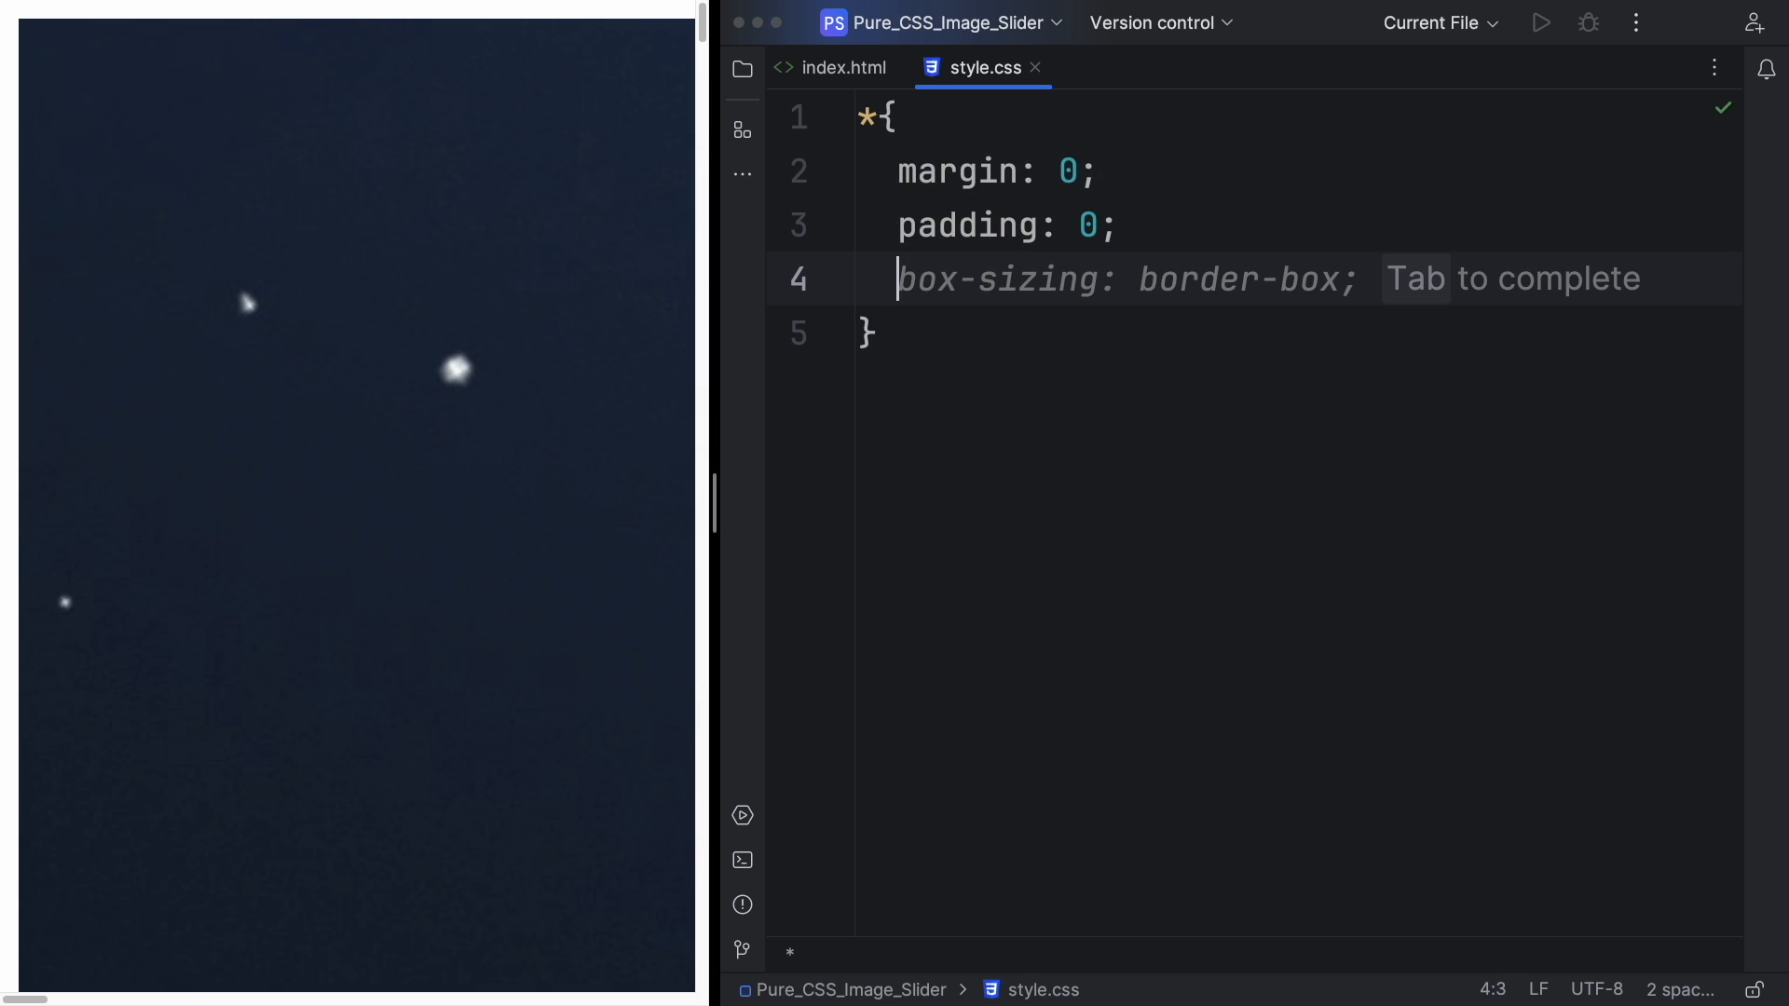
{"action": "key", "text": "Tab"}
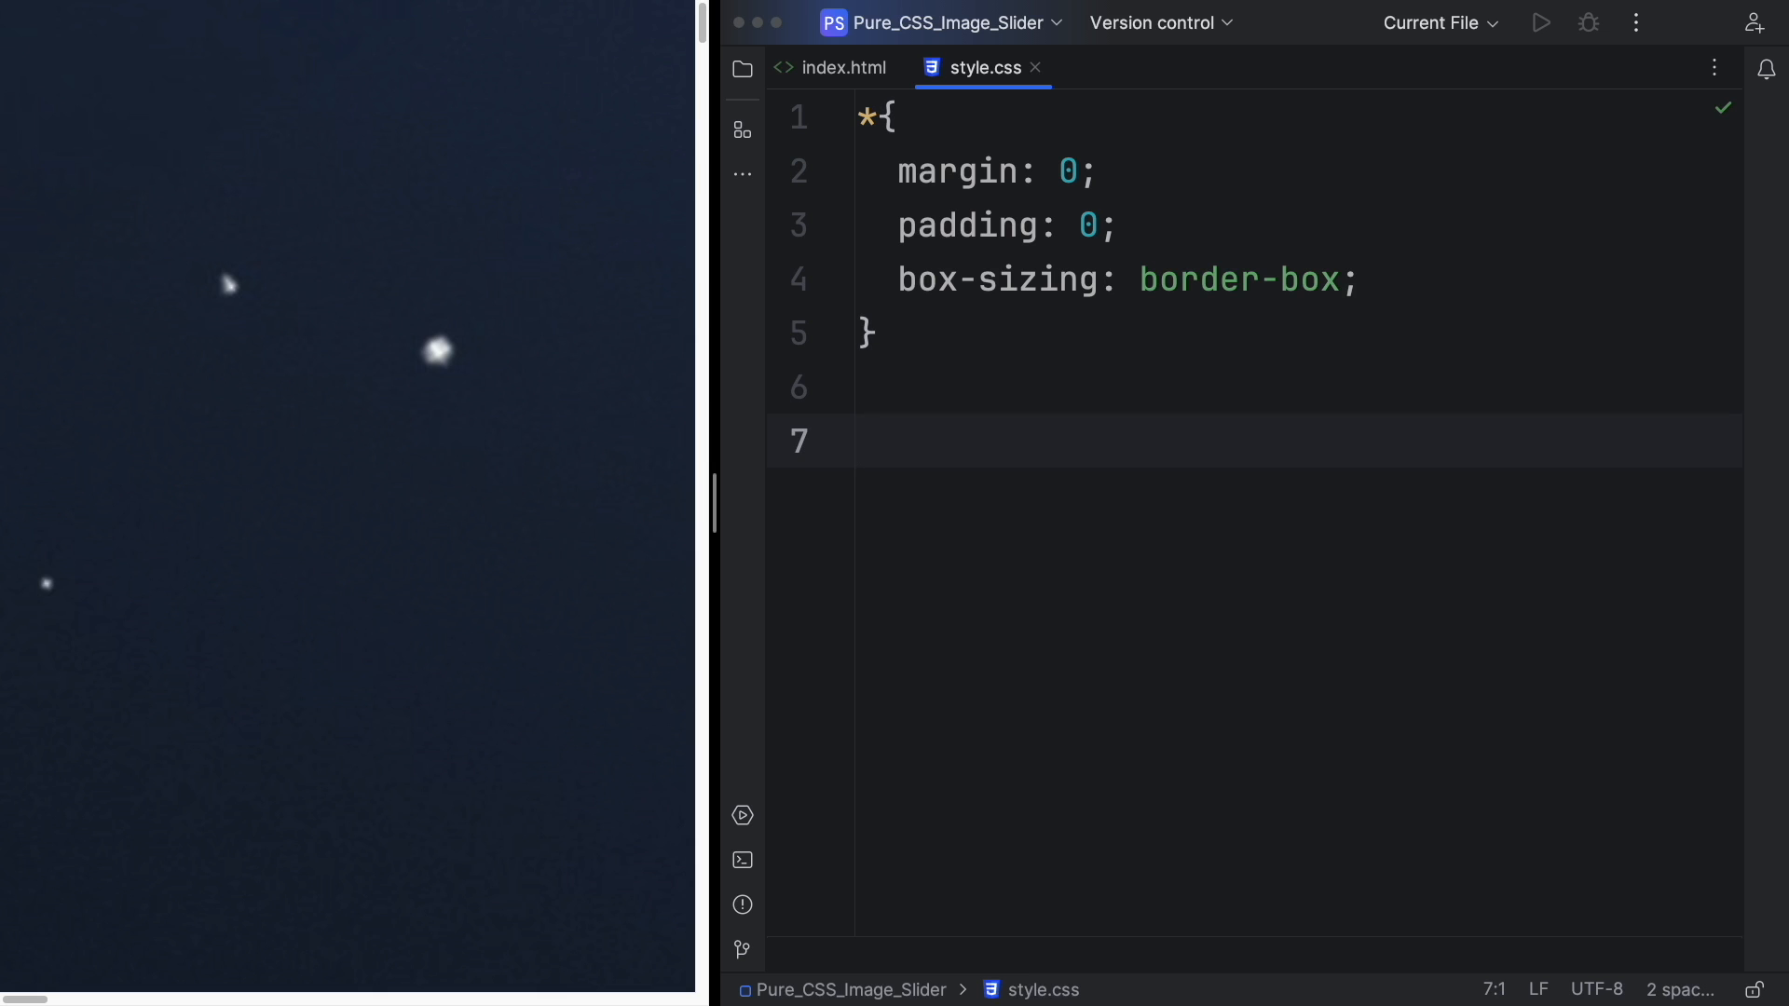
Pad .container 2rem; make .slider-wrapper relative, max-width 48rem, centred with auto margin.
{"action": "type", "text": ".container{"}
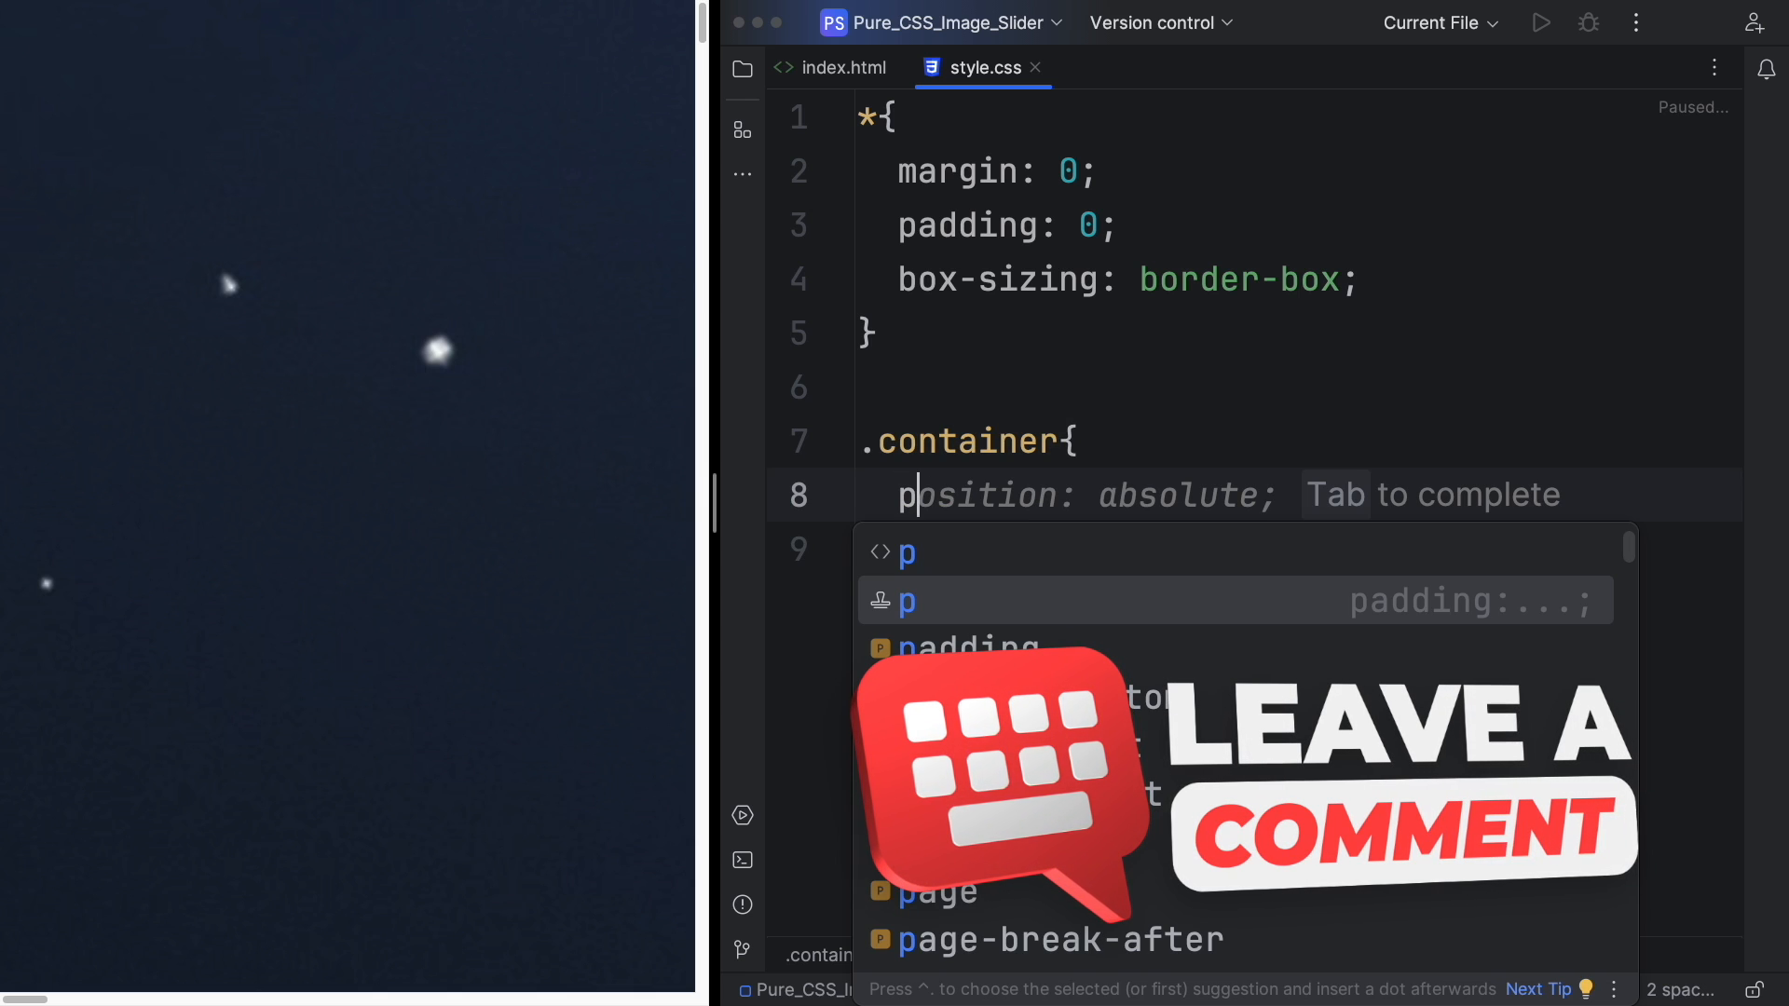
{"action": "type", "text": "padding: 2rem;"}
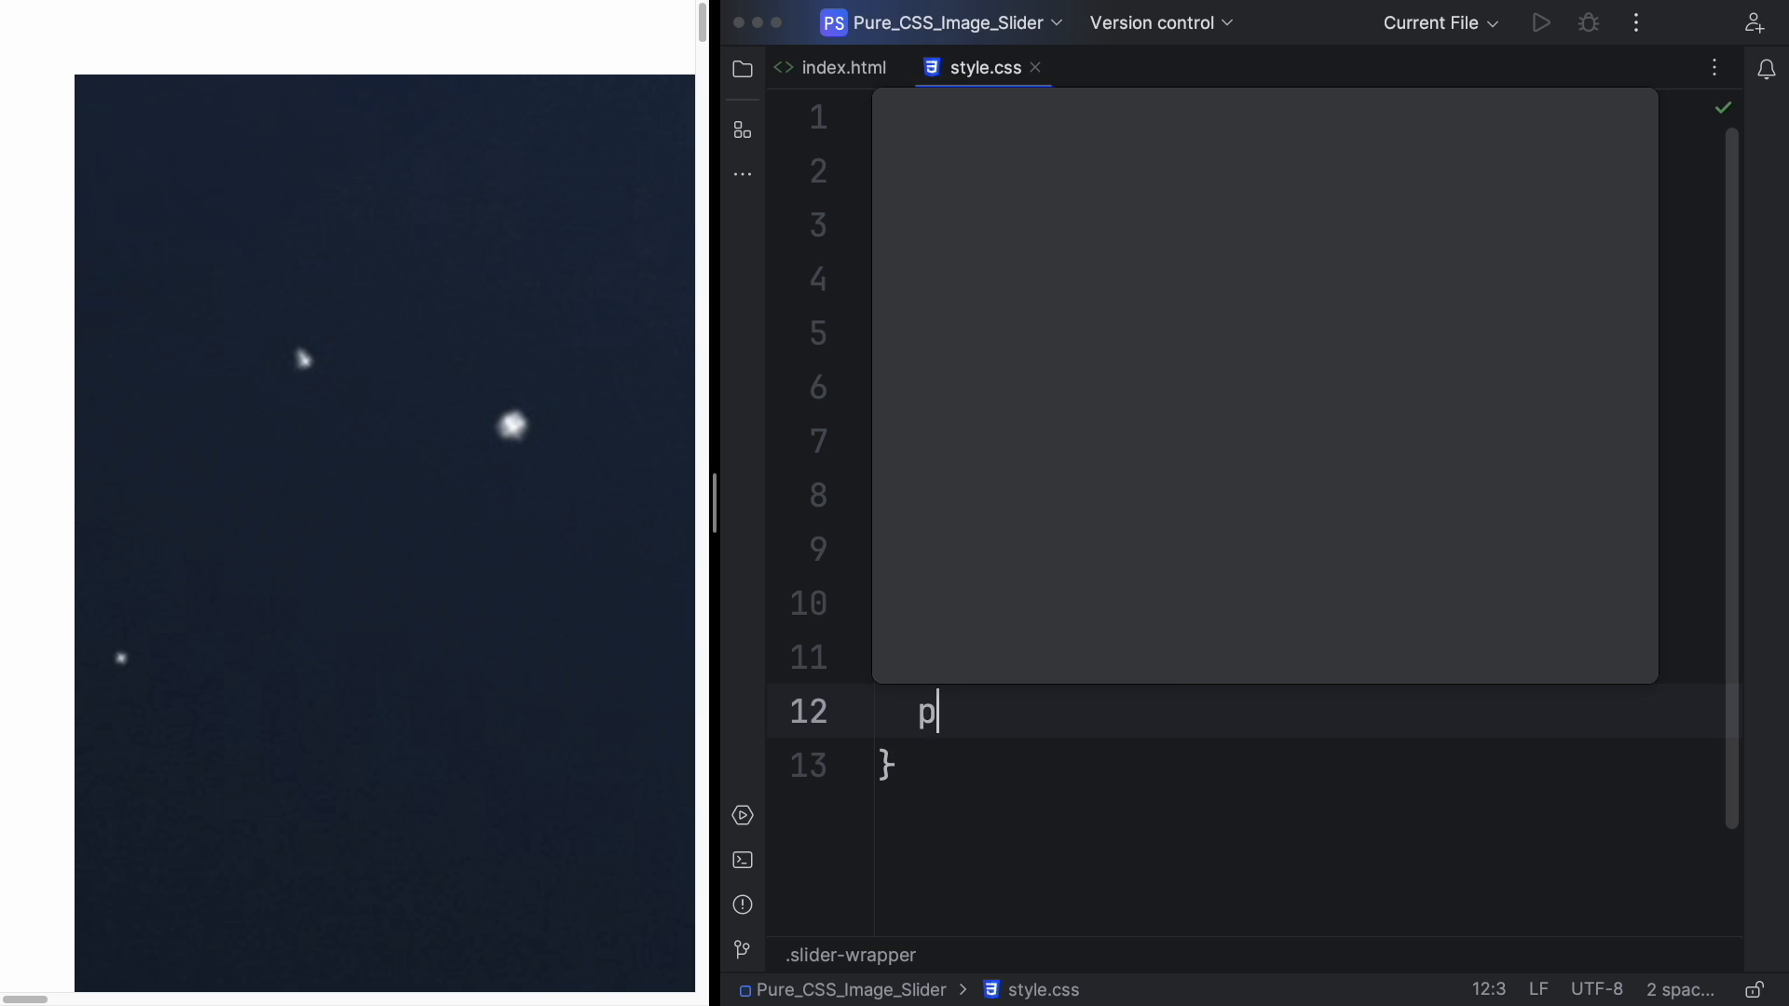
{"action": "type", "text": "osition: relative;"}
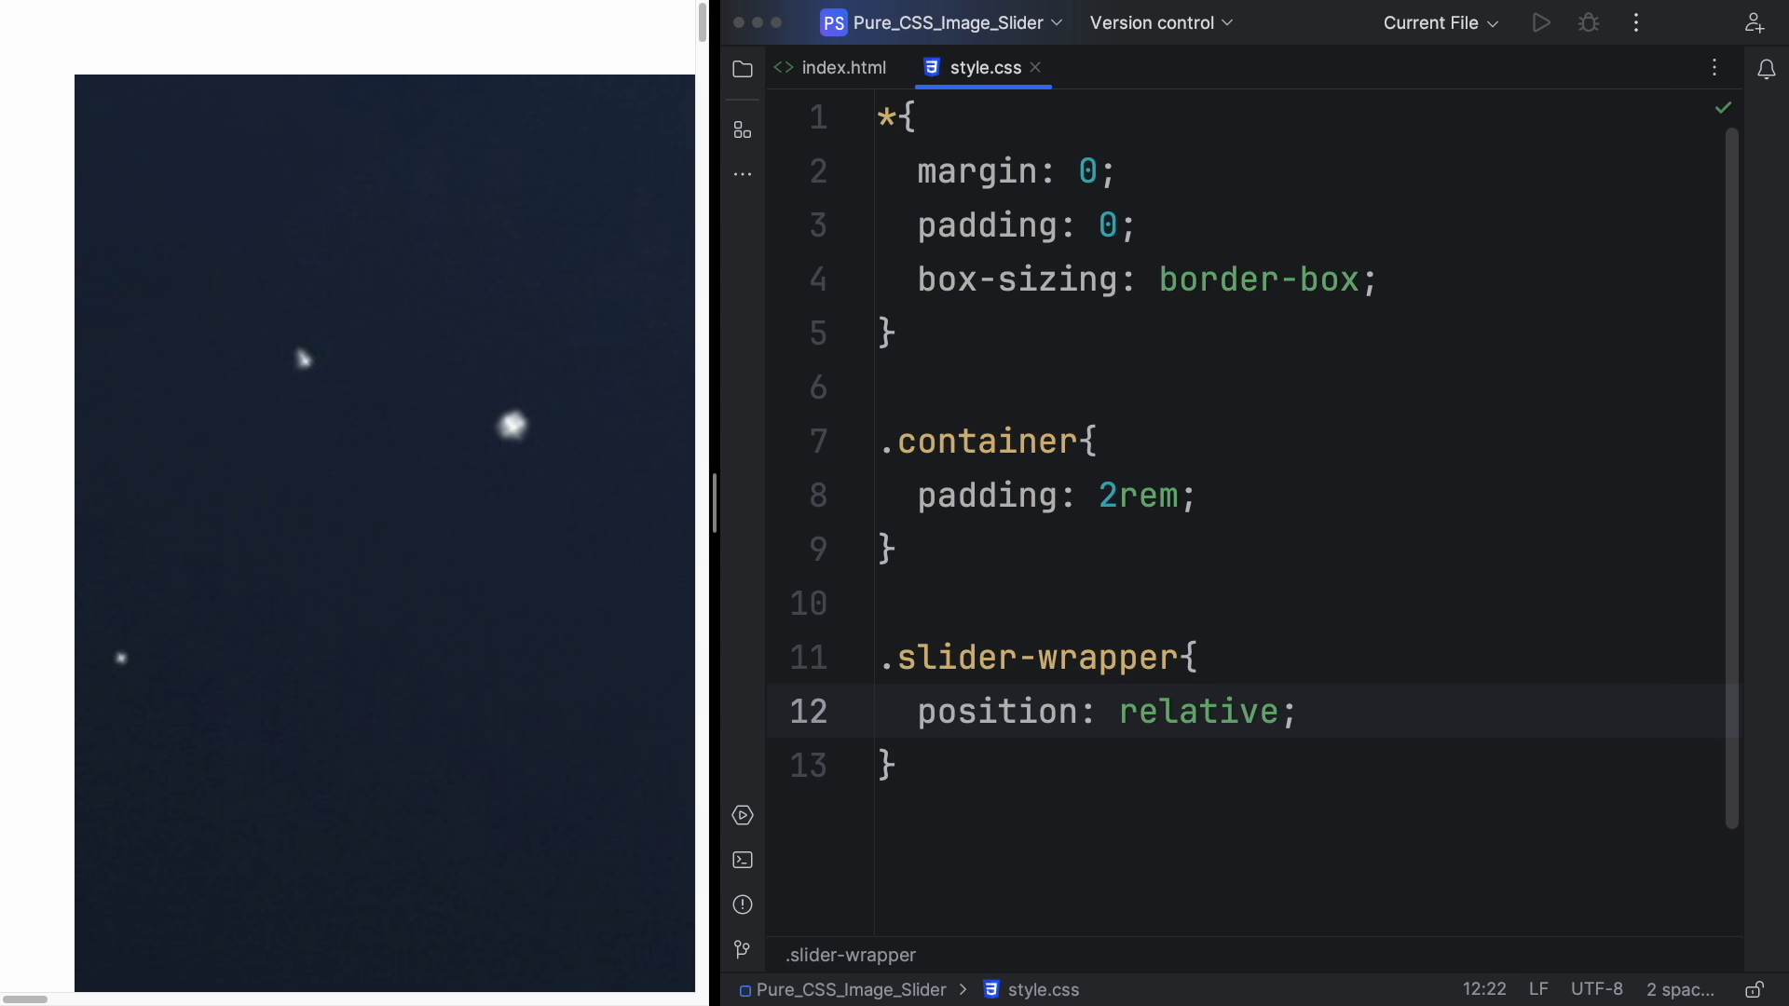
{"action": "type", "text": "maw"}
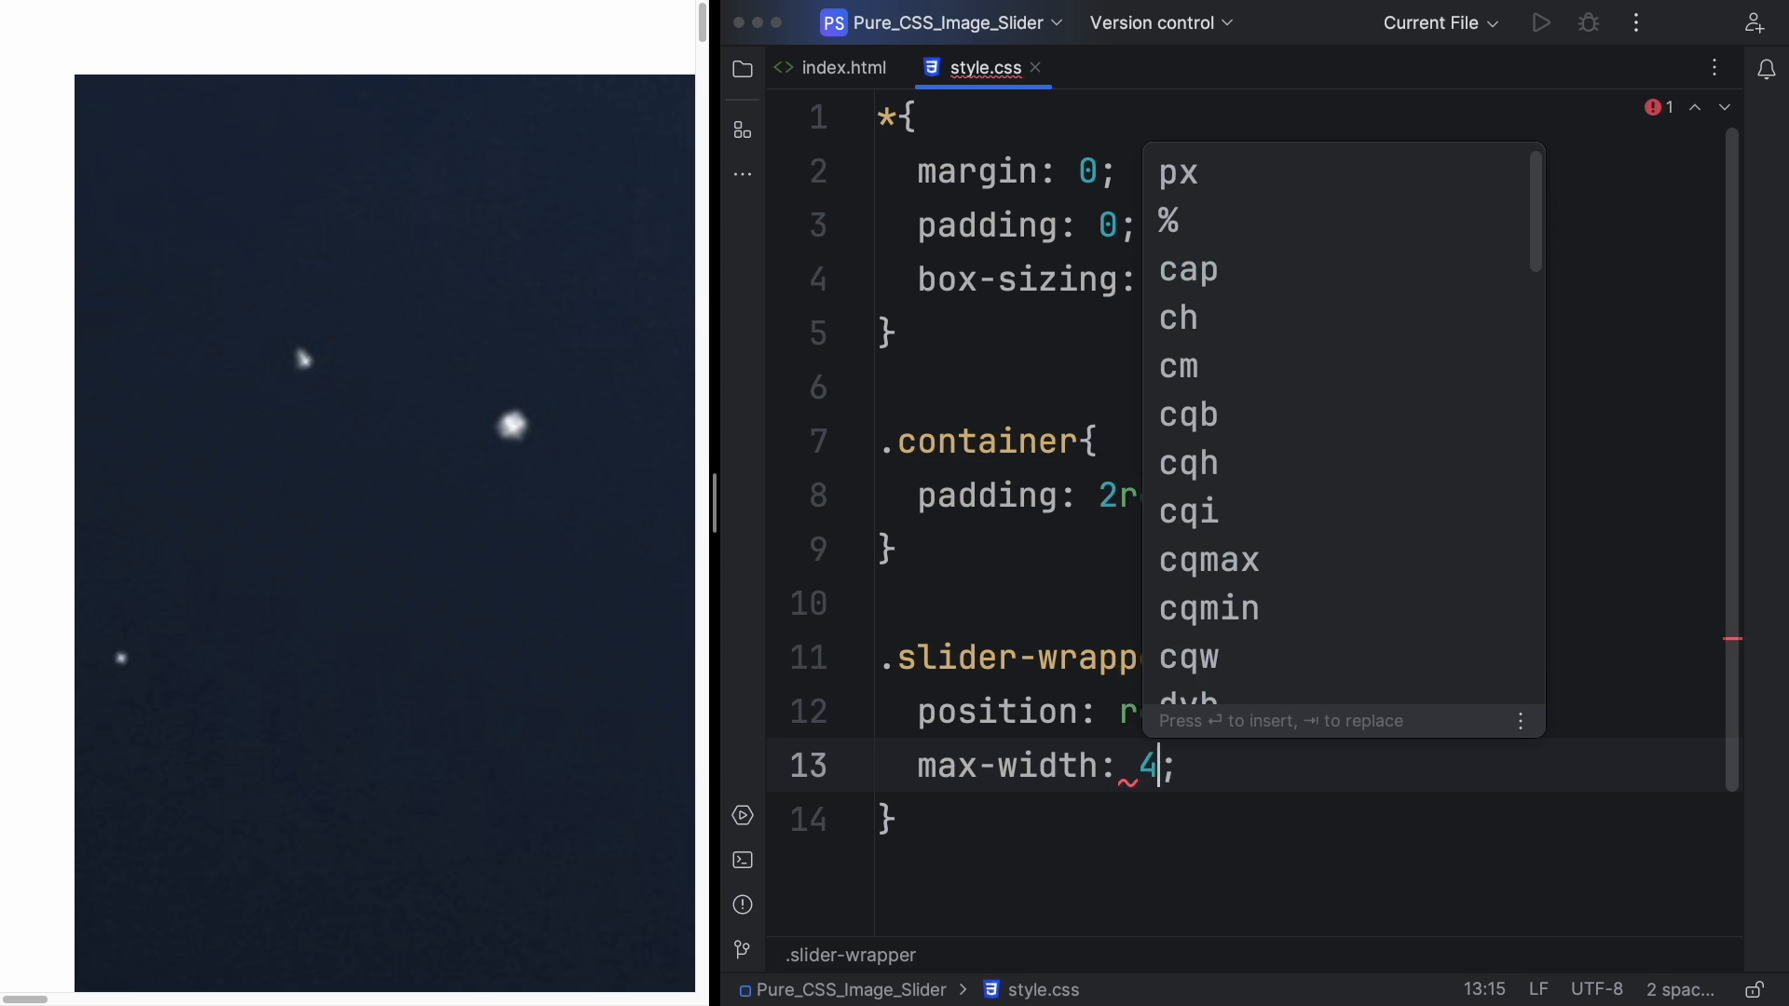
{"action": "type", "text": "rem"}
{"action": "type", "text": "margin: 0 auto;"}
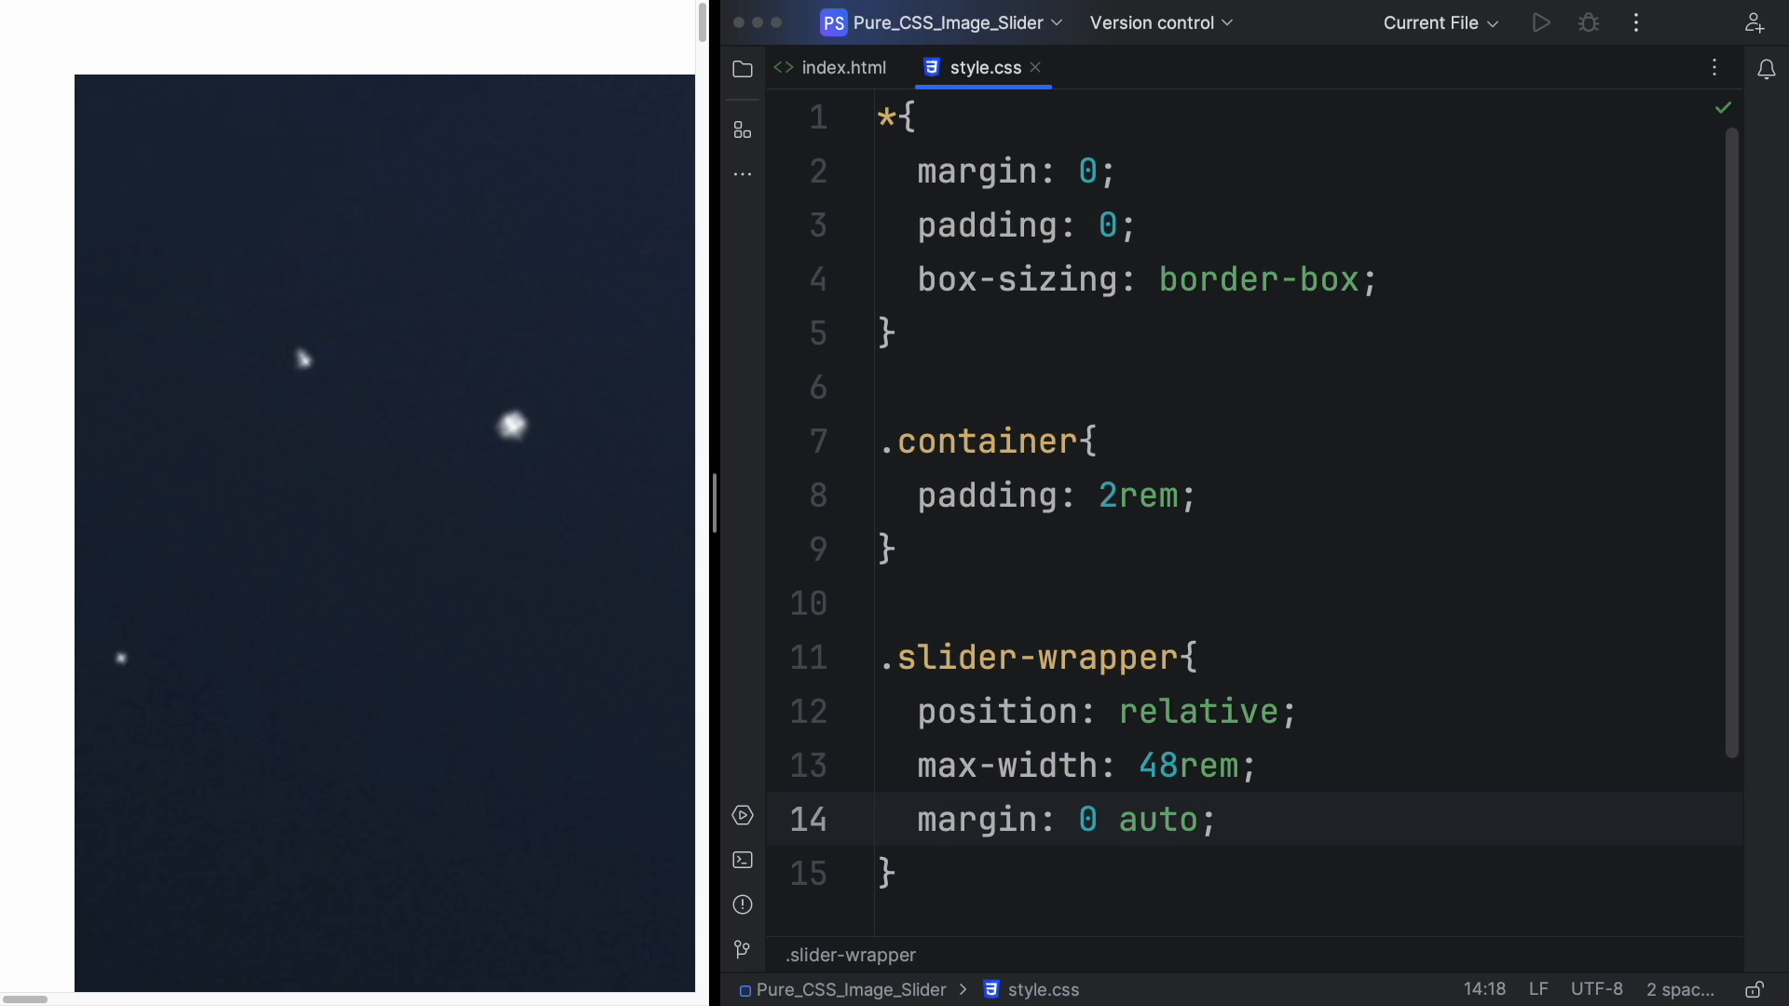
{"action": "type", "text": "."}
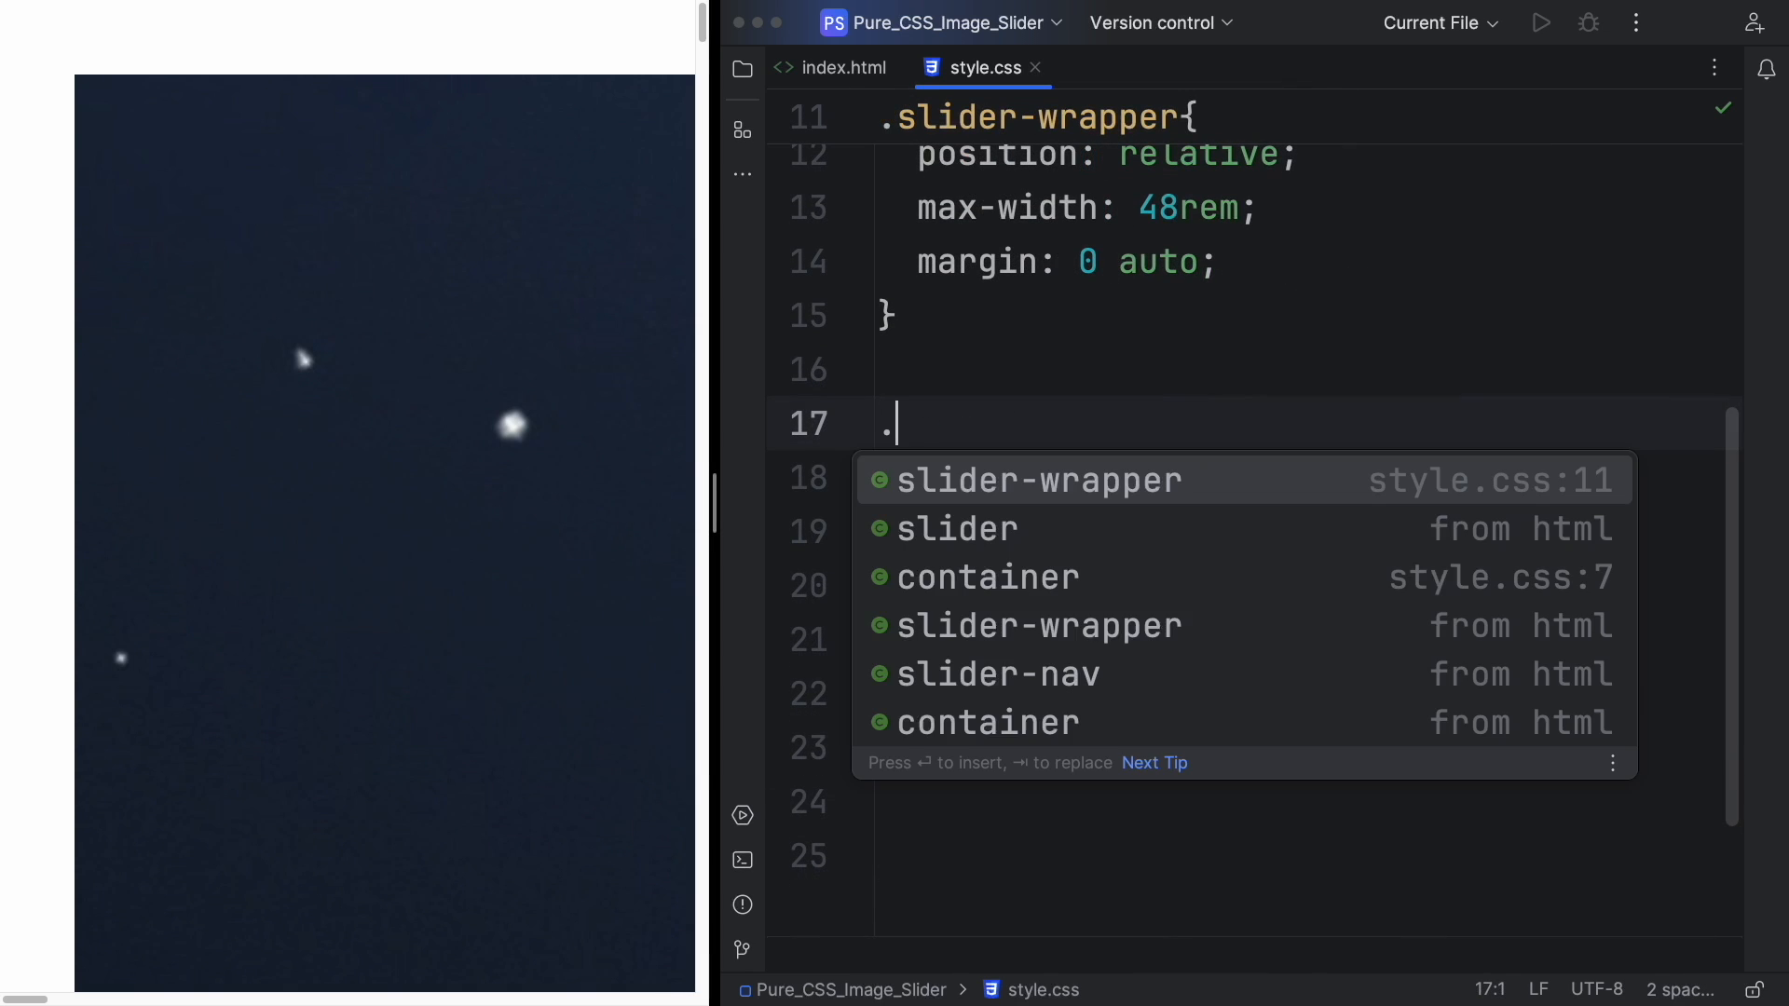
Give .slider flex display, 16/9 aspect-ratio, hidden overflow-x, x mandatory snapping, smooth scrolling.
{"action": "type", "text": "slider"}
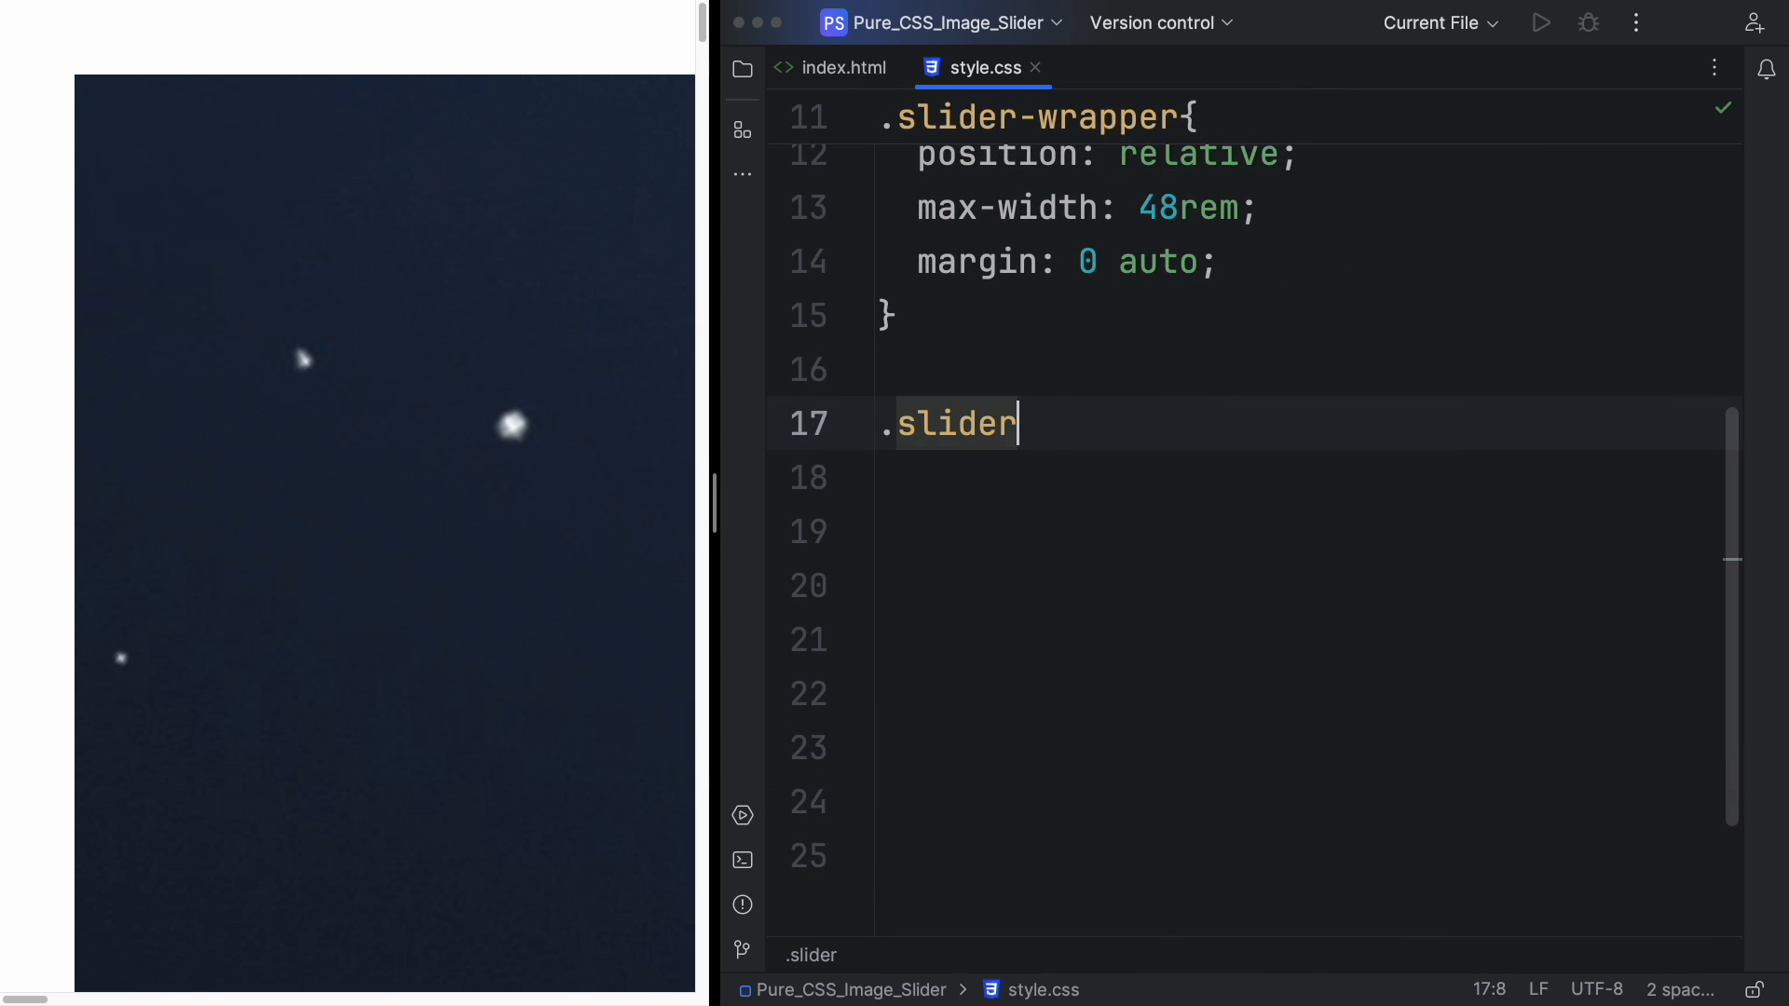
{"action": "type", "text": "{"}
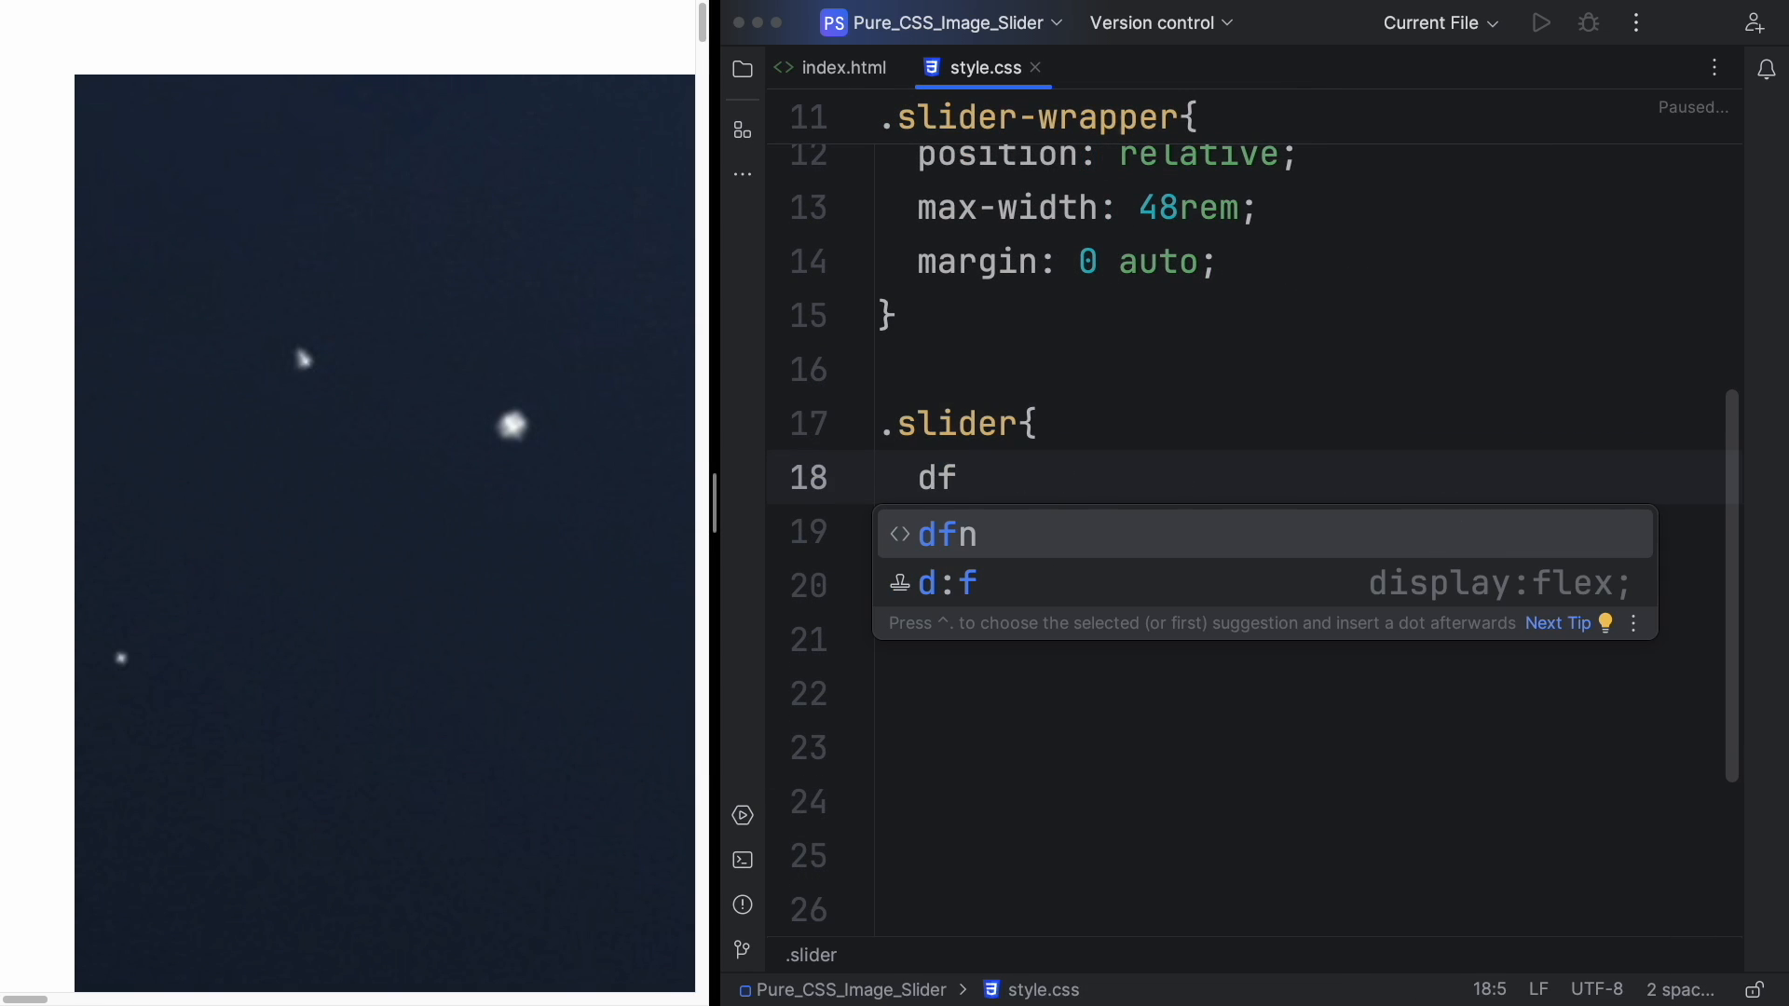
{"action": "key", "text": "Tab"}
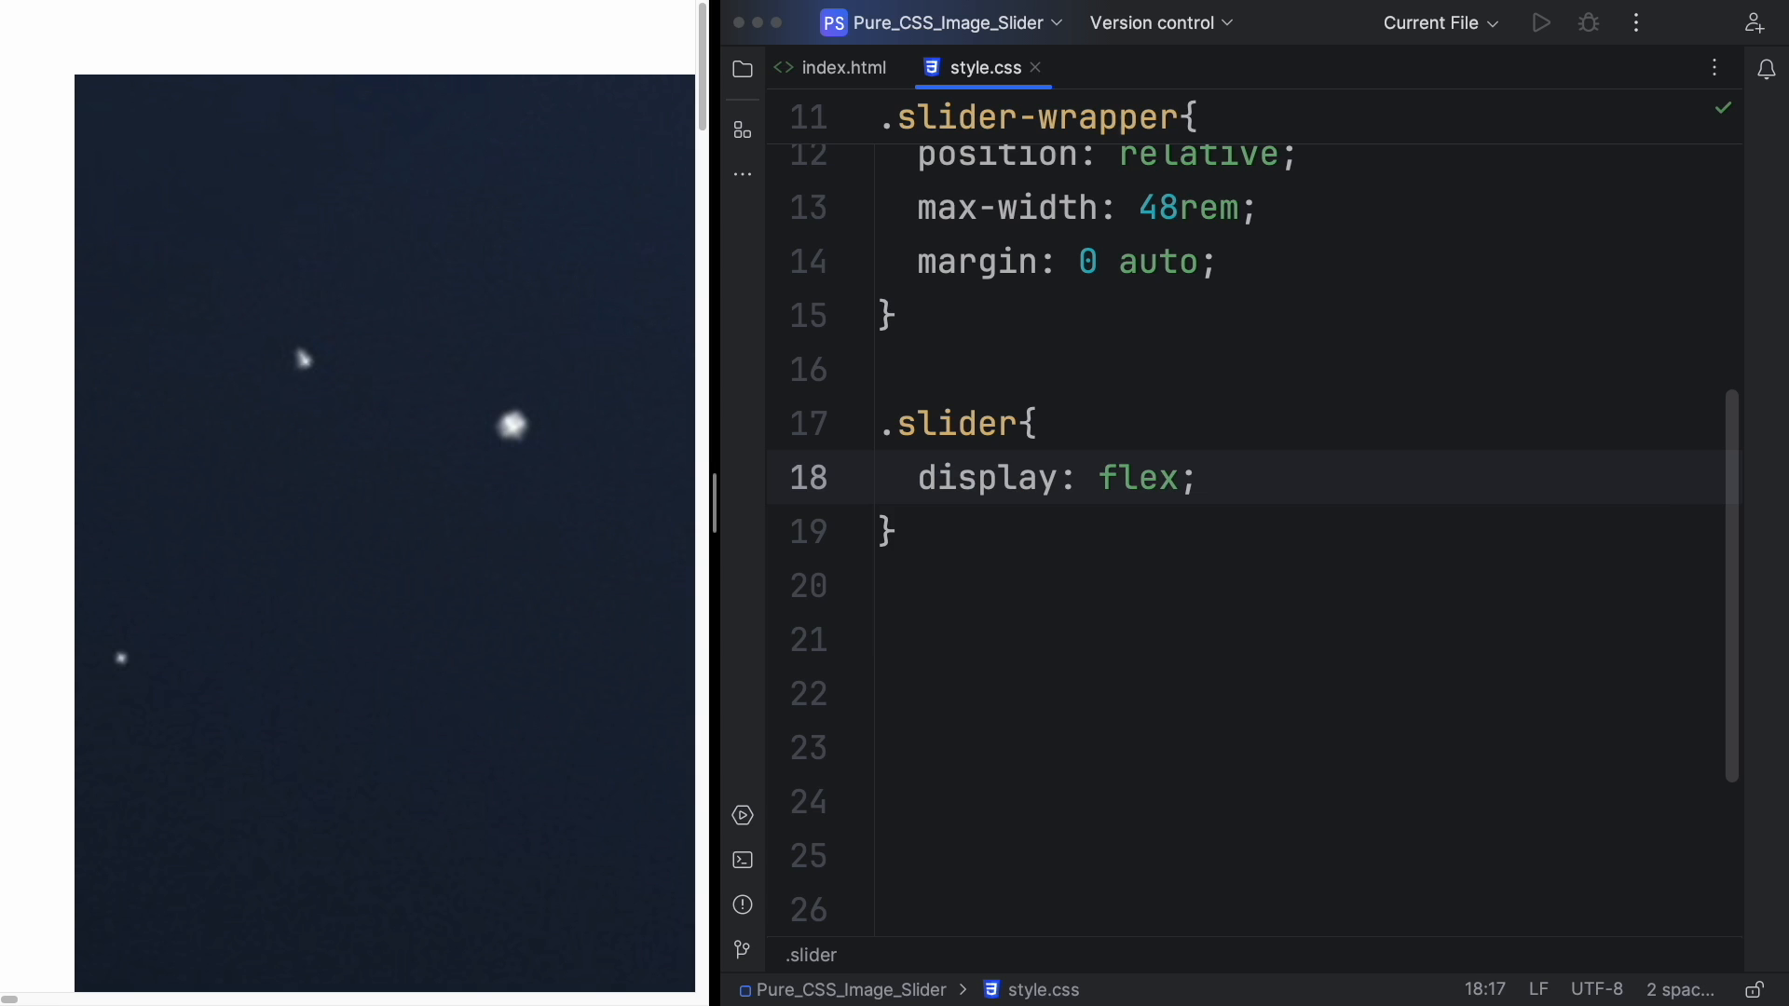
{"action": "type", "text": "aspect-ratio: ;"}
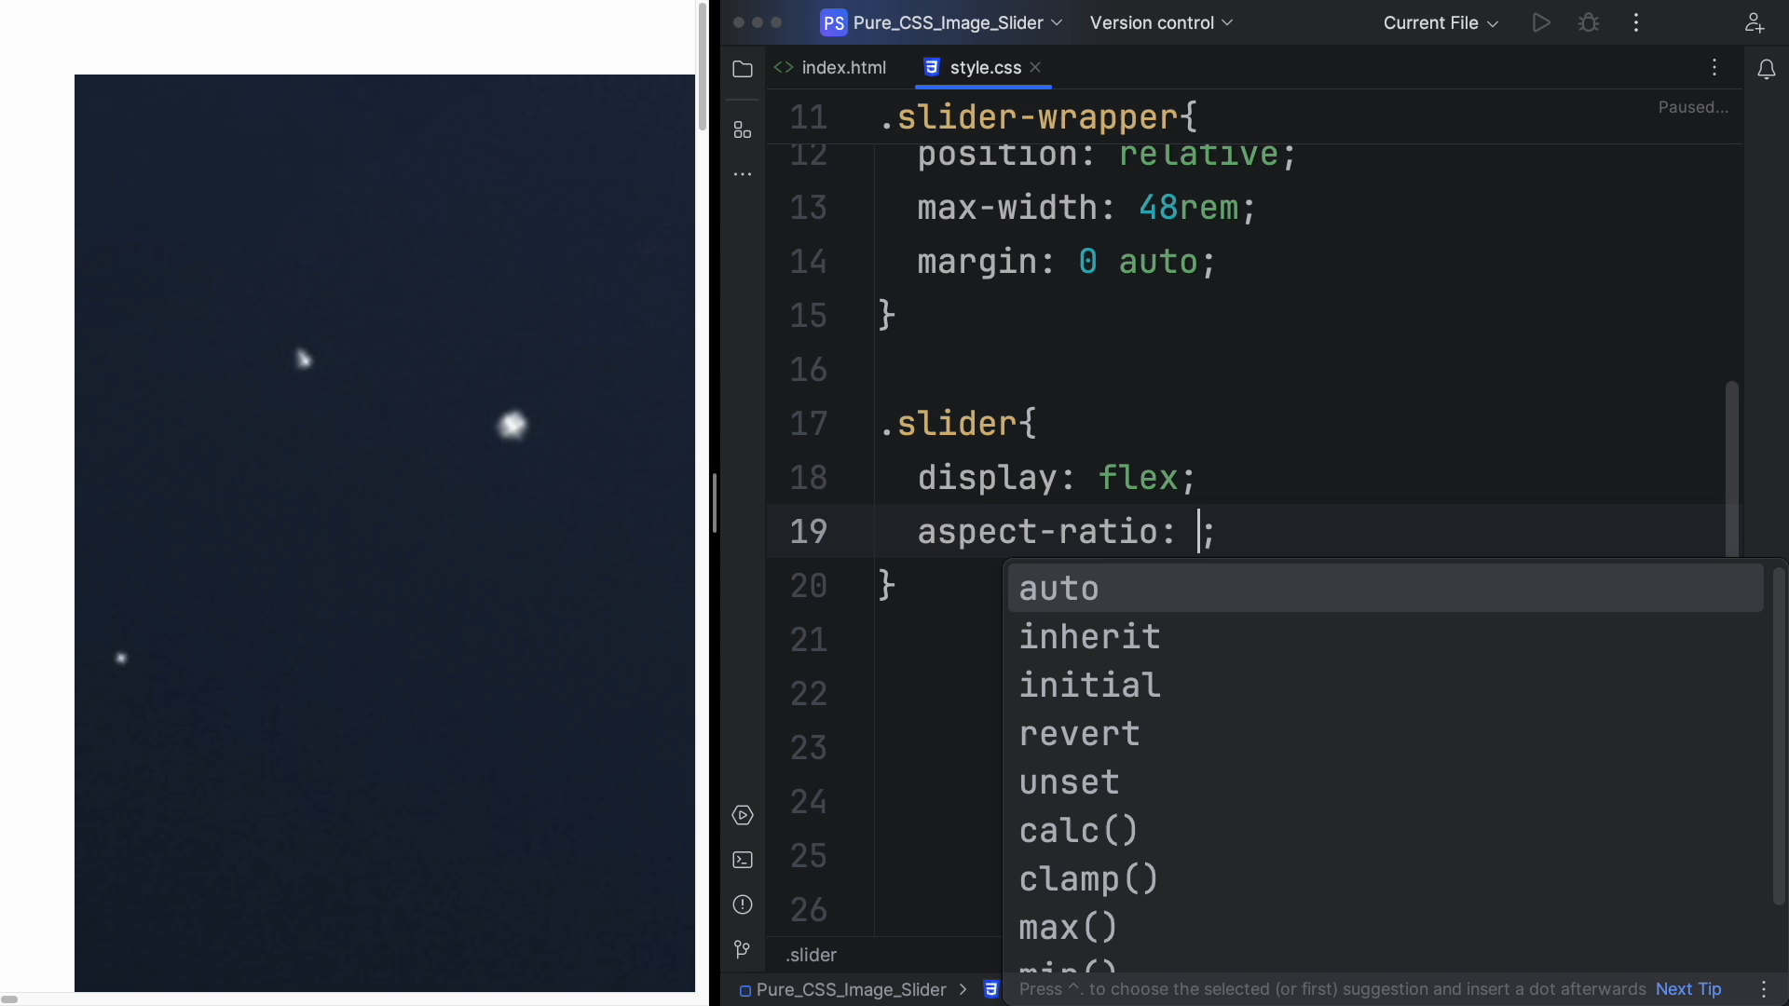
{"action": "type", "text": "16/9"}
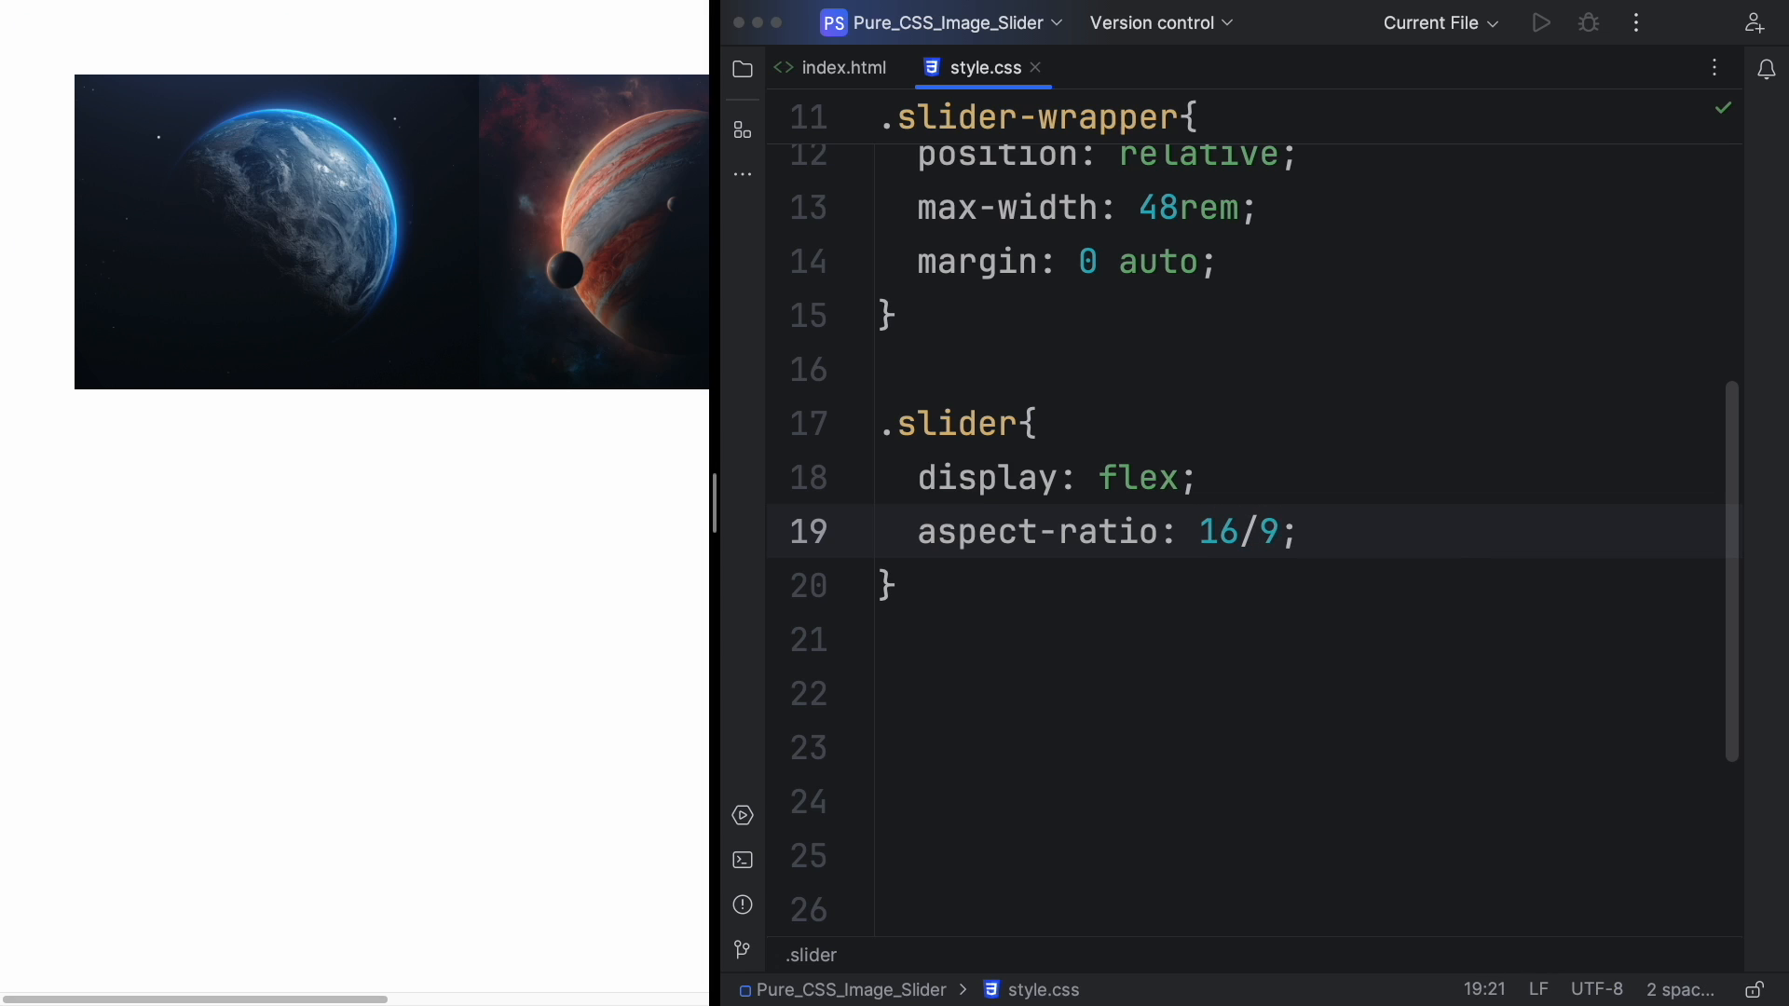
{"action": "mouse_move", "coordinate": [1373, 476]}
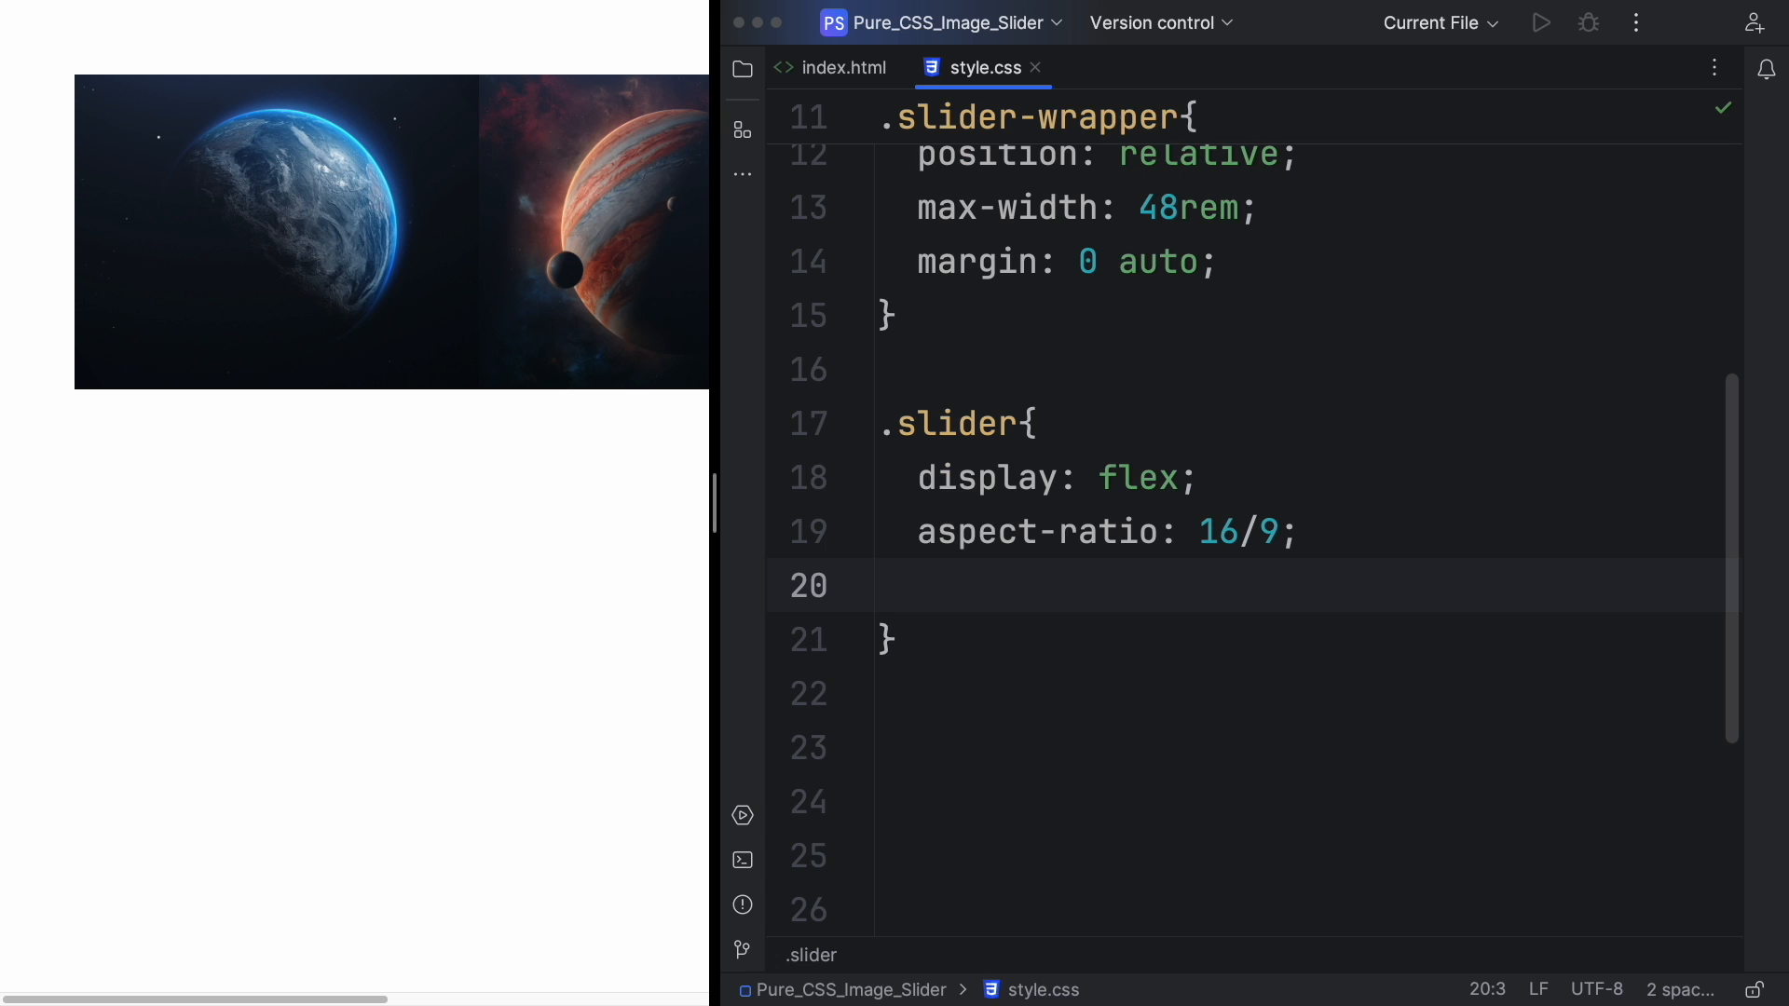
{"action": "type", "text": "overflow-x: hidden;"}
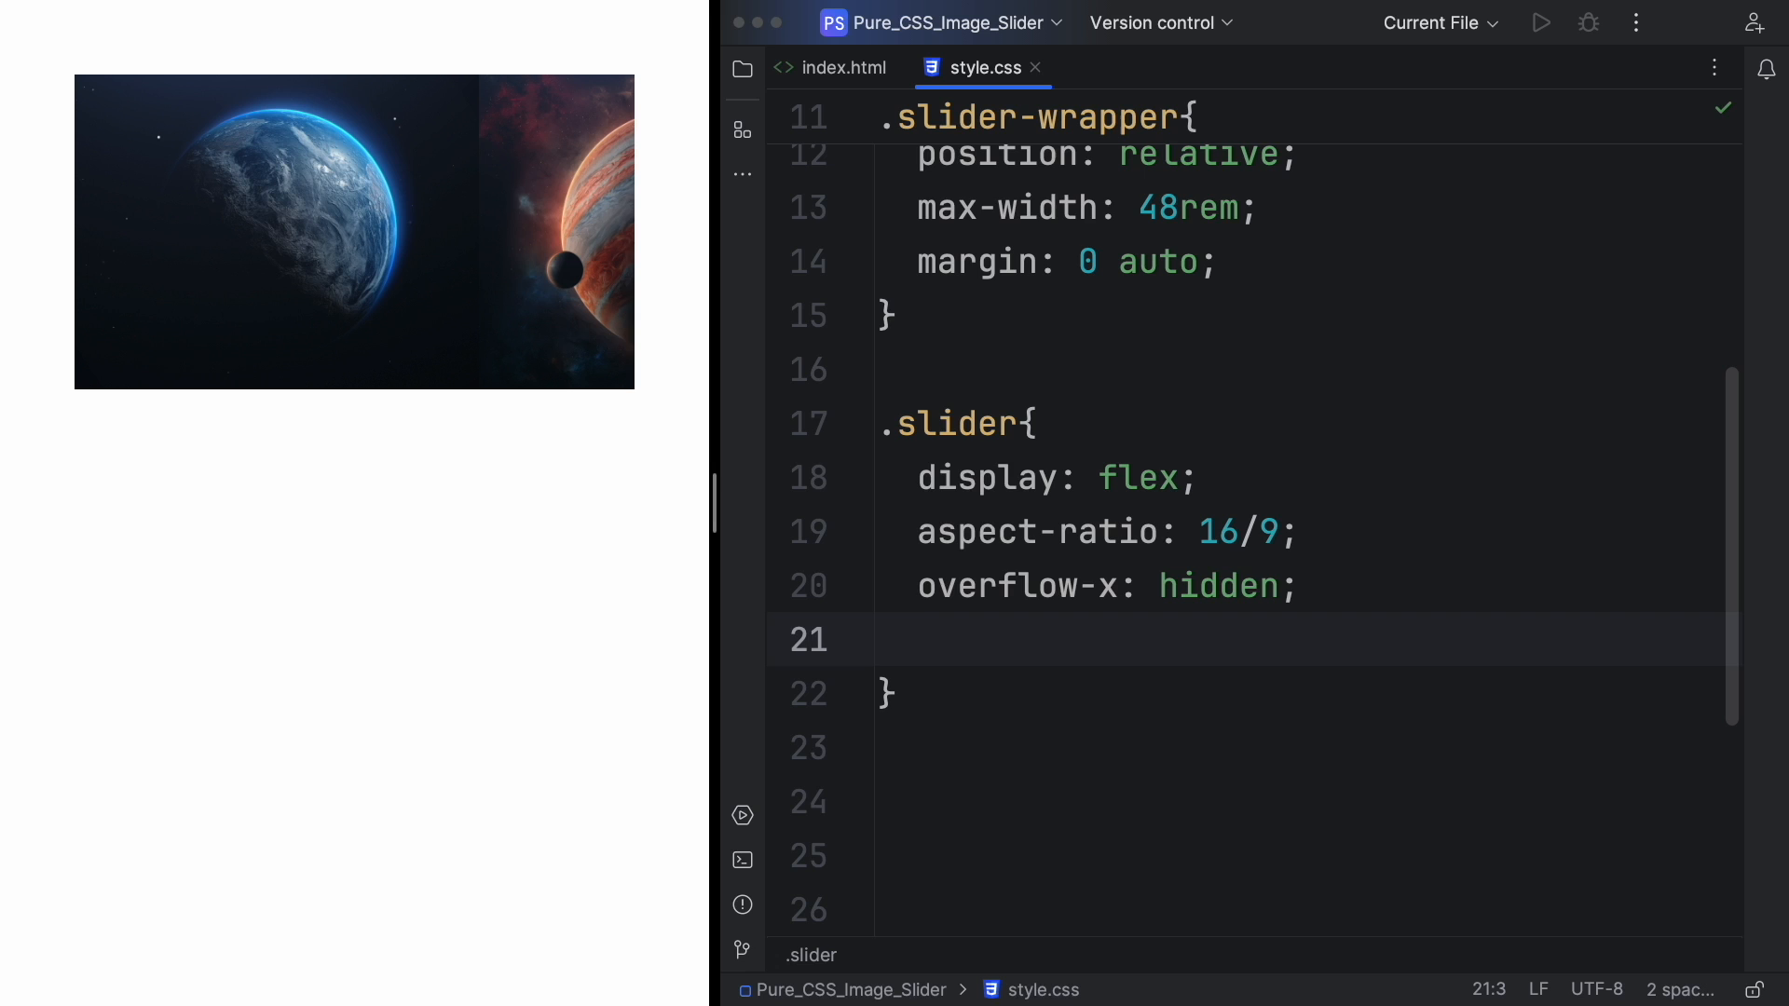
{"action": "type", "text": "s"}
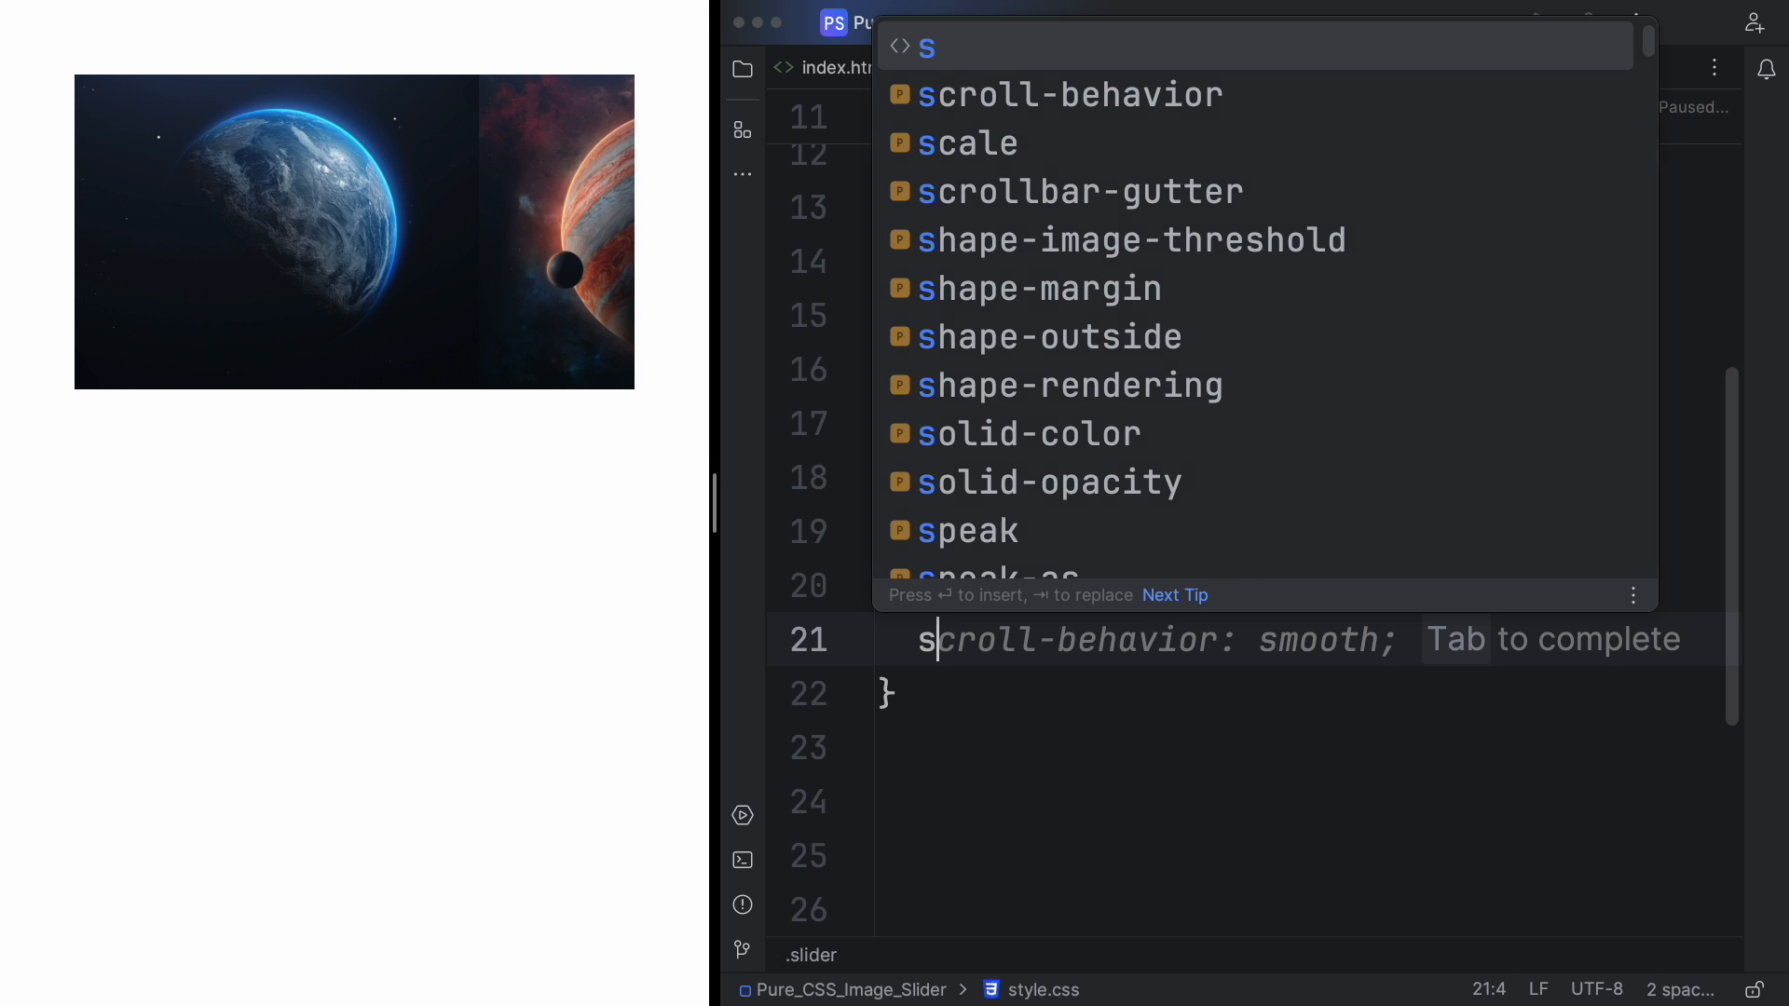
{"action": "type", "text": "croll-snap-type: x"}
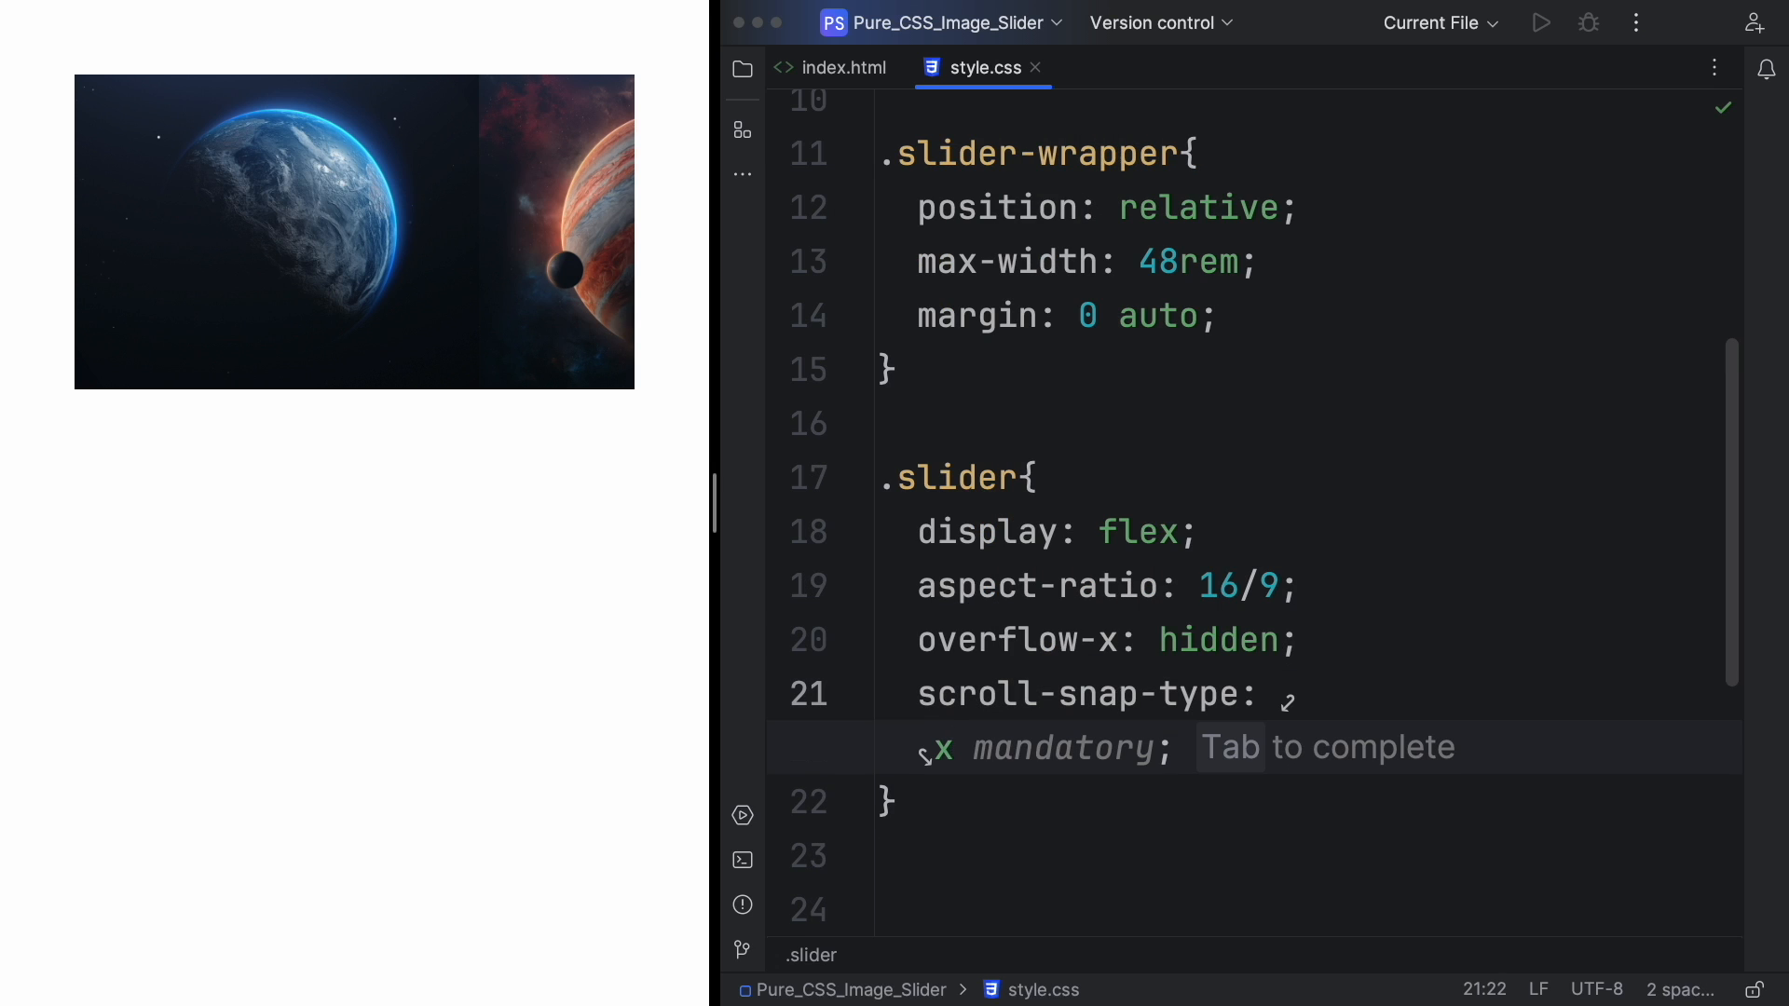
{"action": "key", "text": "tab"}
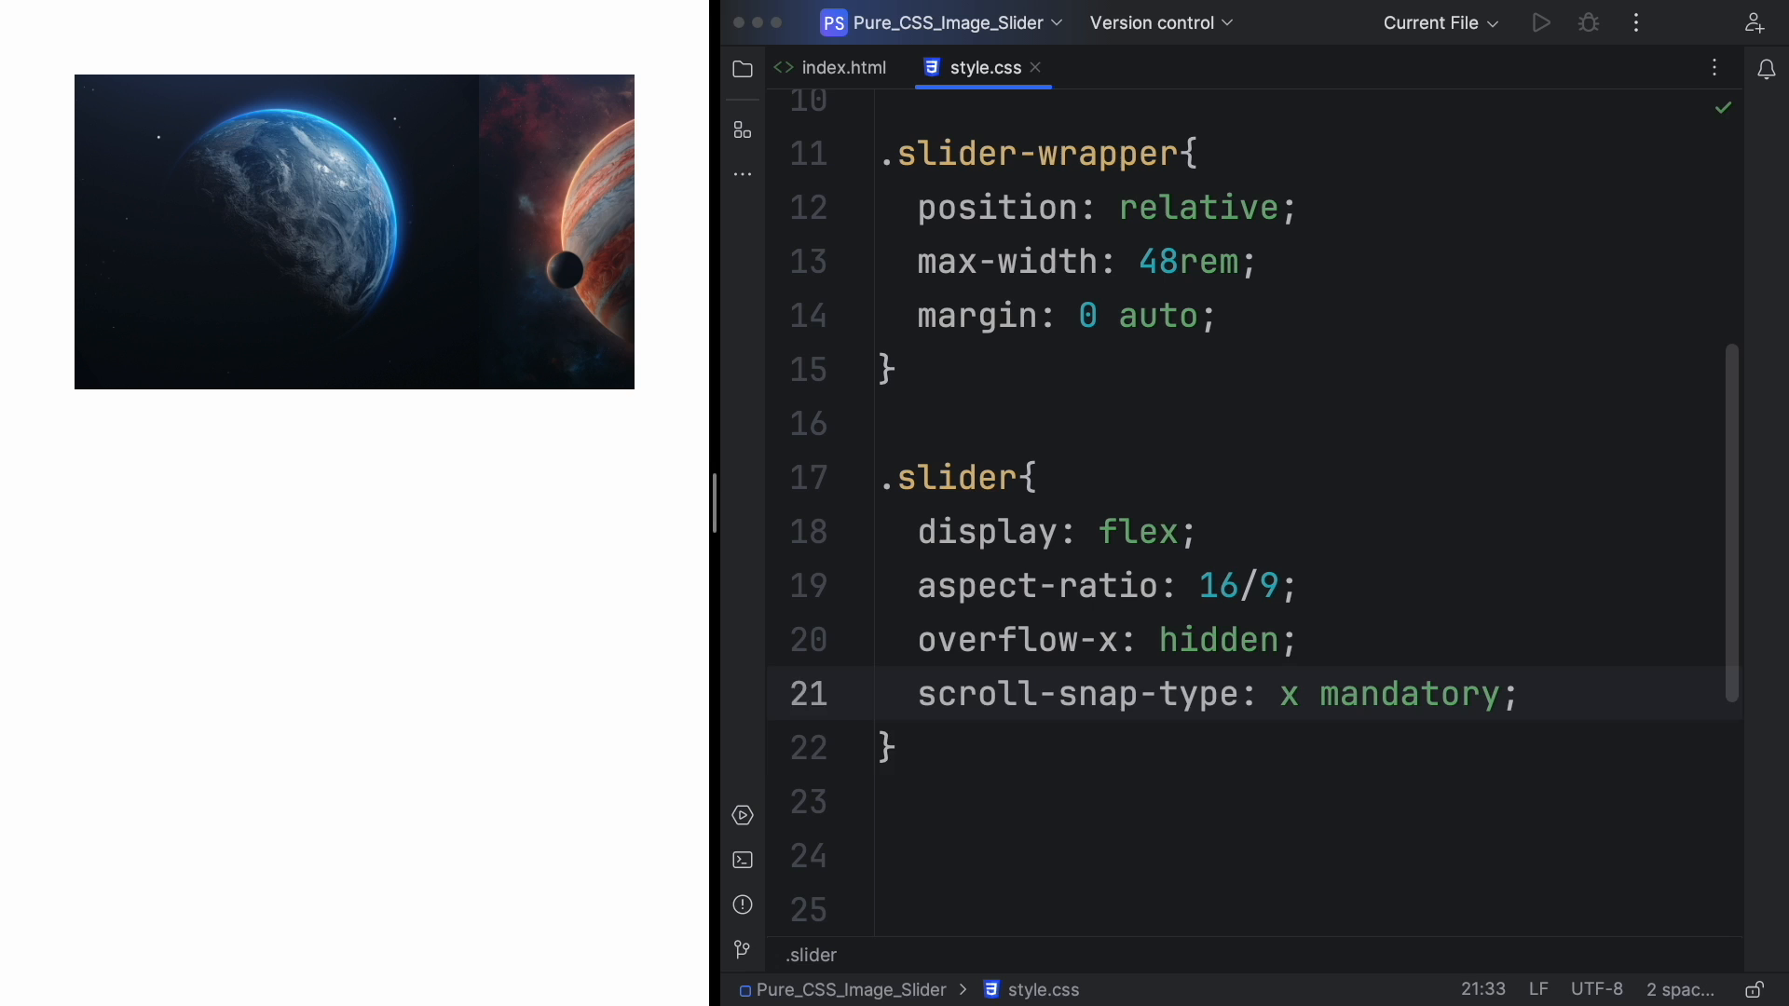
{"action": "type", "text": "scroll-behavior: smooth;"}
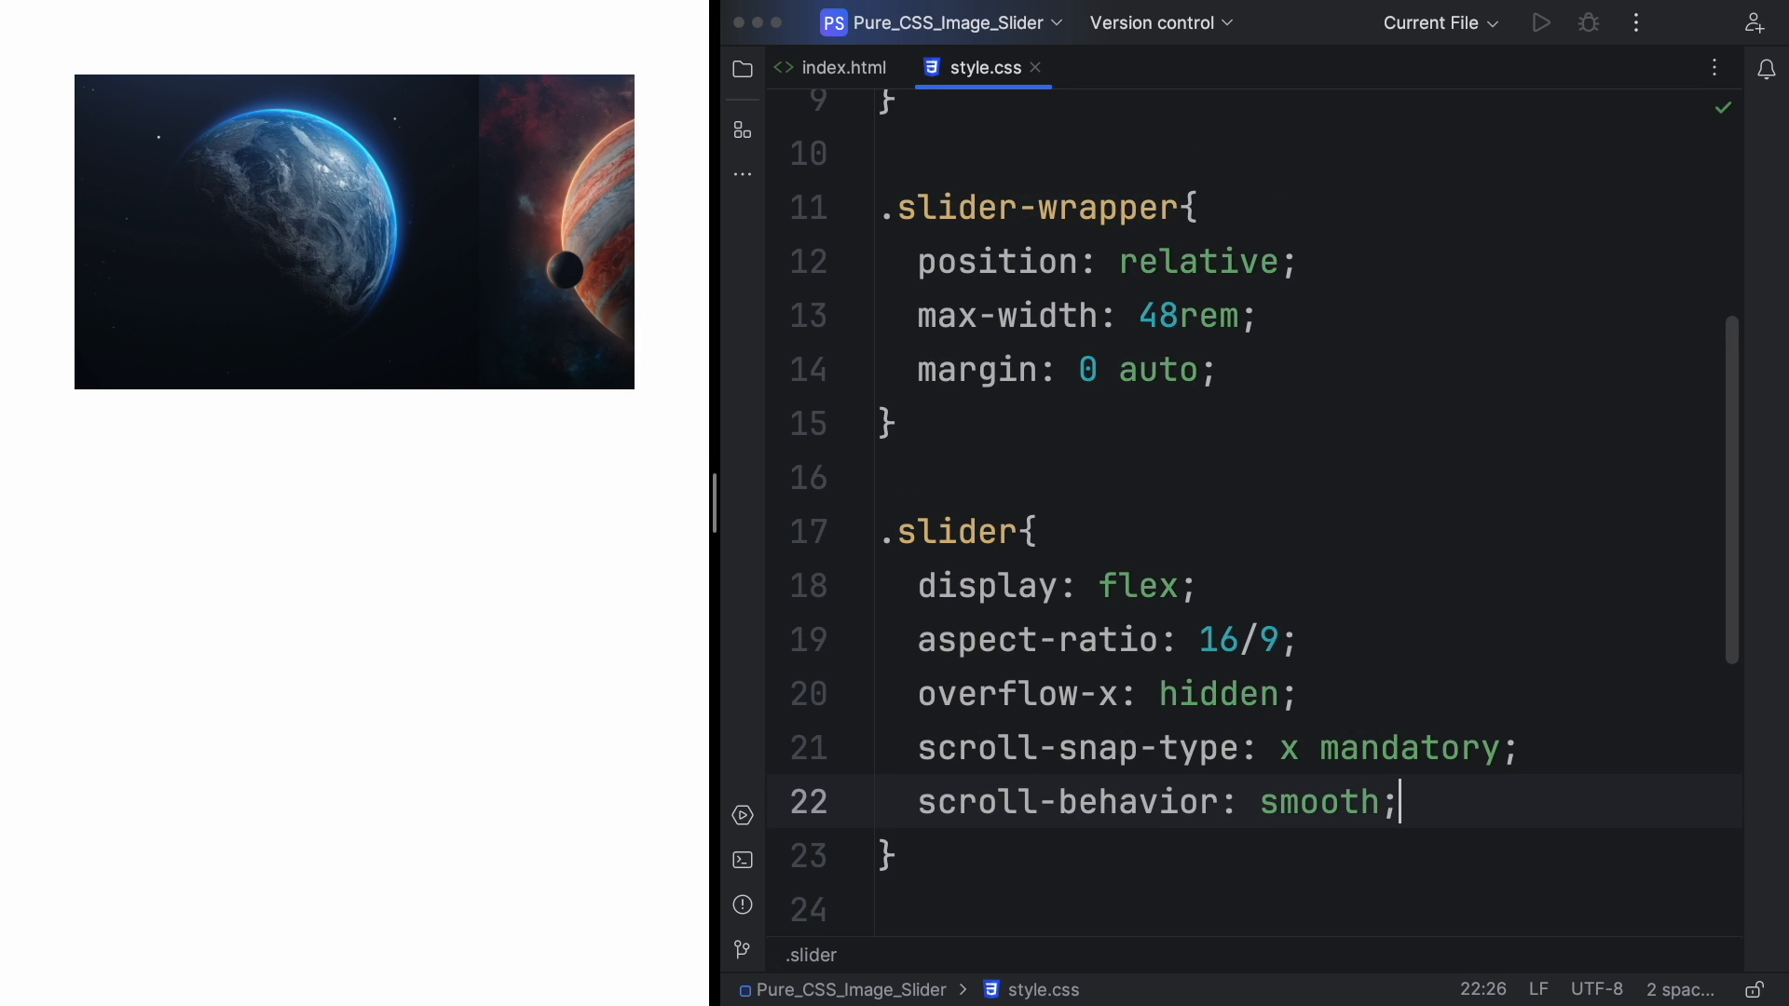
{"action": "type", "text": "box-shadow: ;"}
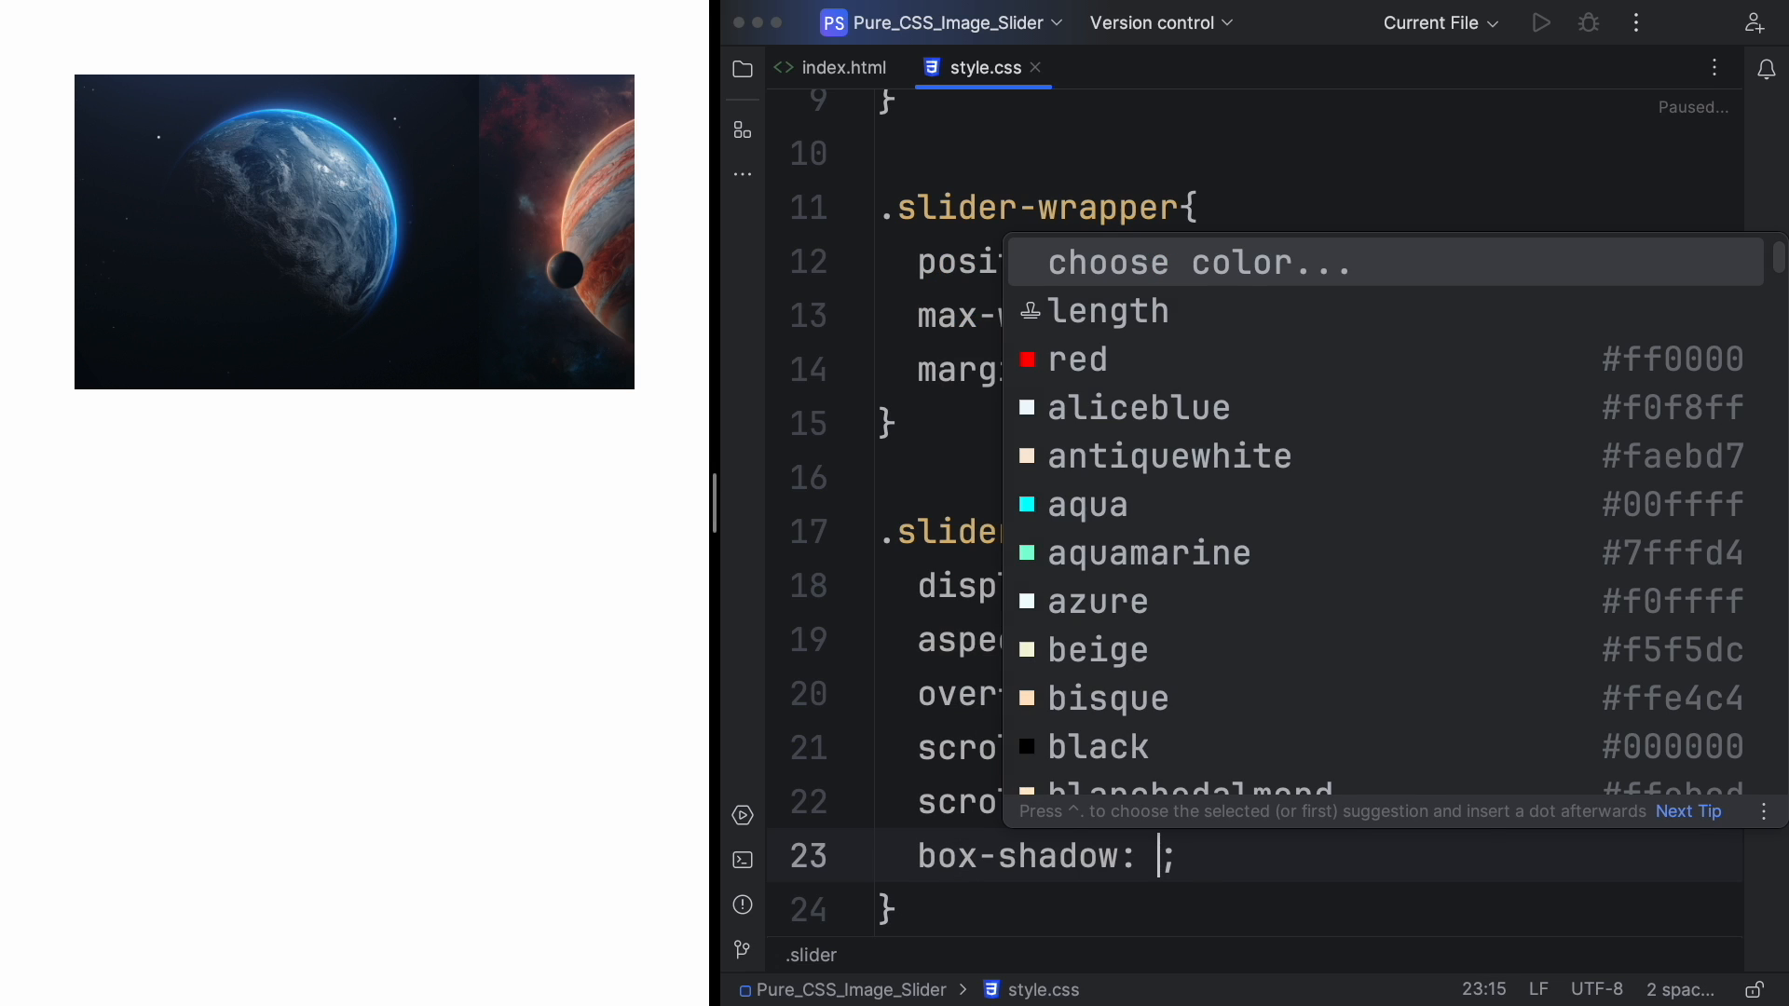
Finish the .slider box-shadow with a soft hsla shadow colour.
{"action": "type", "text": "0 1.5rem 3rem -0.7"}
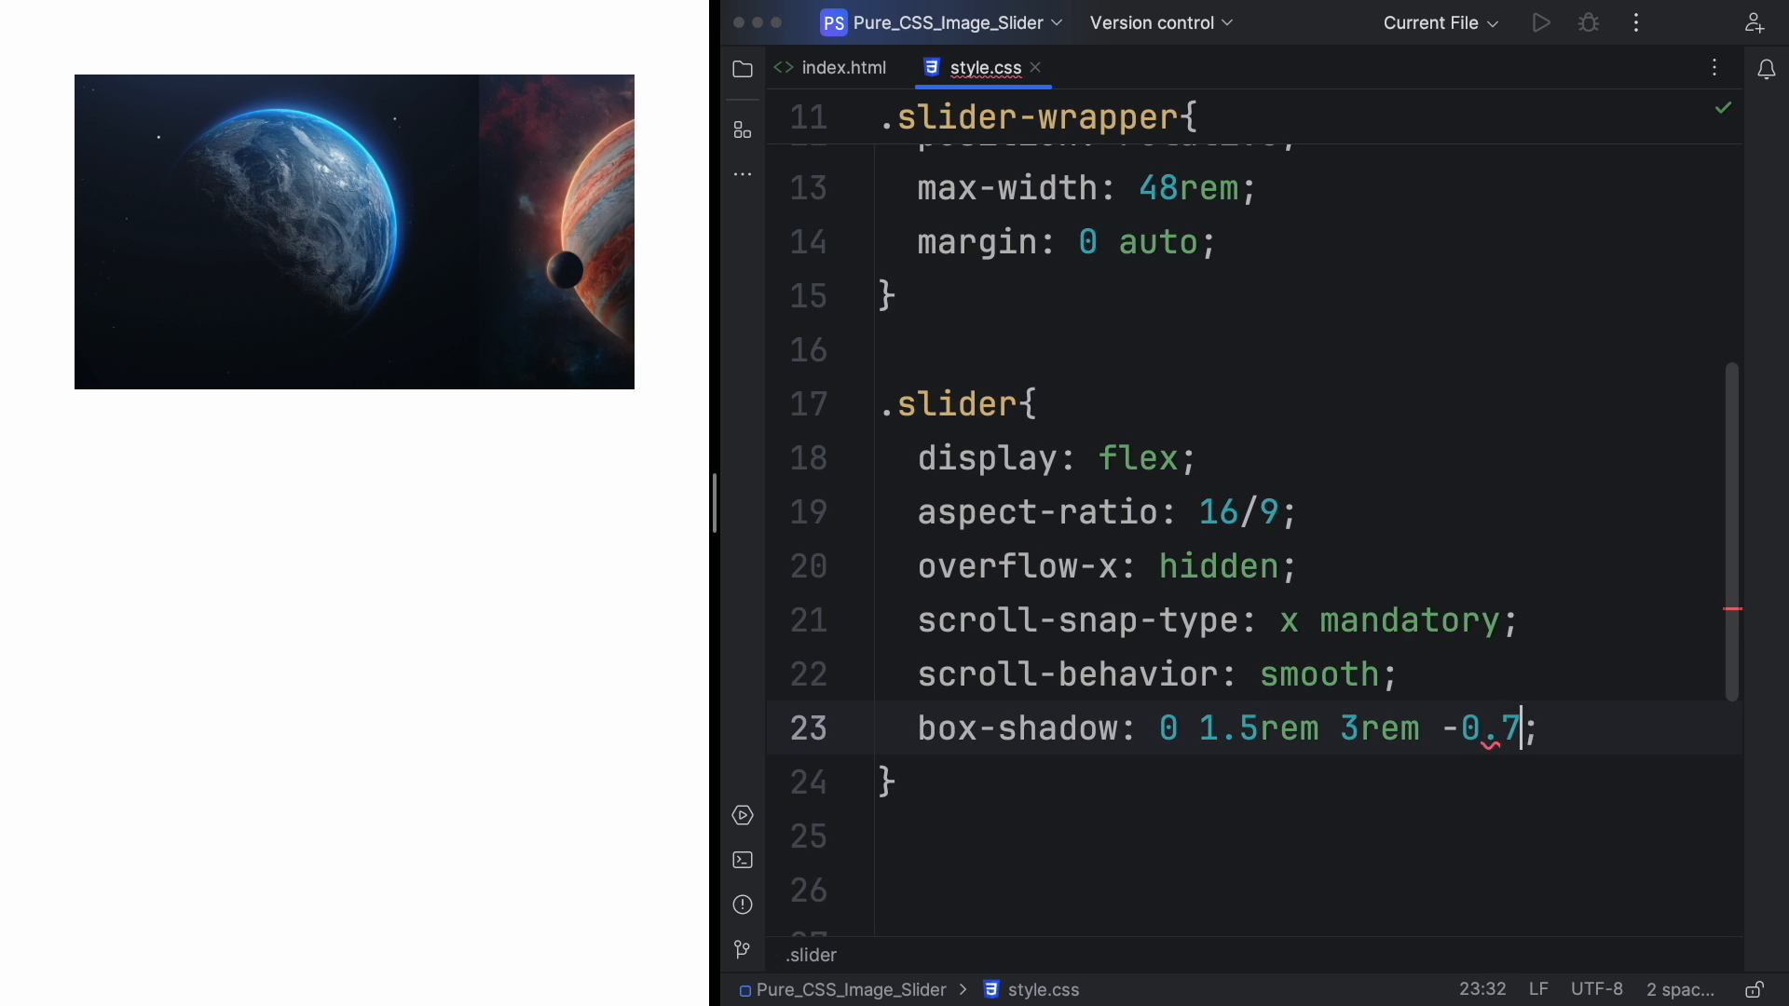
{"action": "type", "text": "5rem hsla("}
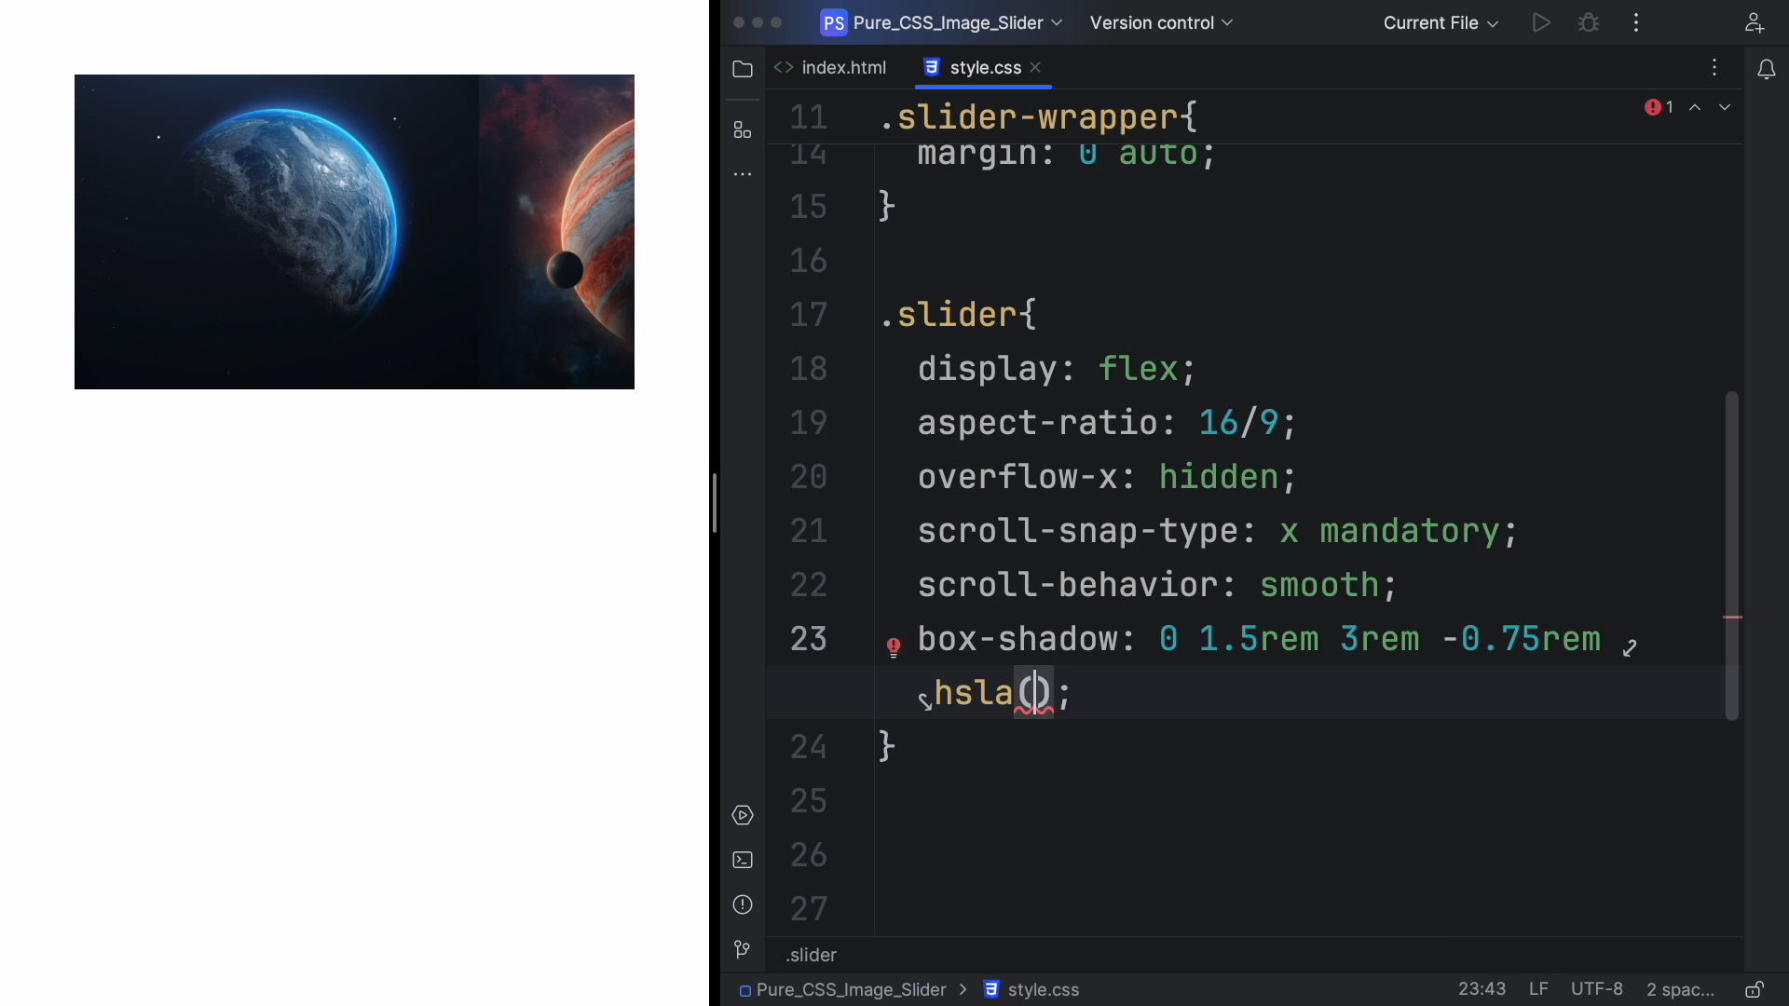
{"action": "type", "text": "0,"}
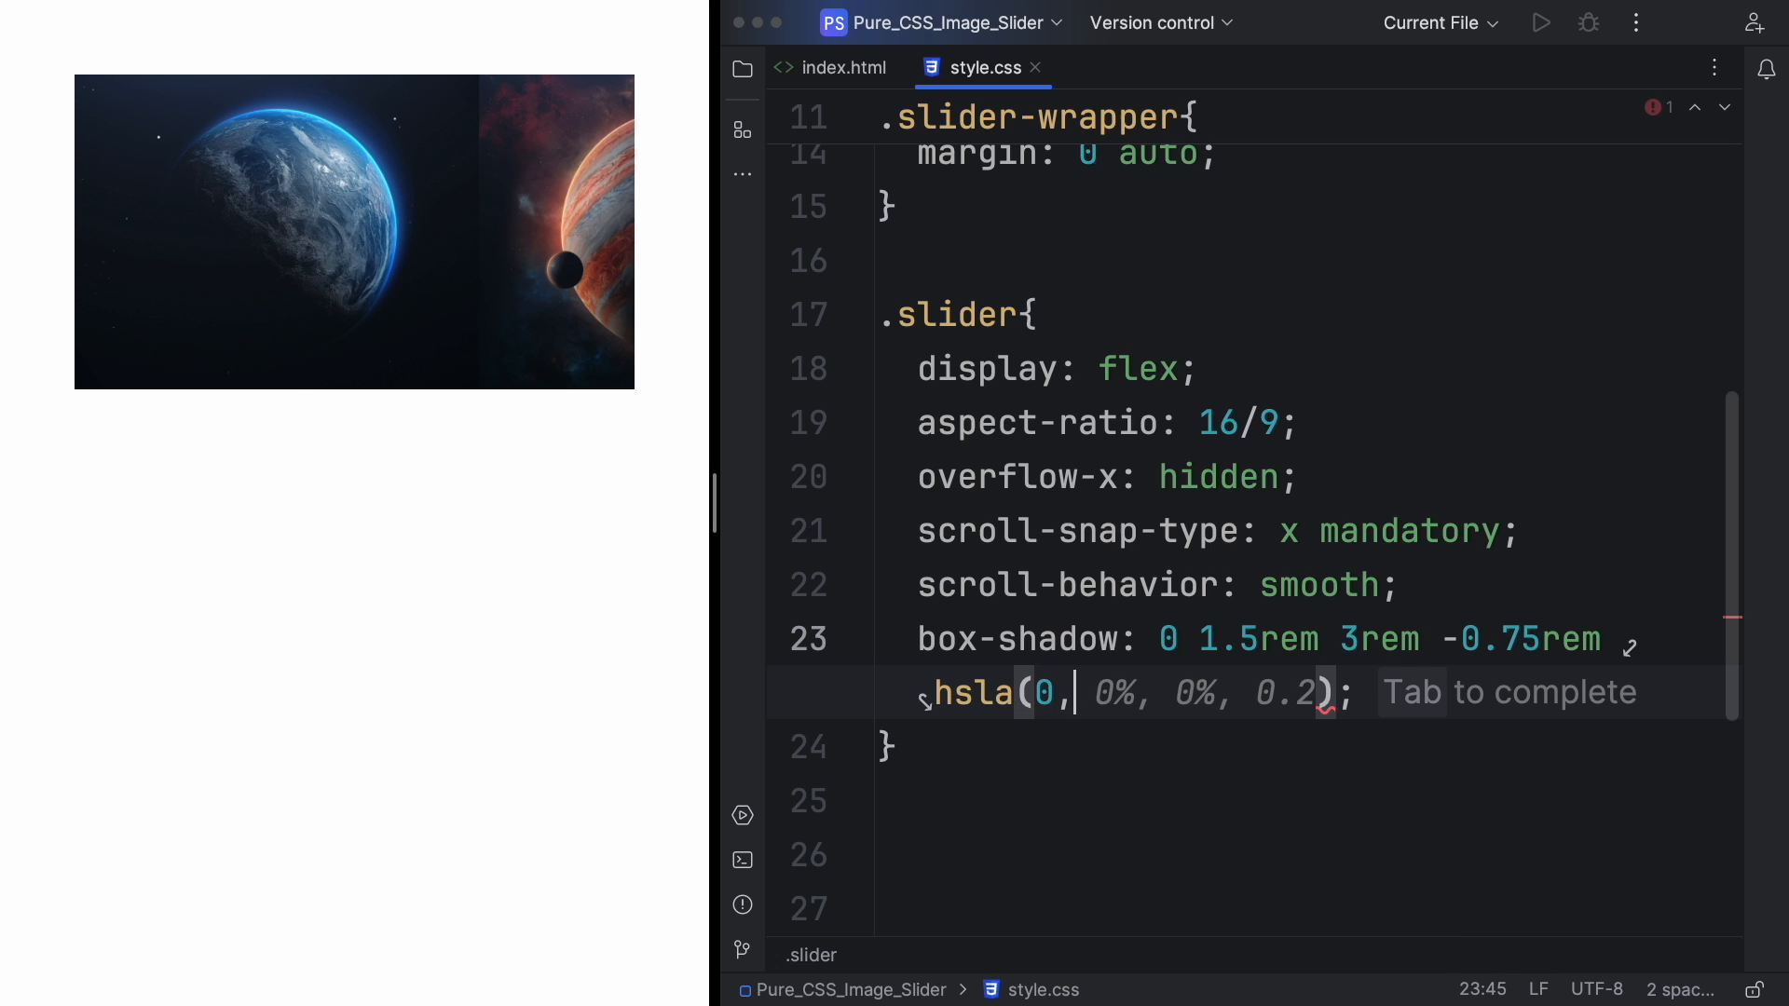
{"action": "key", "text": "tab"}
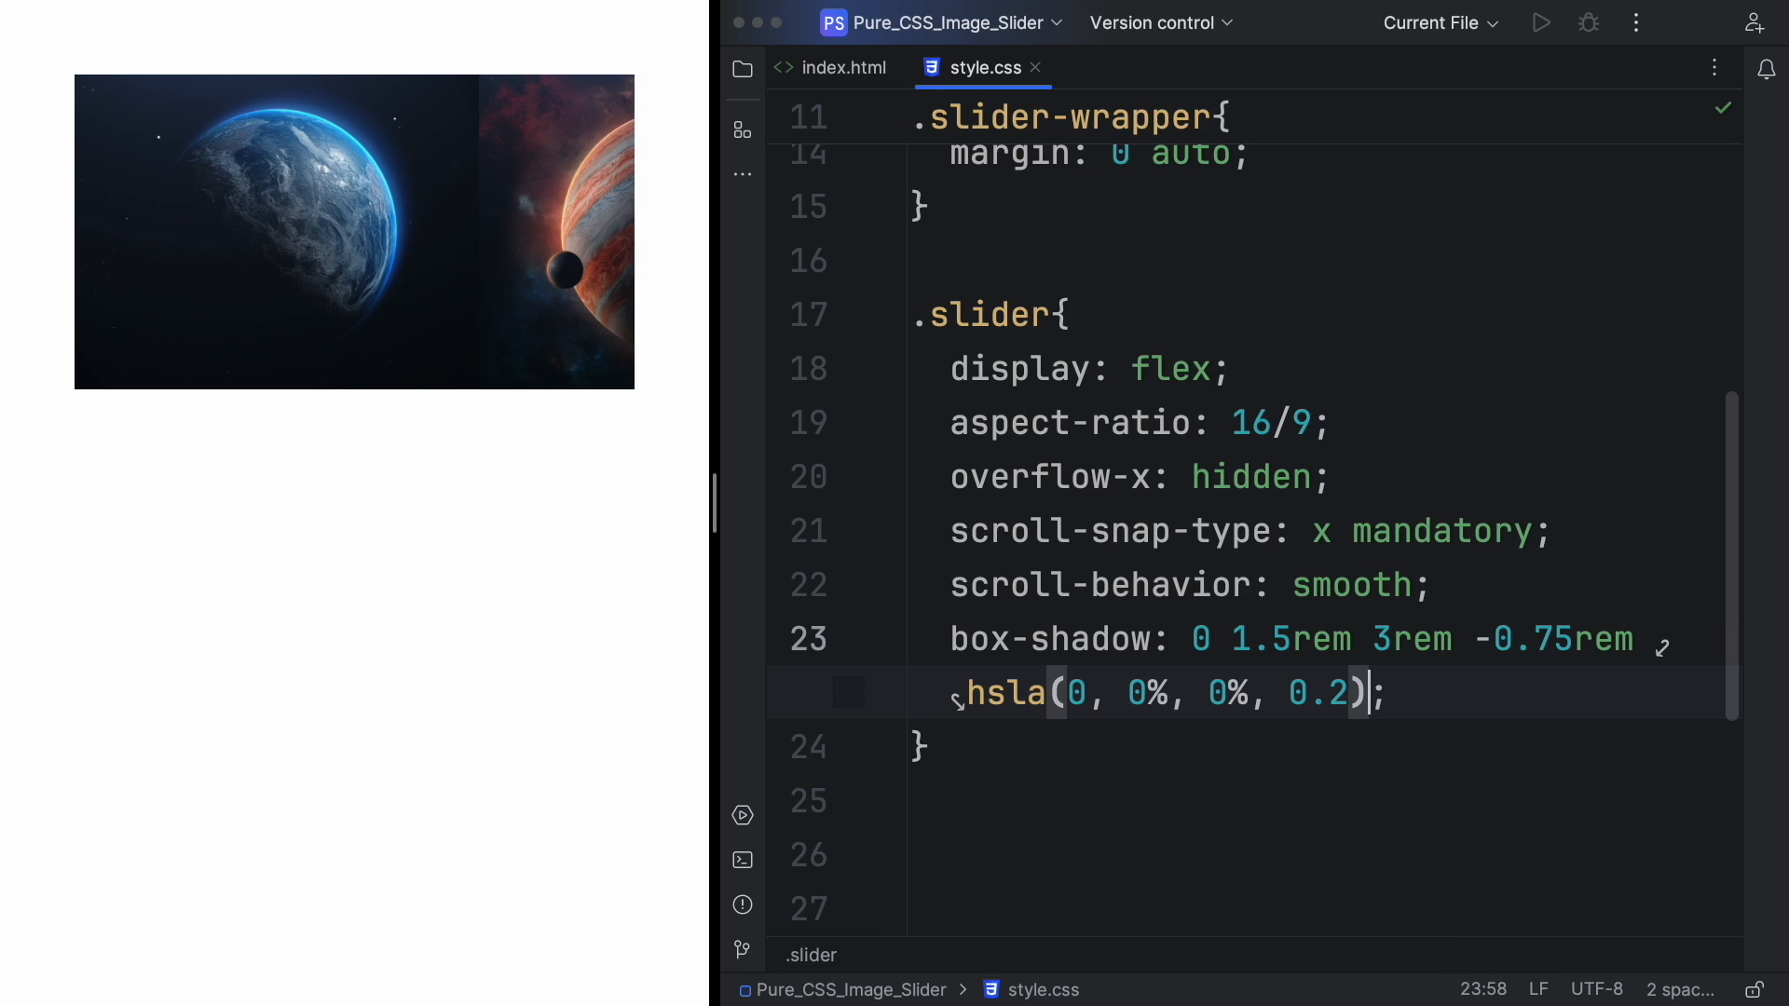
{"action": "type", "text": "5"}
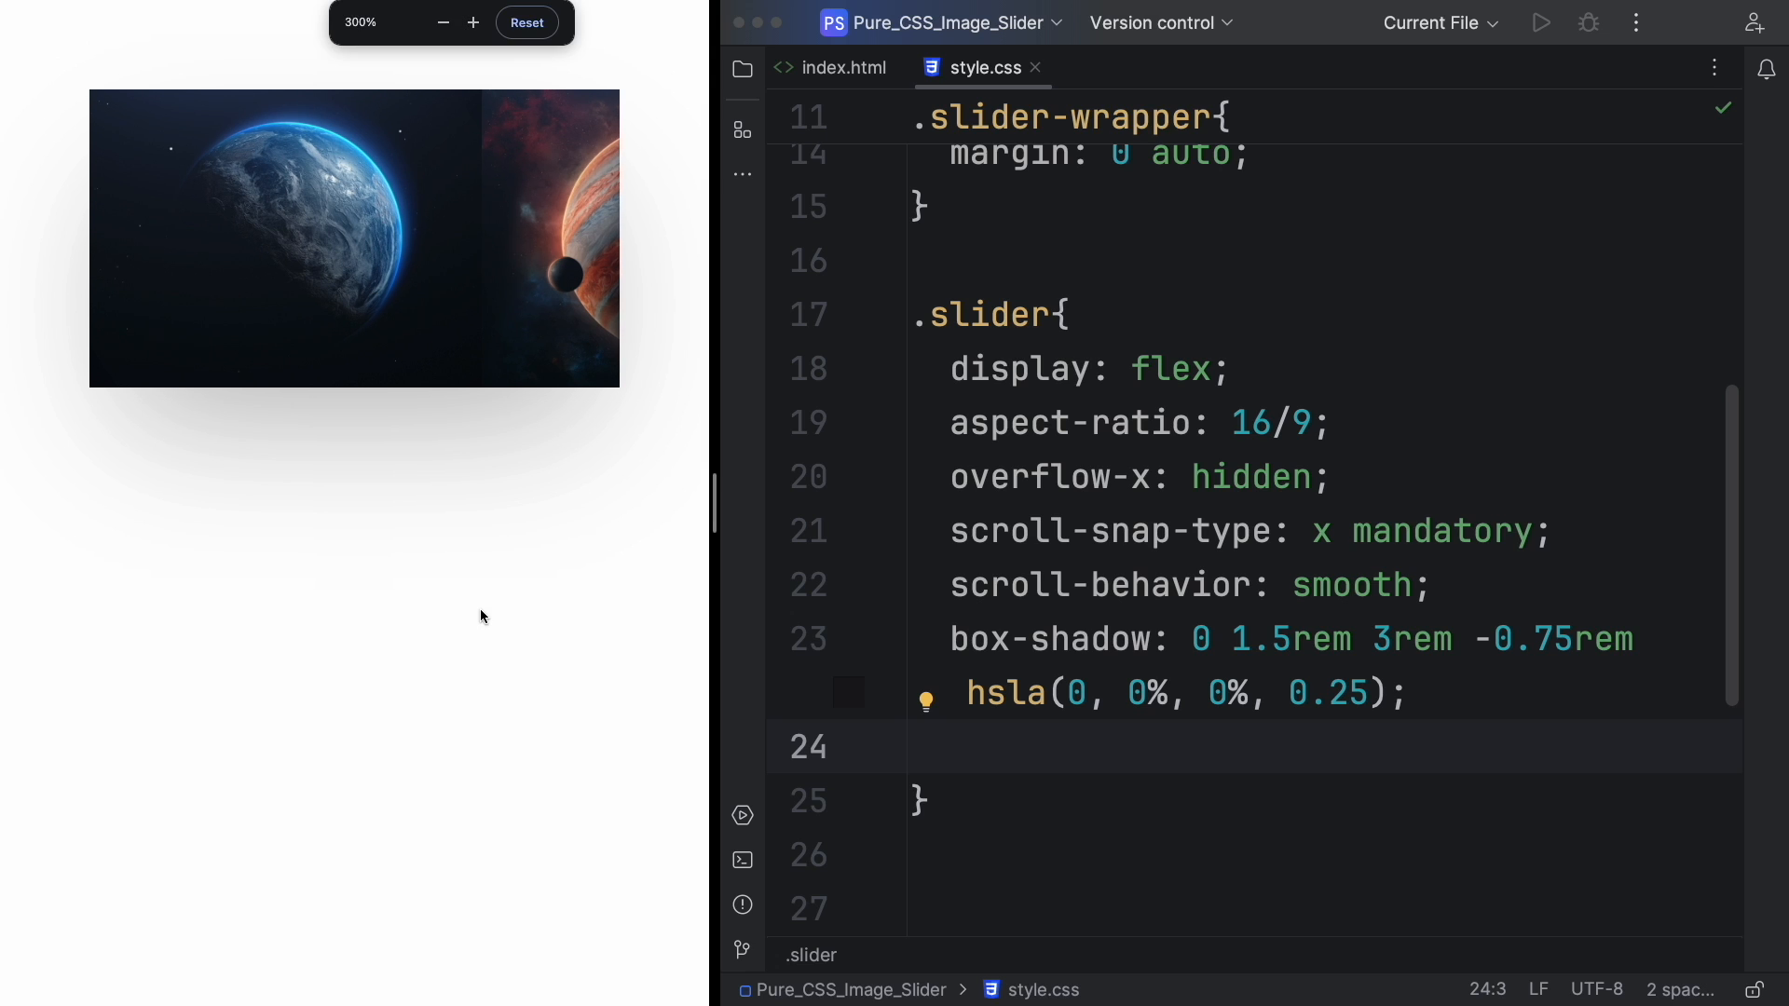
Add border-radius: 0.5rem to the .slider rule.
{"action": "left_click", "coordinate": [471, 21]}
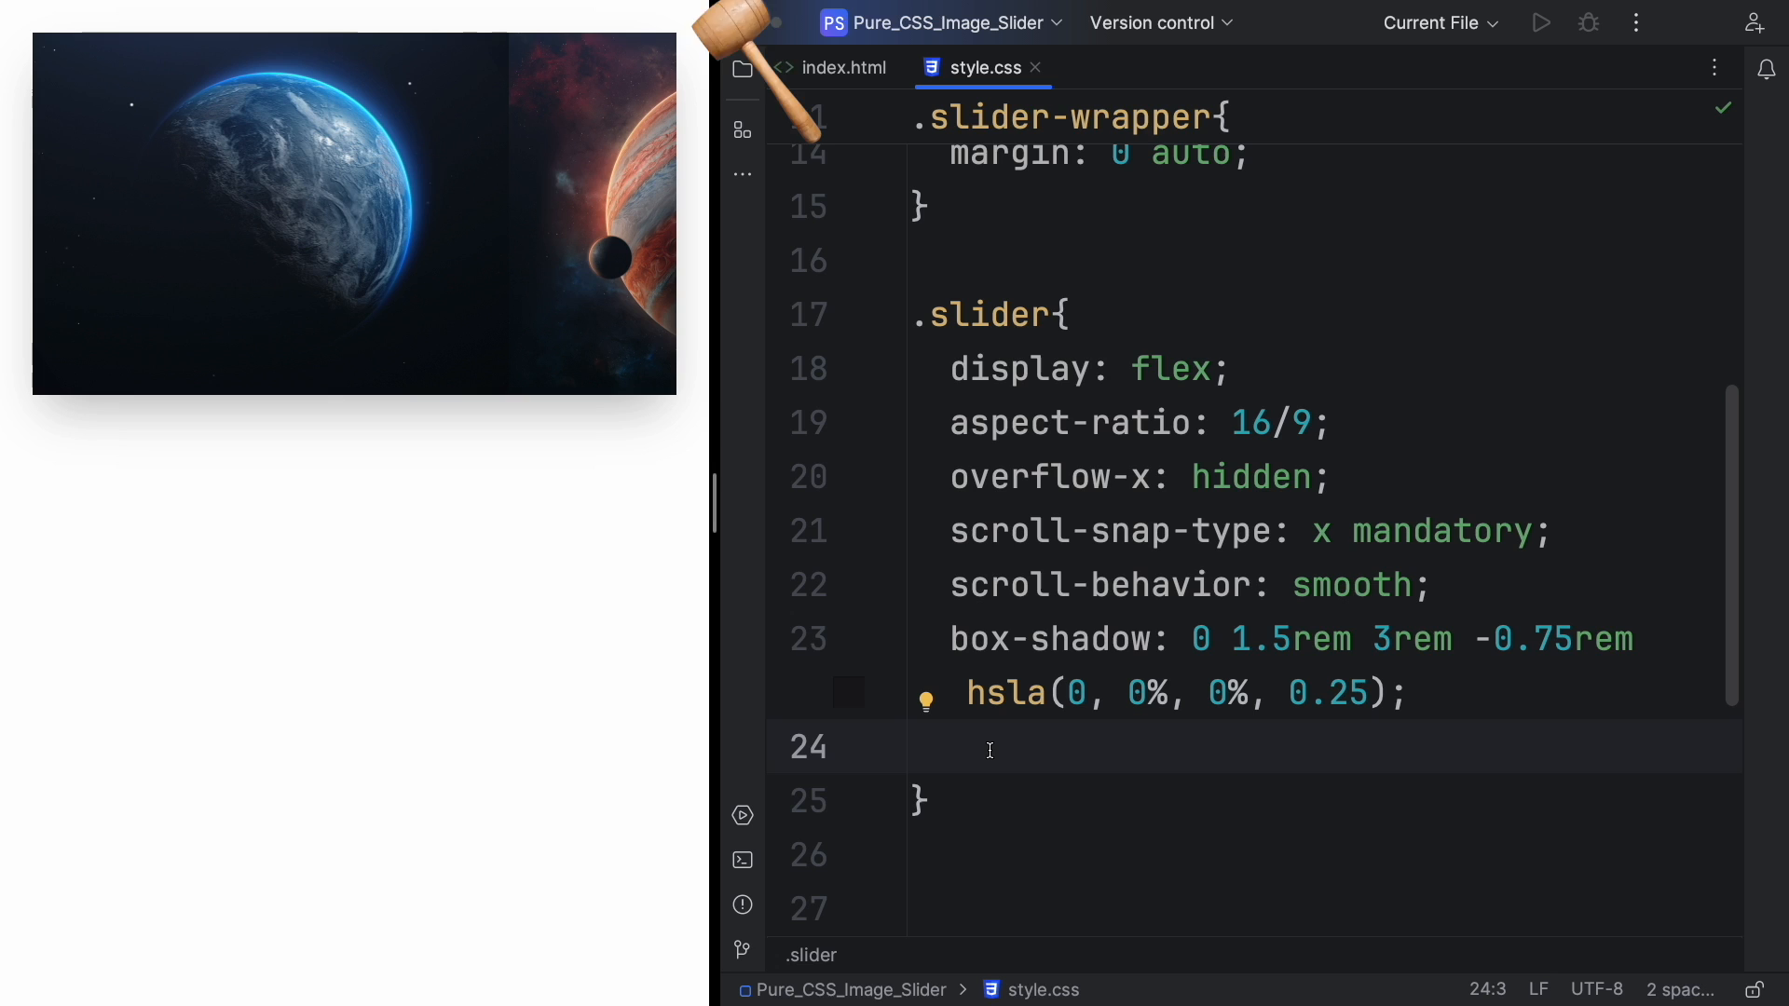
{"action": "type", "text": "borr"}
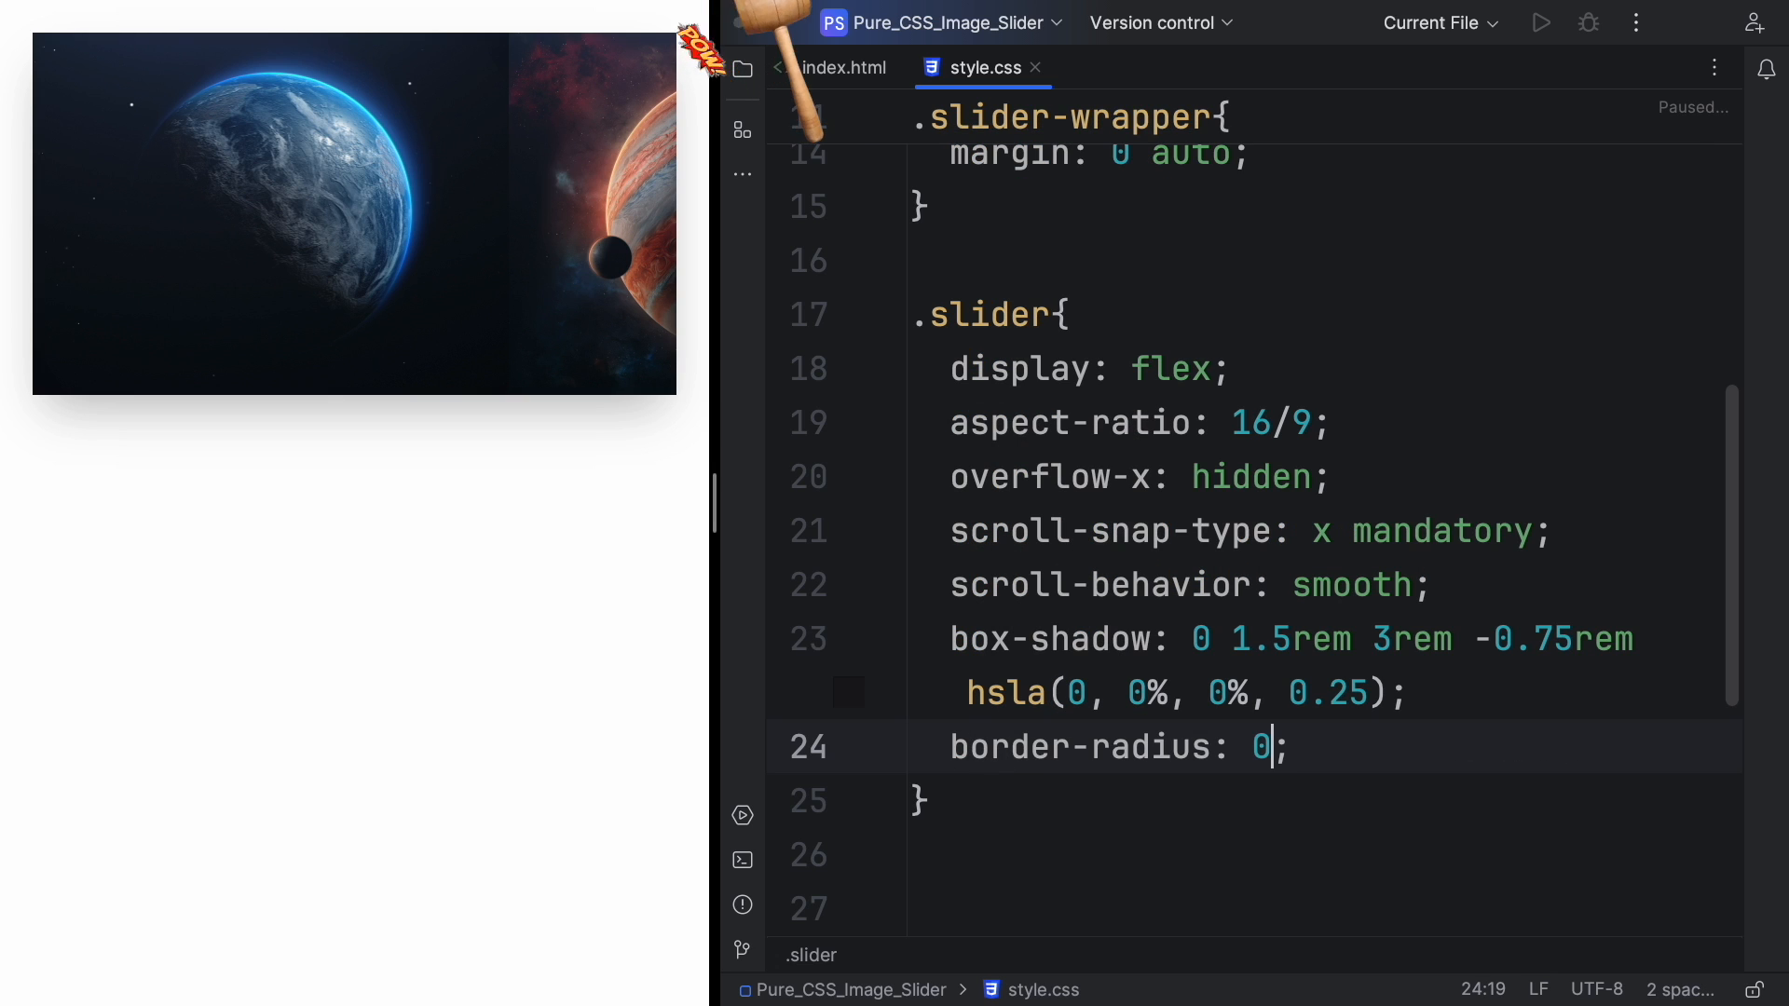
{"action": "type", "text": ".5rem"}
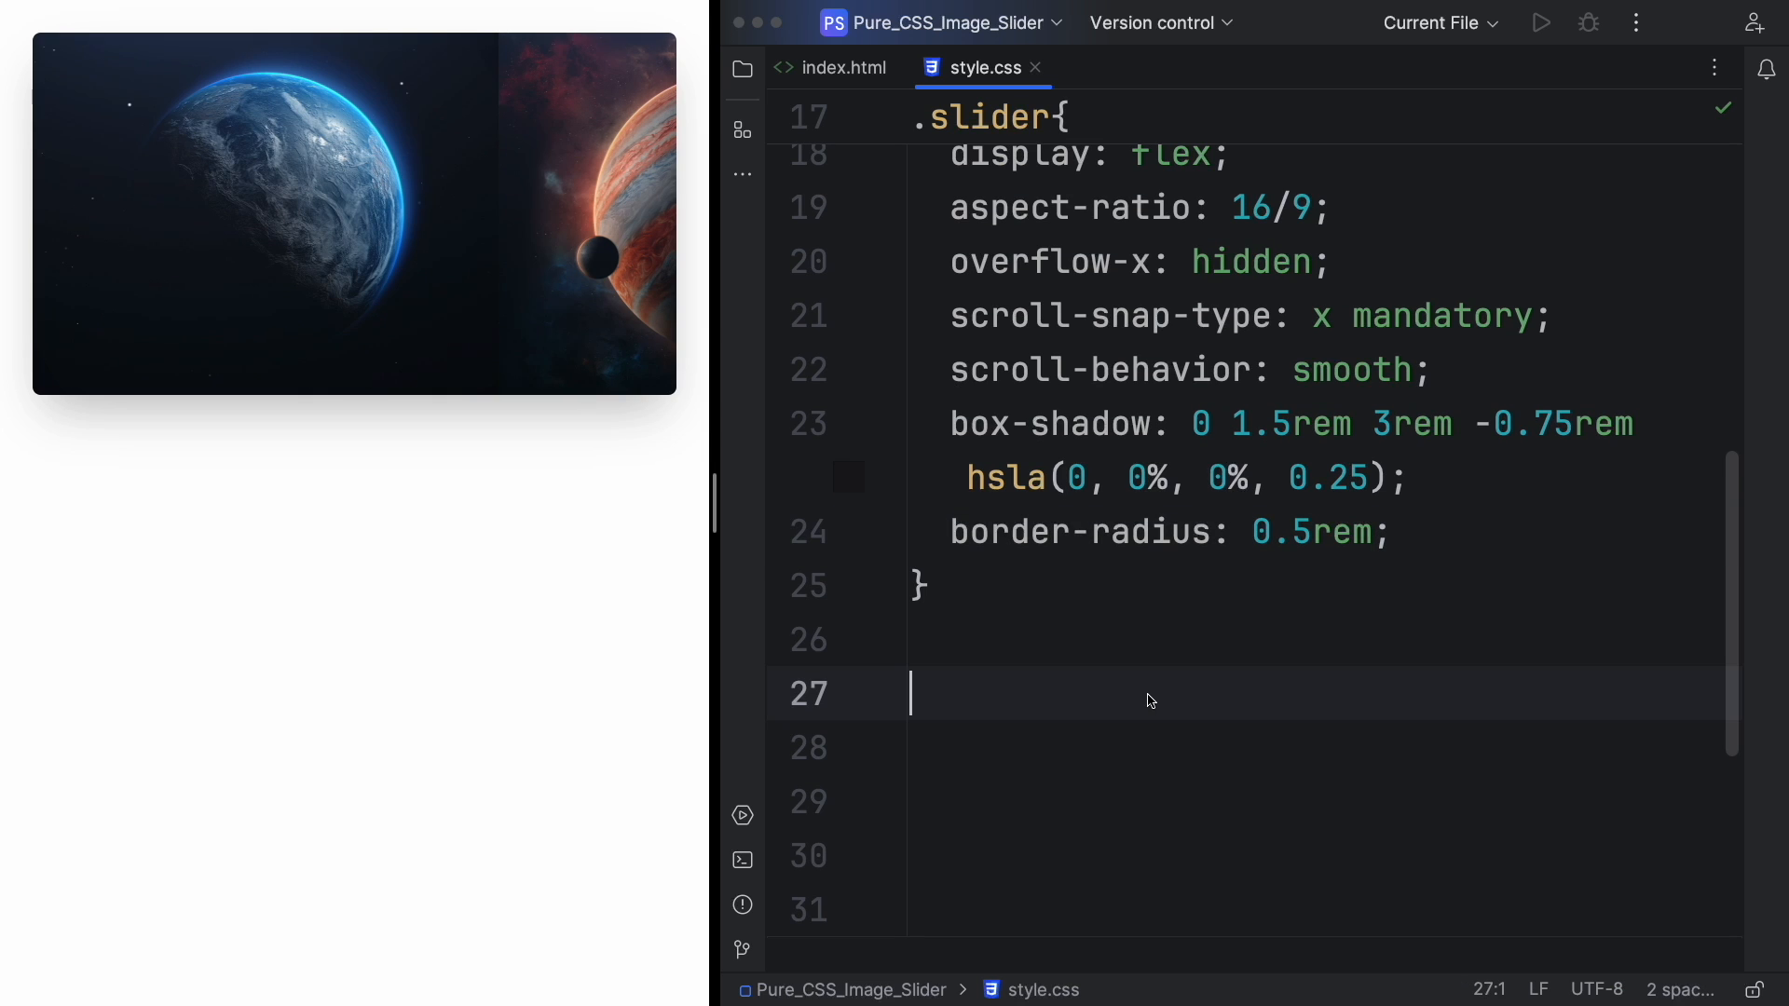
Add a .slider img rule with flex 1 0 100%, scroll-snap-align start, object-fit cover.
{"action": "type", "text": ".slider"}
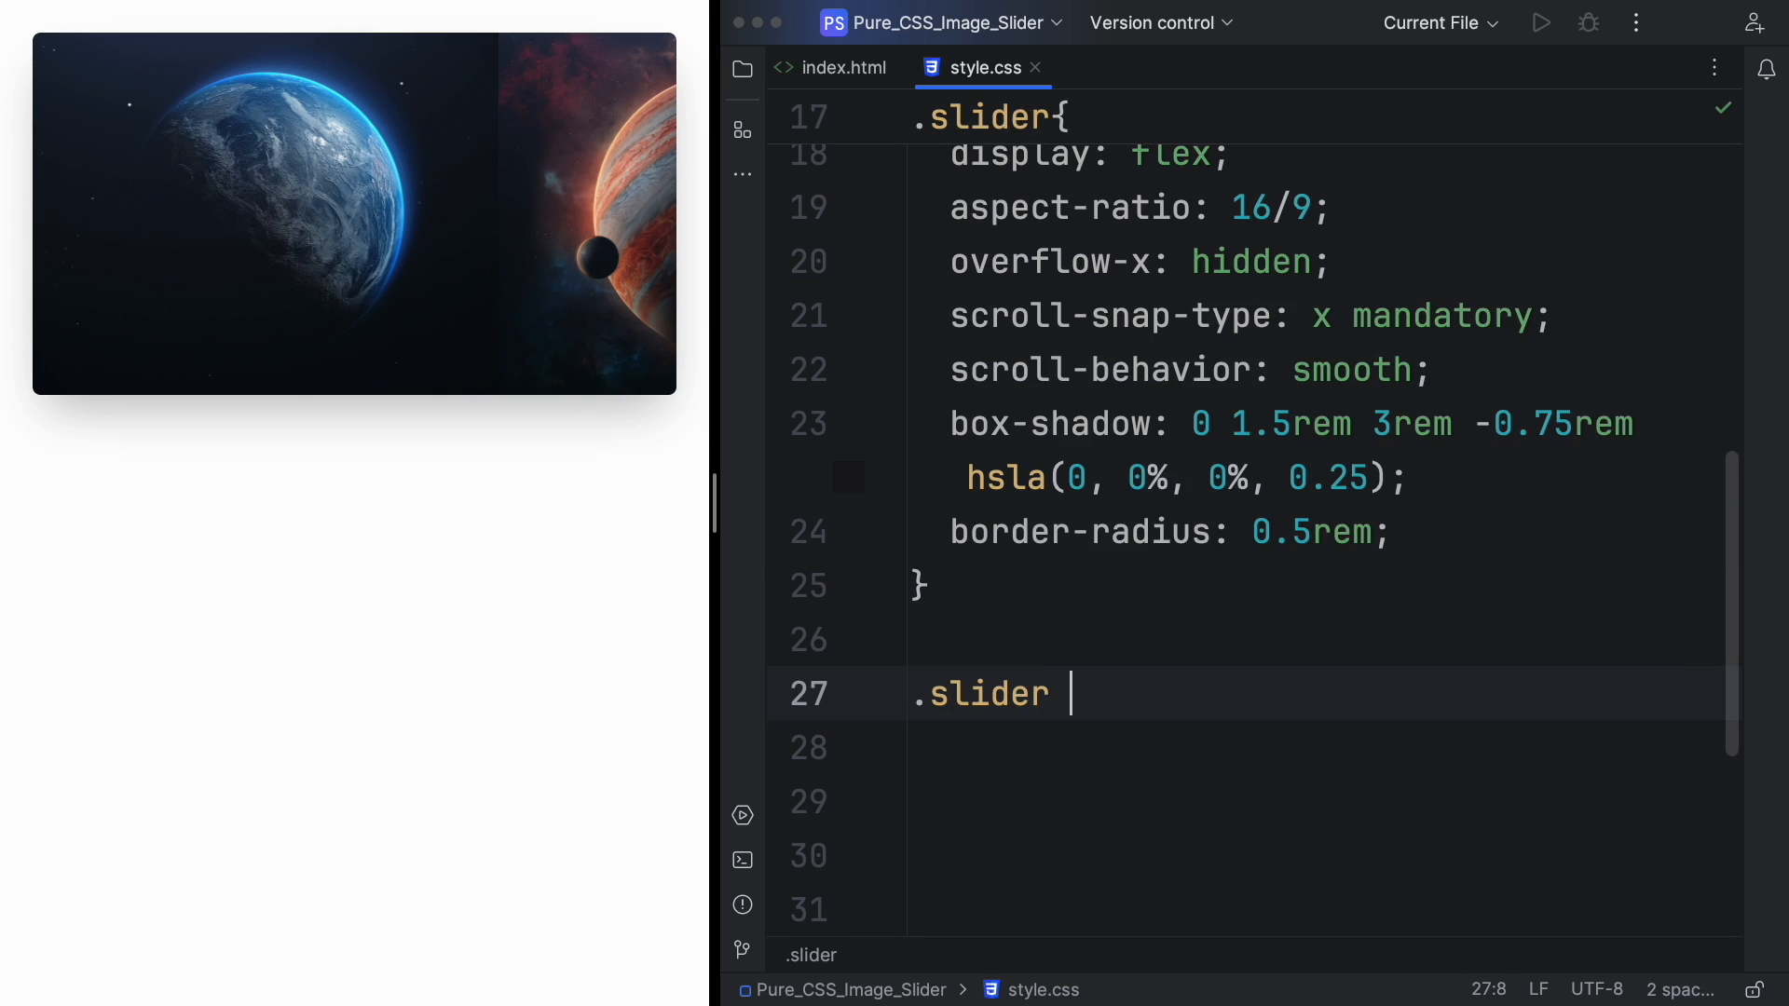
{"action": "type", "text": "img{"}
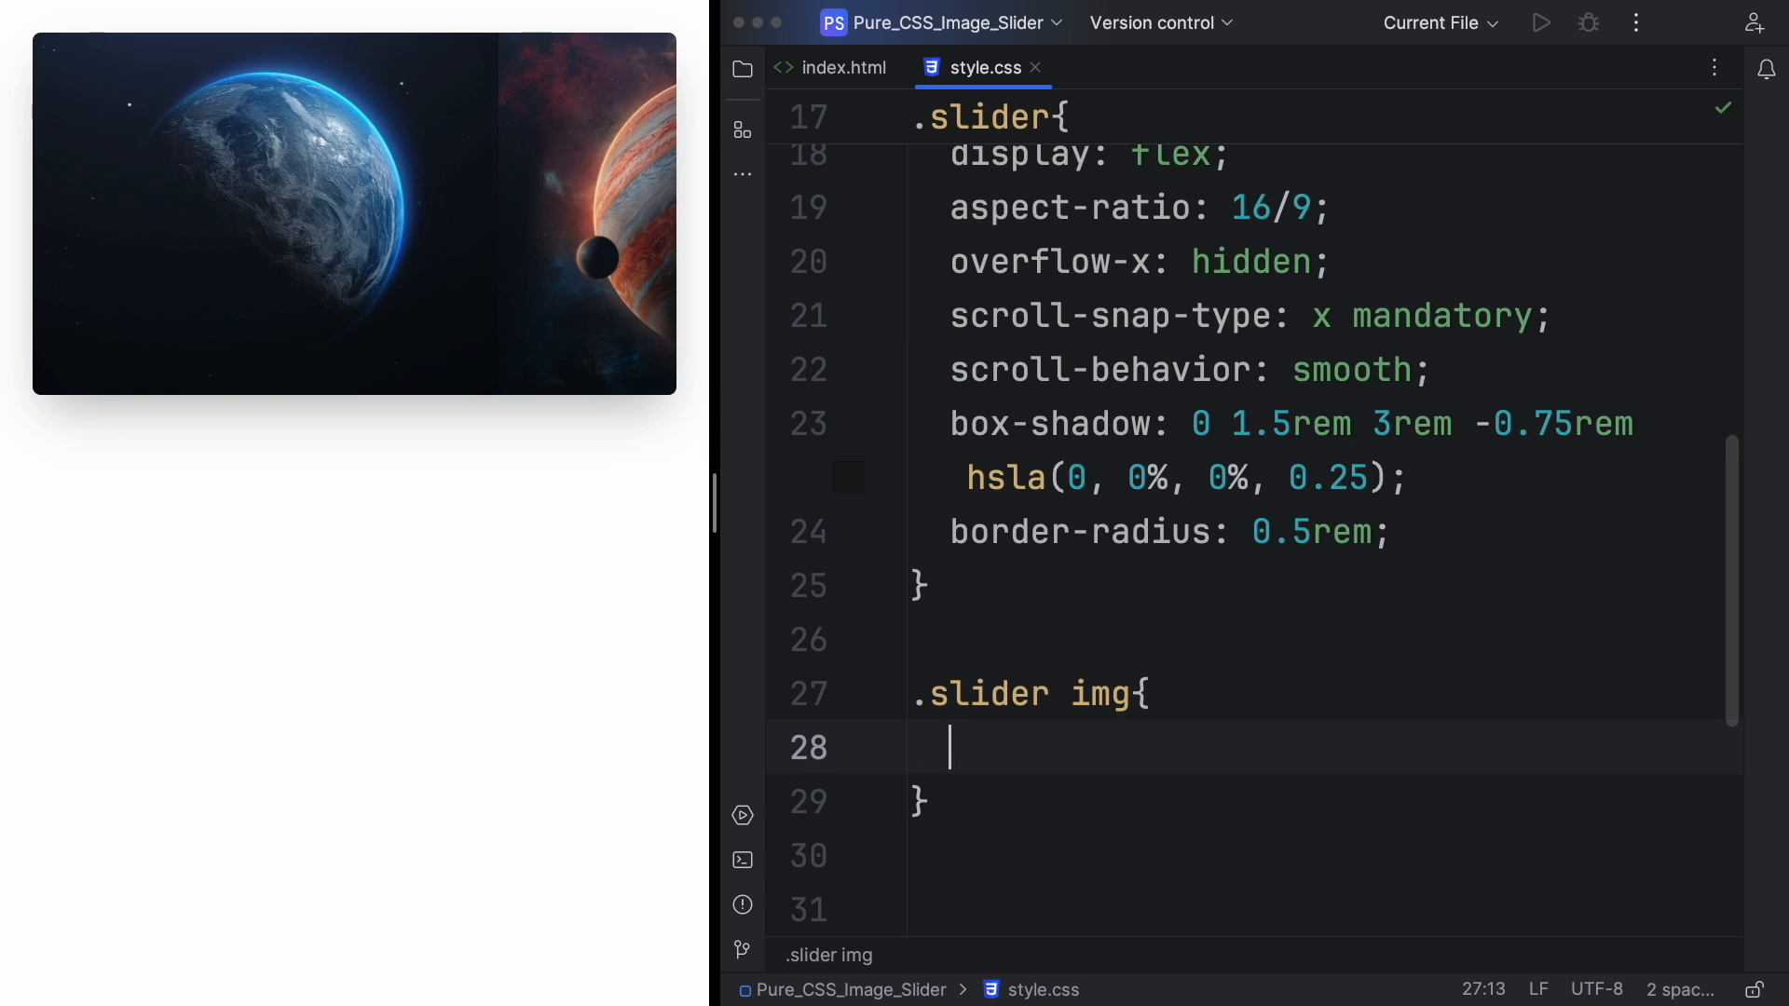
{"action": "type", "text": "flex: 1 ;"}
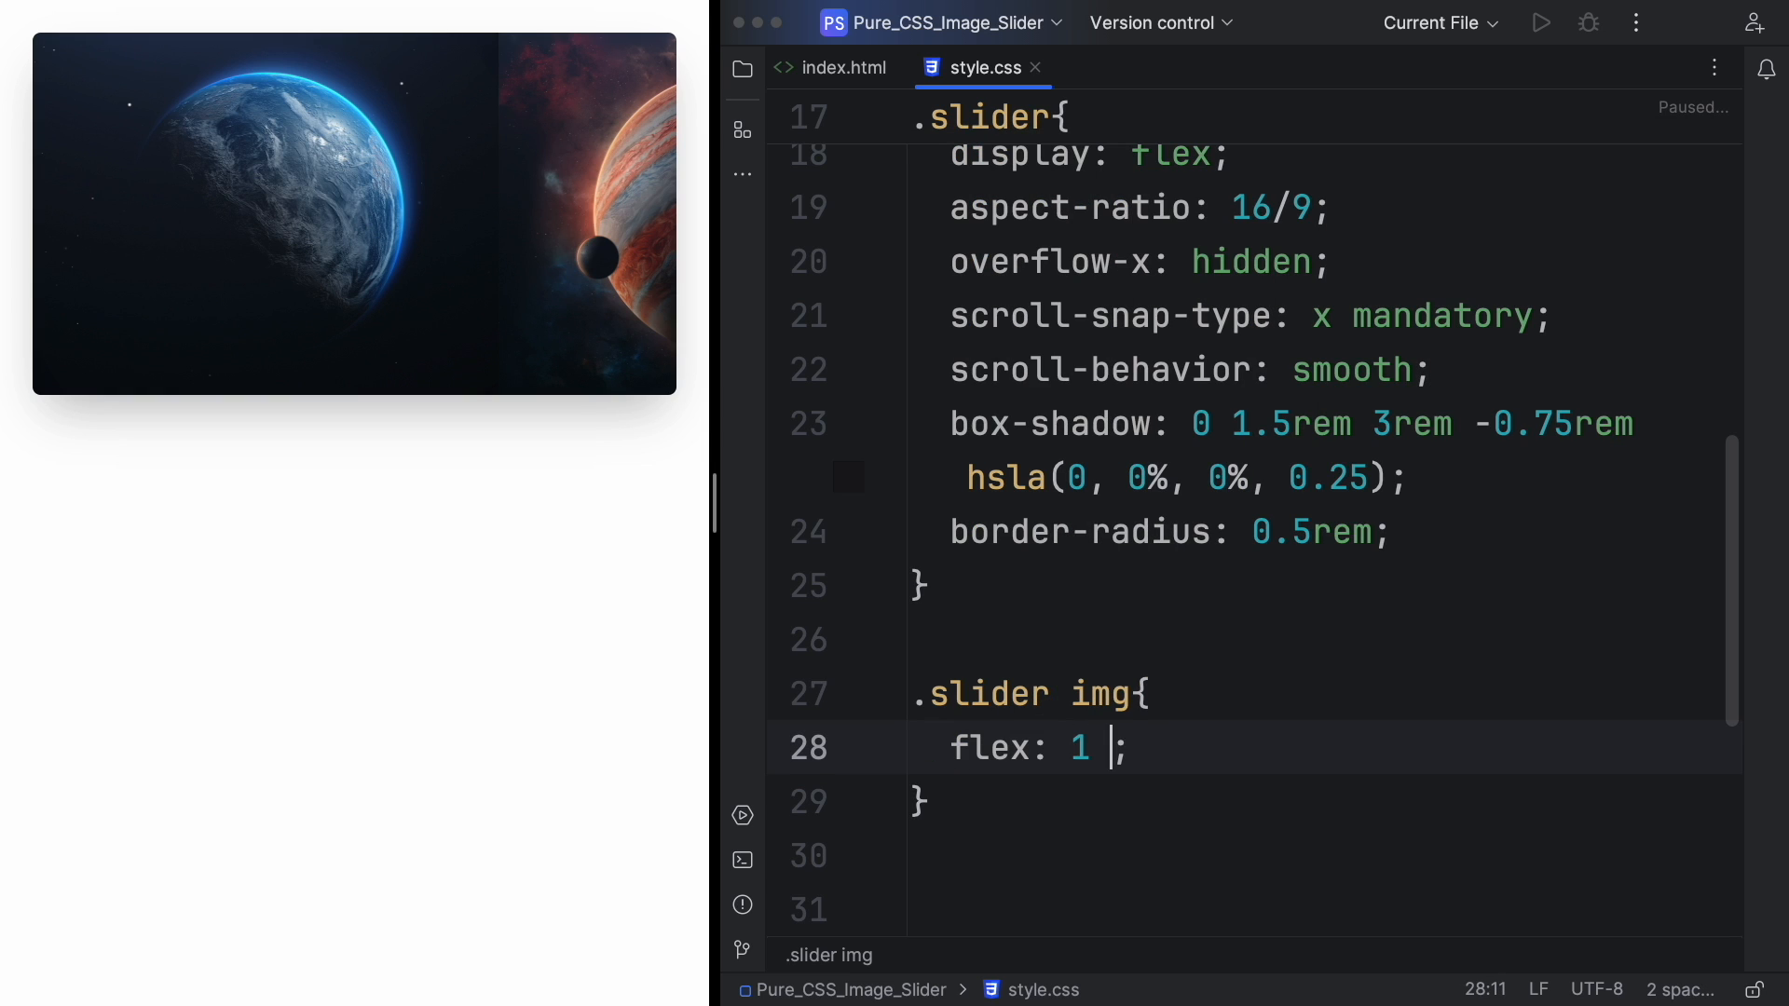
{"action": "type", "text": "0 100%"}
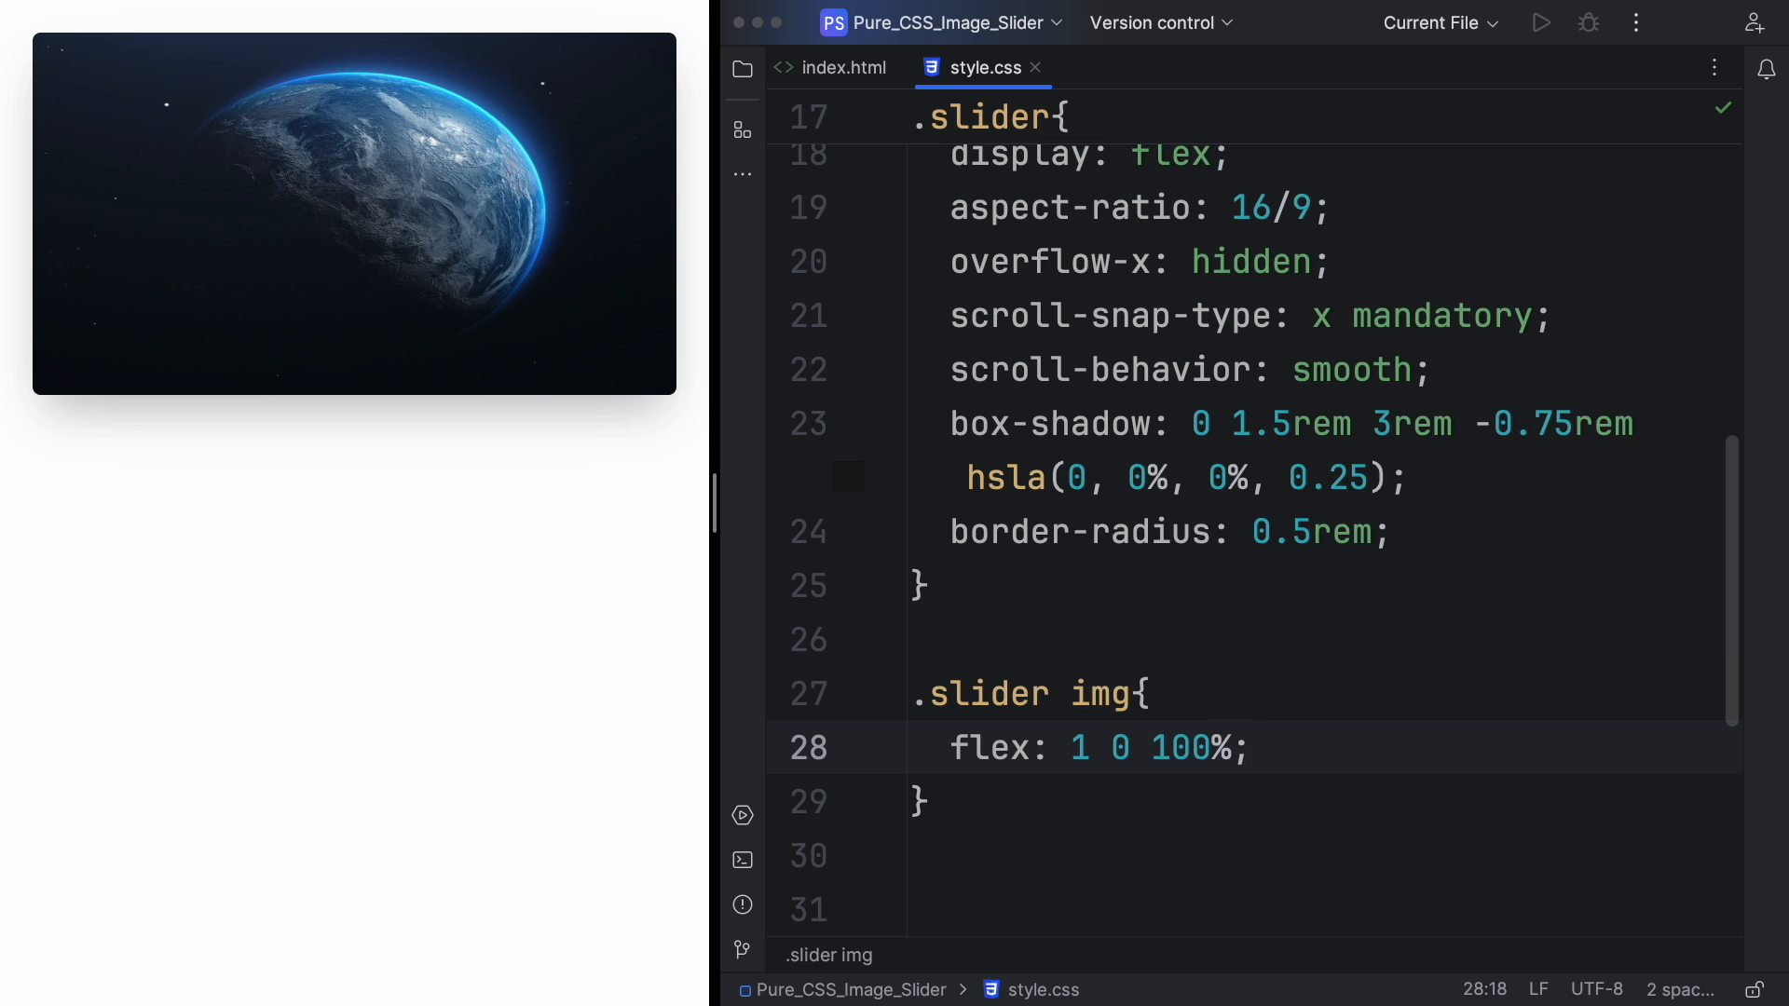
{"action": "type", "text": "scroll-snap-align: center;"}
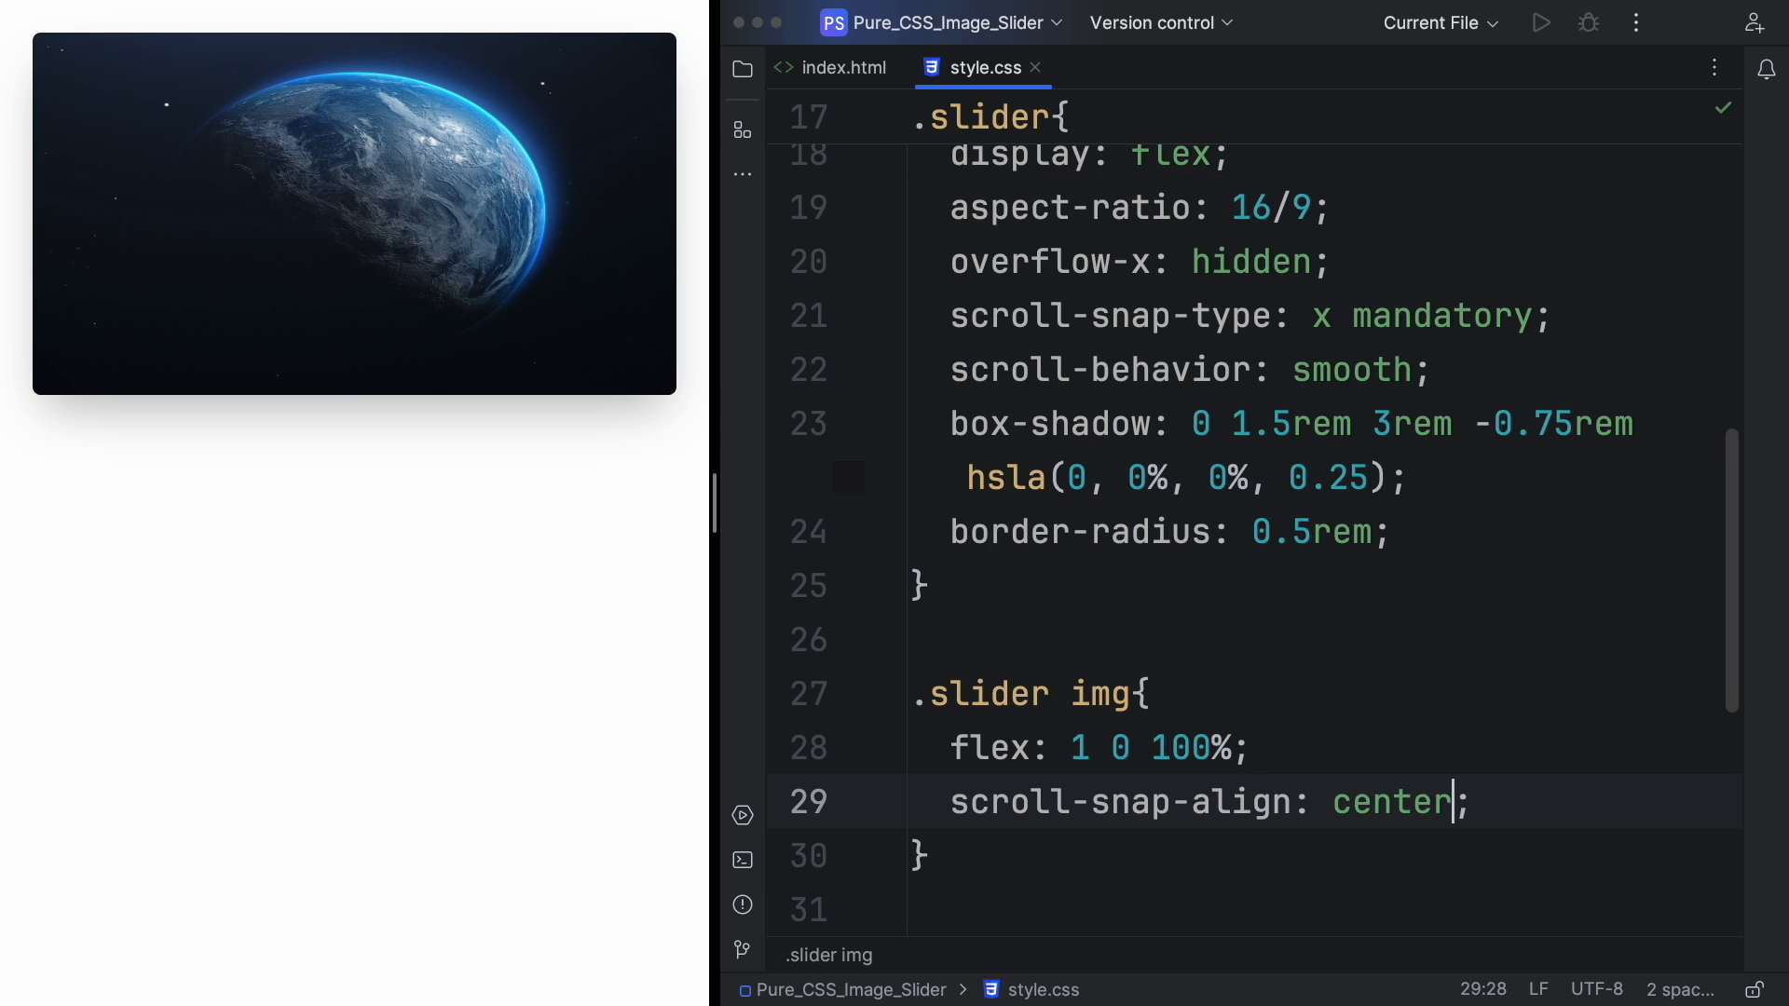
{"action": "type", "text": "start"}
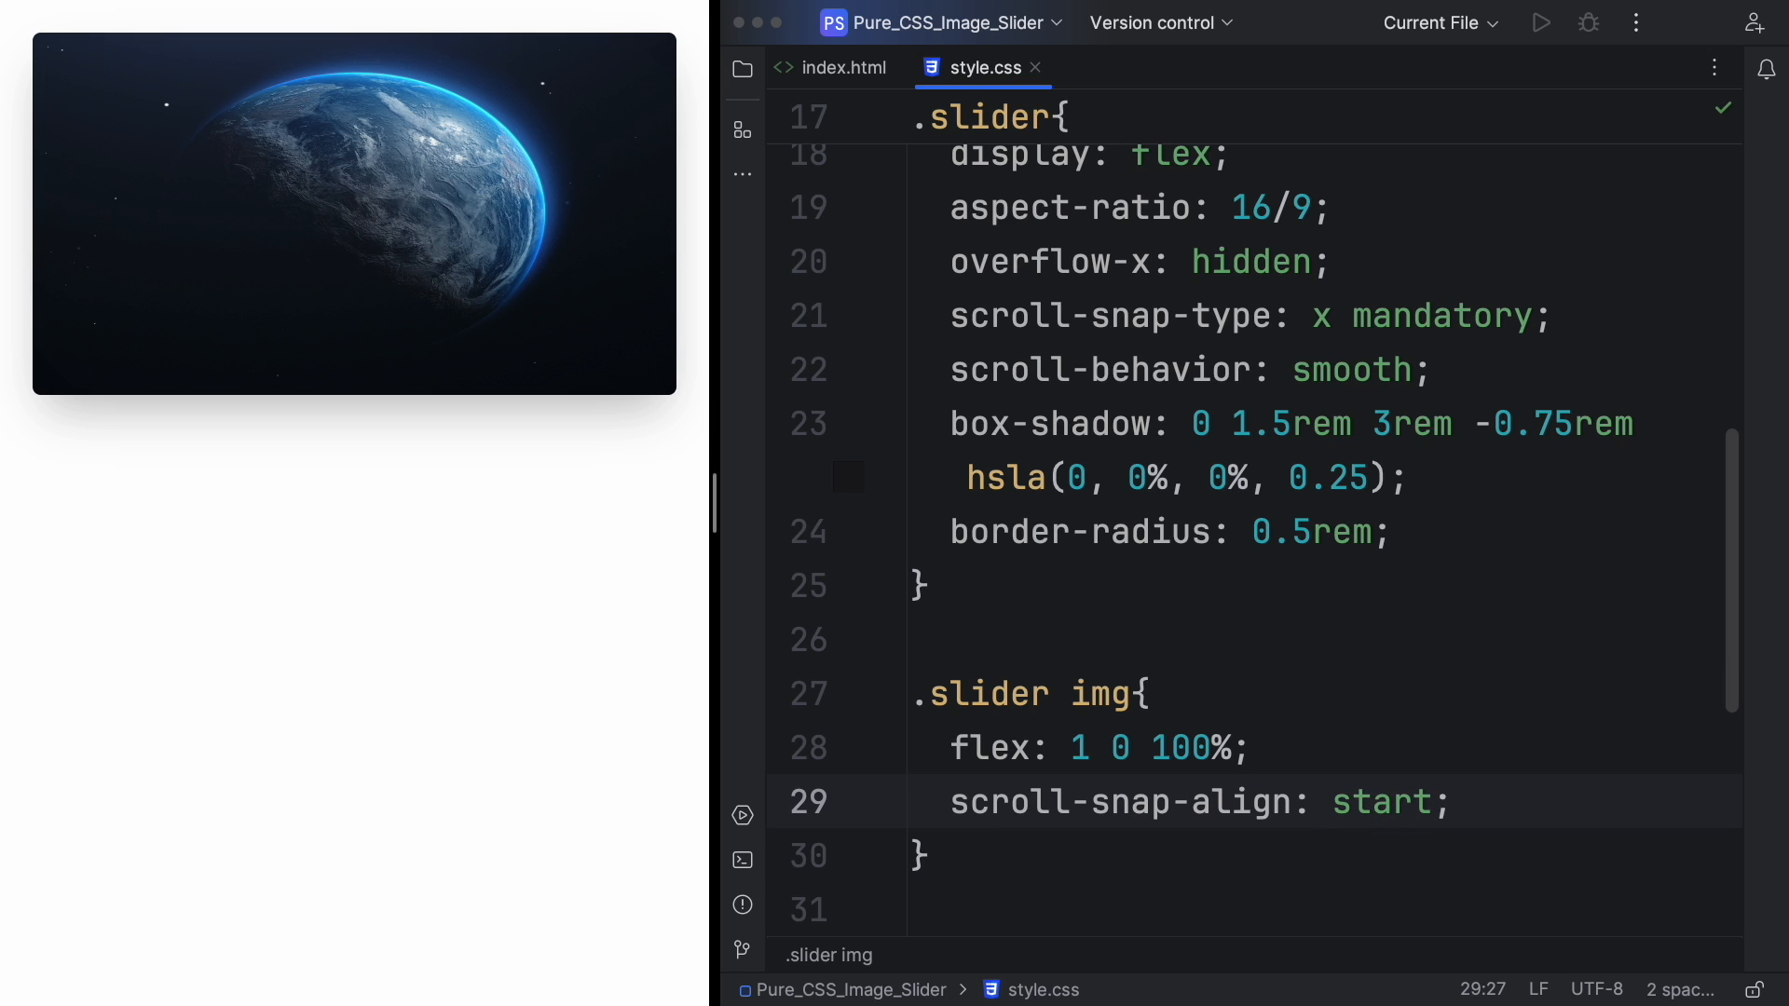
{"action": "left_click", "coordinate": [1484, 802]}
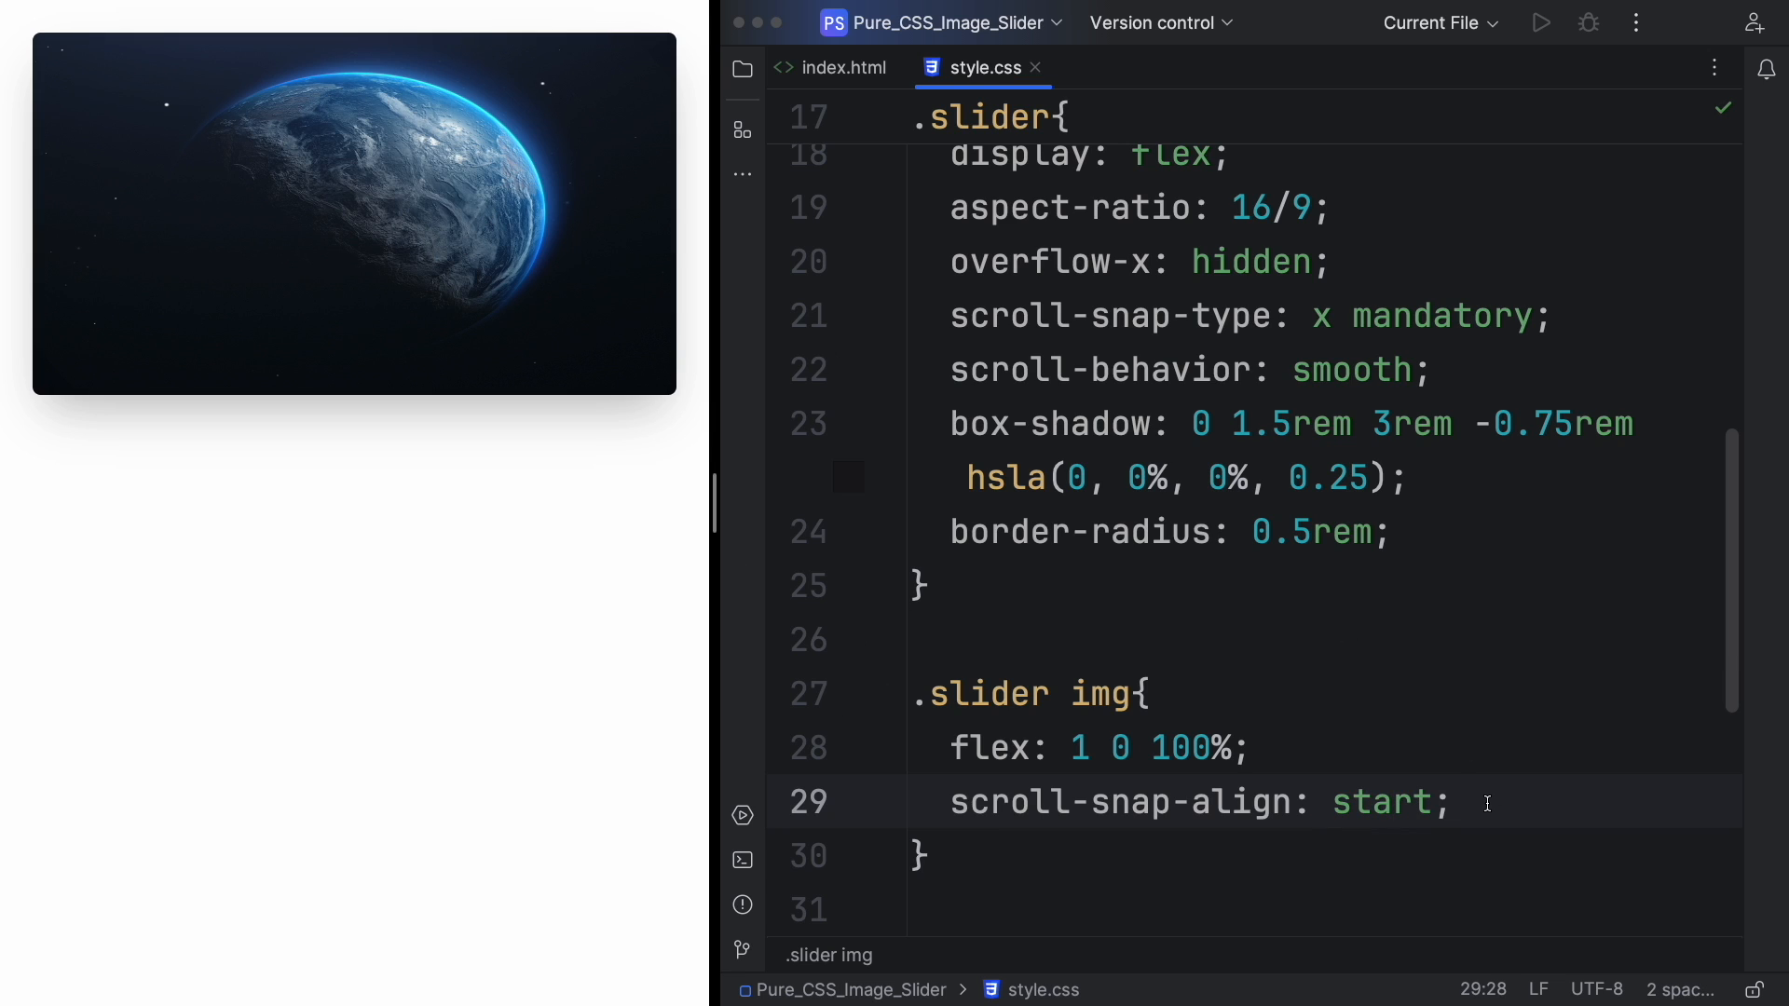
{"action": "type", "text": "object-fit: contain;"}
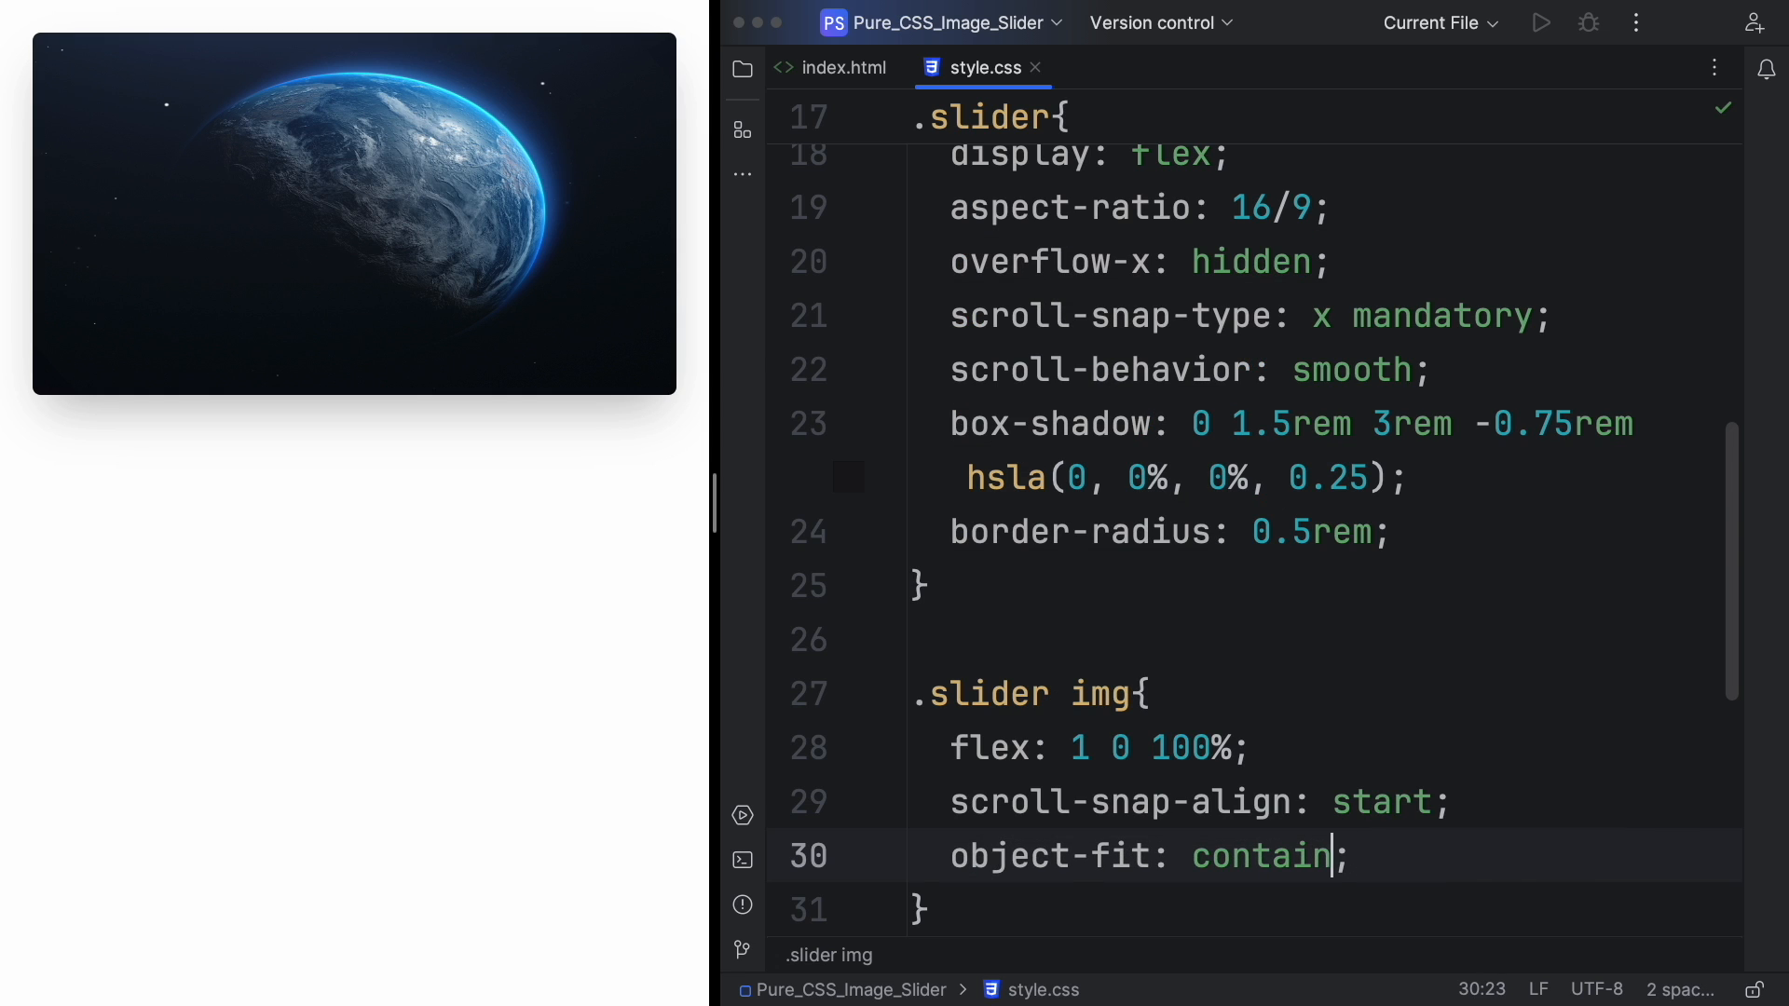
{"action": "key", "text": "backspace"}
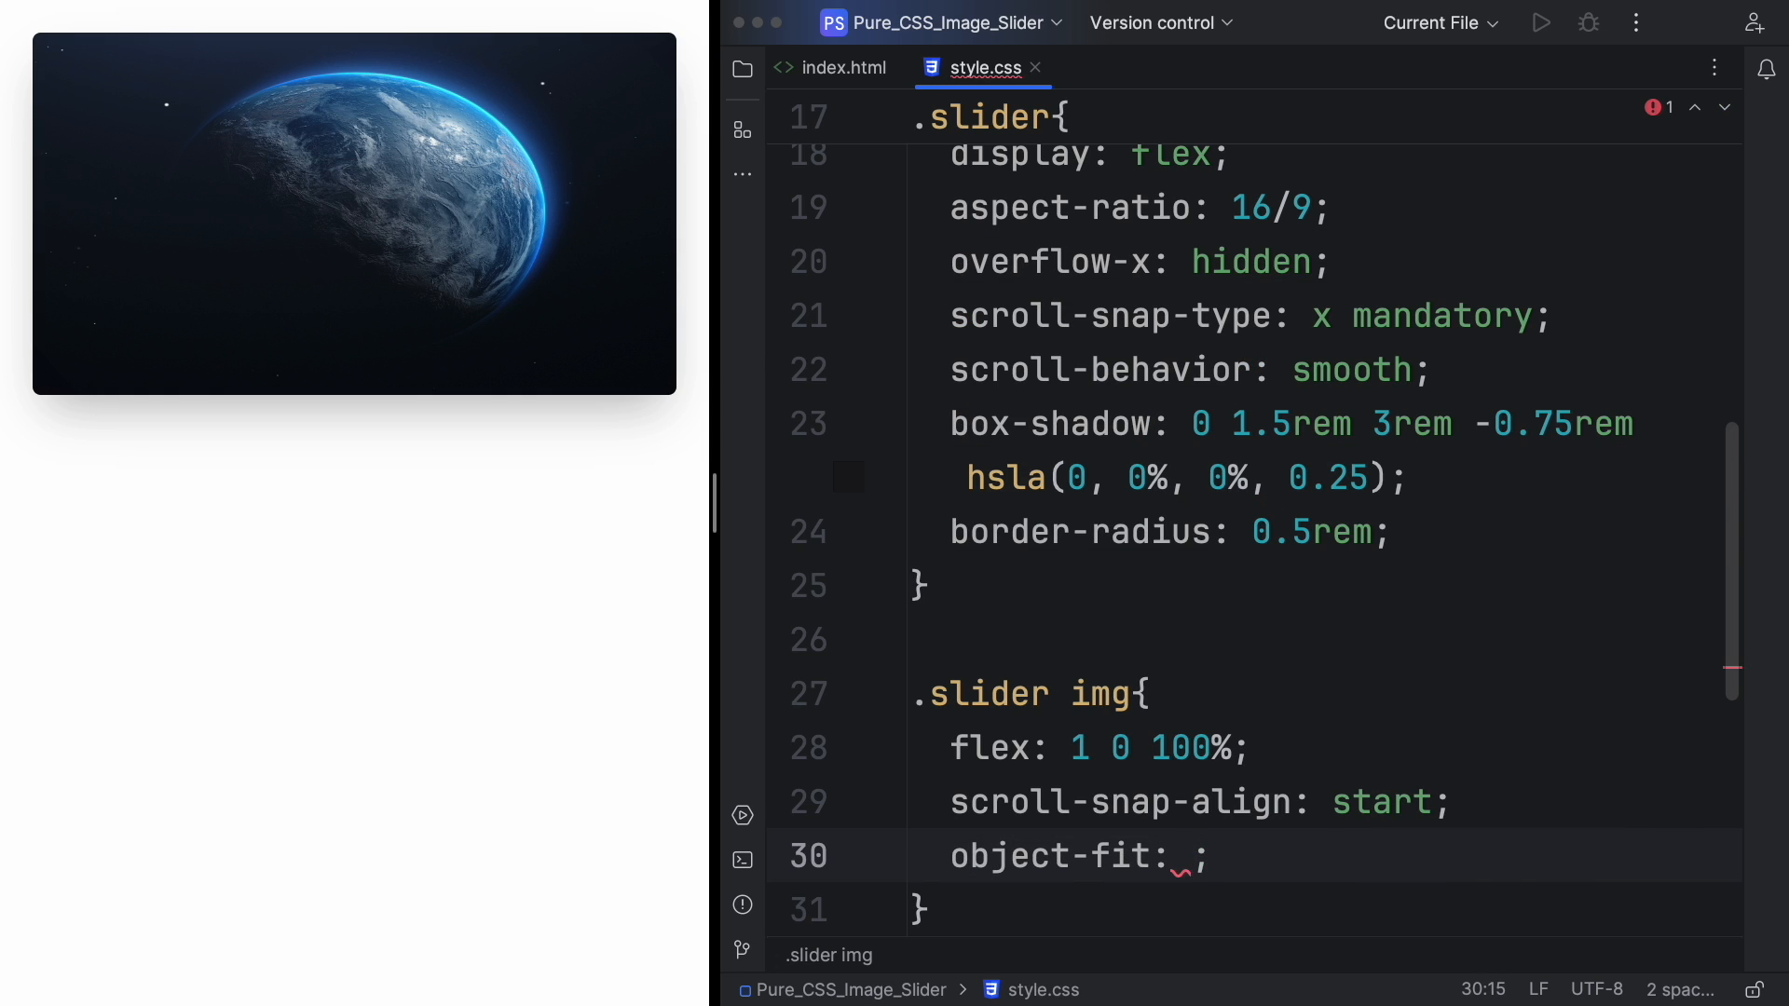
{"action": "type", "text": "cover"}
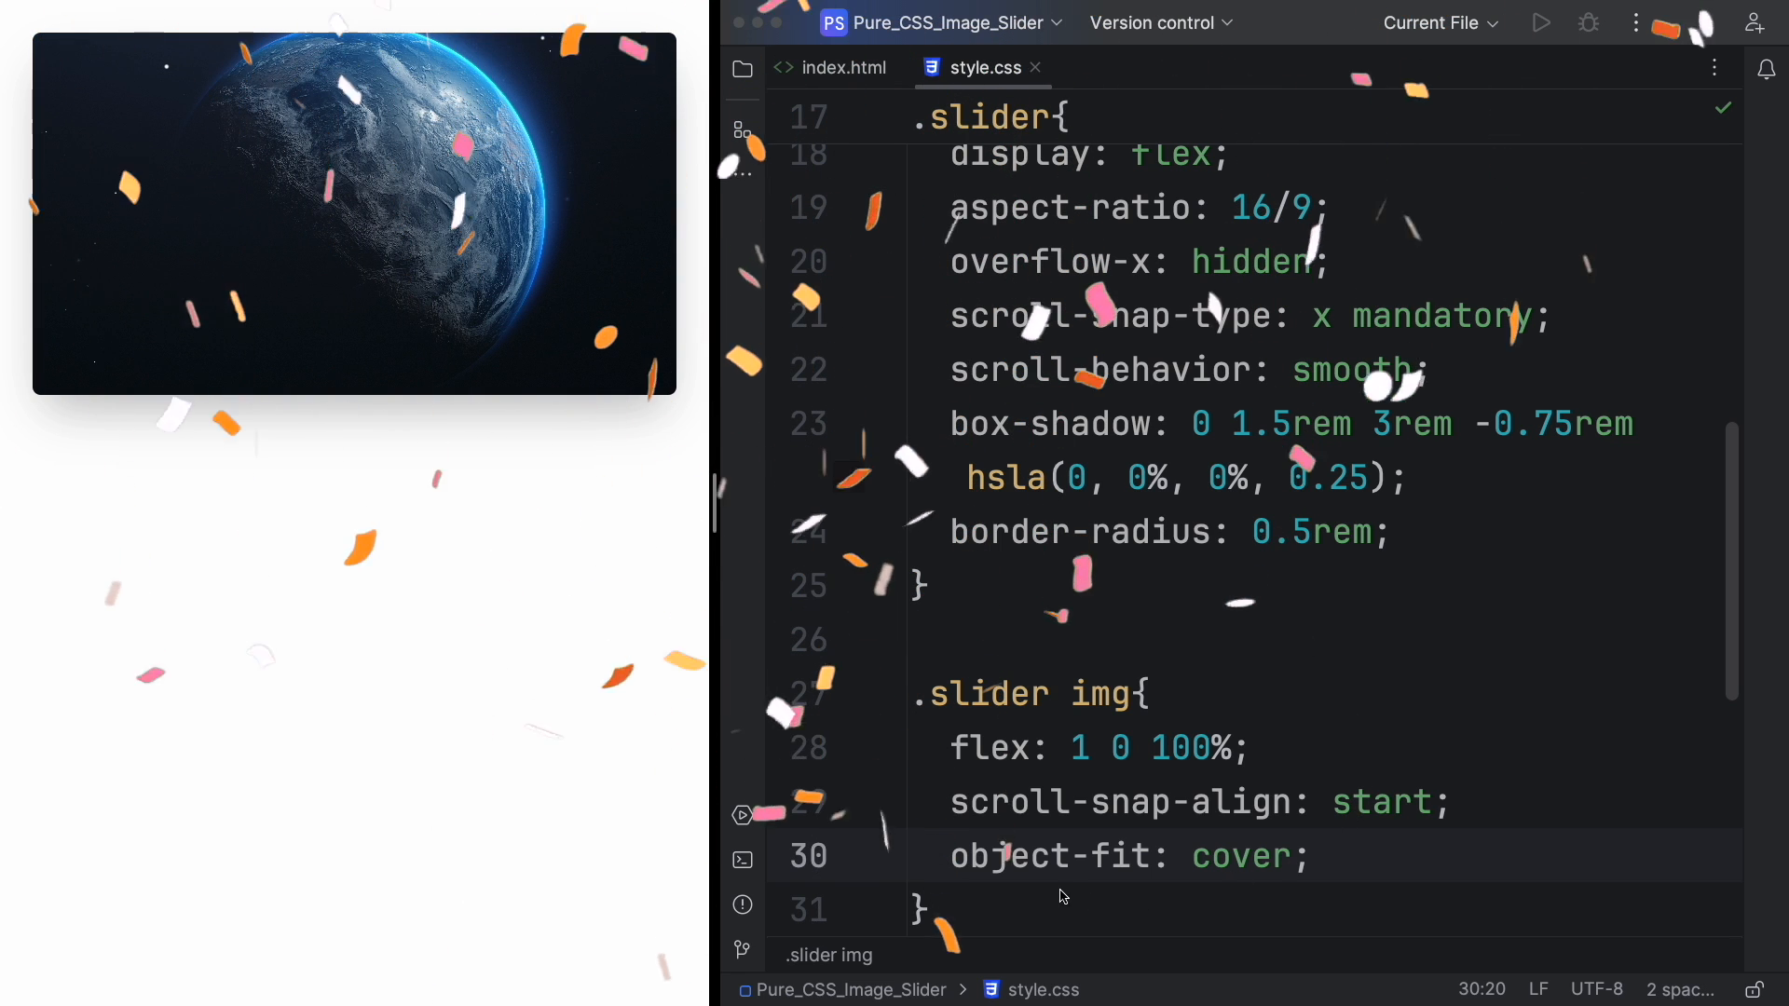
{"action": "scroll", "scroll_direction": "down", "scroll_amount": 3}
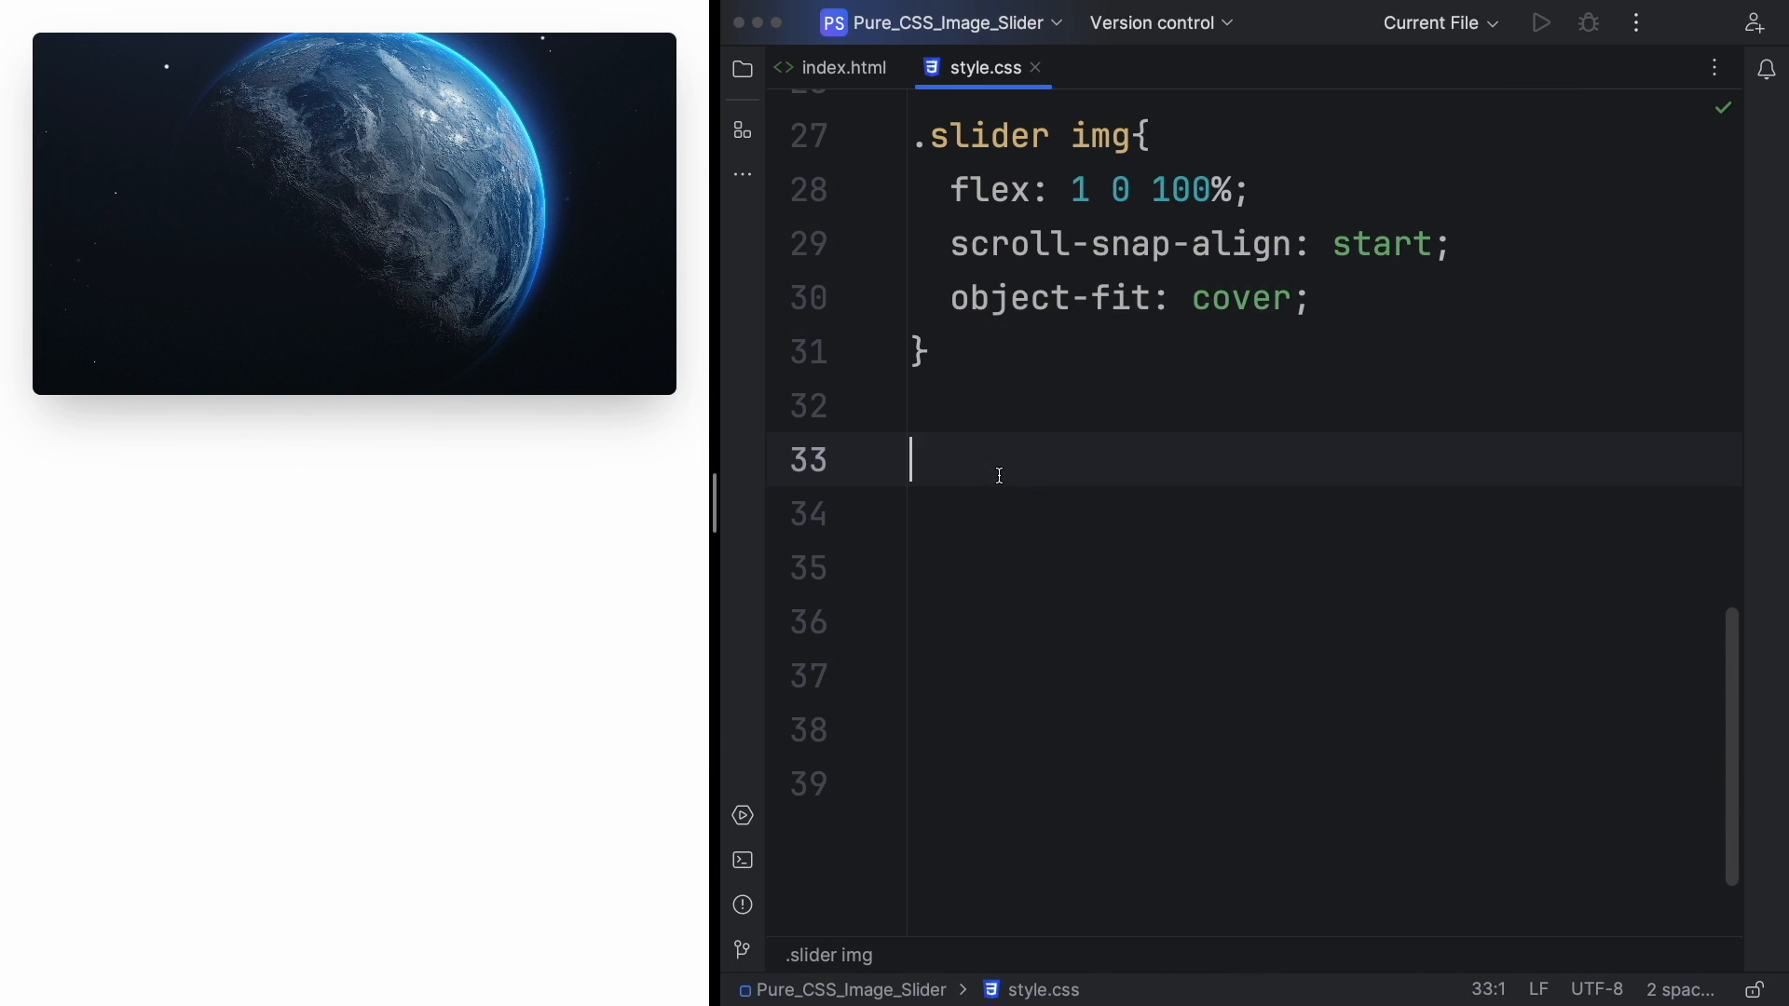
Start a .slider-nav rule with flex display, space-between justification and 1rem column gap.
{"action": "type", "text": "."}
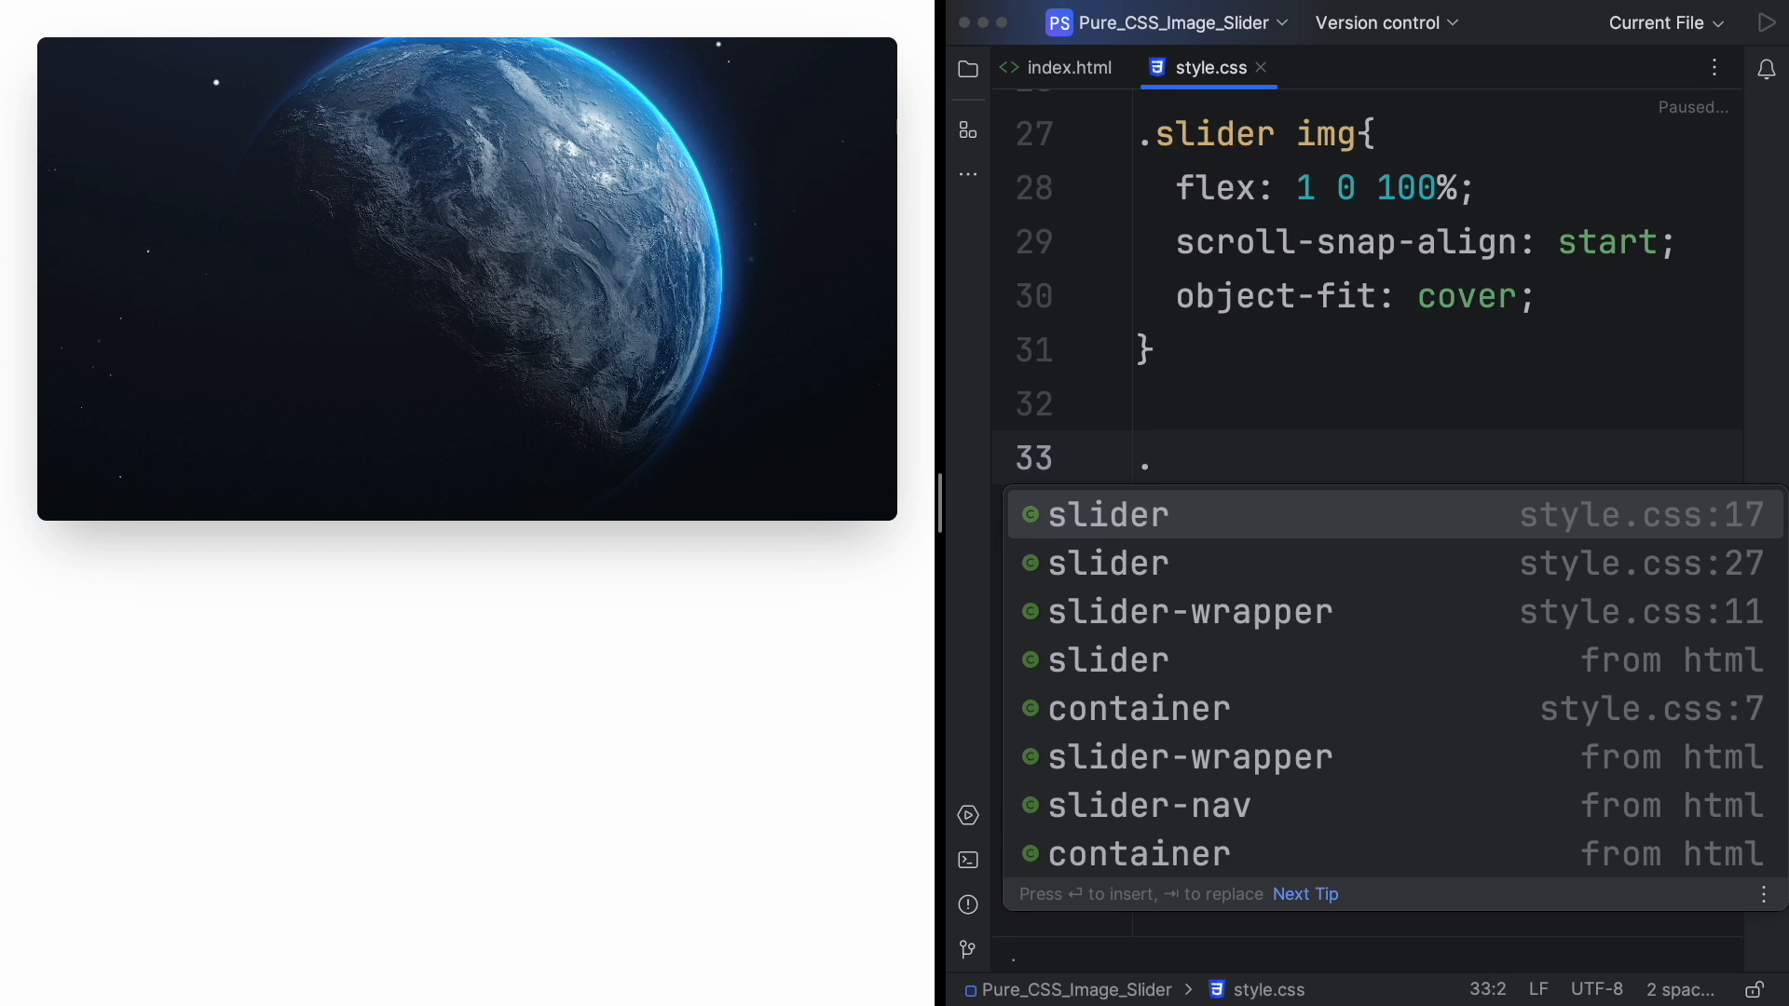
{"action": "type", "text": "slin"}
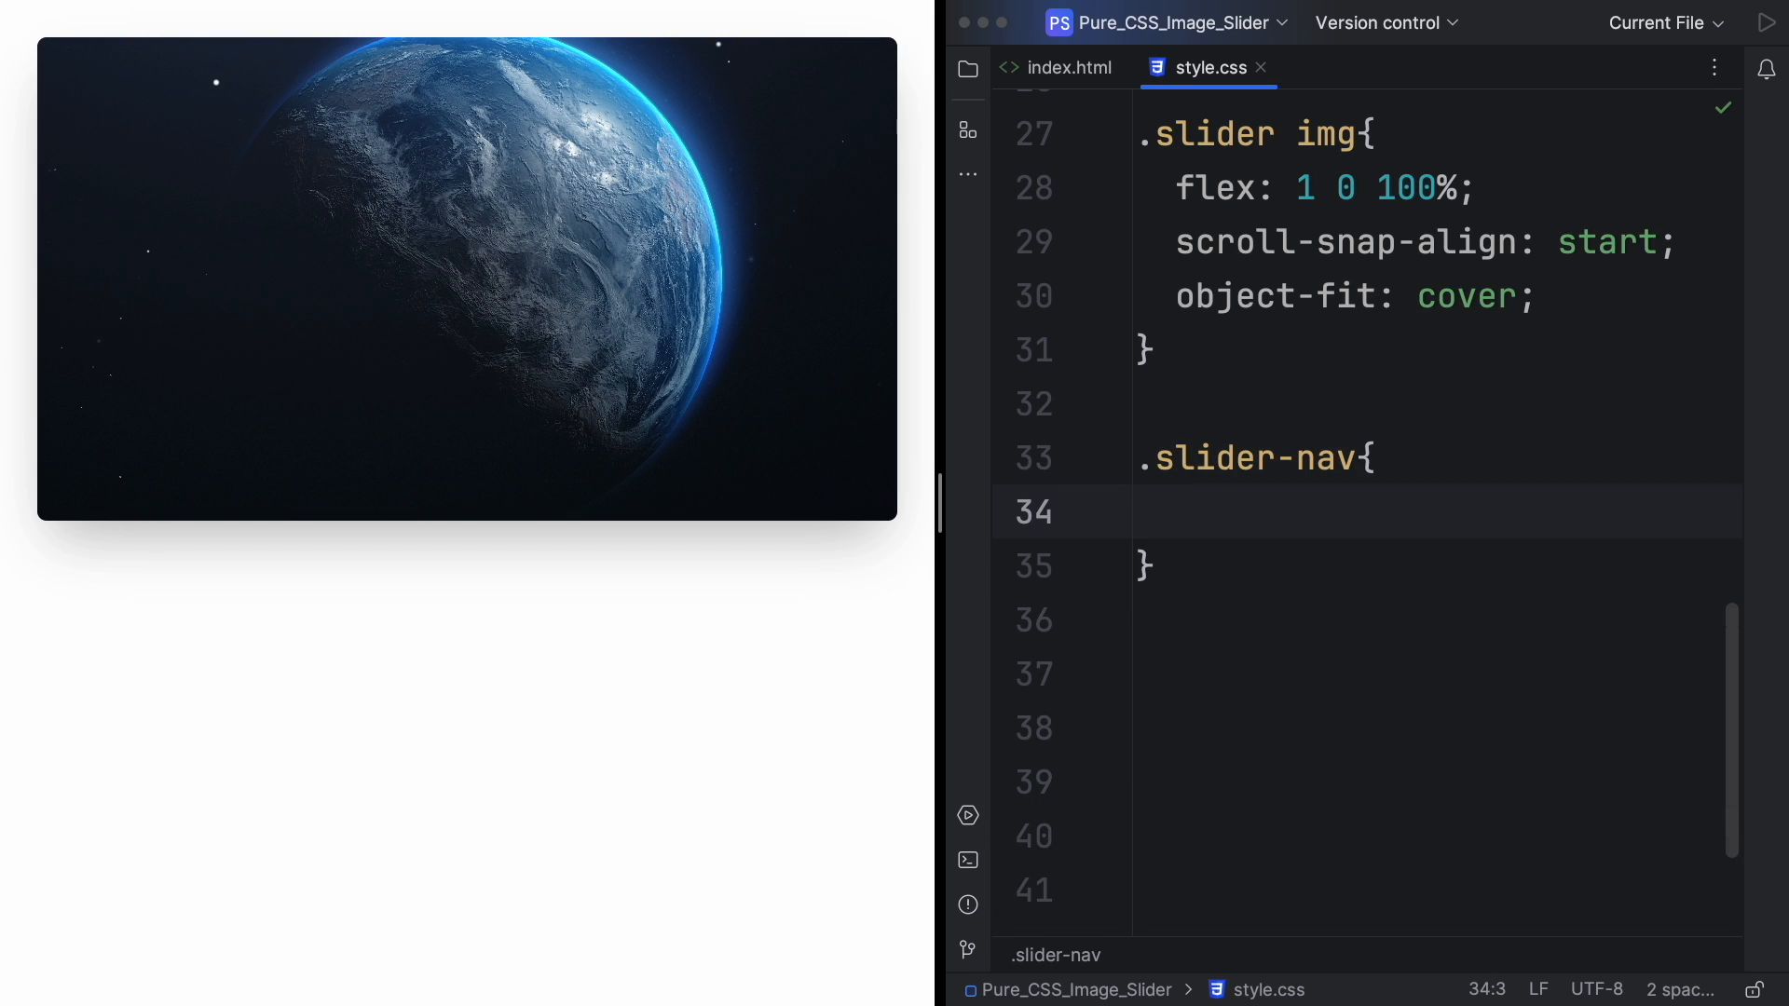
{"action": "type", "text": "display: flex;"}
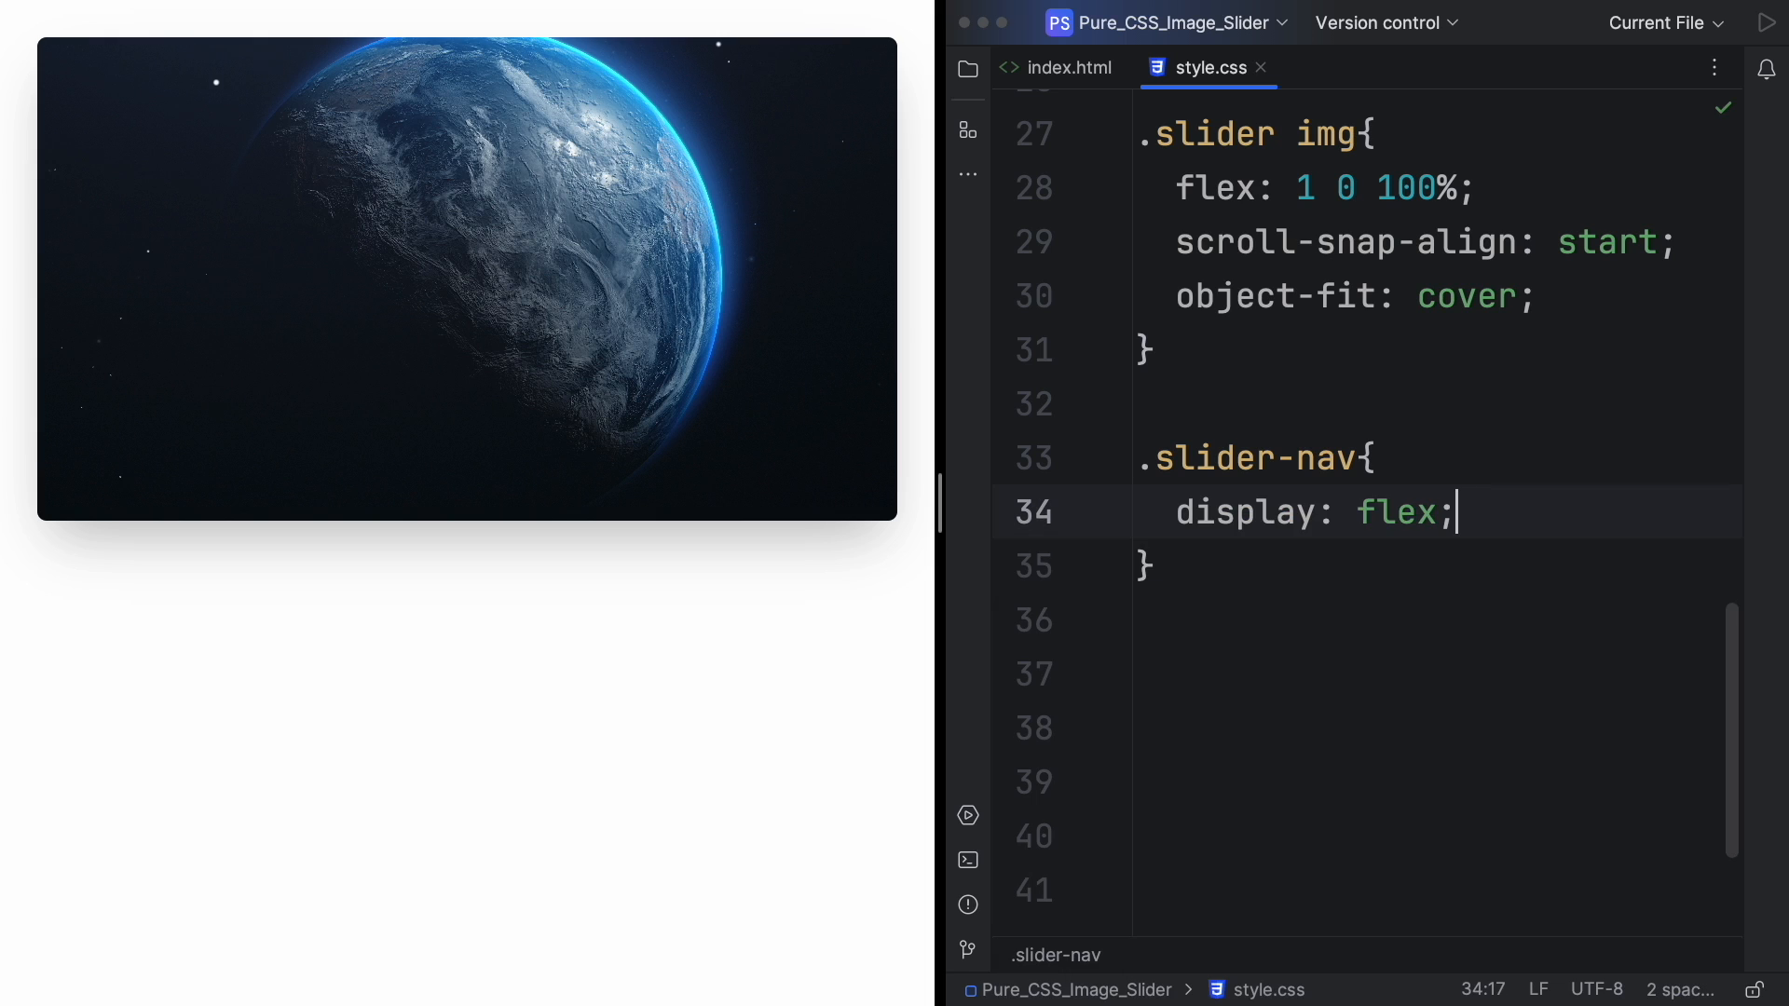
{"action": "type", "text": "justify-content: space-between;"}
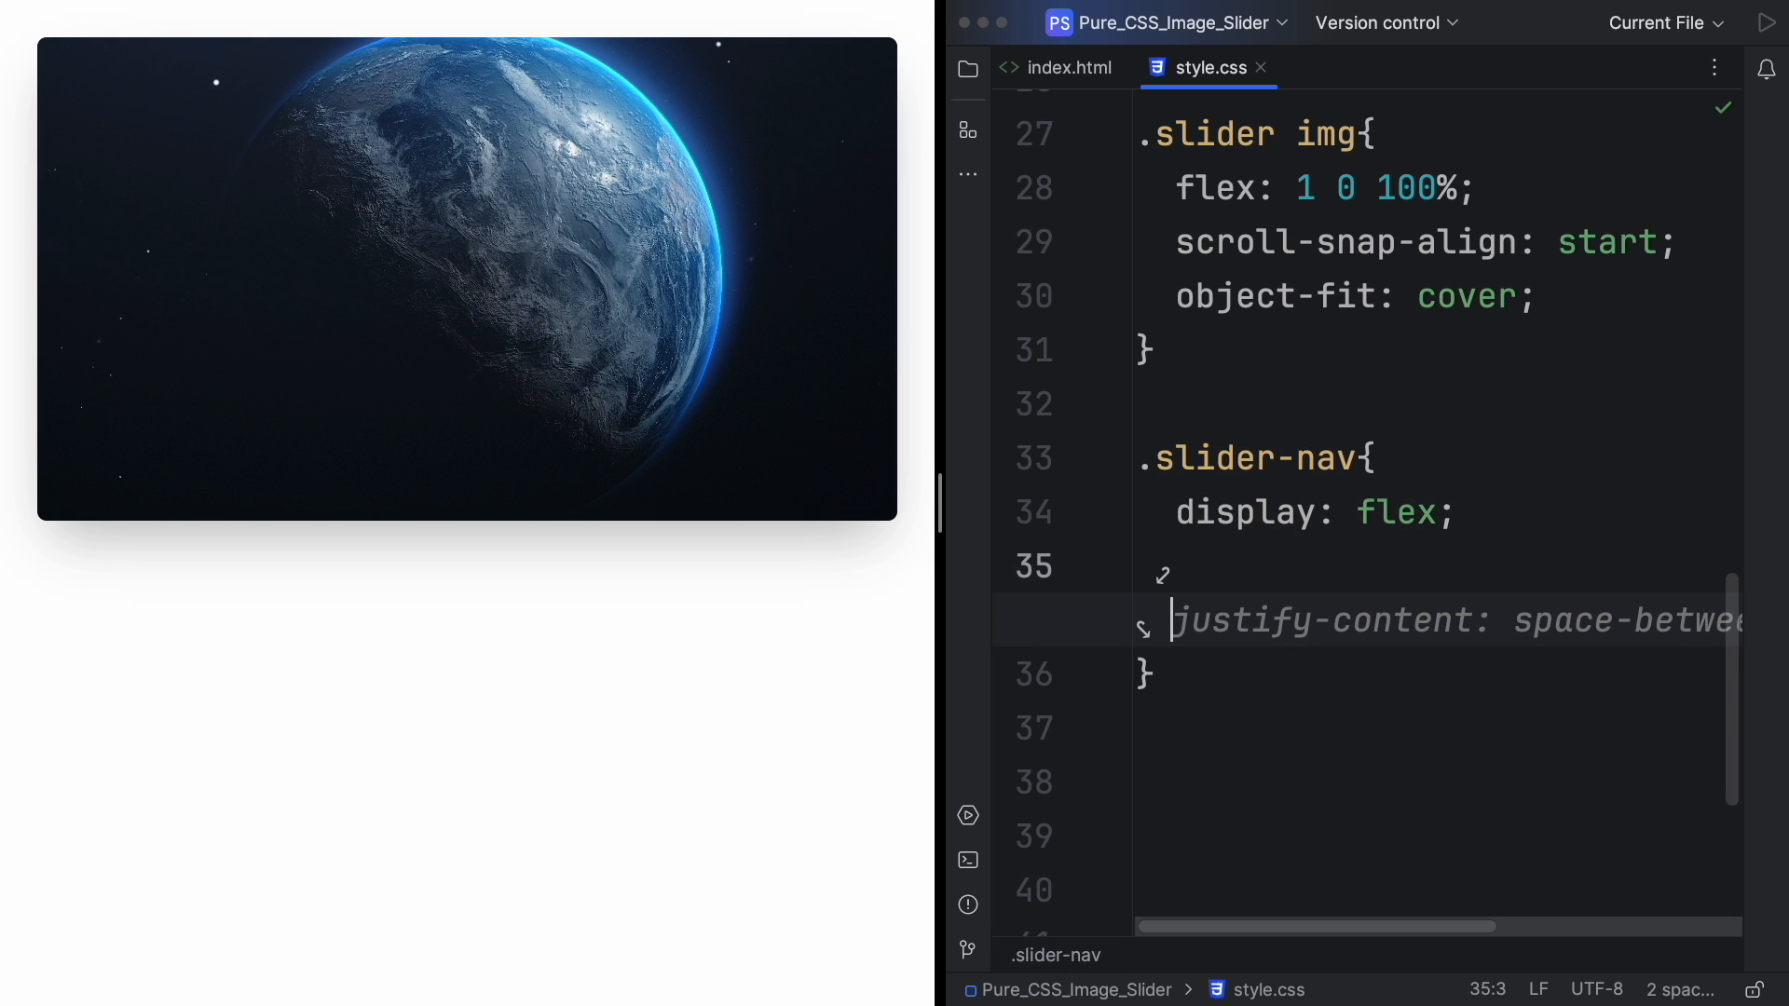
{"action": "type", "text": "col"}
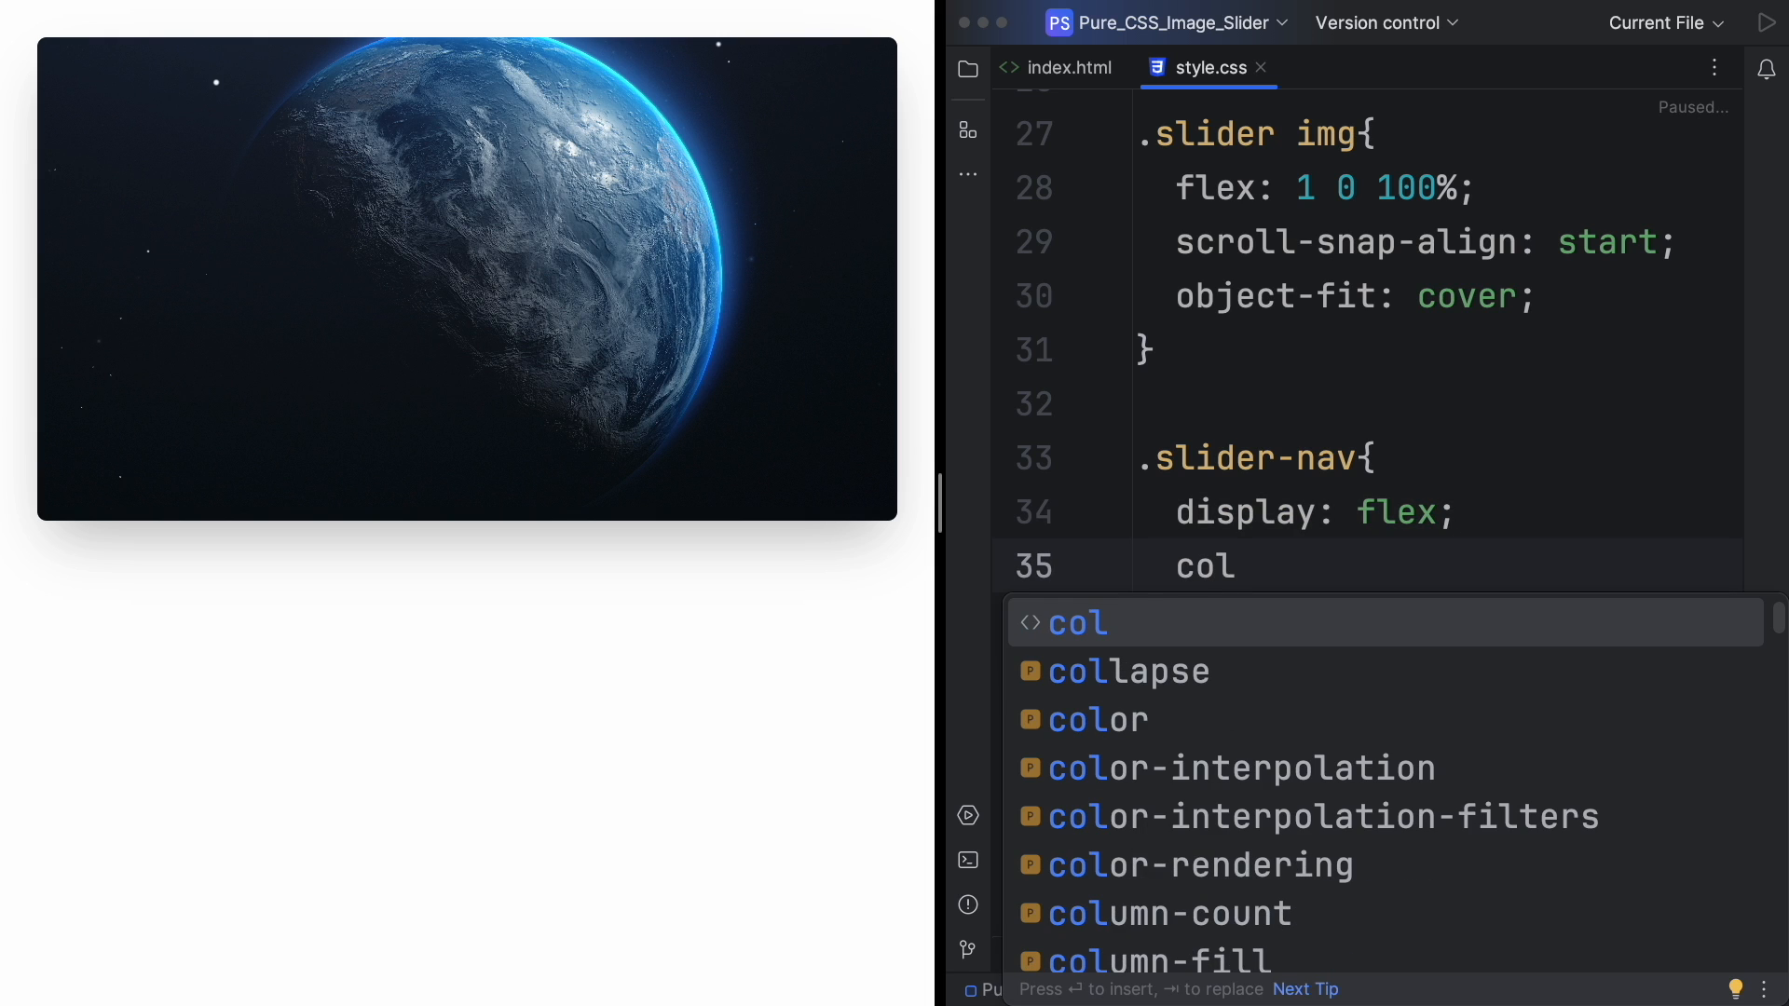
{"action": "type", "text": "umn-gap: ;"}
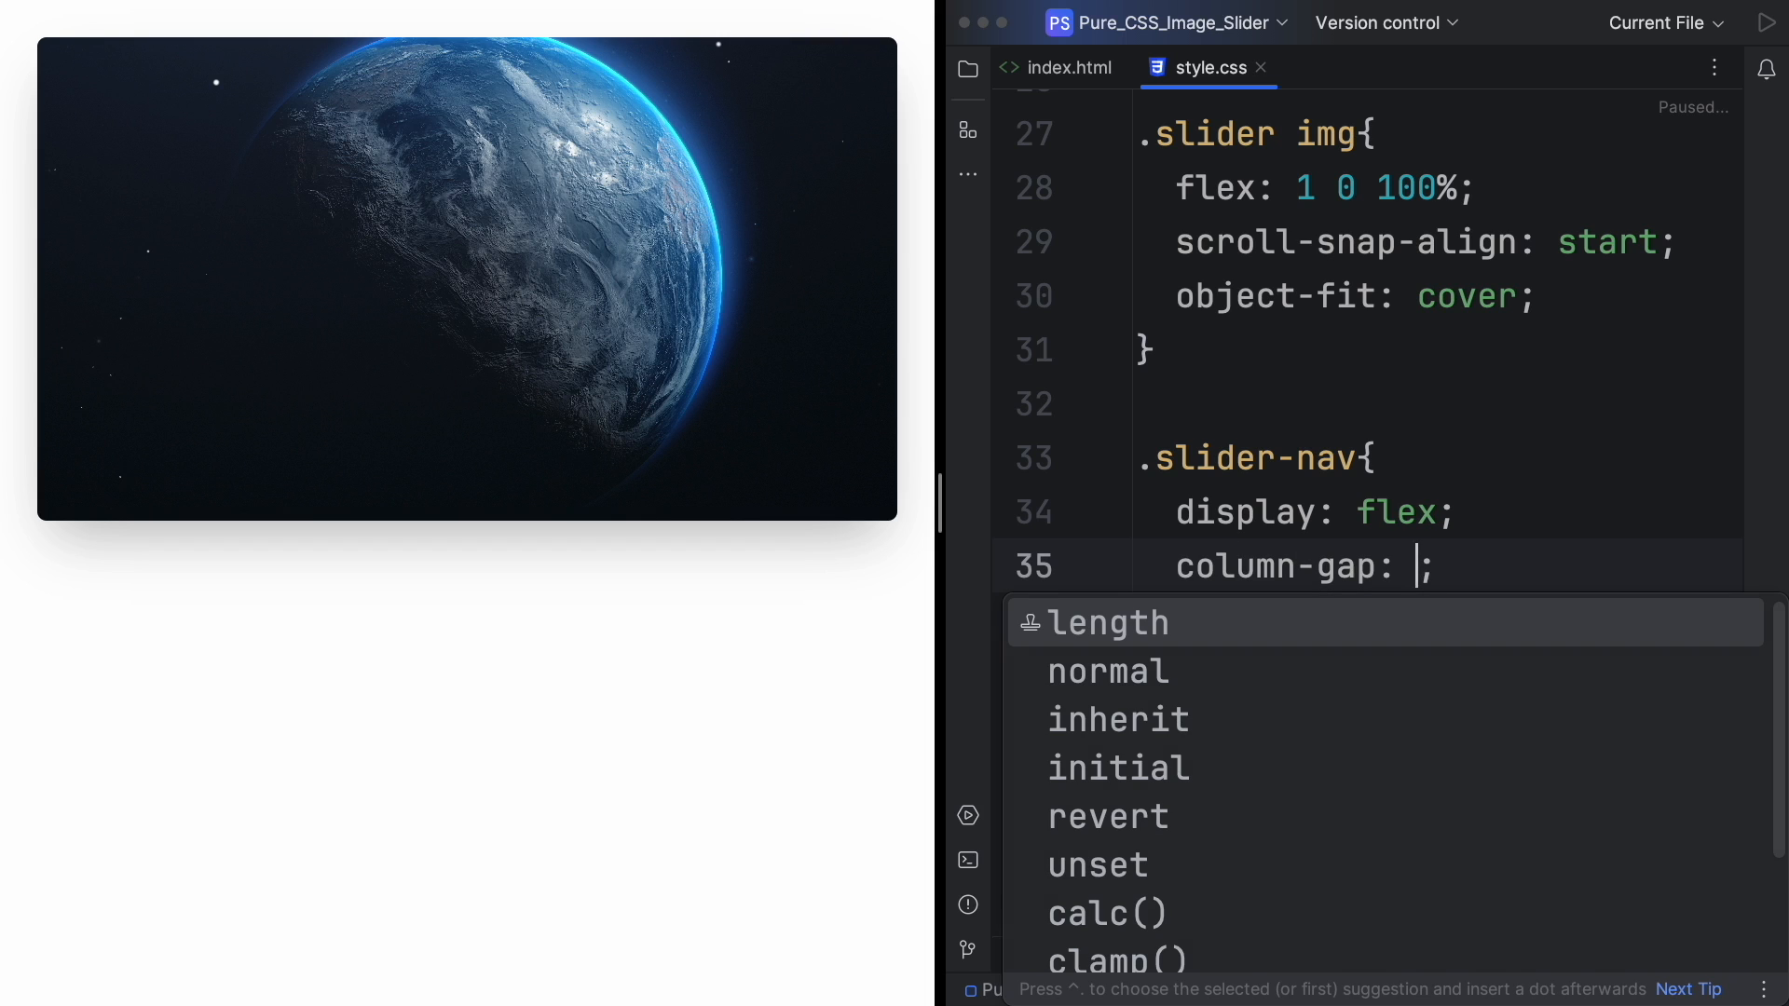
{"action": "type", "text": "1rem"}
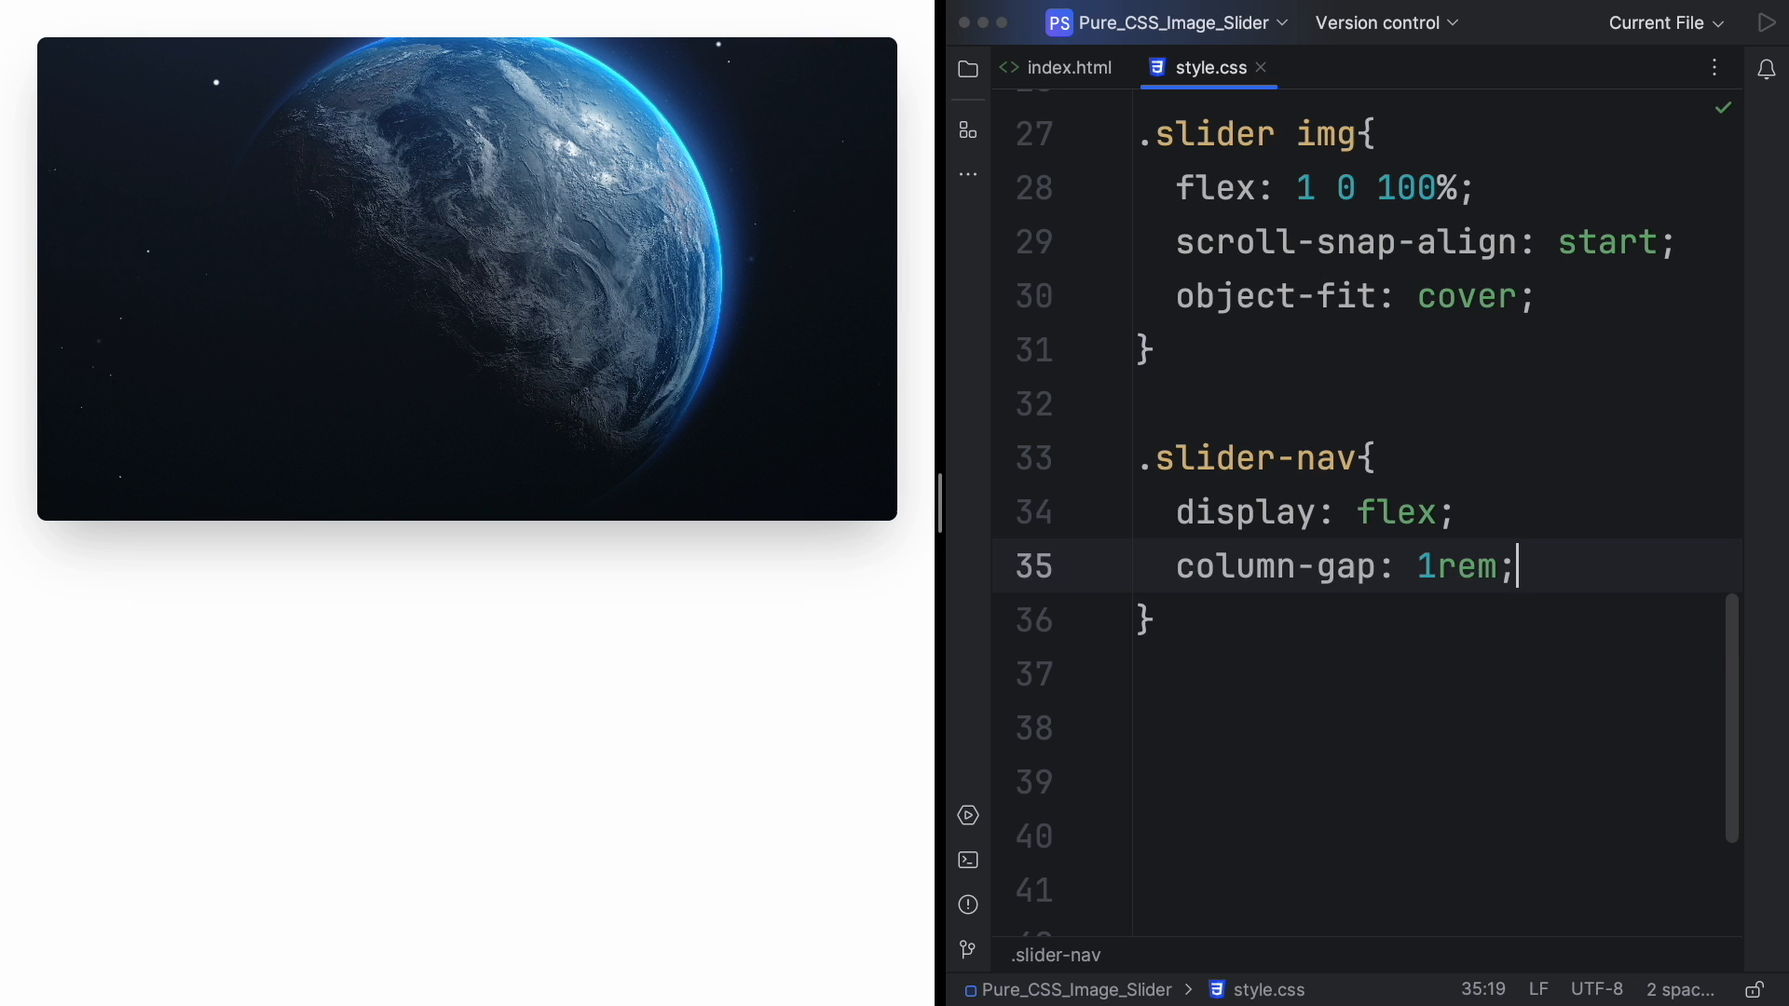
Position the nav absolutely at bottom 1.25rem, left 50%, translateX(-50%), z-index 1.
{"action": "type", "text": "position: absolute;"}
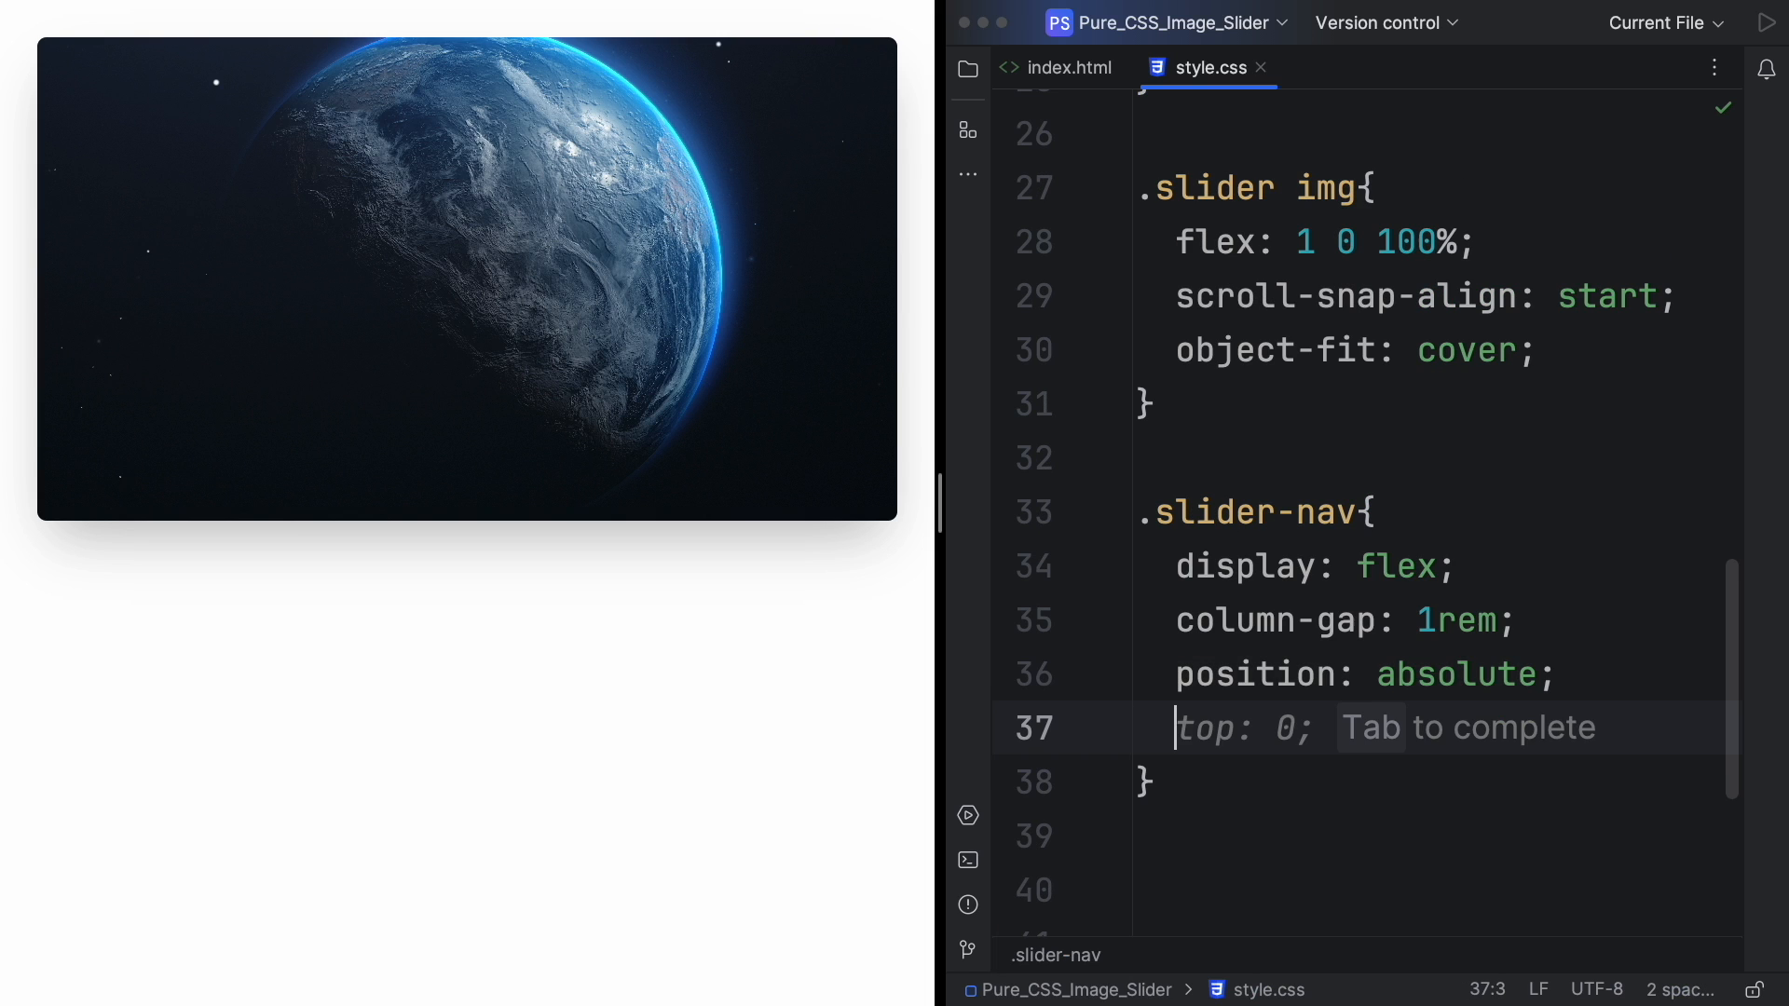
{"action": "type", "text": "b"}
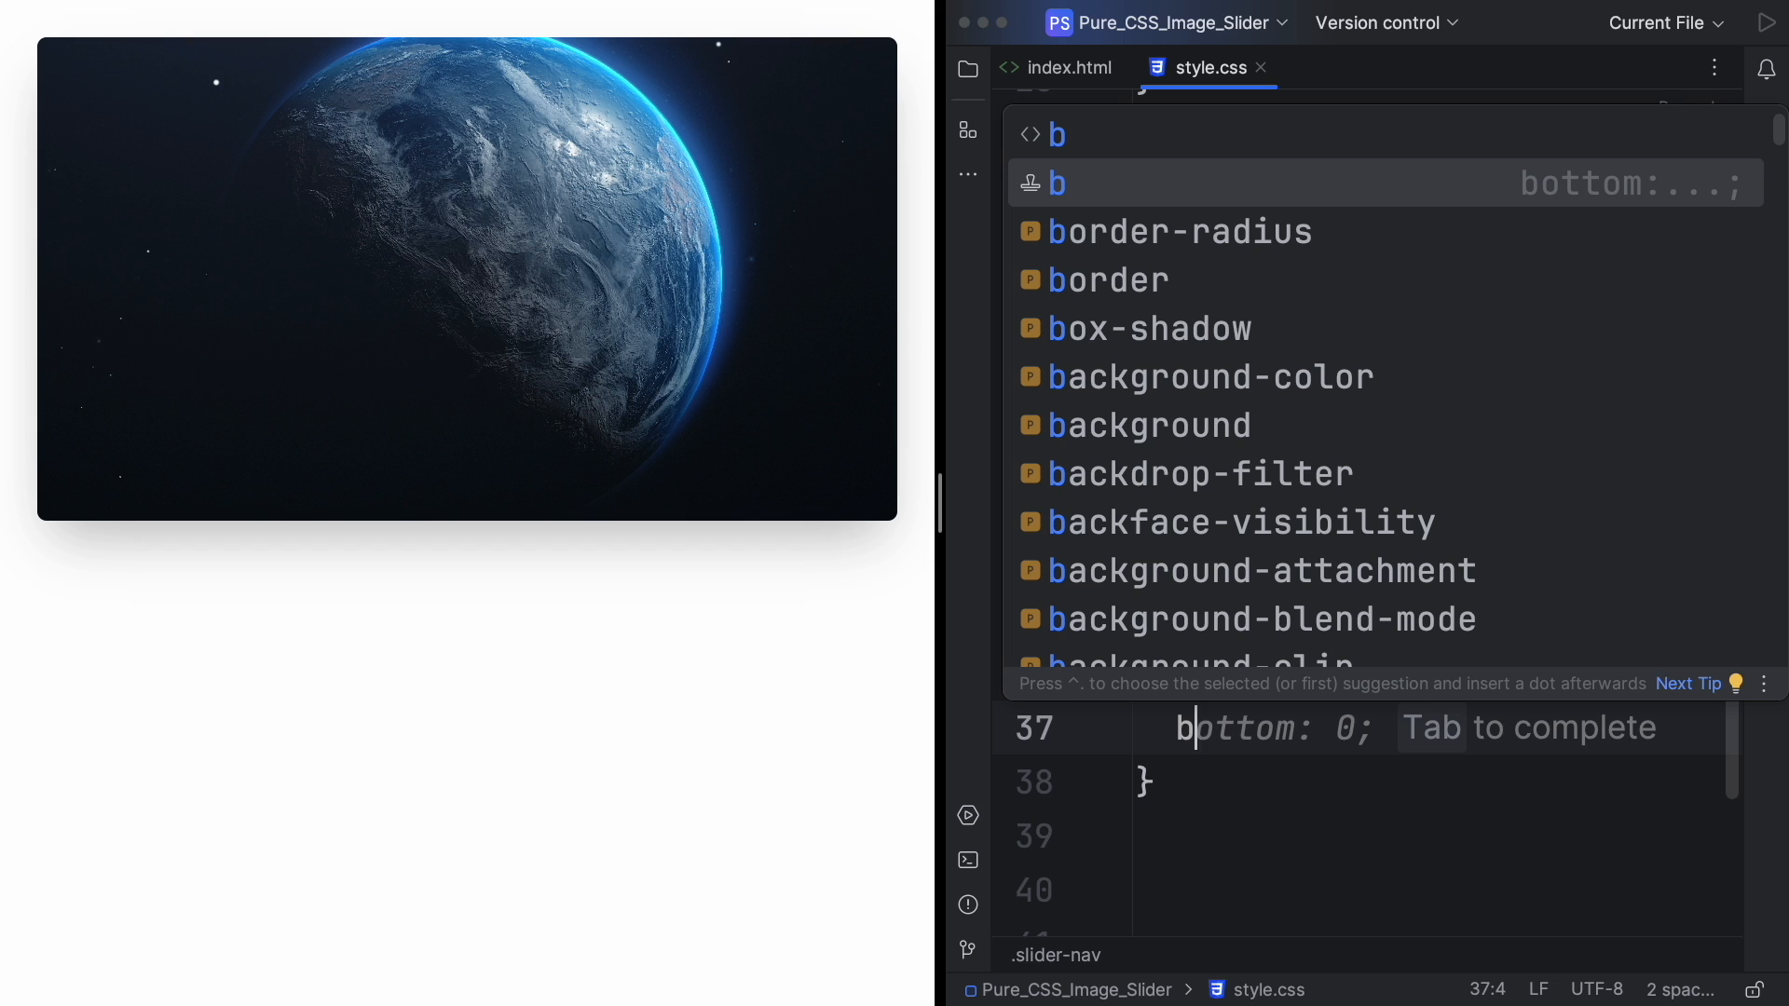
{"action": "type", "text": "1."}
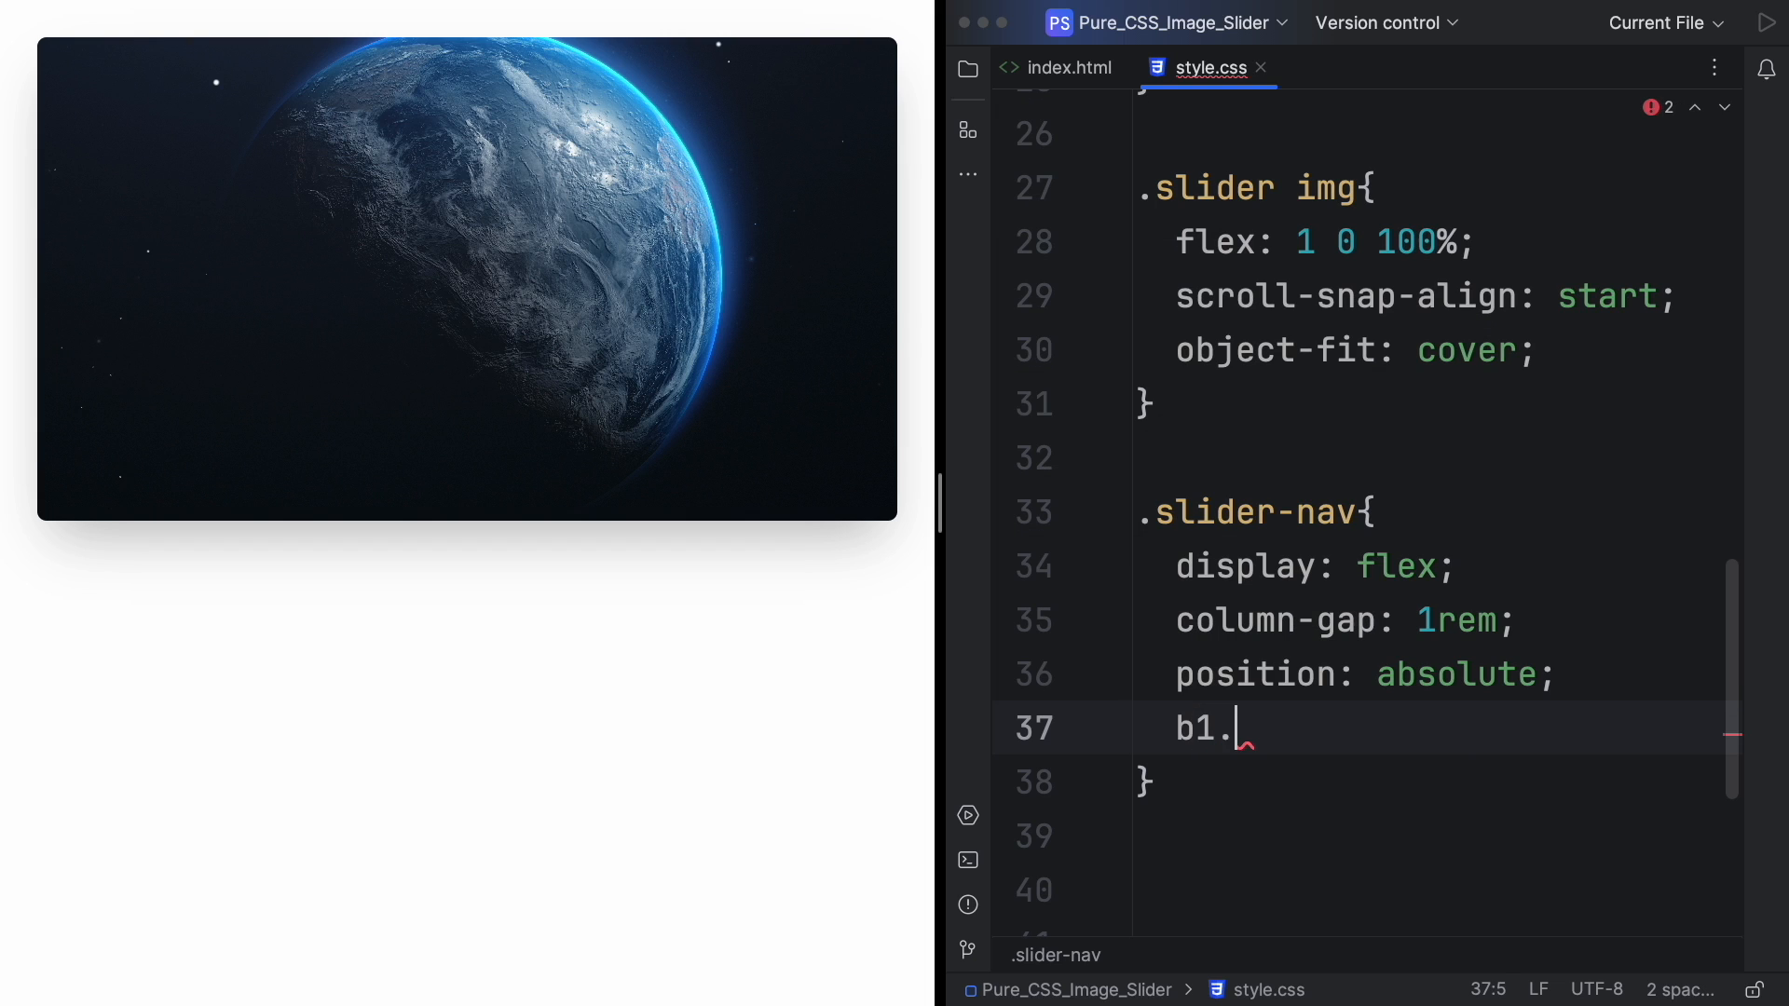
{"action": "type", "text": "bottom: 1.25rem;"}
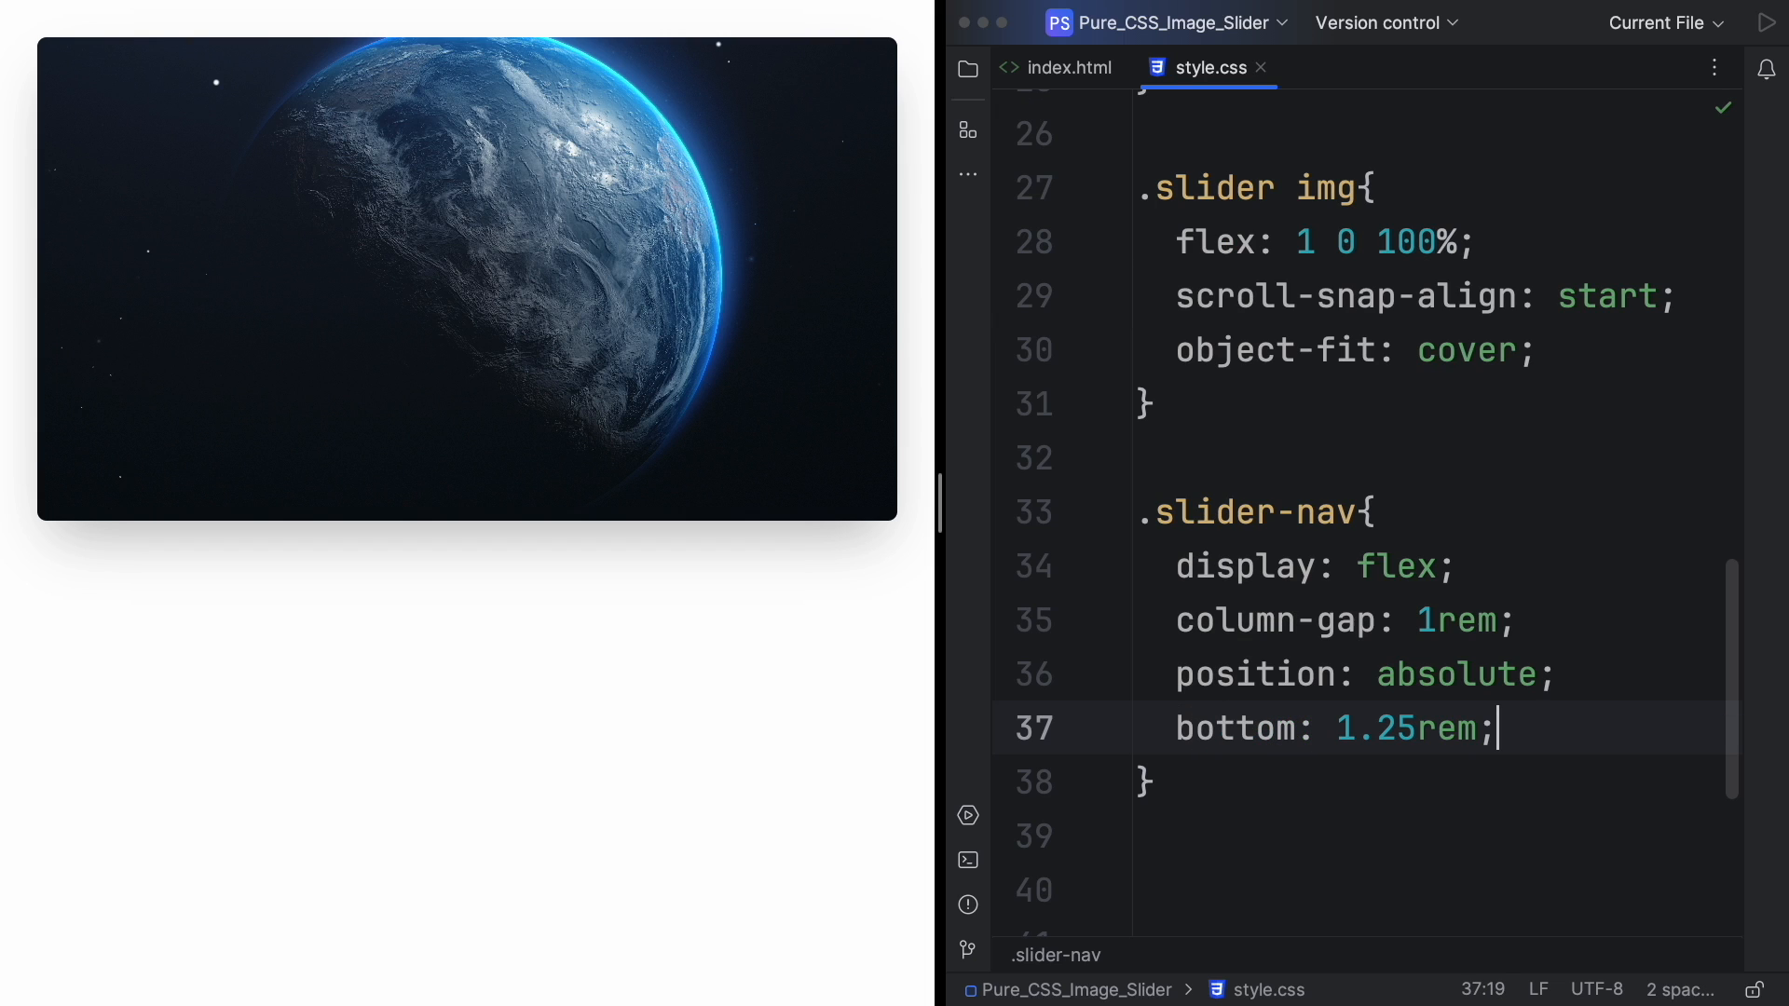
{"action": "key", "text": "enter"}
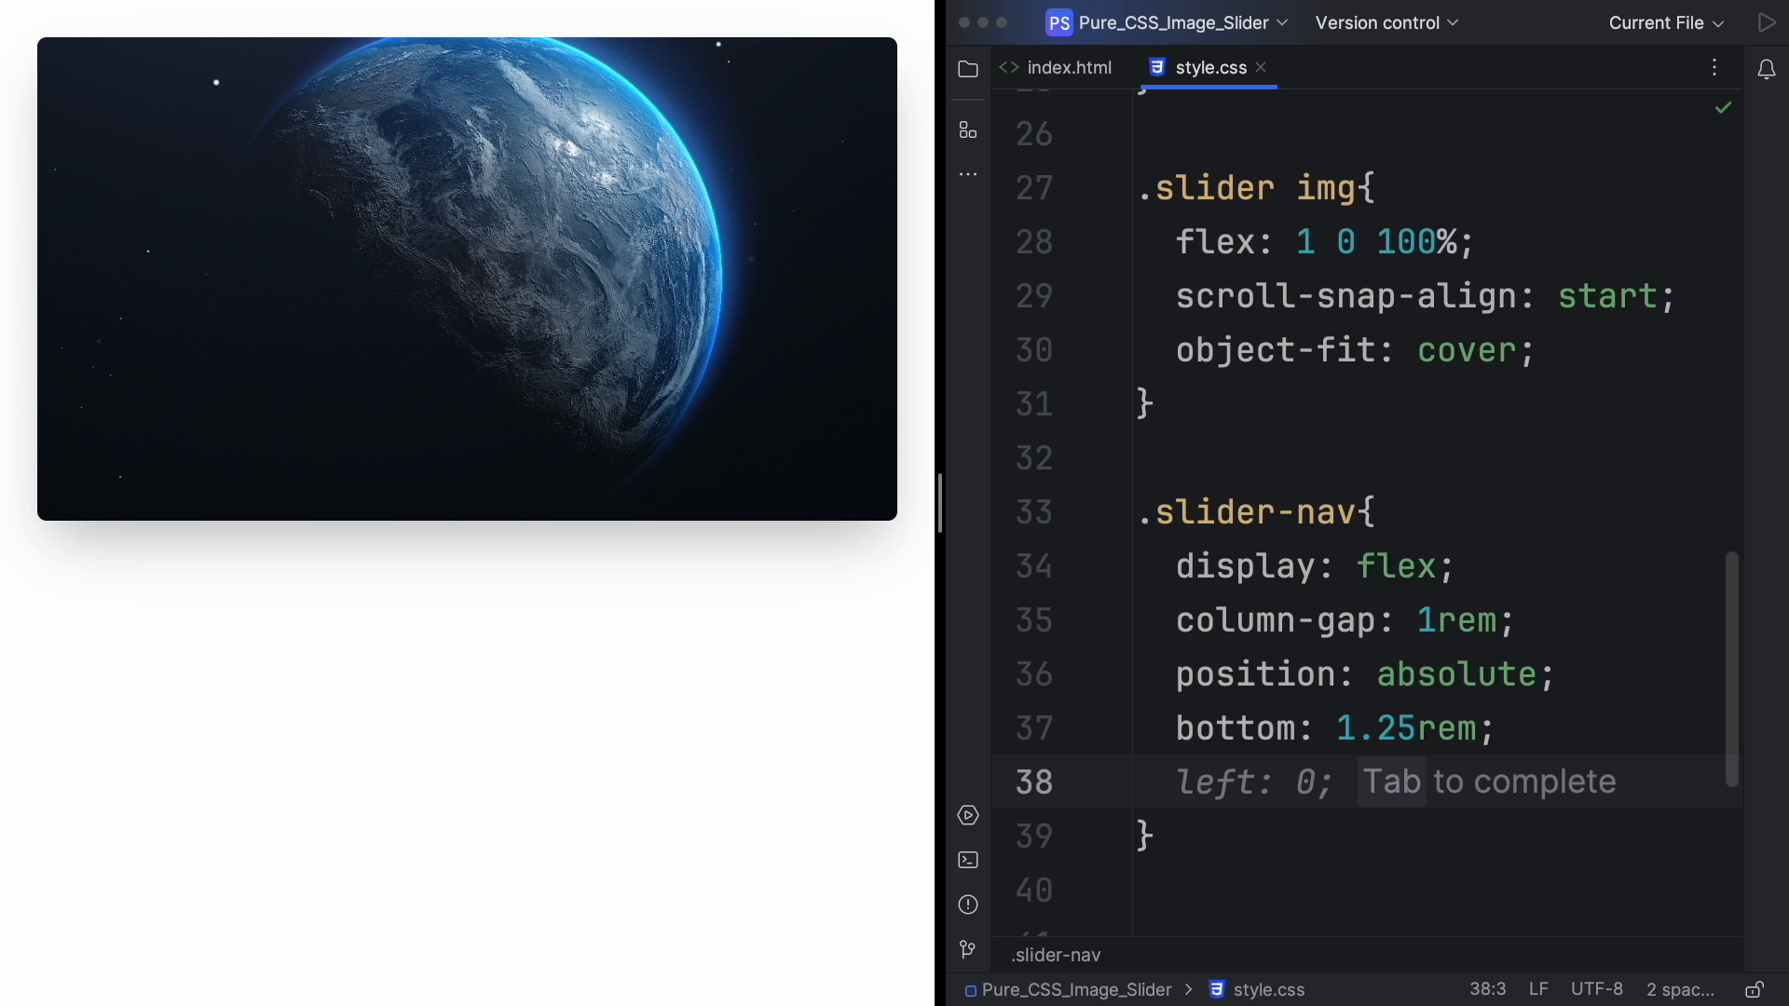
{"action": "type", "text": "l50"}
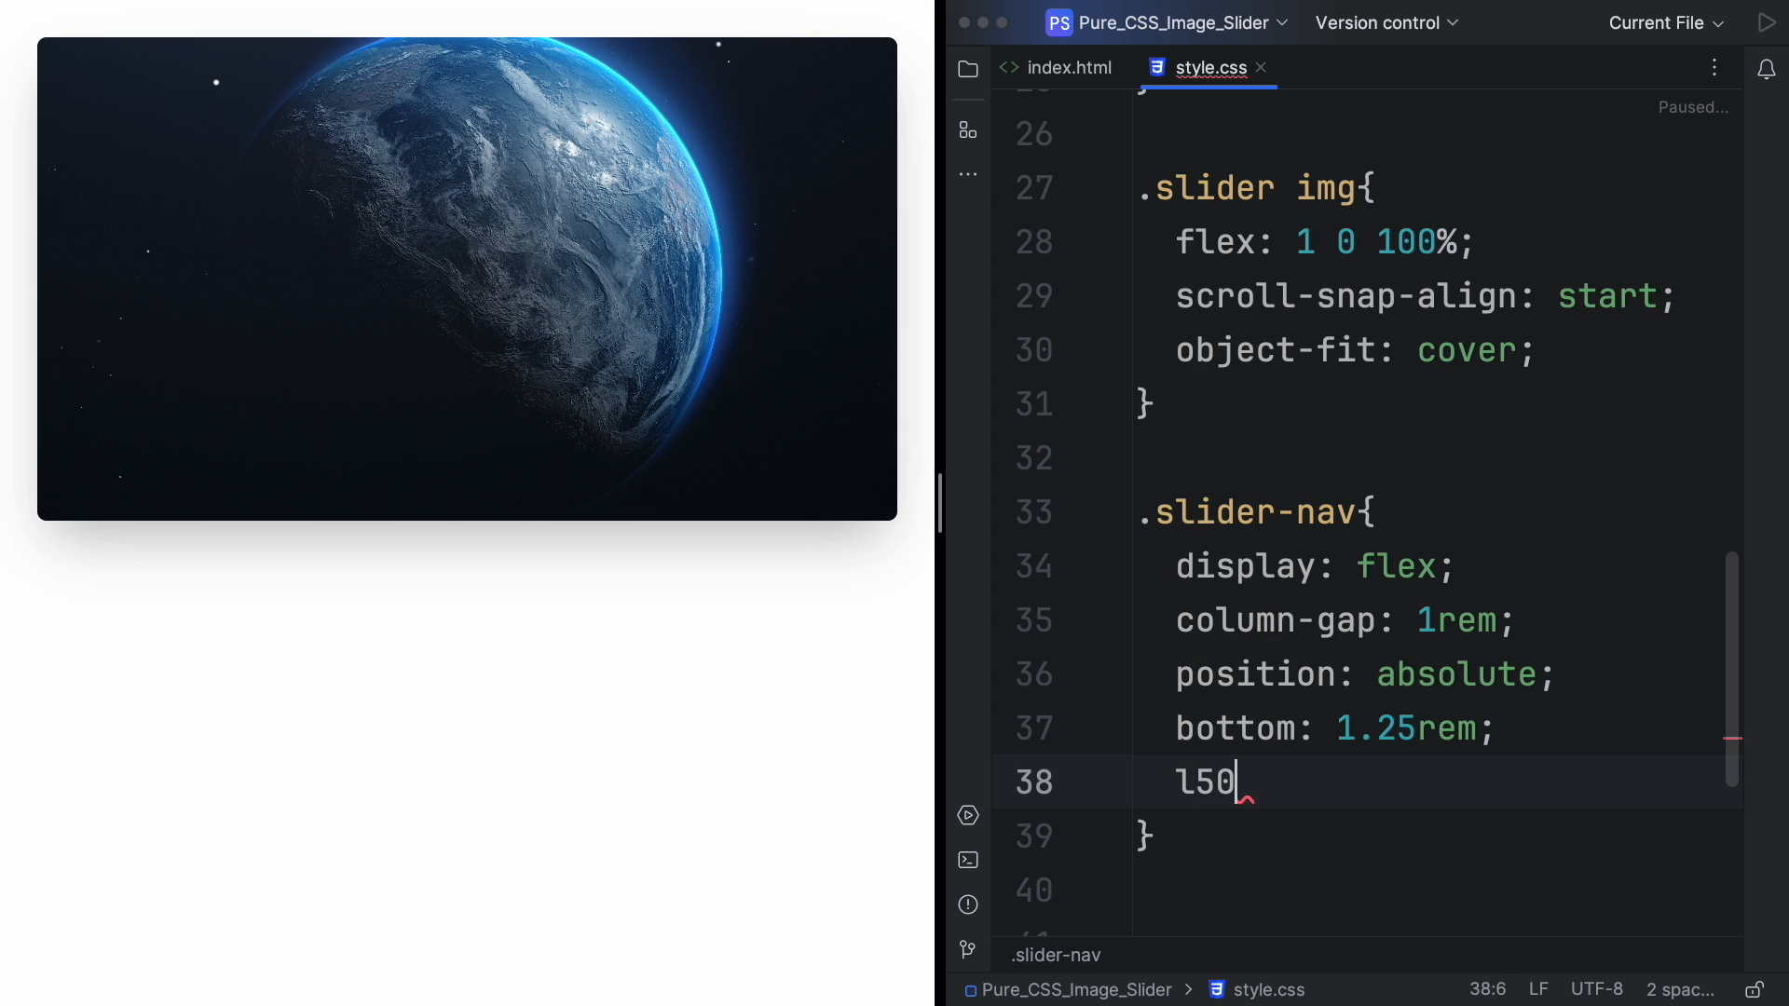
{"action": "type", "text": "left: 50%;"}
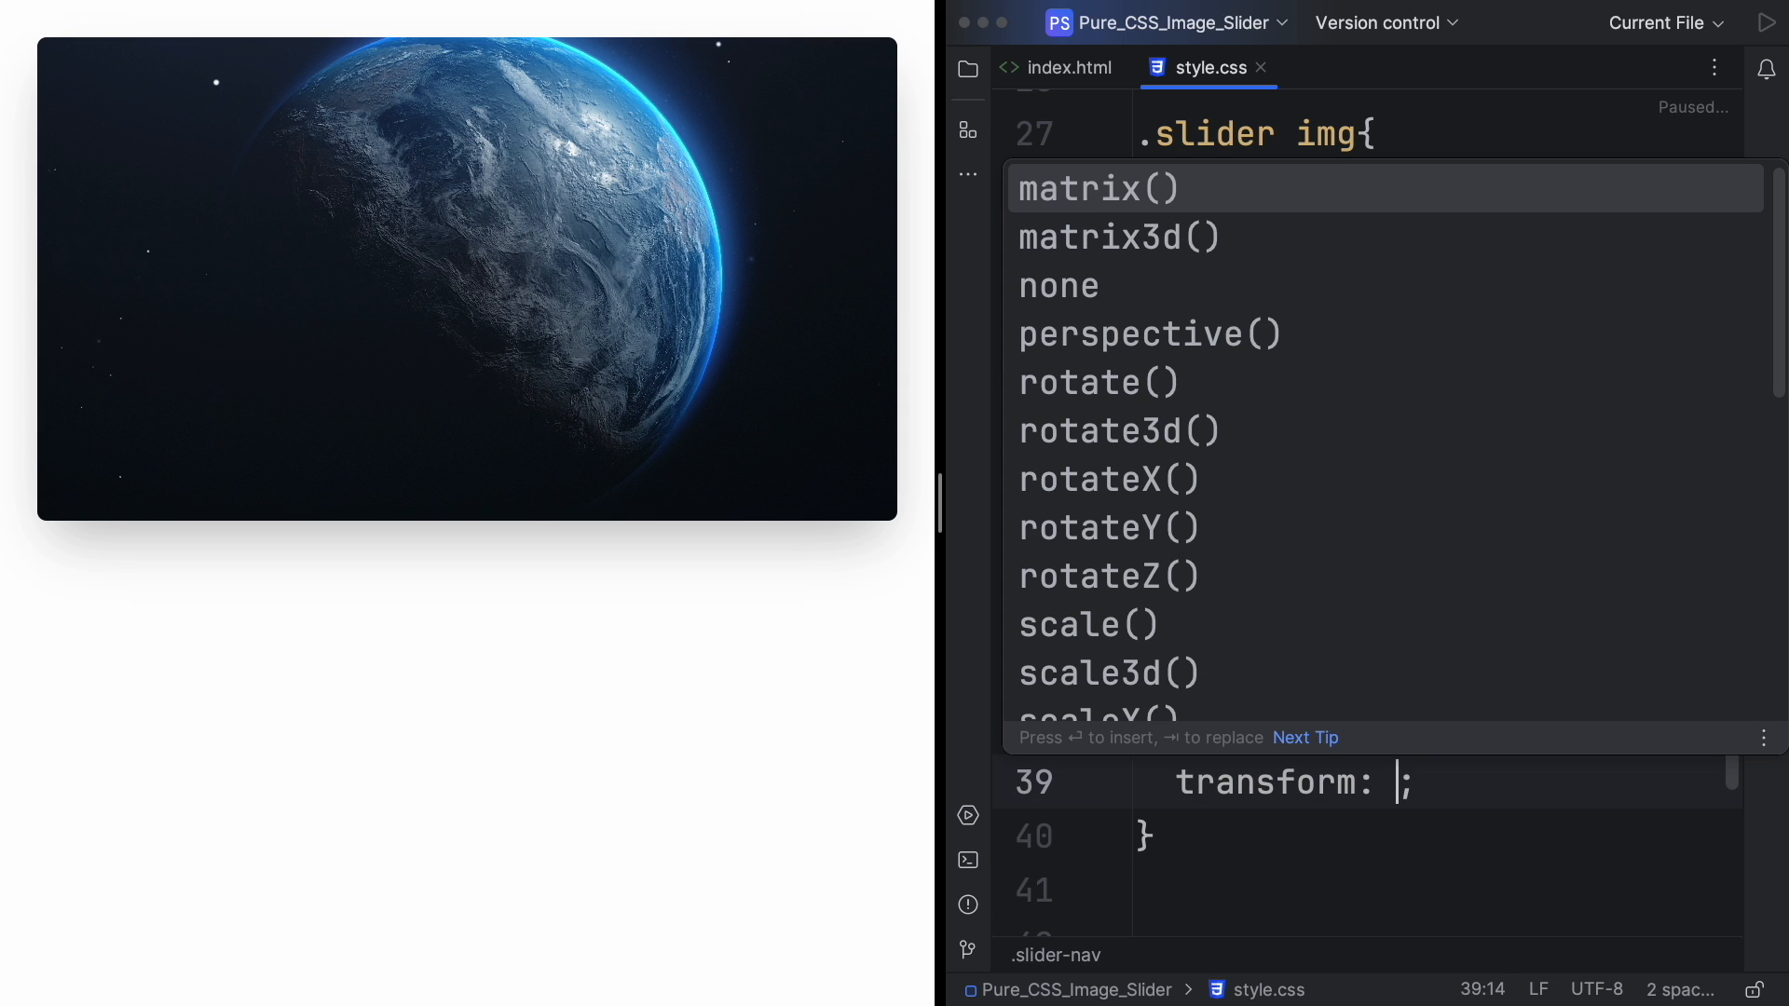
{"action": "type", "text": "translateX()"}
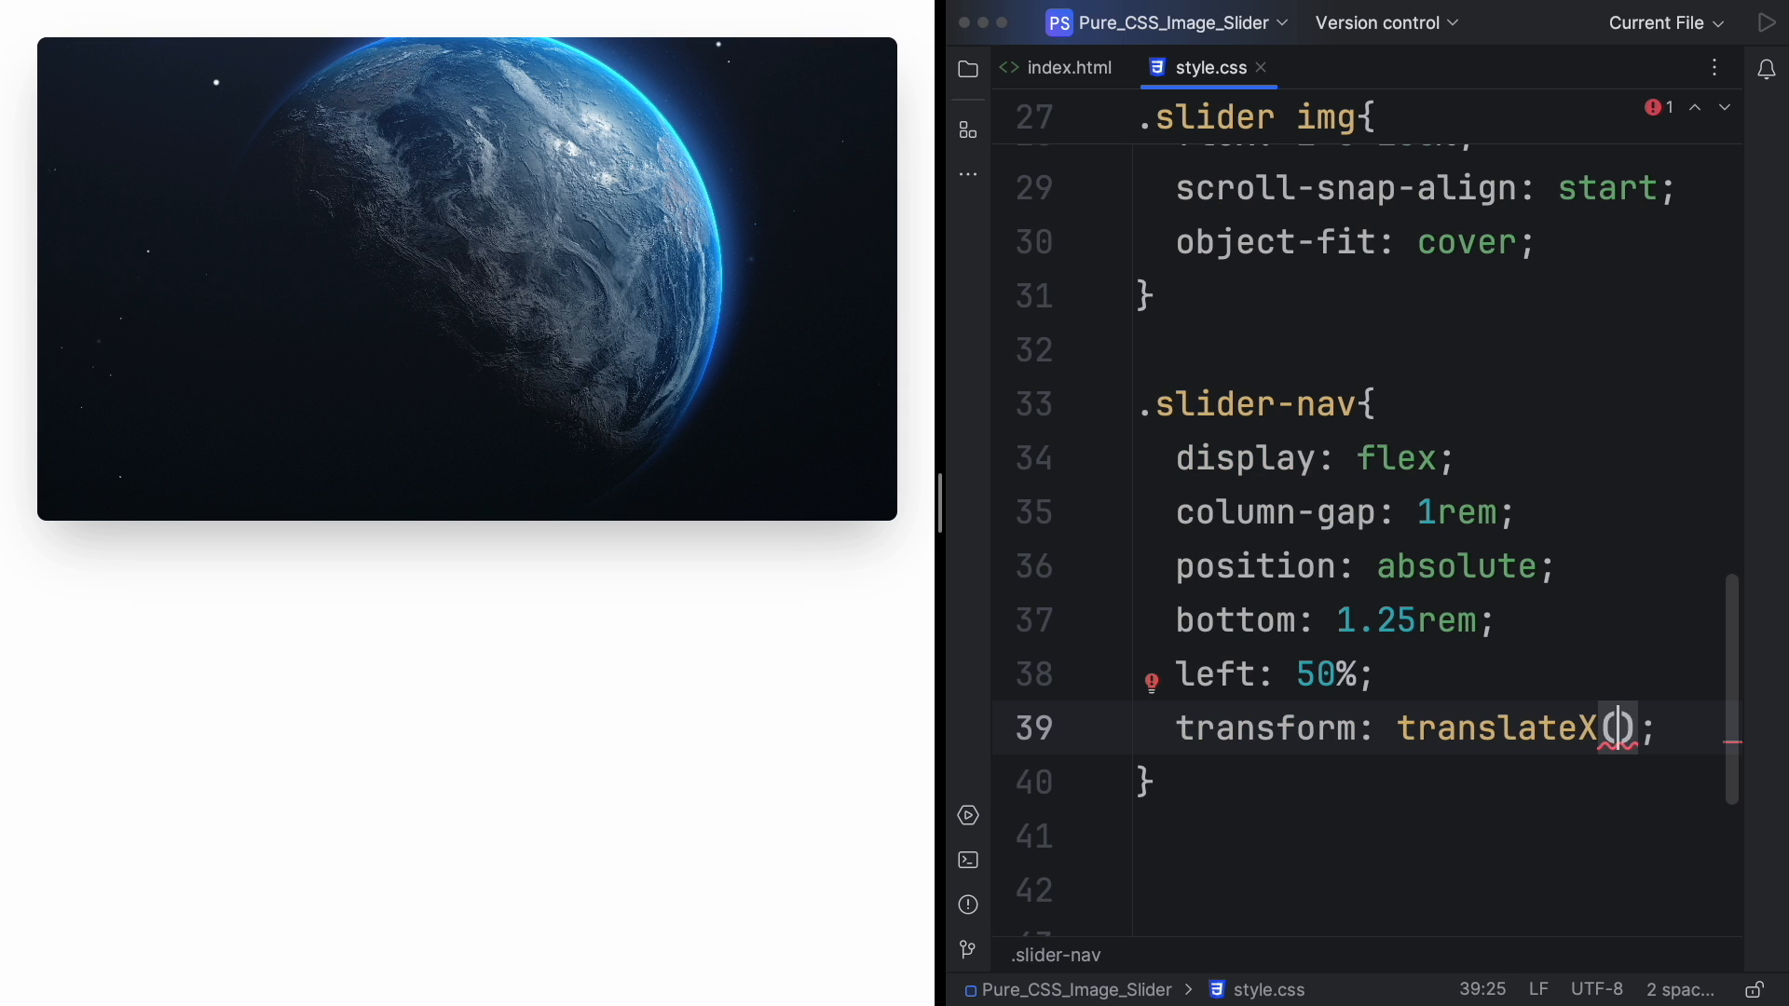
{"action": "type", "text": "-50%"}
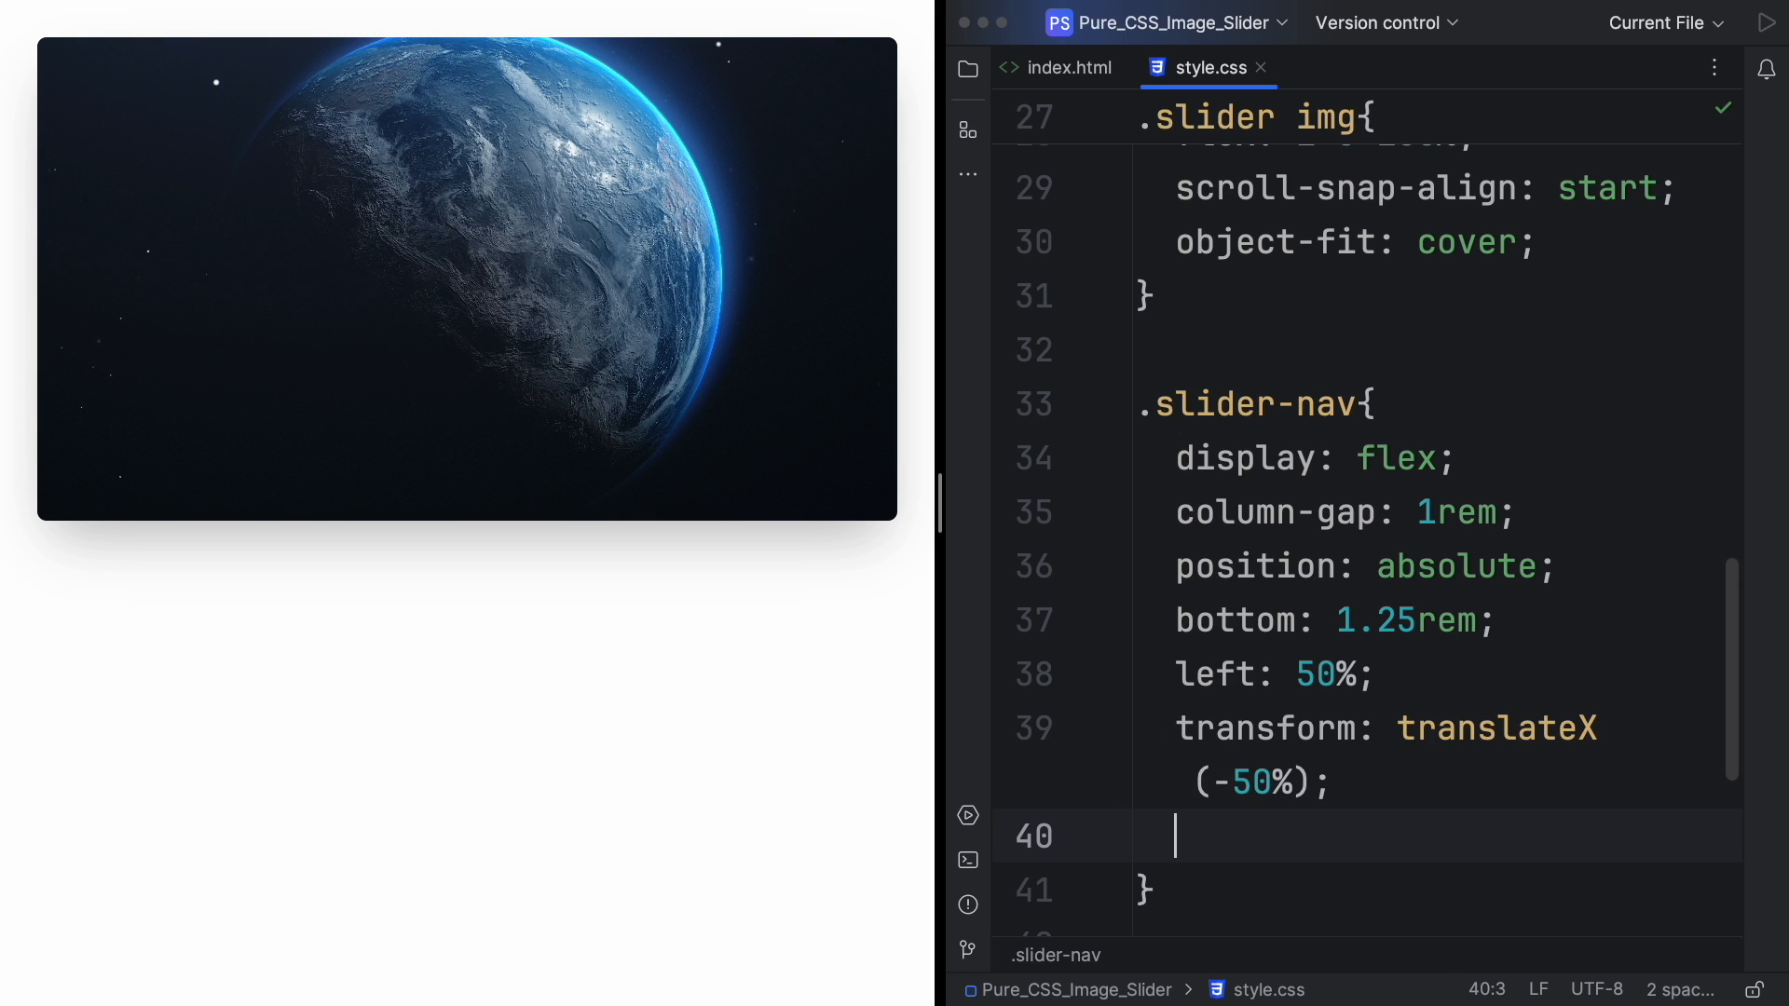
{"action": "scroll", "scroll_direction": "down", "scroll_amount": 3}
{"action": "type", "text": "z-index: 1;"}
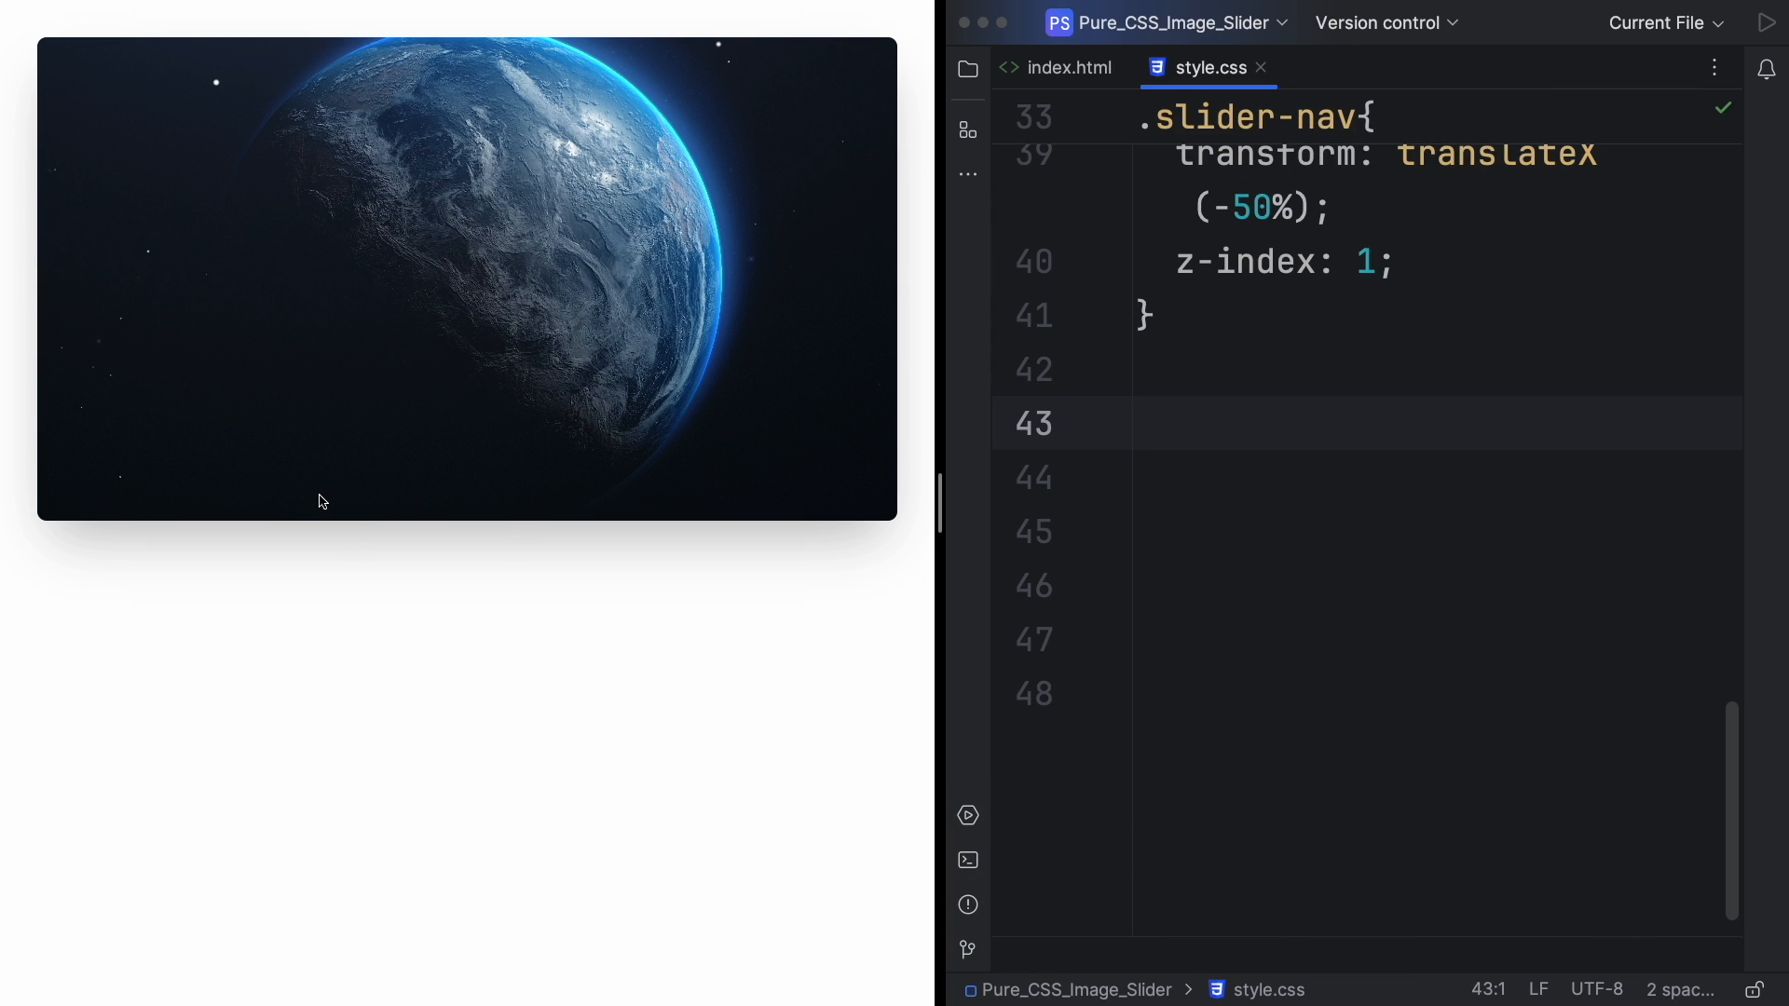
{"action": "mouse_move", "coordinate": [1265, 474]}
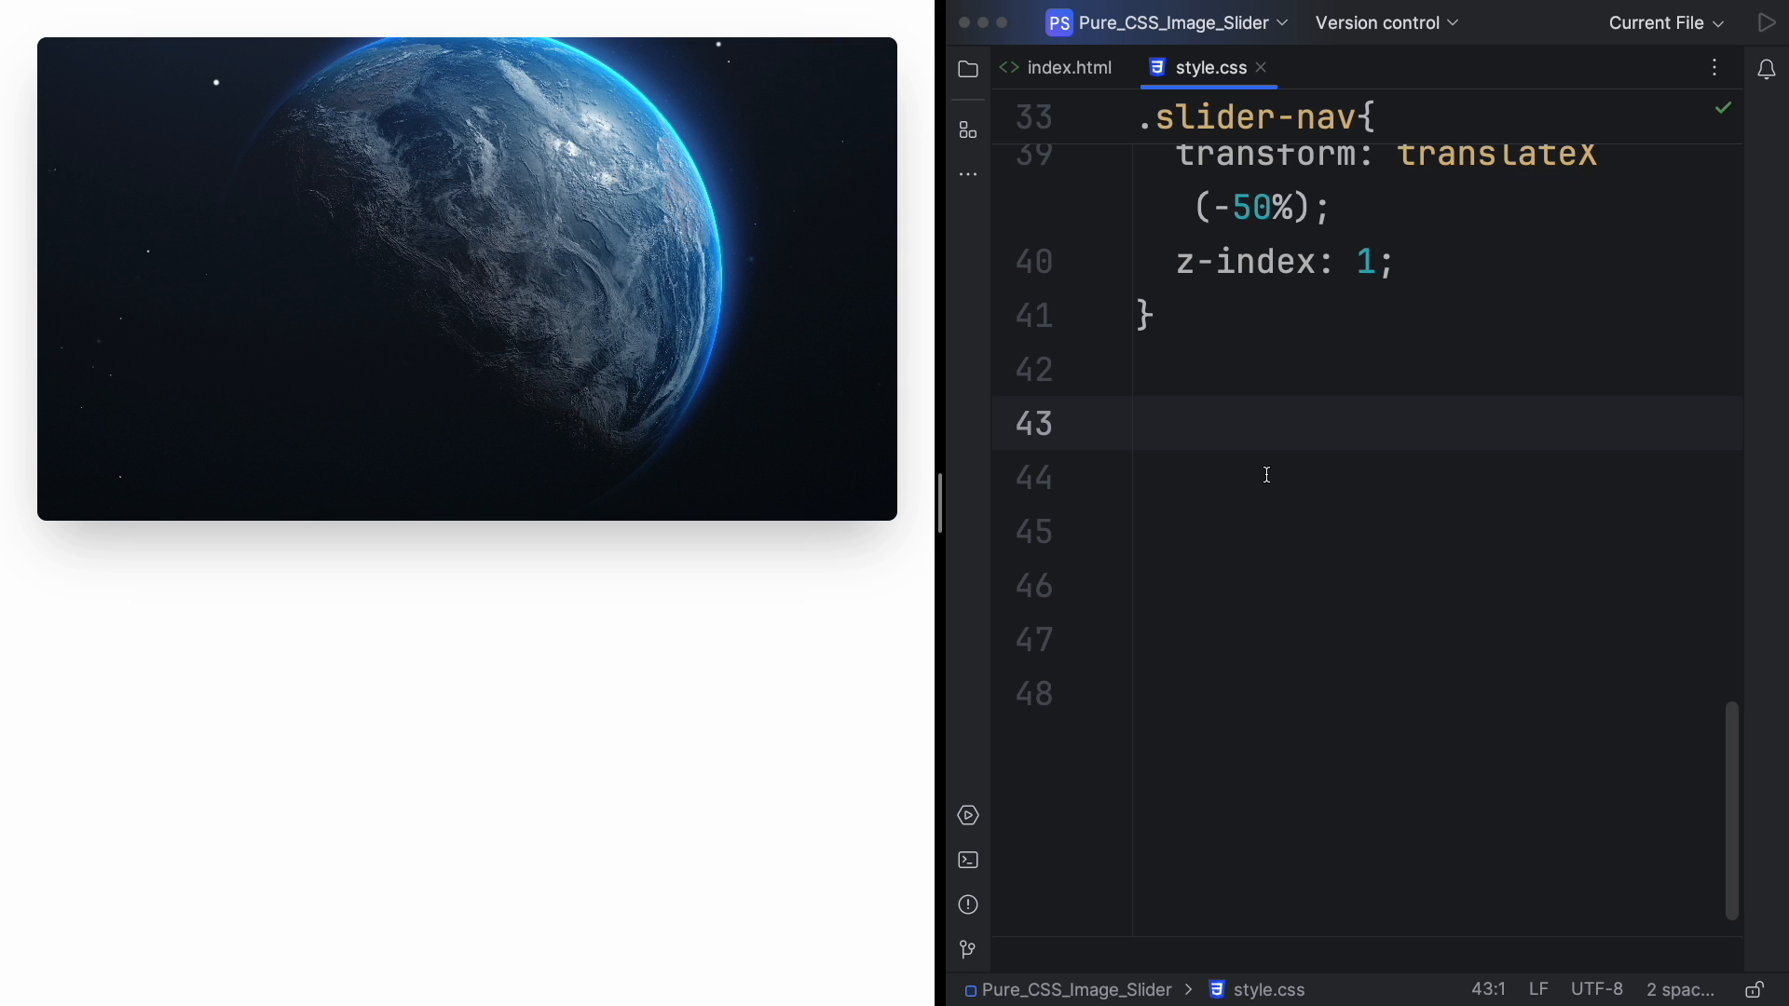
Add a .slider-nav a rule: 0.5rem width/height, 50% radius, white background, 0.75 opacity.
{"action": "type", "text": ".slider-nav a{"}
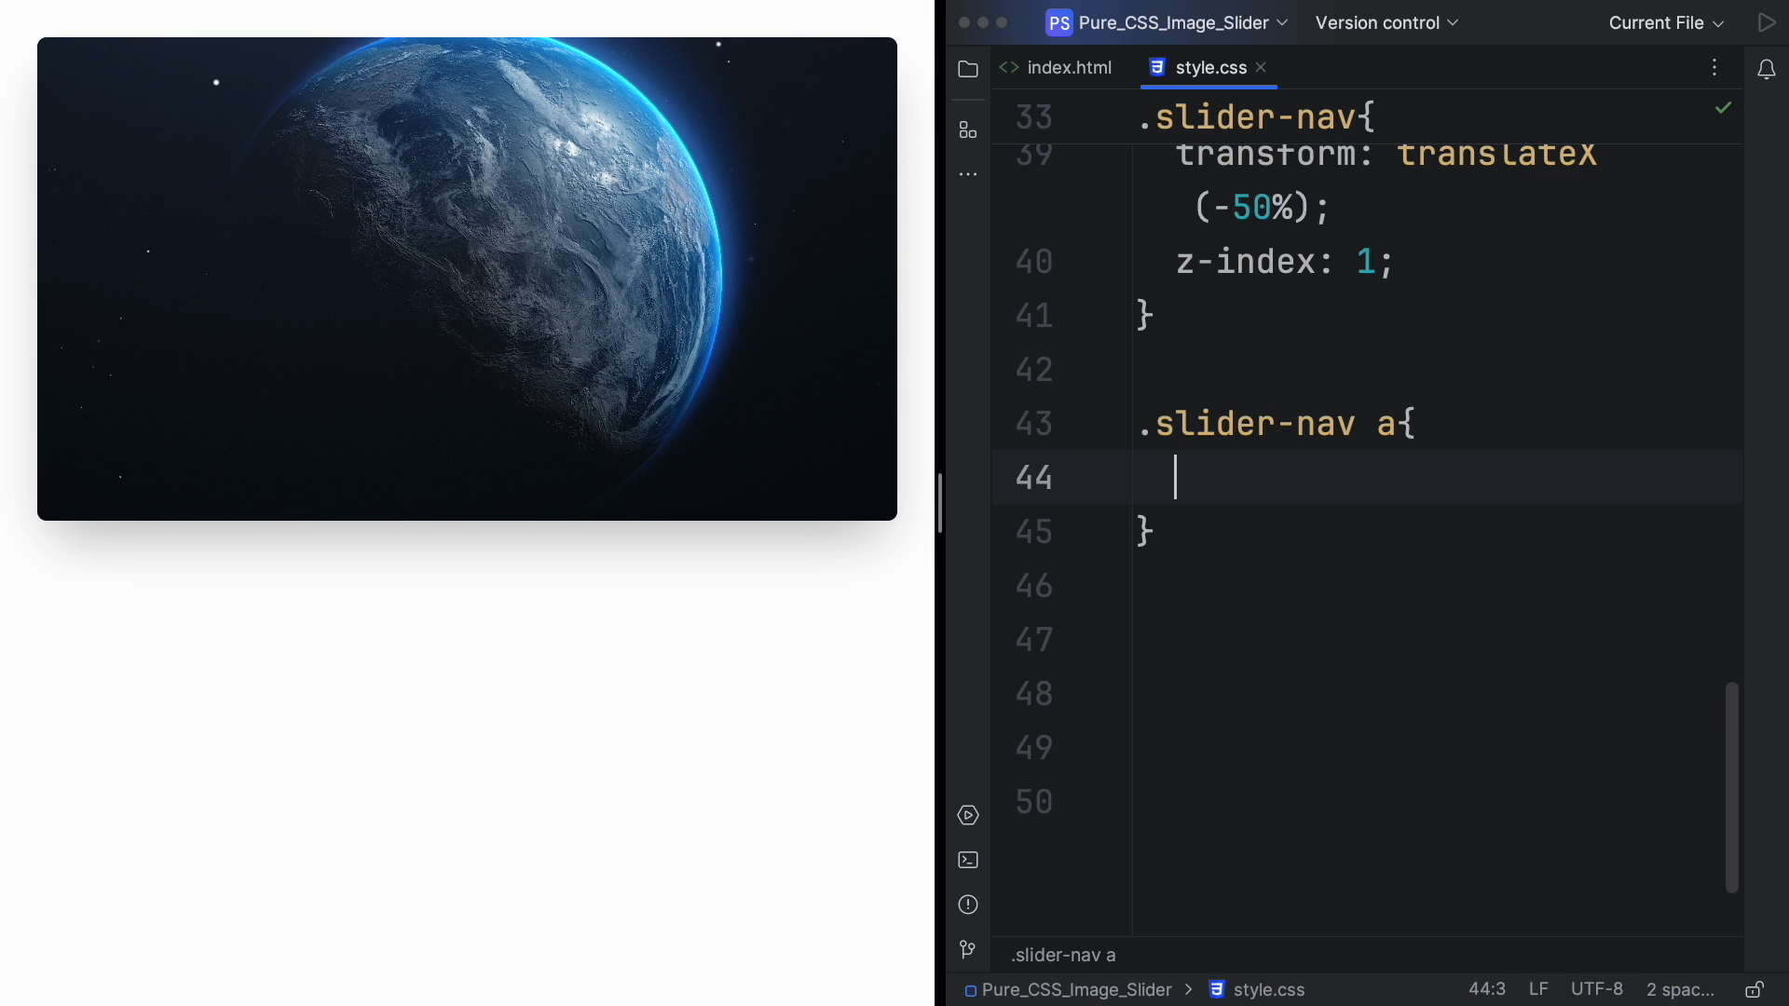
{"action": "type", "text": "w0.5r"}
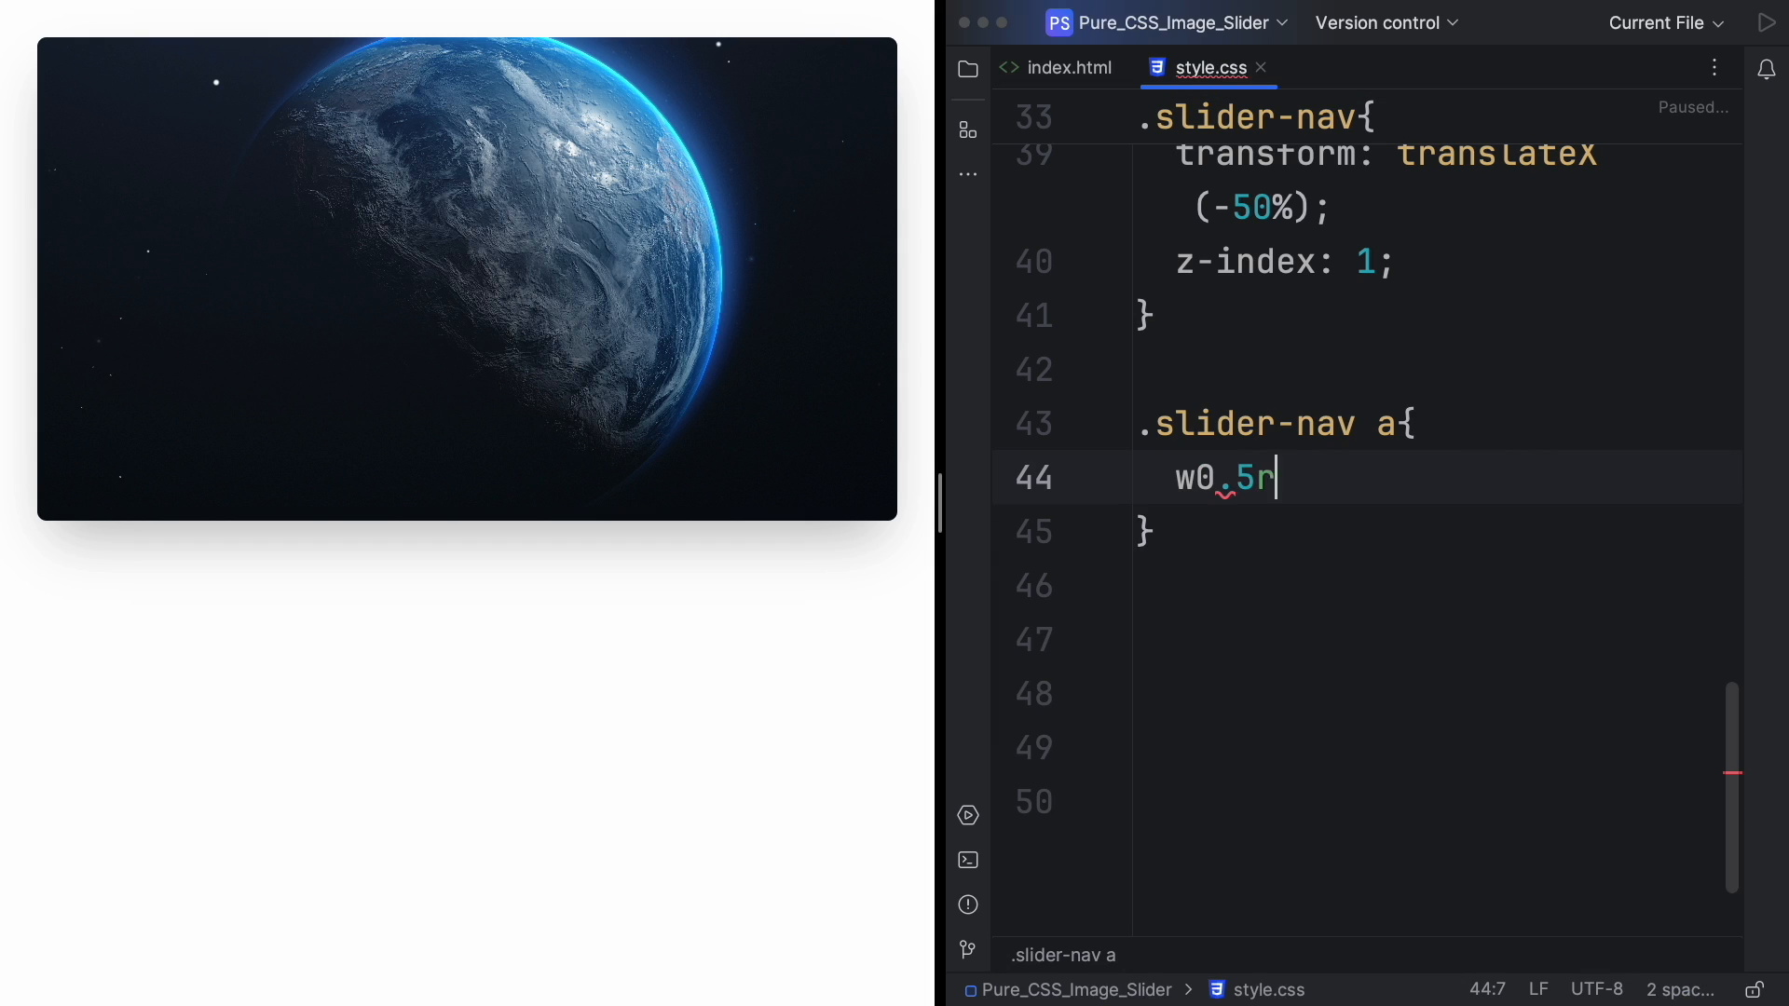
{"action": "type", "text": "idth: 0.5rem;"}
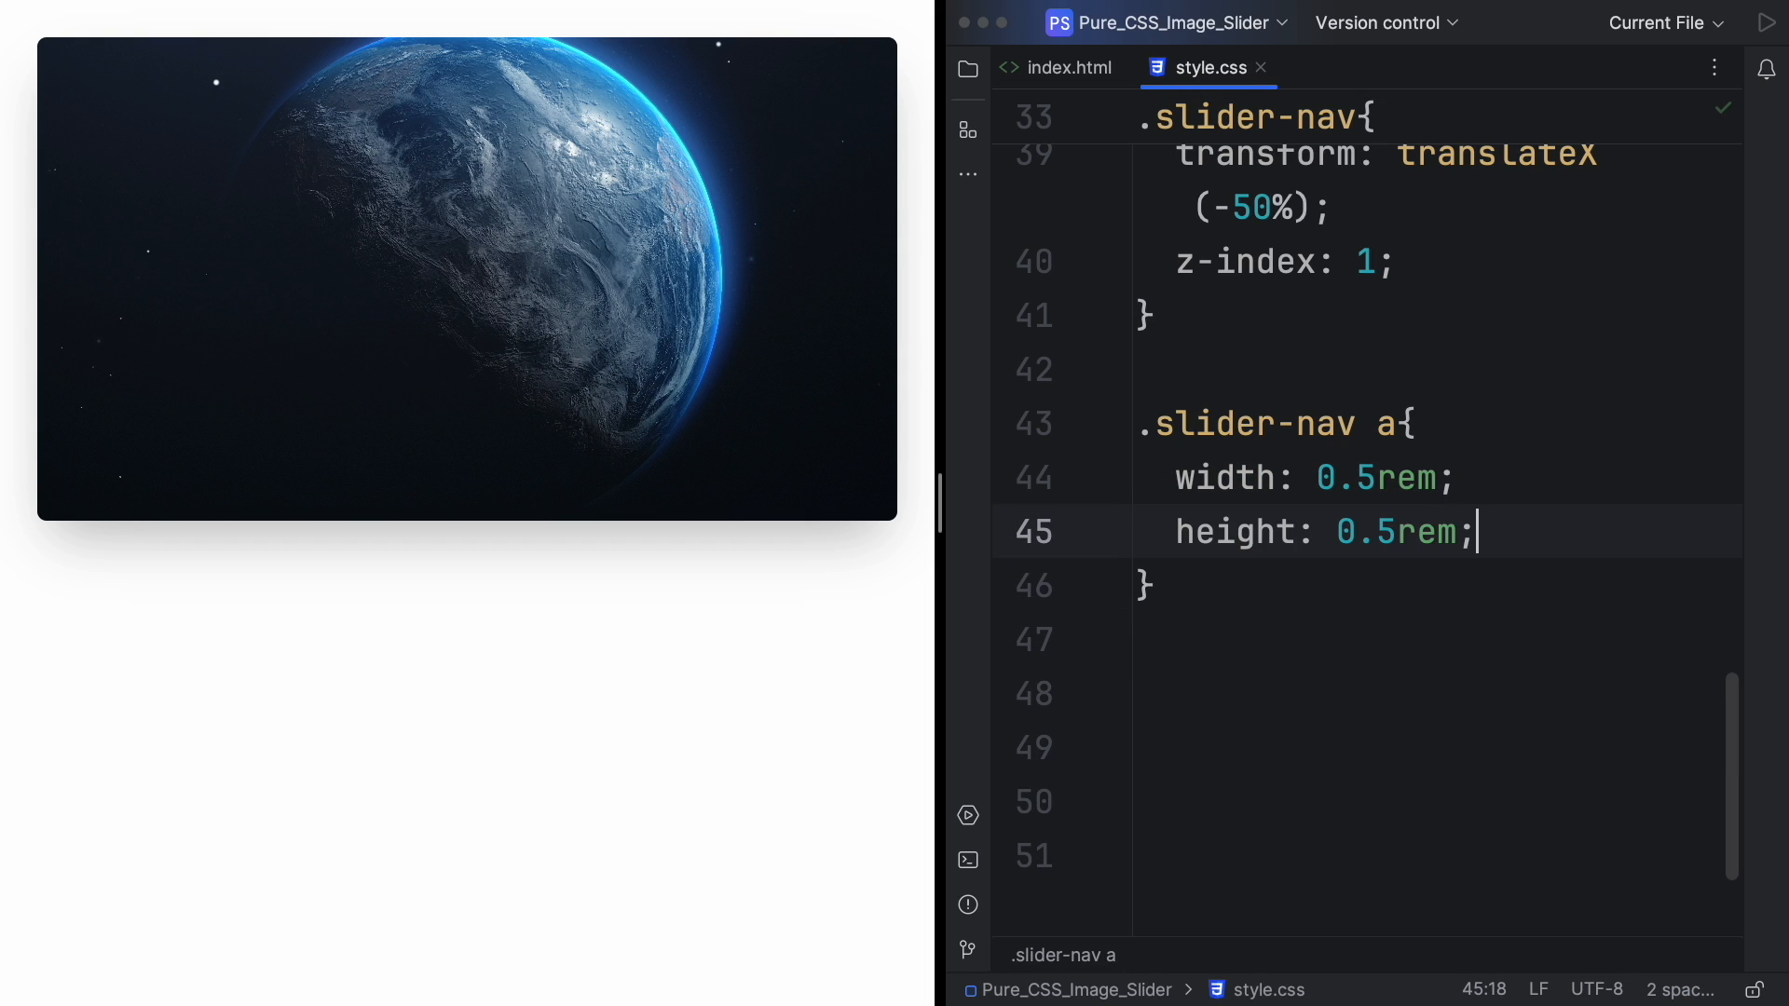
{"action": "key", "text": "enter"}
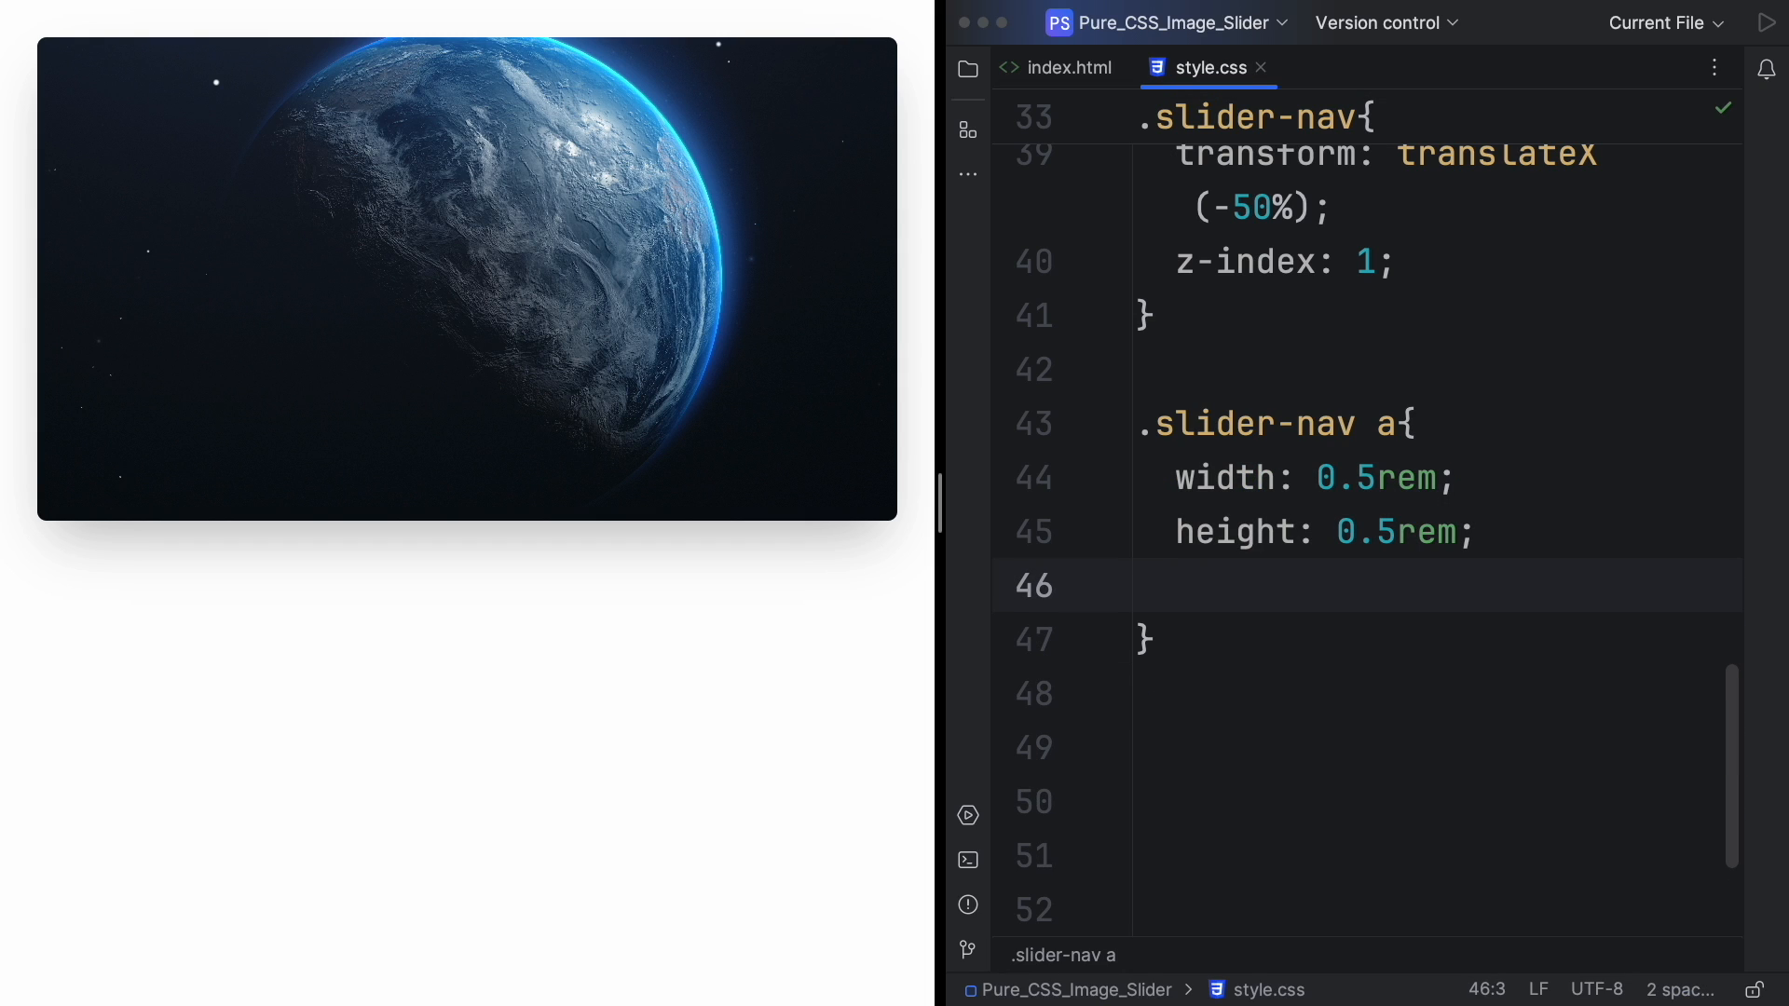
{"action": "type", "text": "border-radius: ;"}
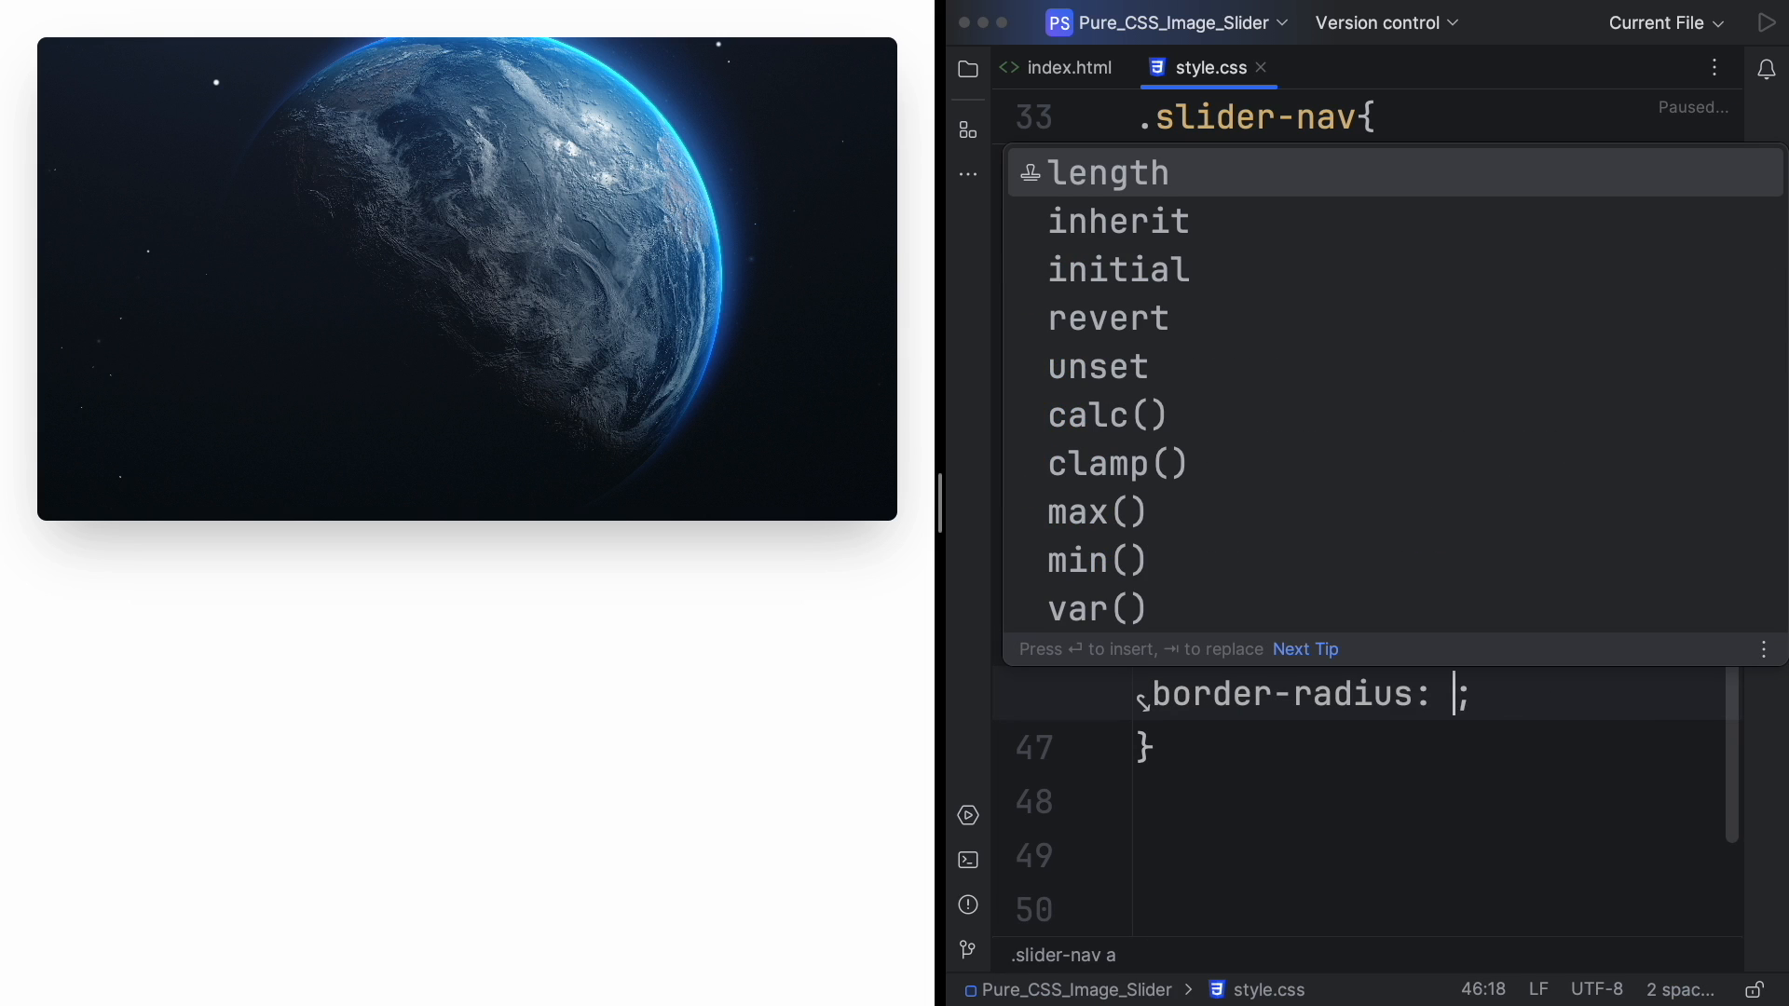
{"action": "type", "text": "50%"}
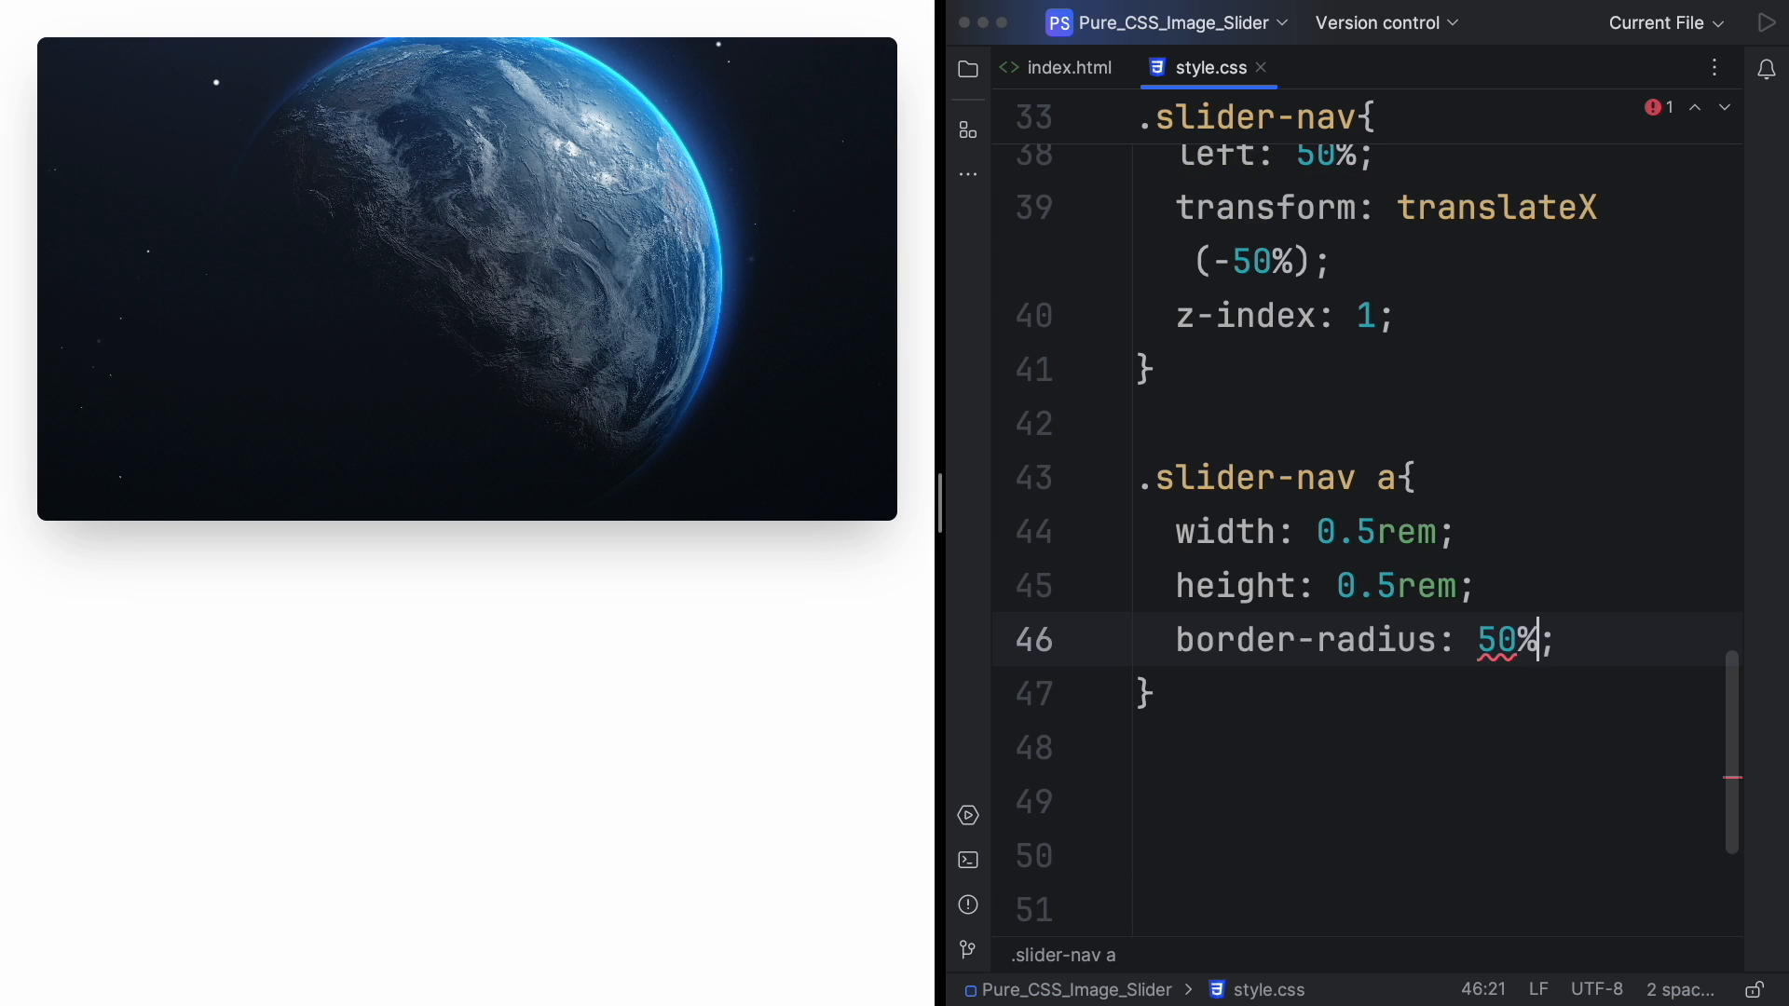
{"action": "key", "text": "enter"}
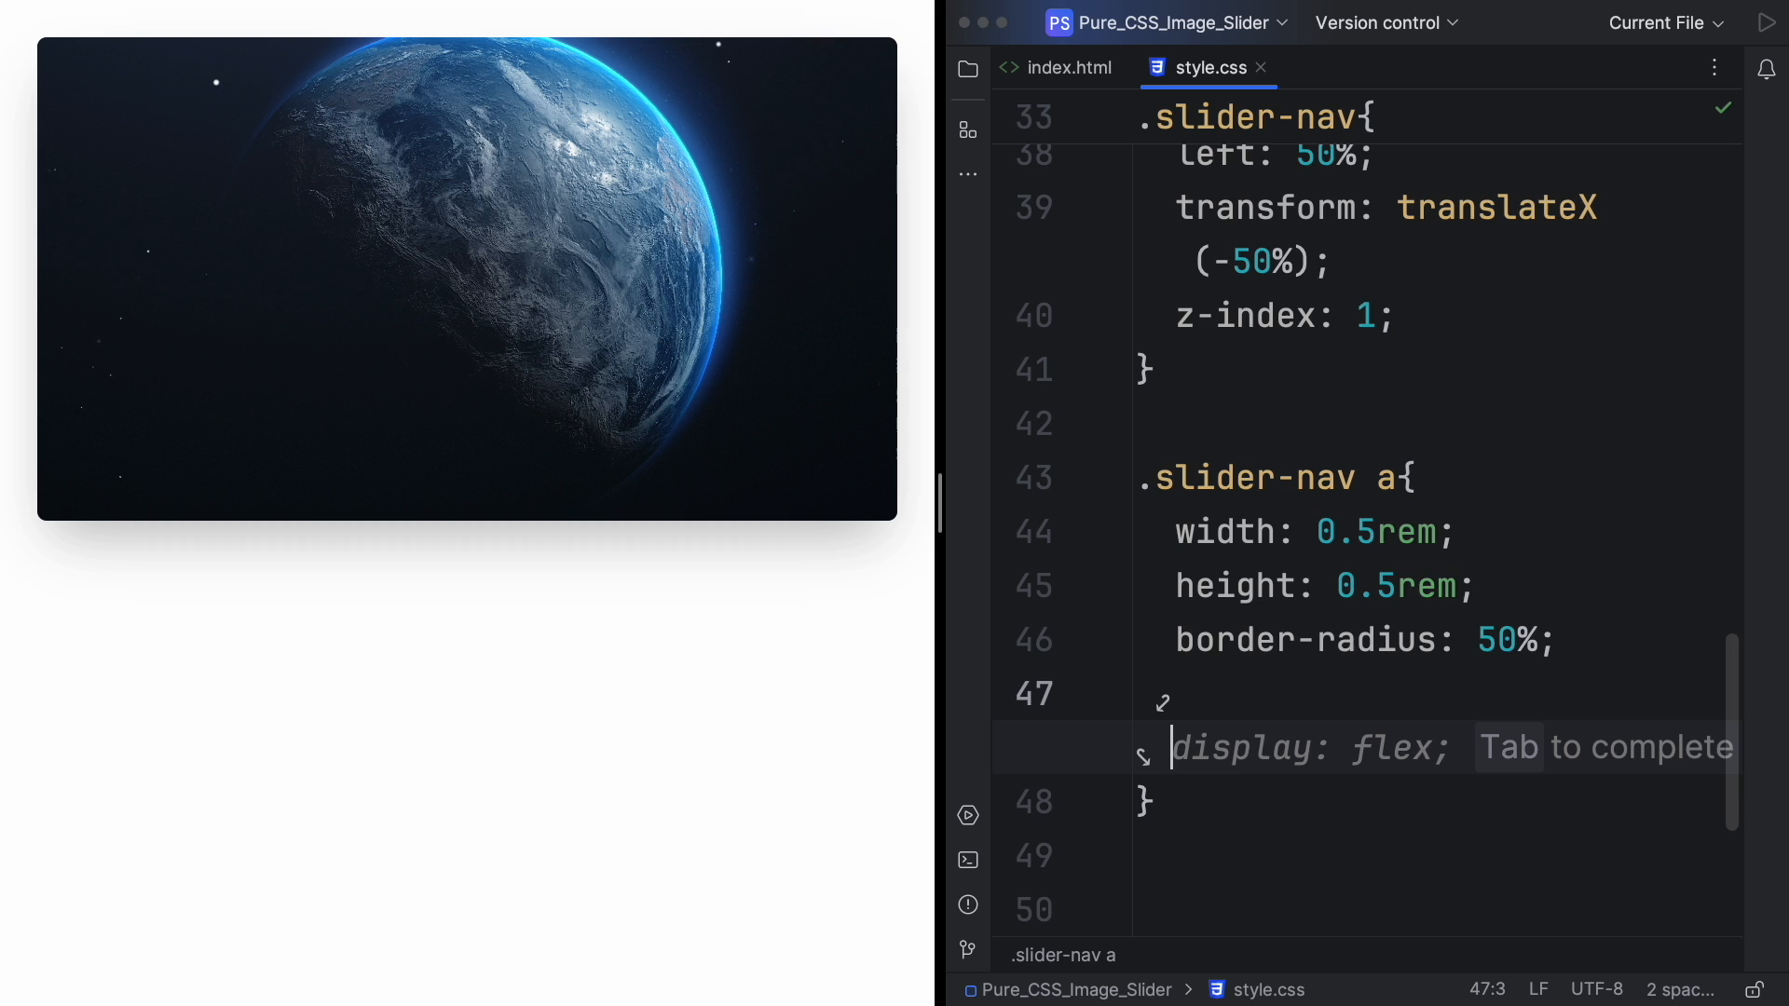
{"action": "type", "text": "background-color: #fff;"}
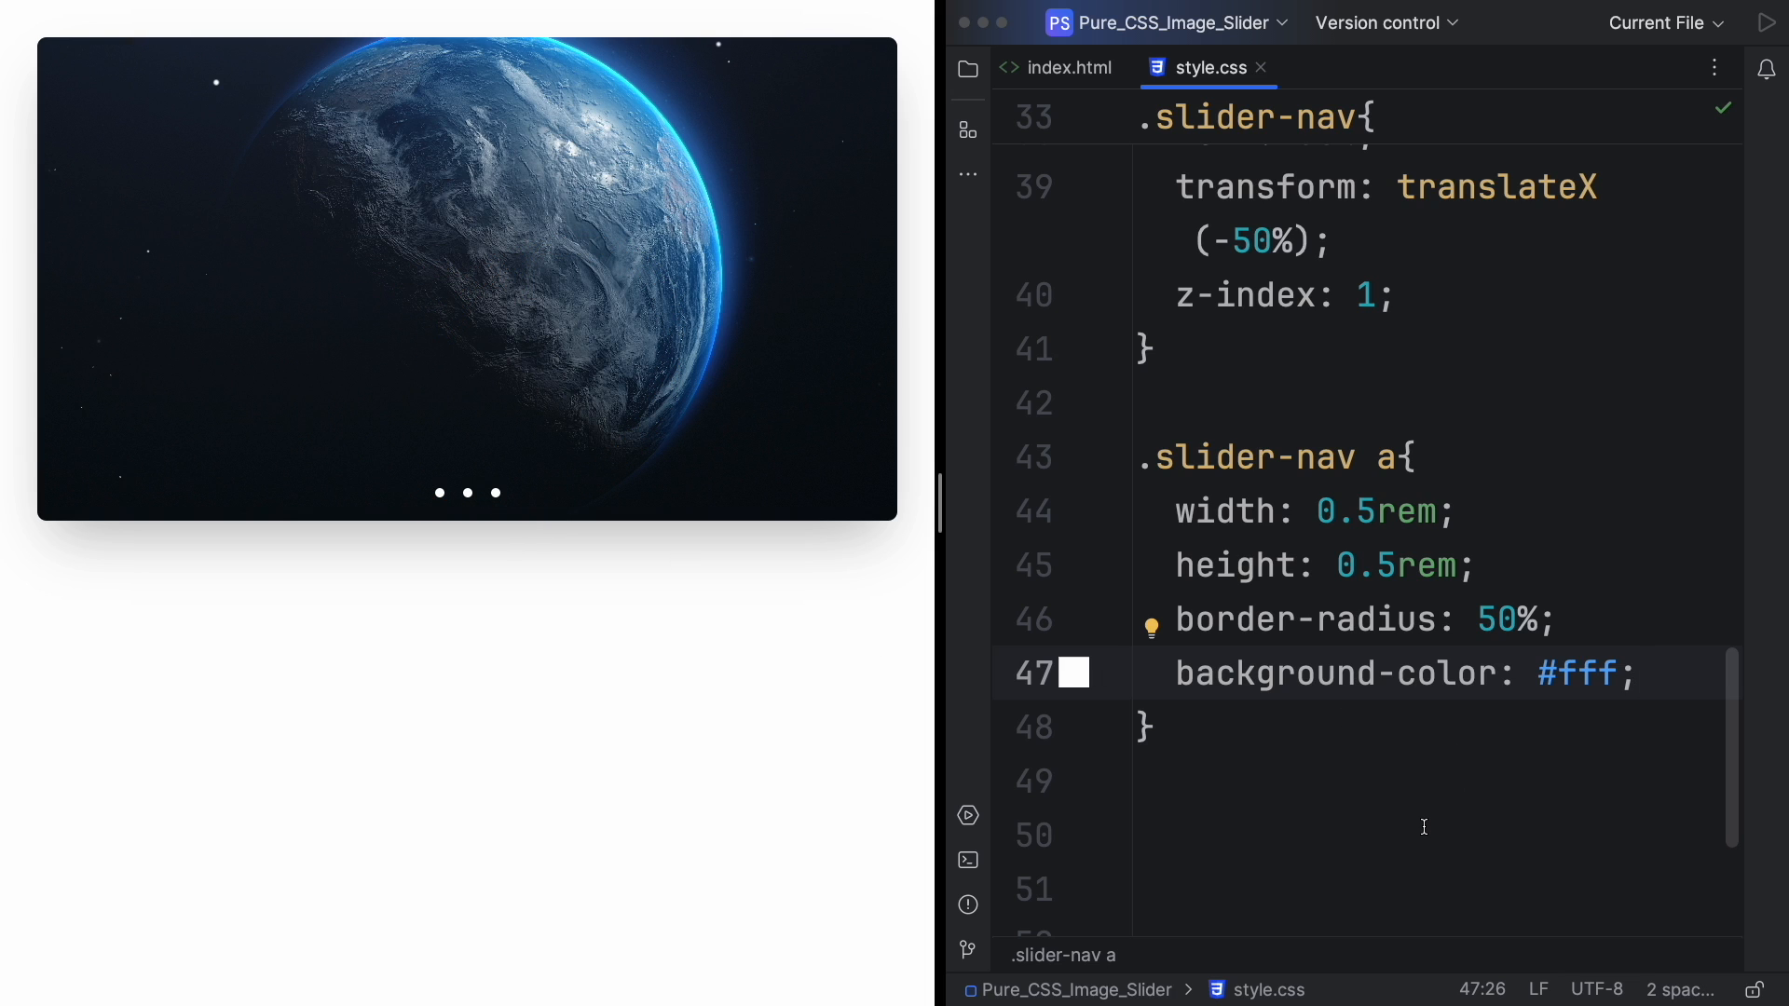
{"action": "key", "text": "enter"}
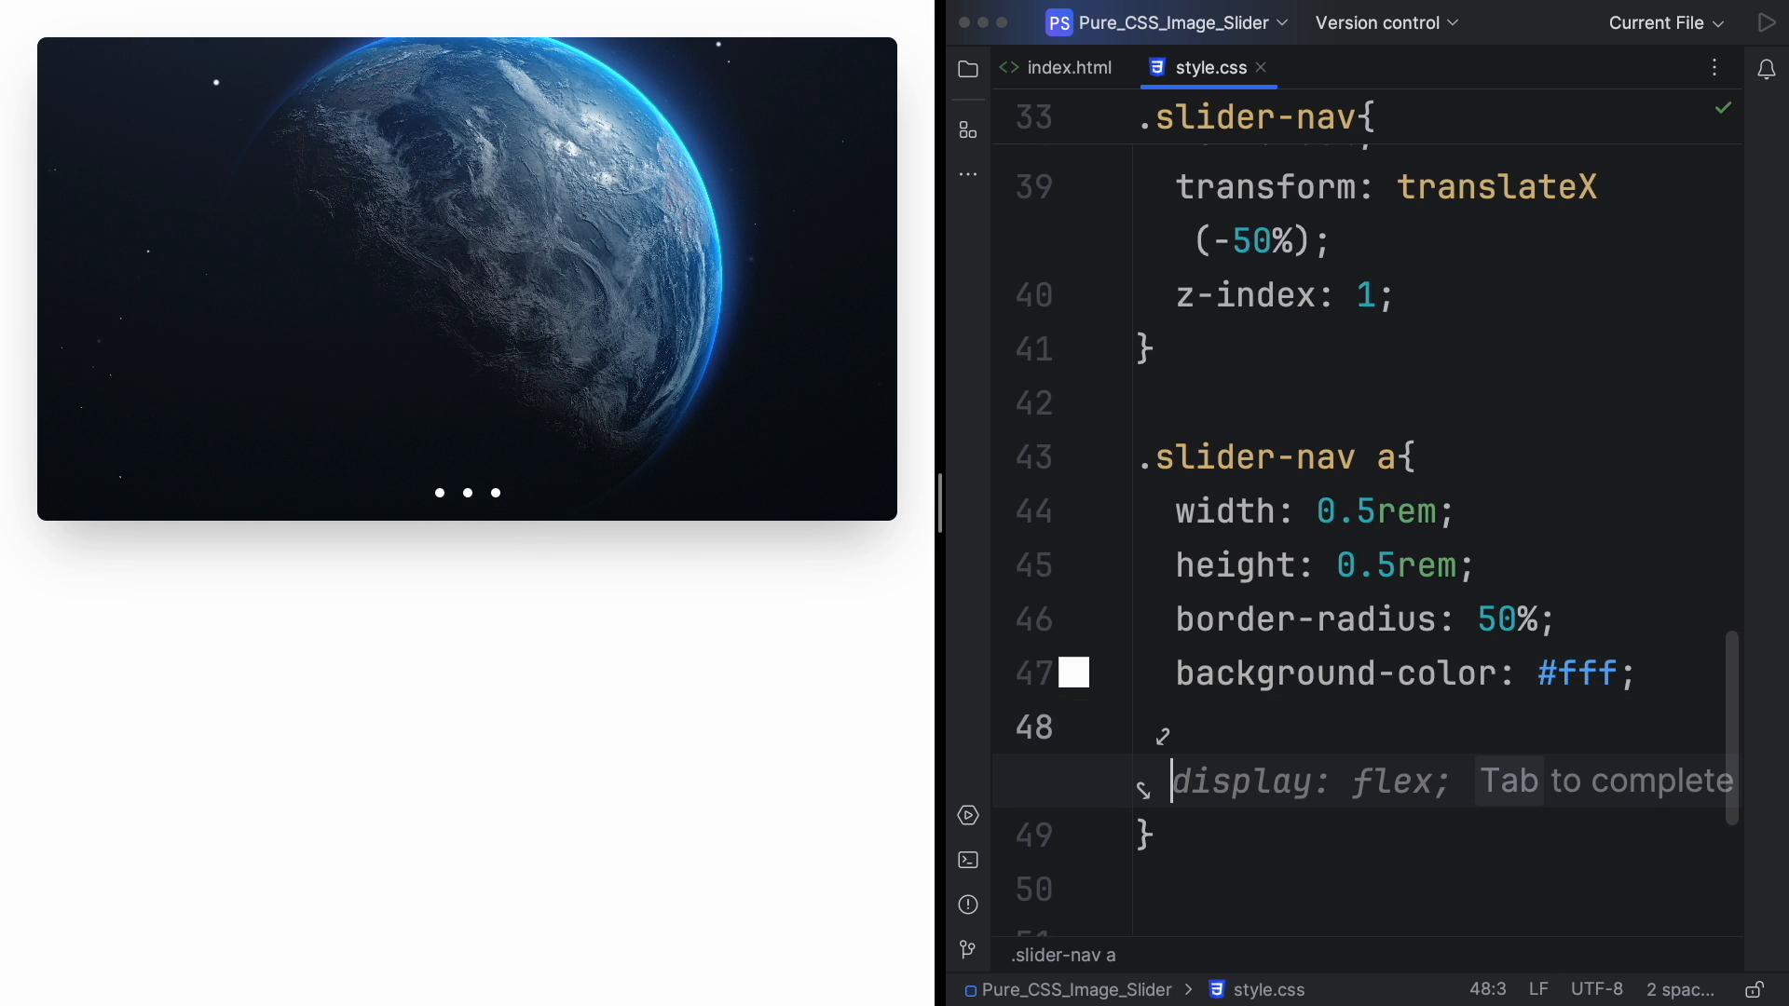
{"action": "type", "text": "op"}
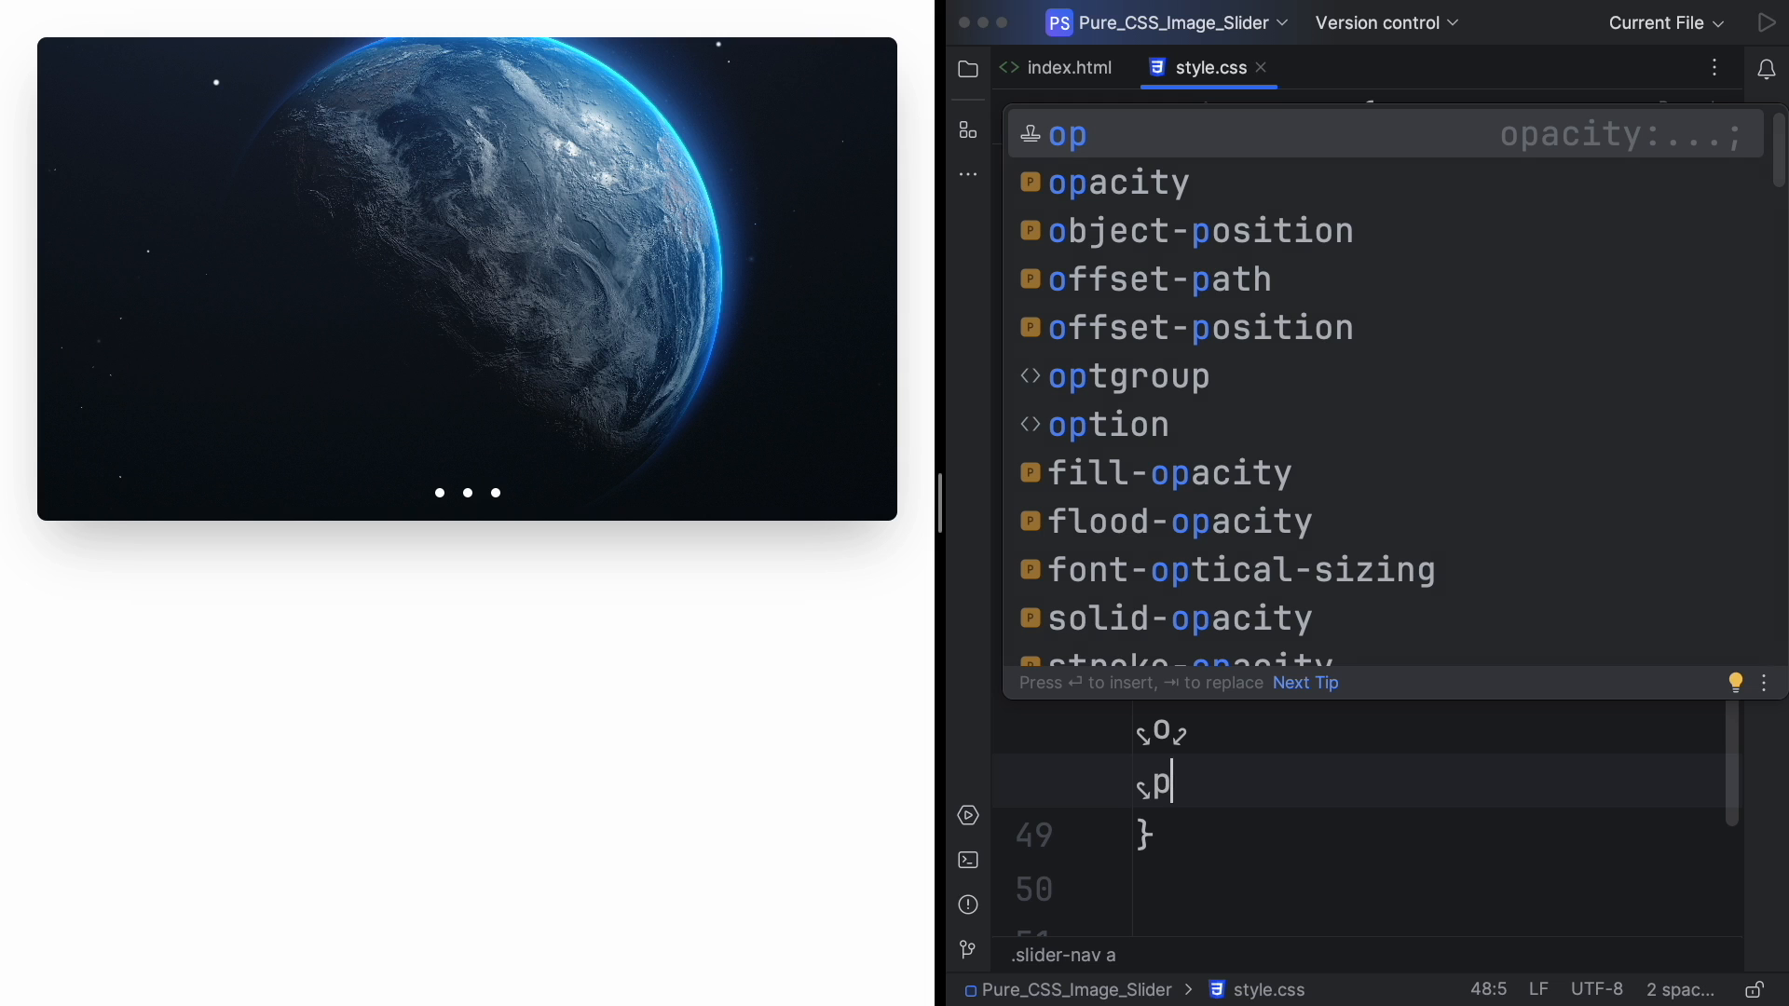
{"action": "type", "text": "0.75%;"}
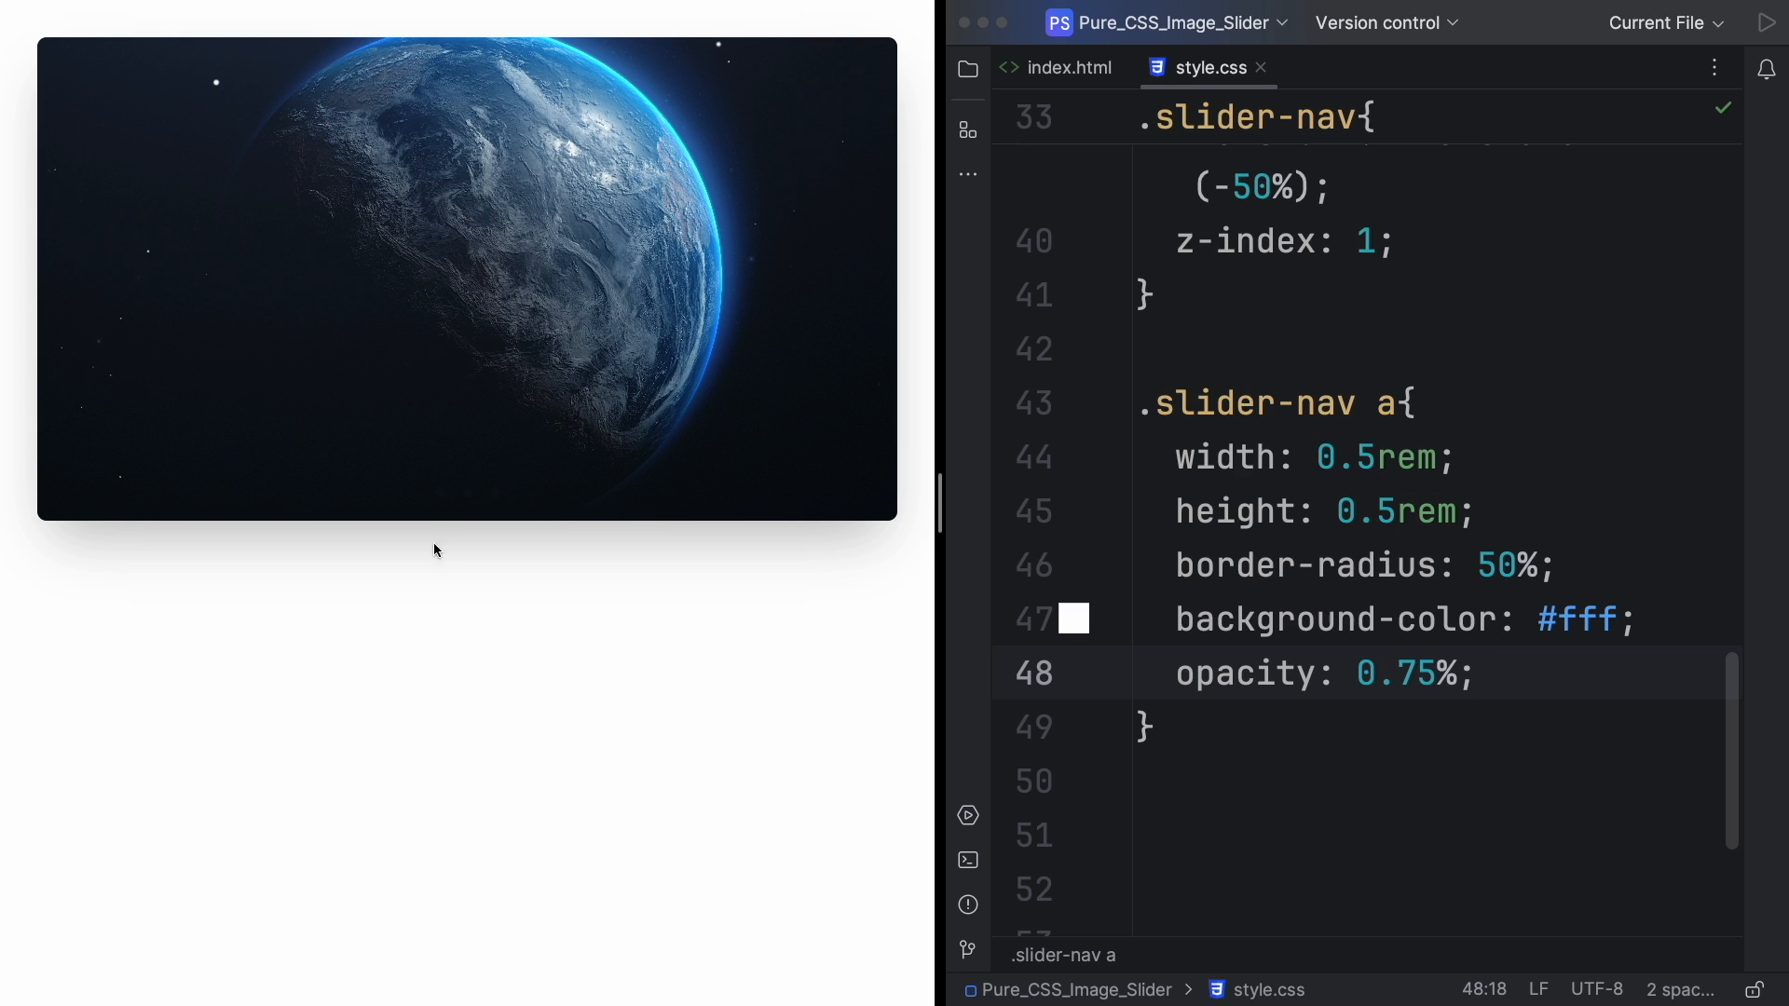
Set dot opacity to 0.75, add an opacity ease 0.25s transition and cursor: pointer.
{"action": "left_click", "coordinate": [1481, 673]}
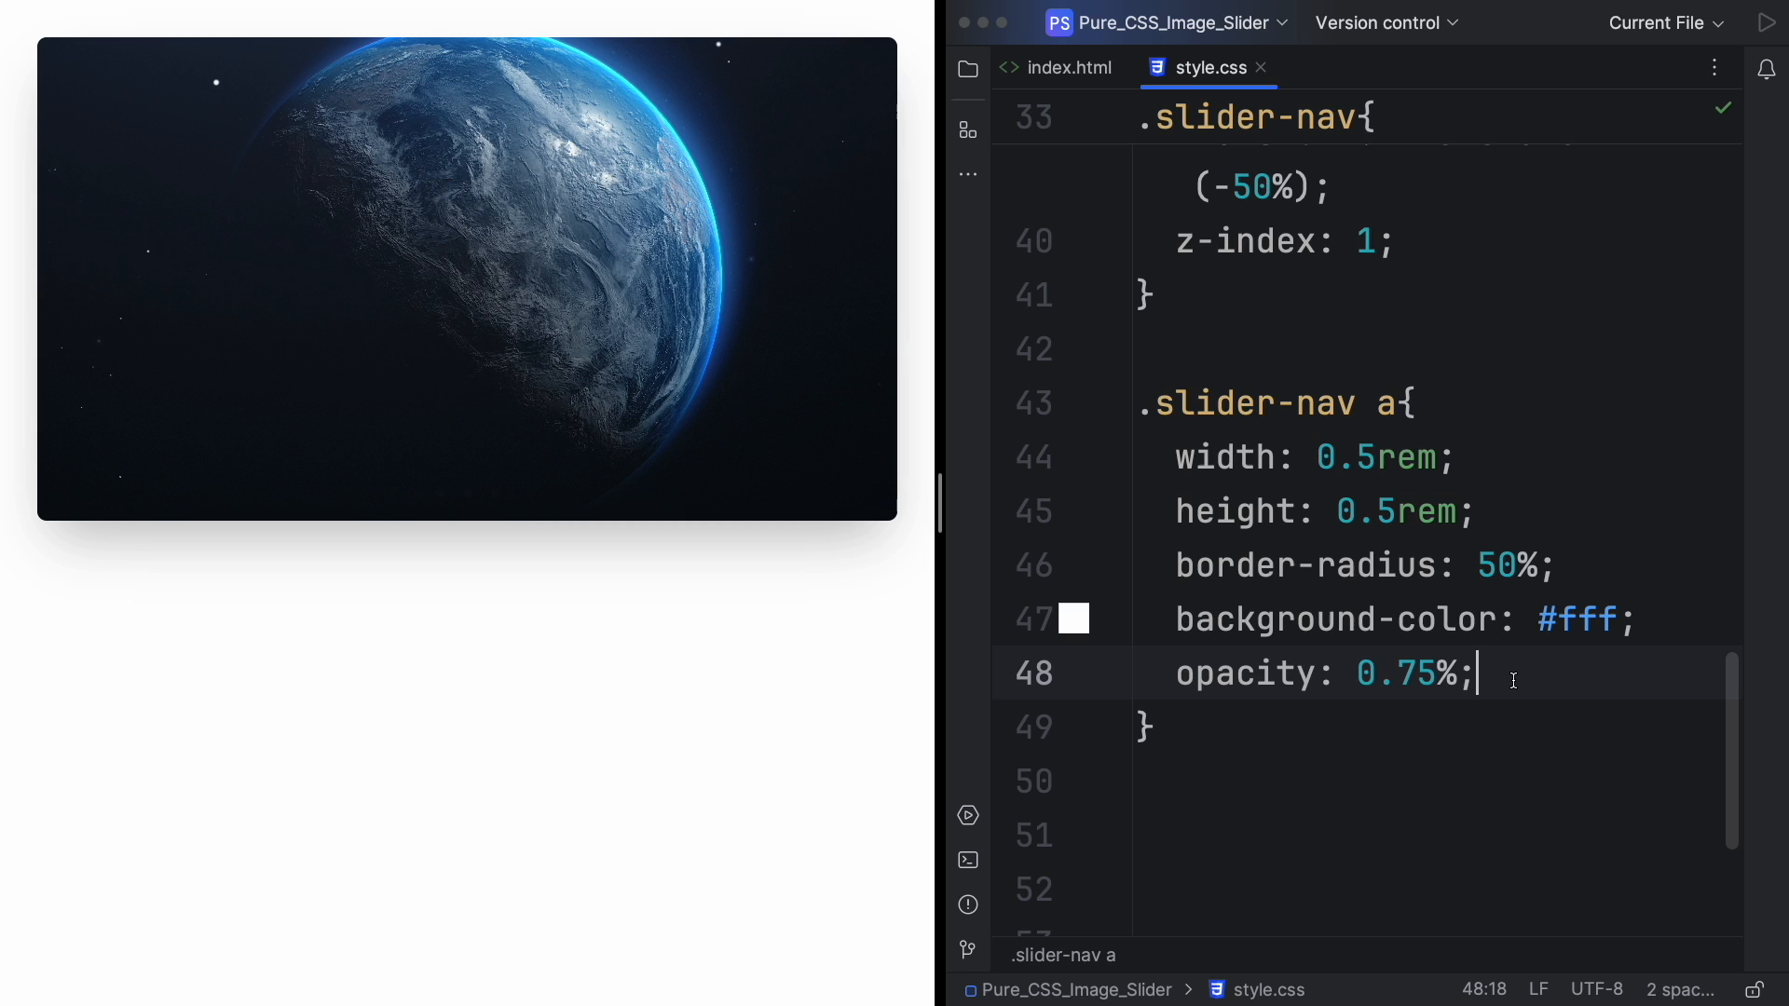
{"action": "key", "text": "Backspace"}
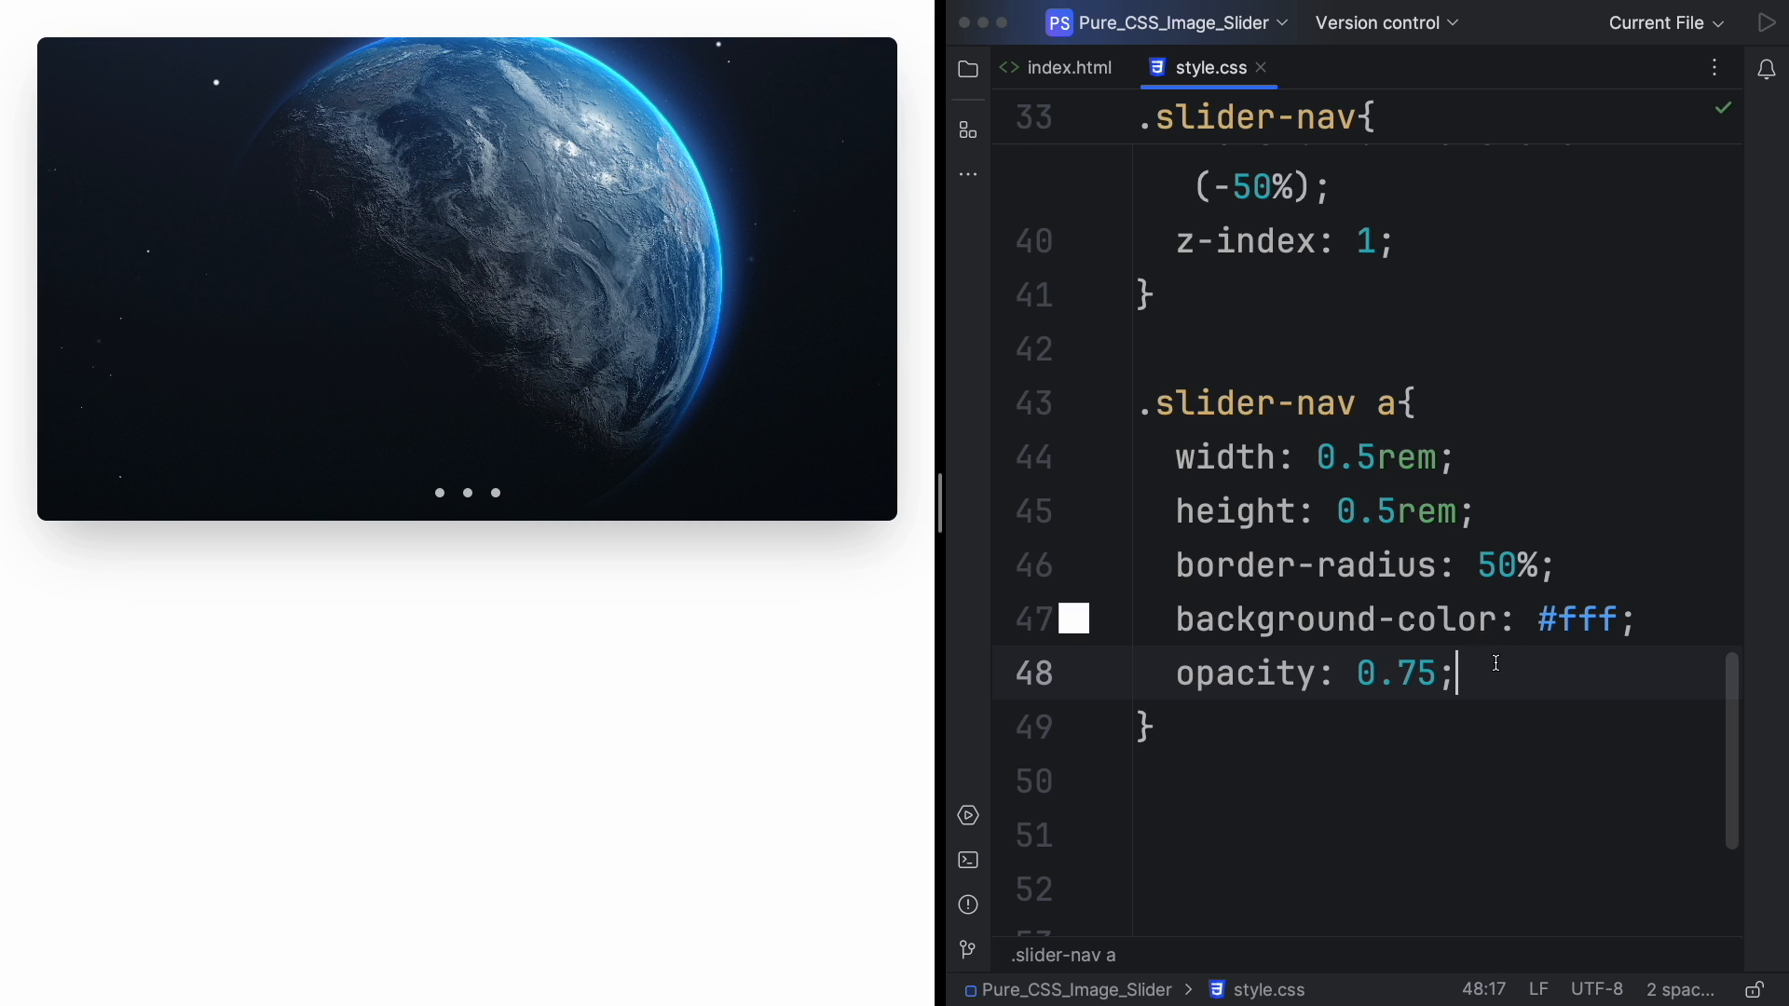
{"action": "key", "text": "enter"}
{"action": "type", "text": "tran"}
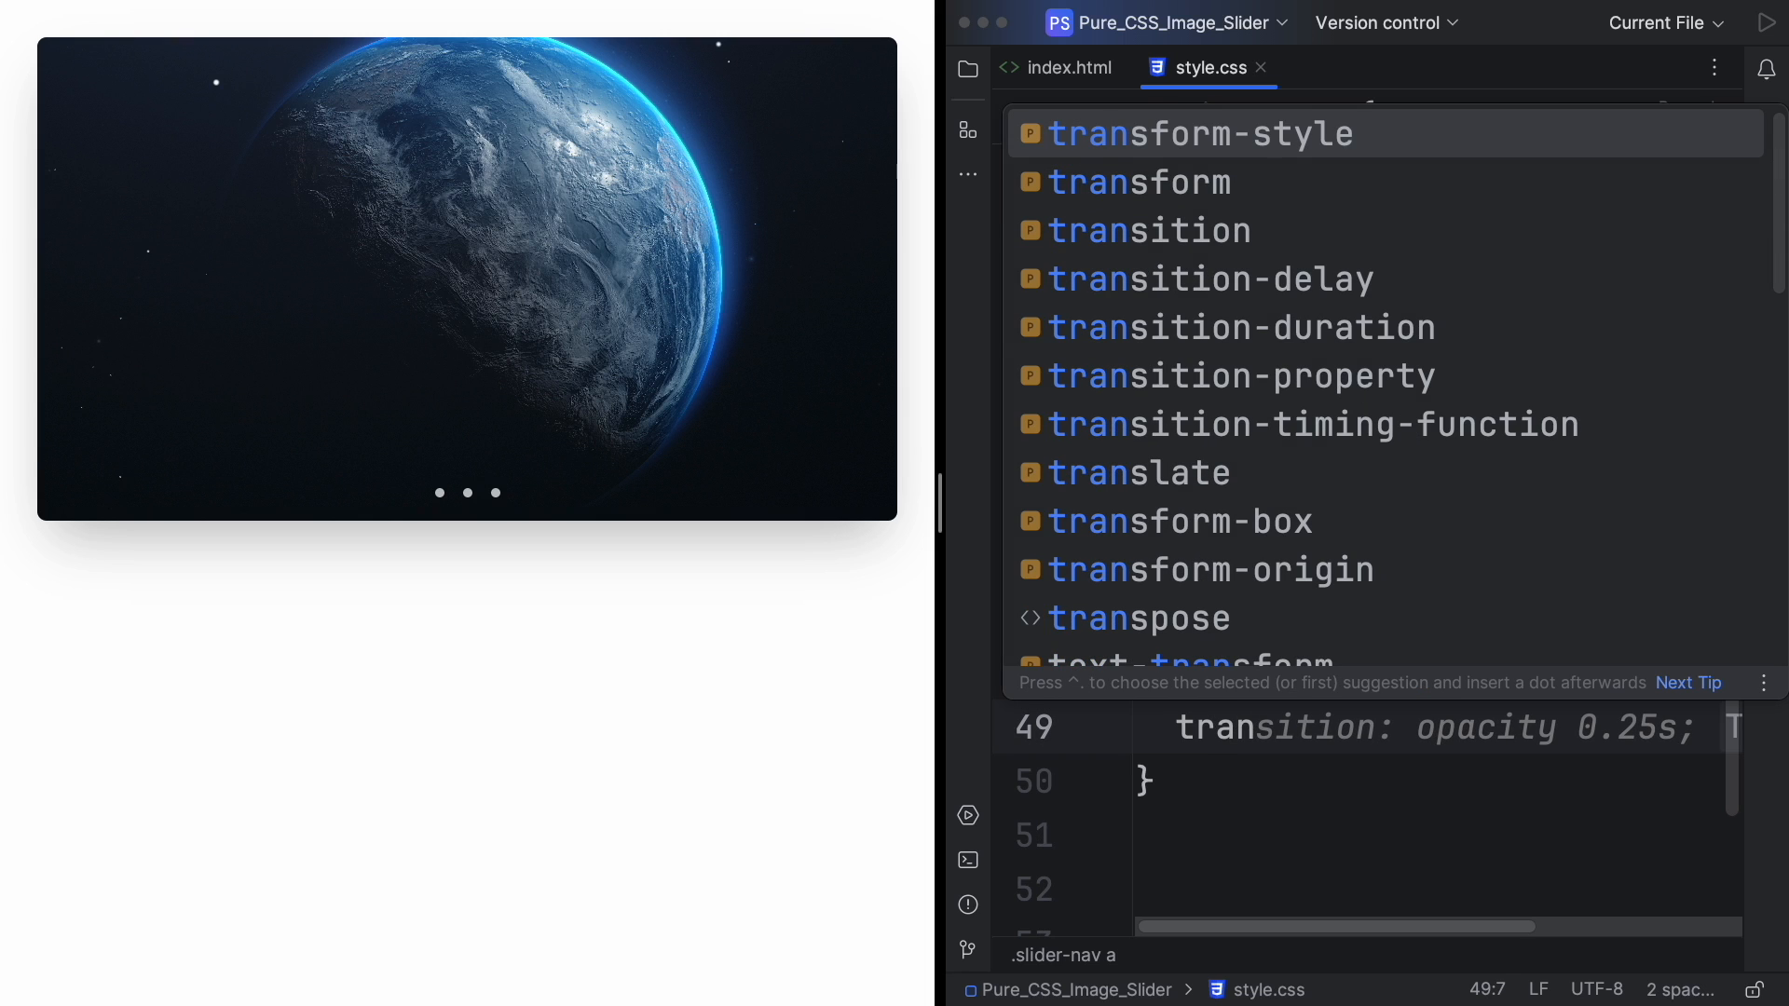
{"action": "key", "text": "Escape"}
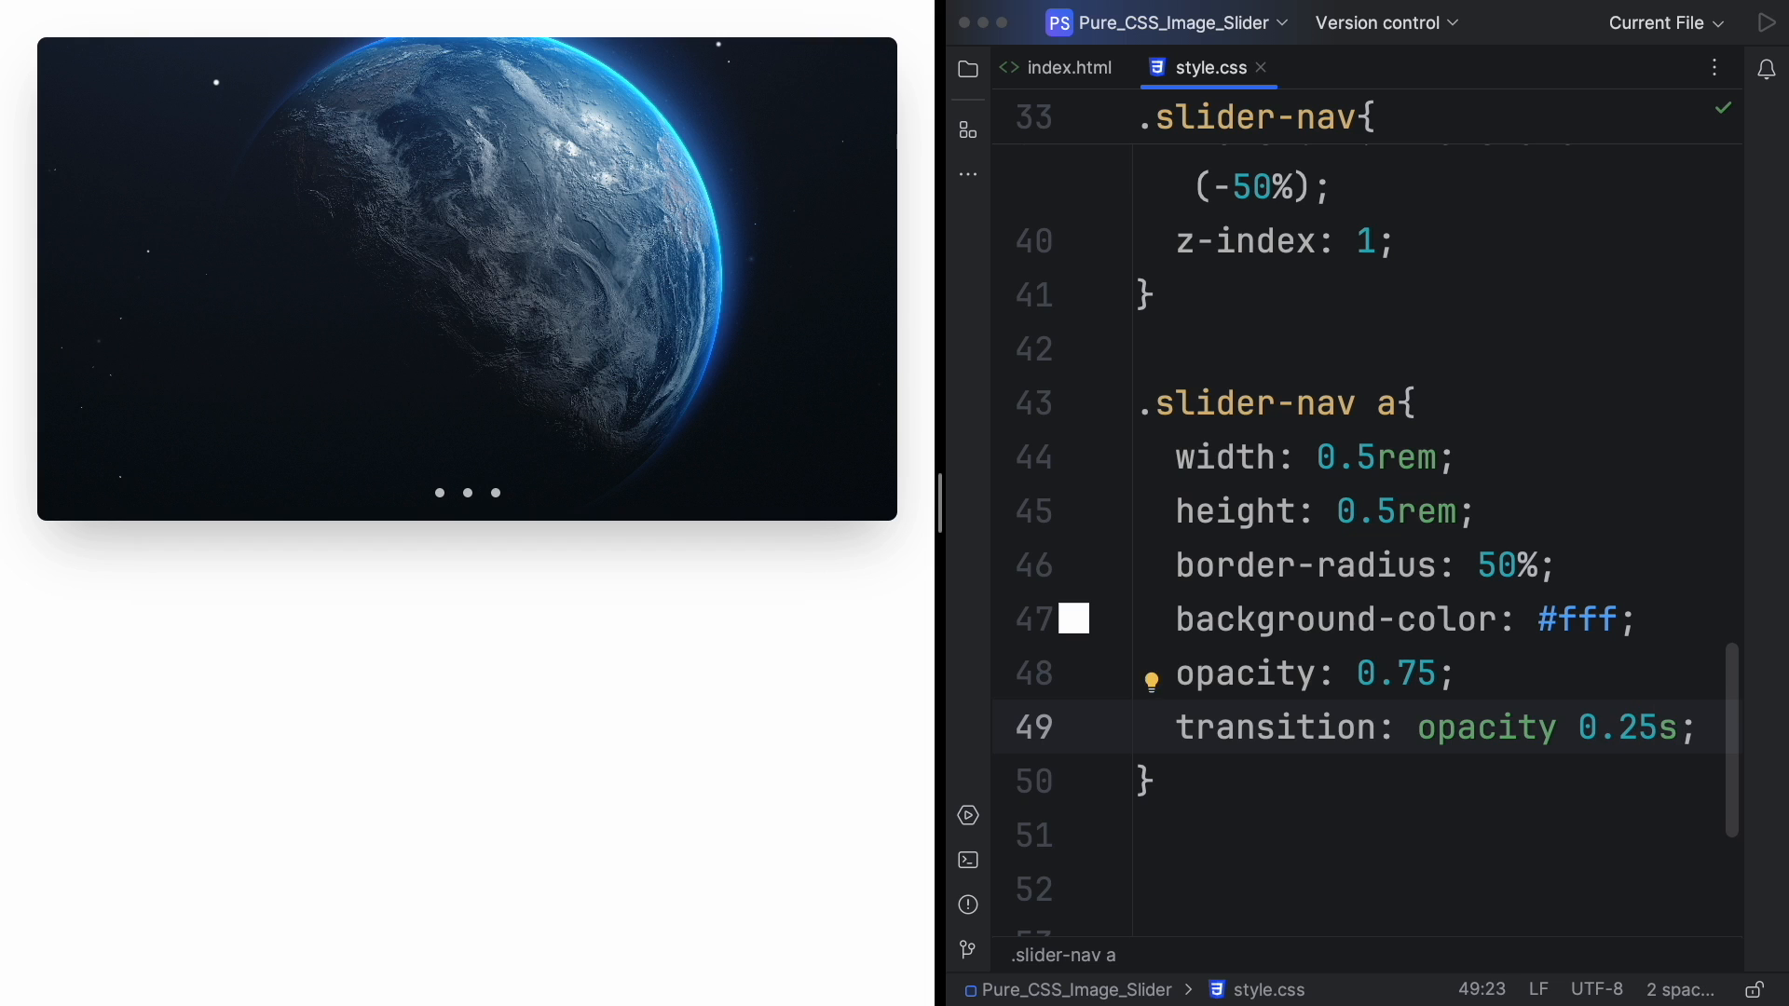
{"action": "type", "text": "ease"}
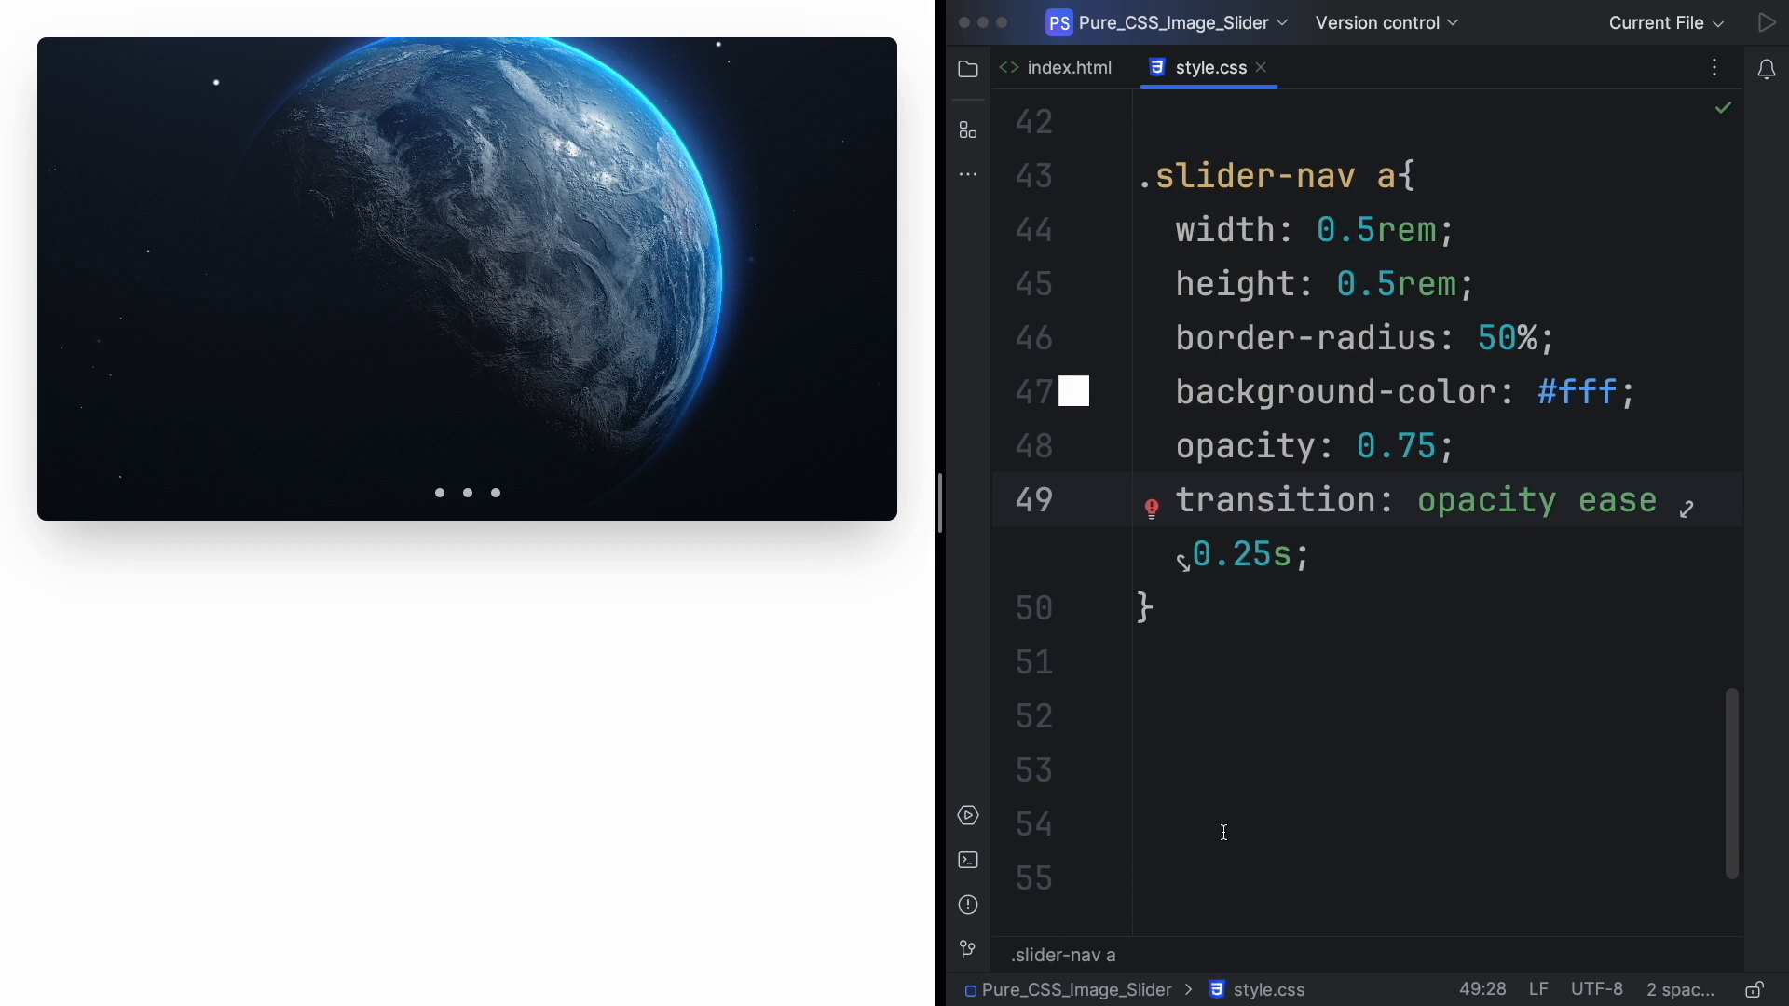
{"action": "left_click", "coordinate": [1506, 284]}
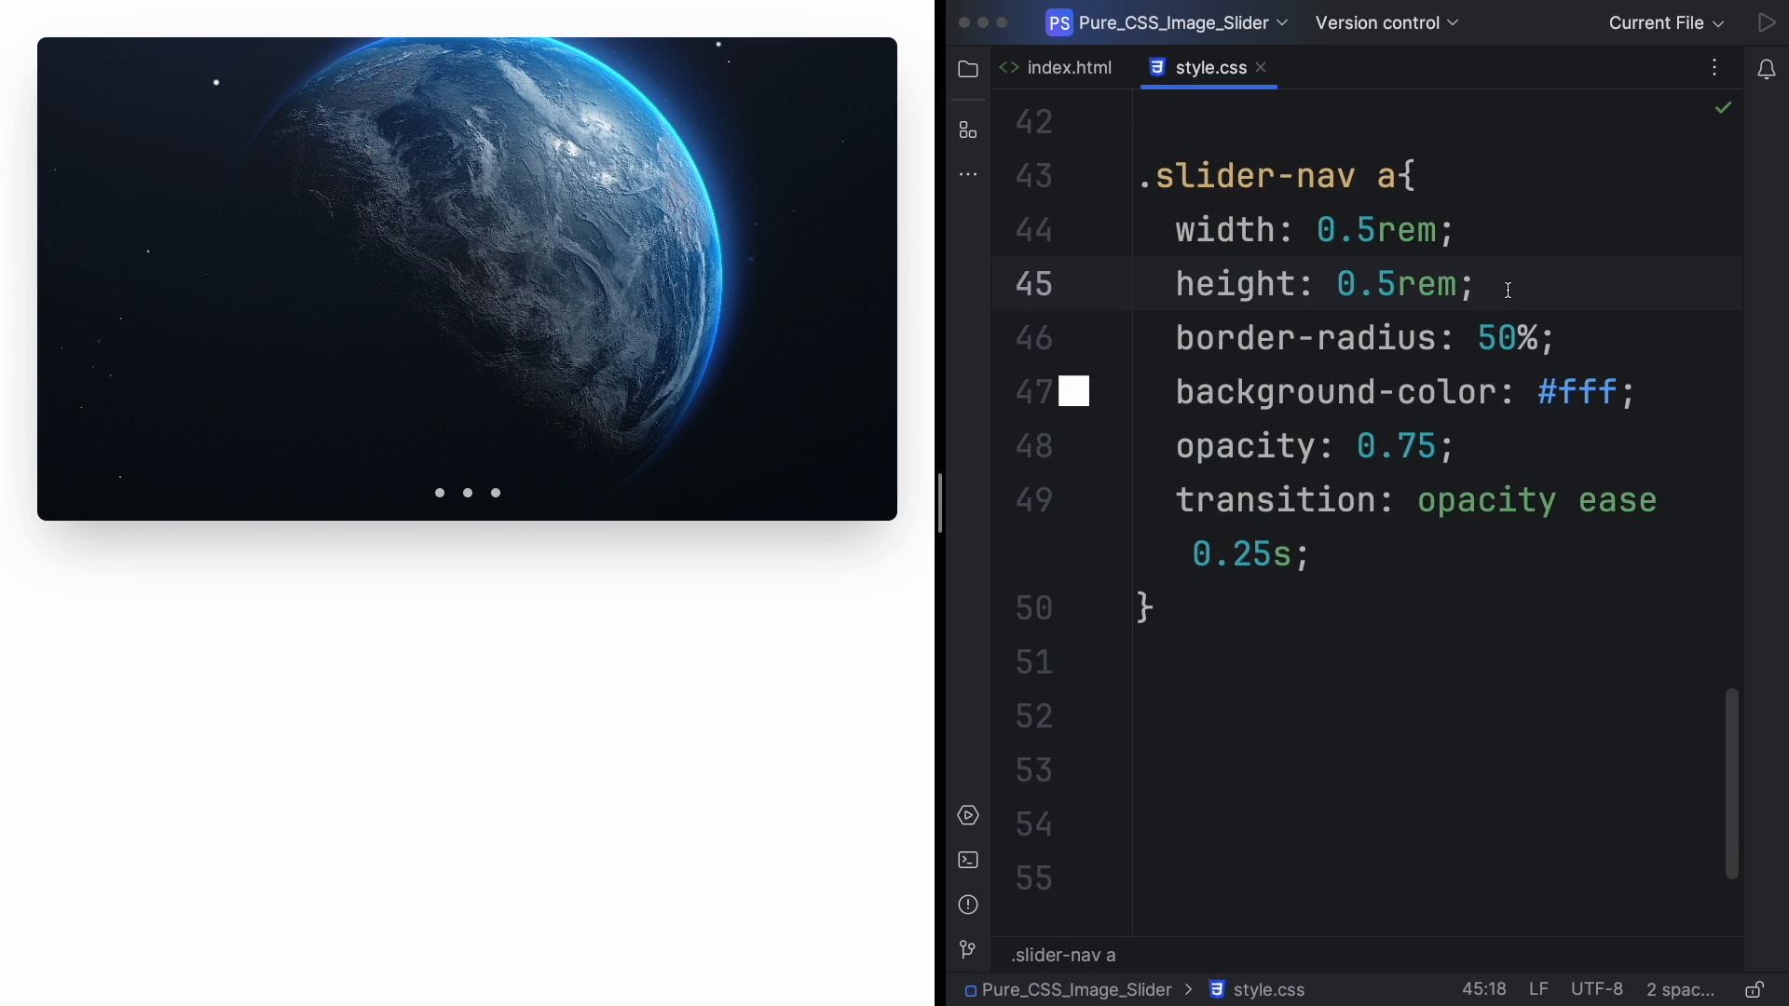
{"action": "type", "text": "cursor: pointer;"}
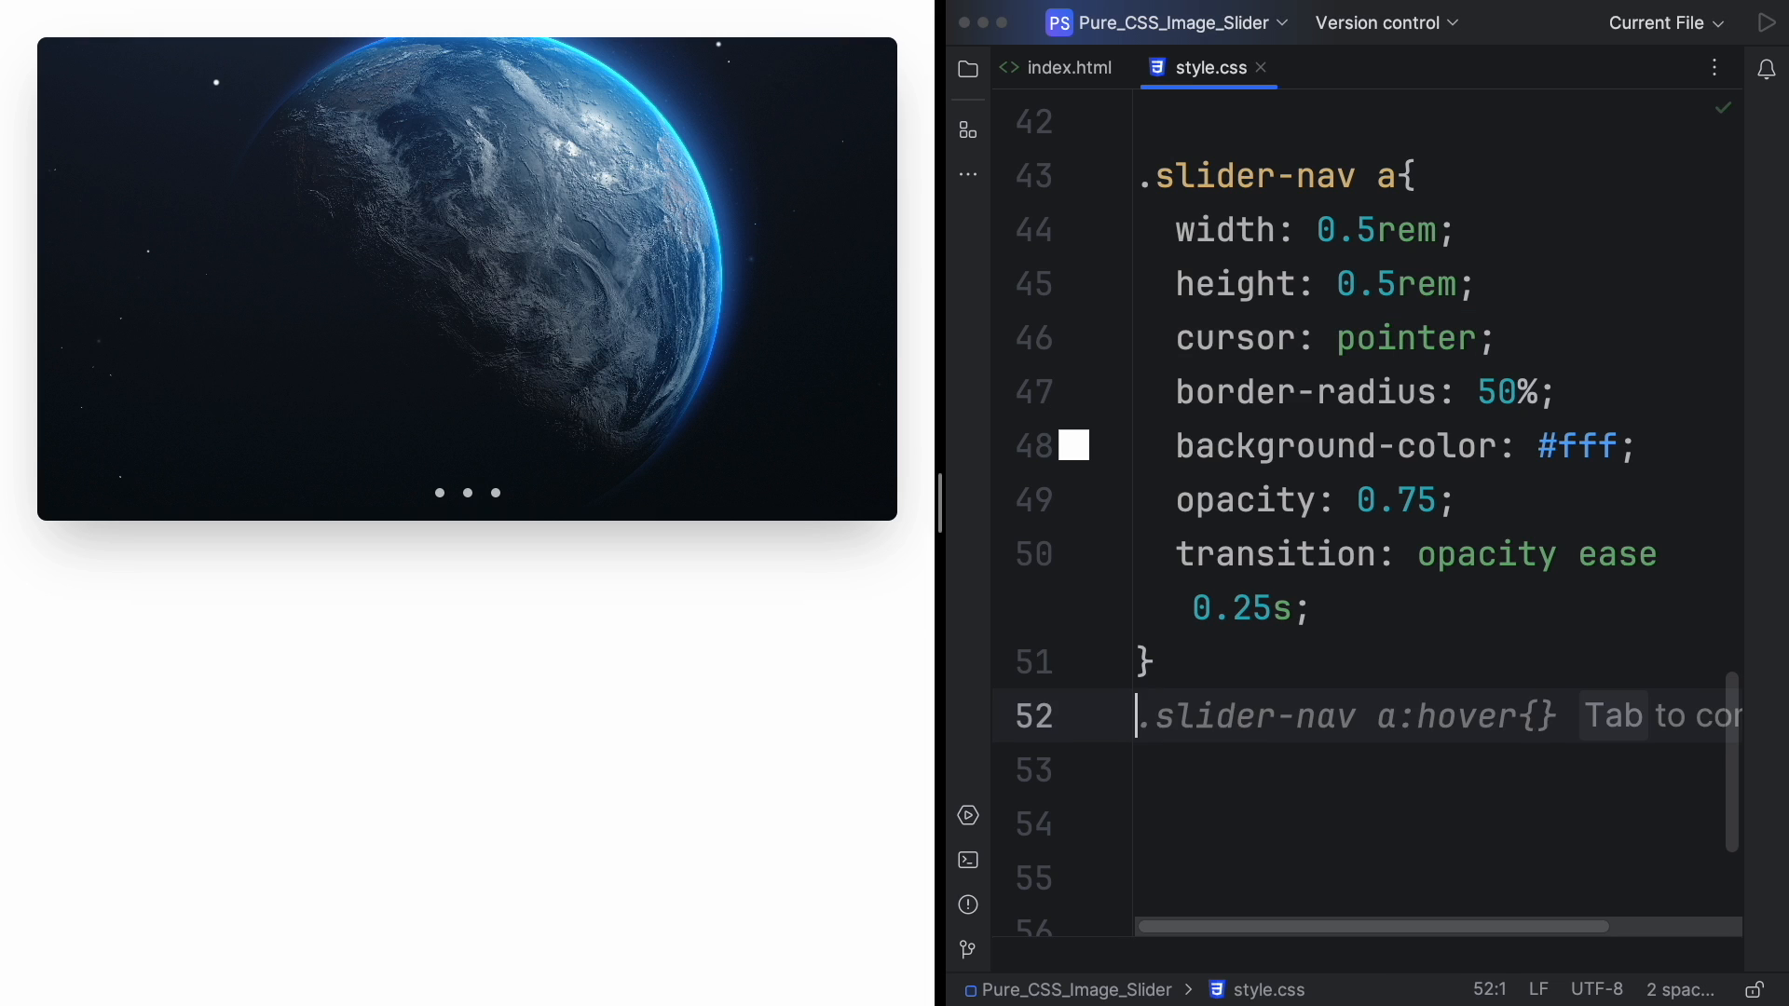
Add a .slider-nav a:hover rule with opacity: 1.
{"action": "key", "text": "ctrl+space"}
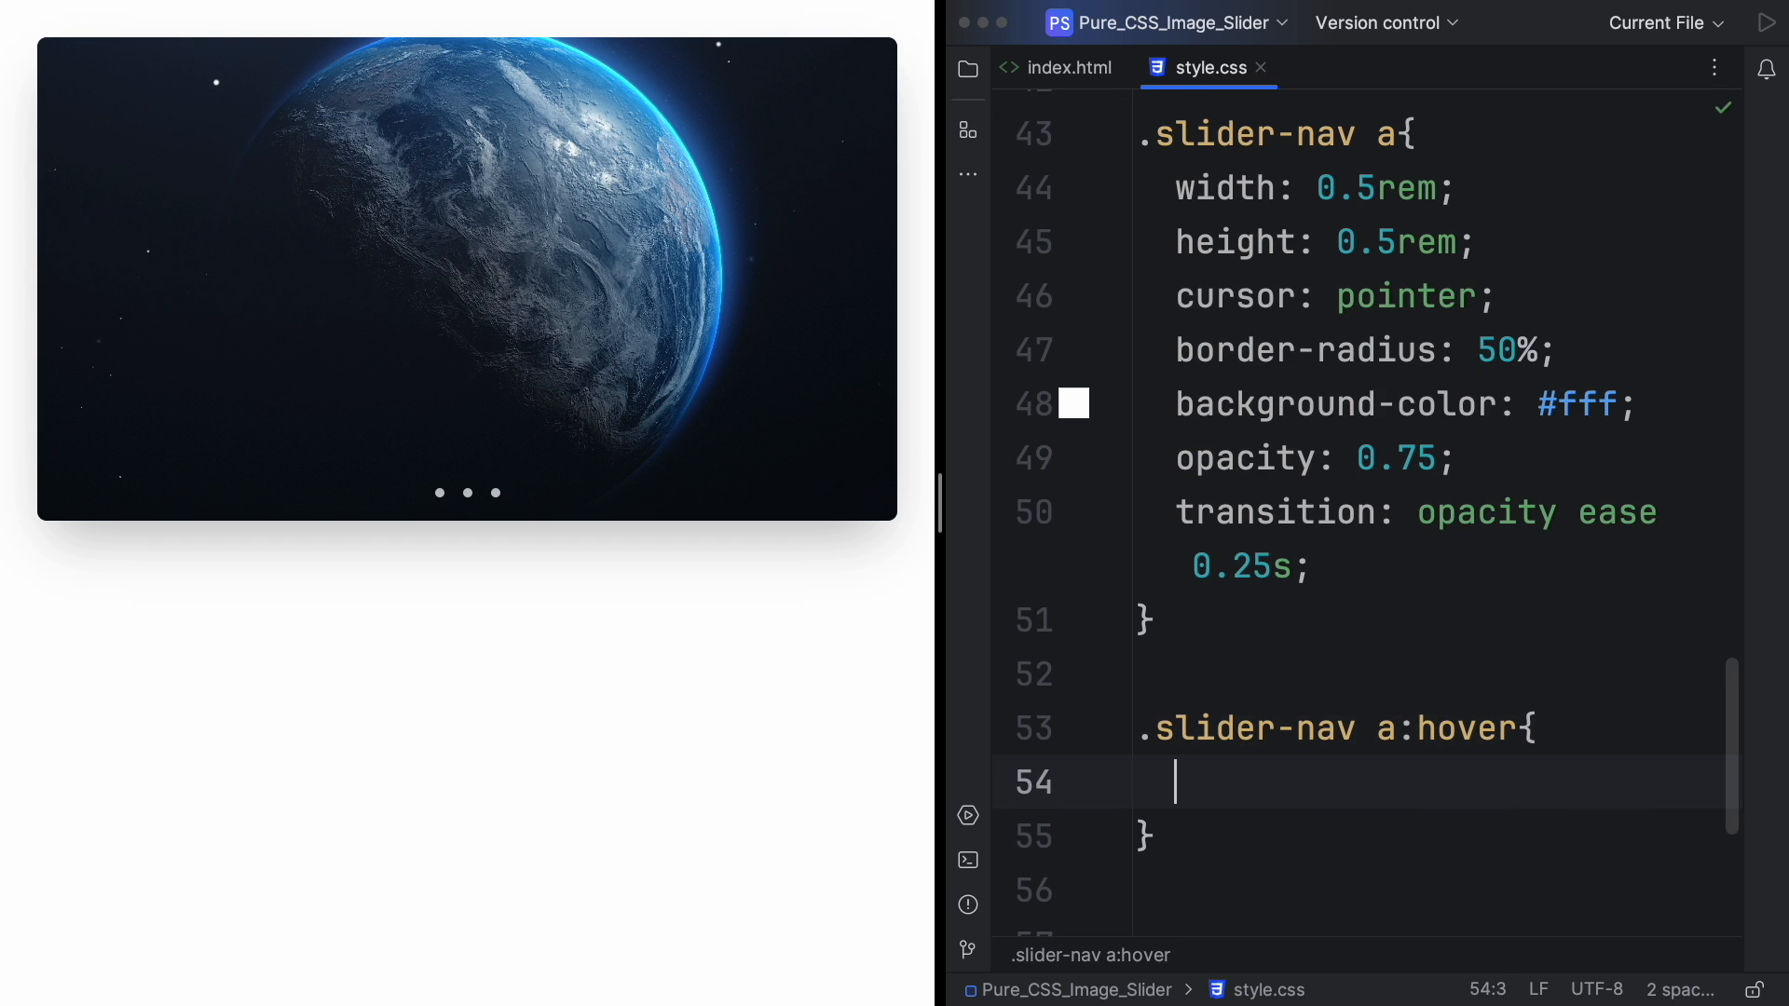
{"action": "type", "text": "opacity: 1;"}
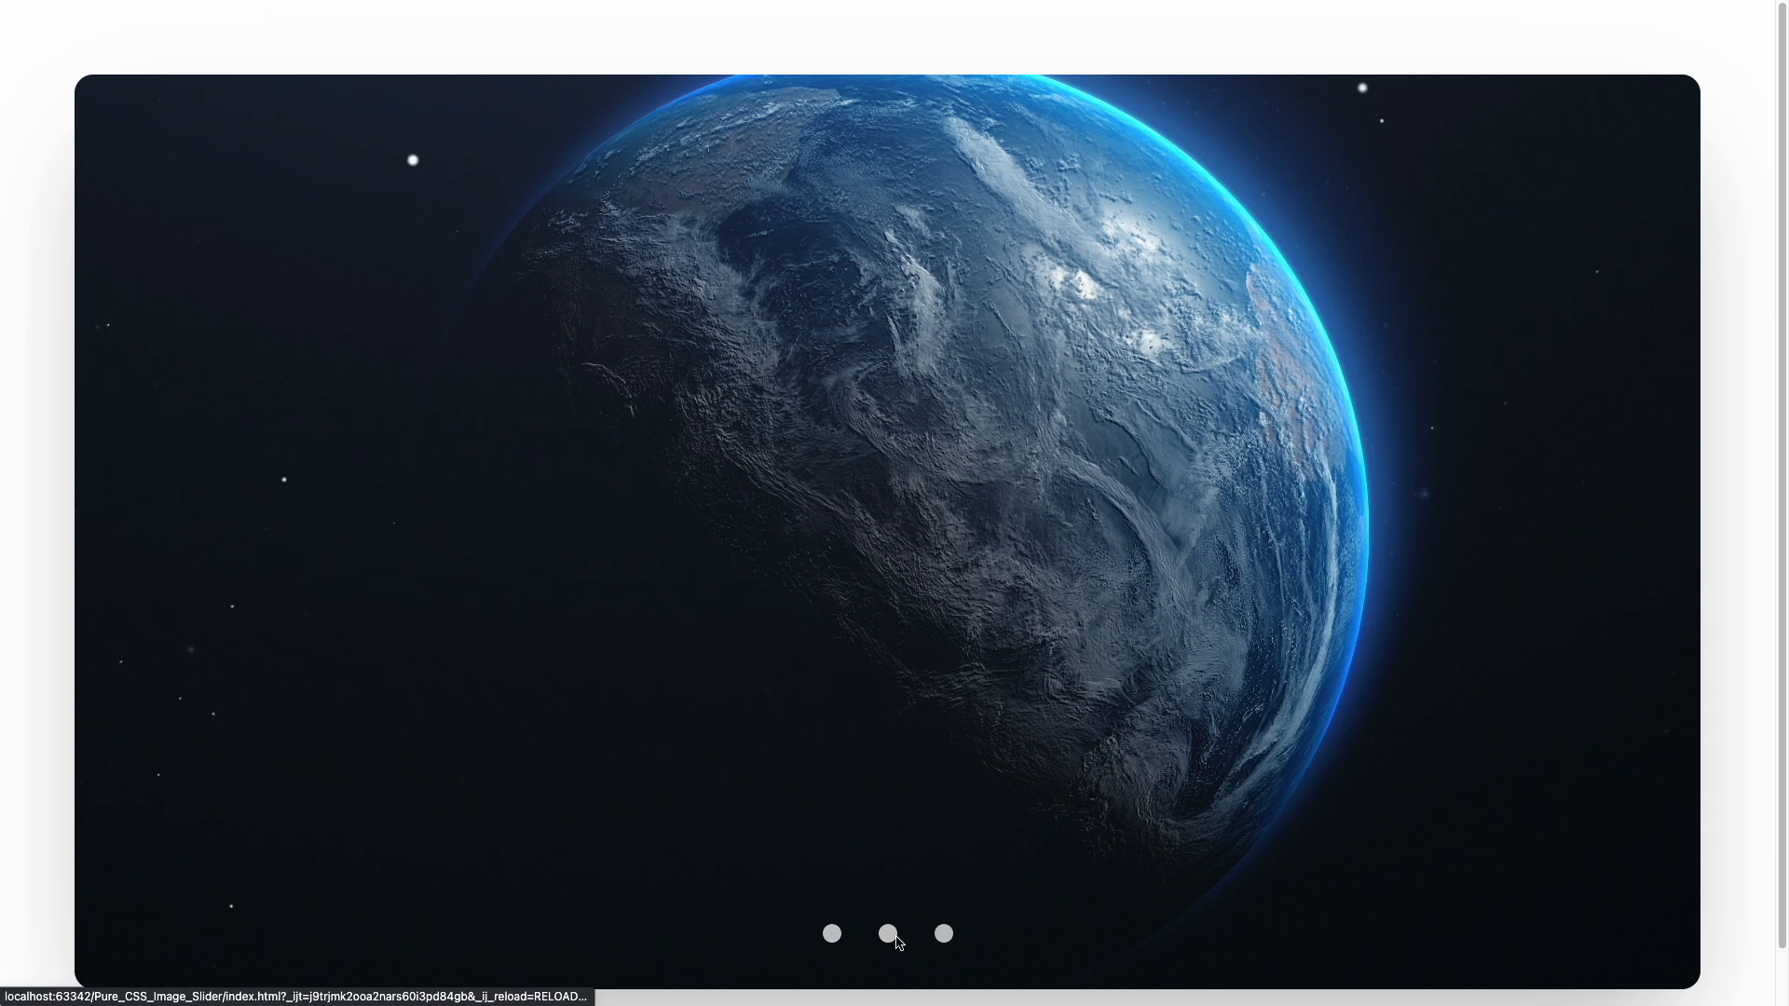
{"action": "left_click", "coordinate": [889, 933]}
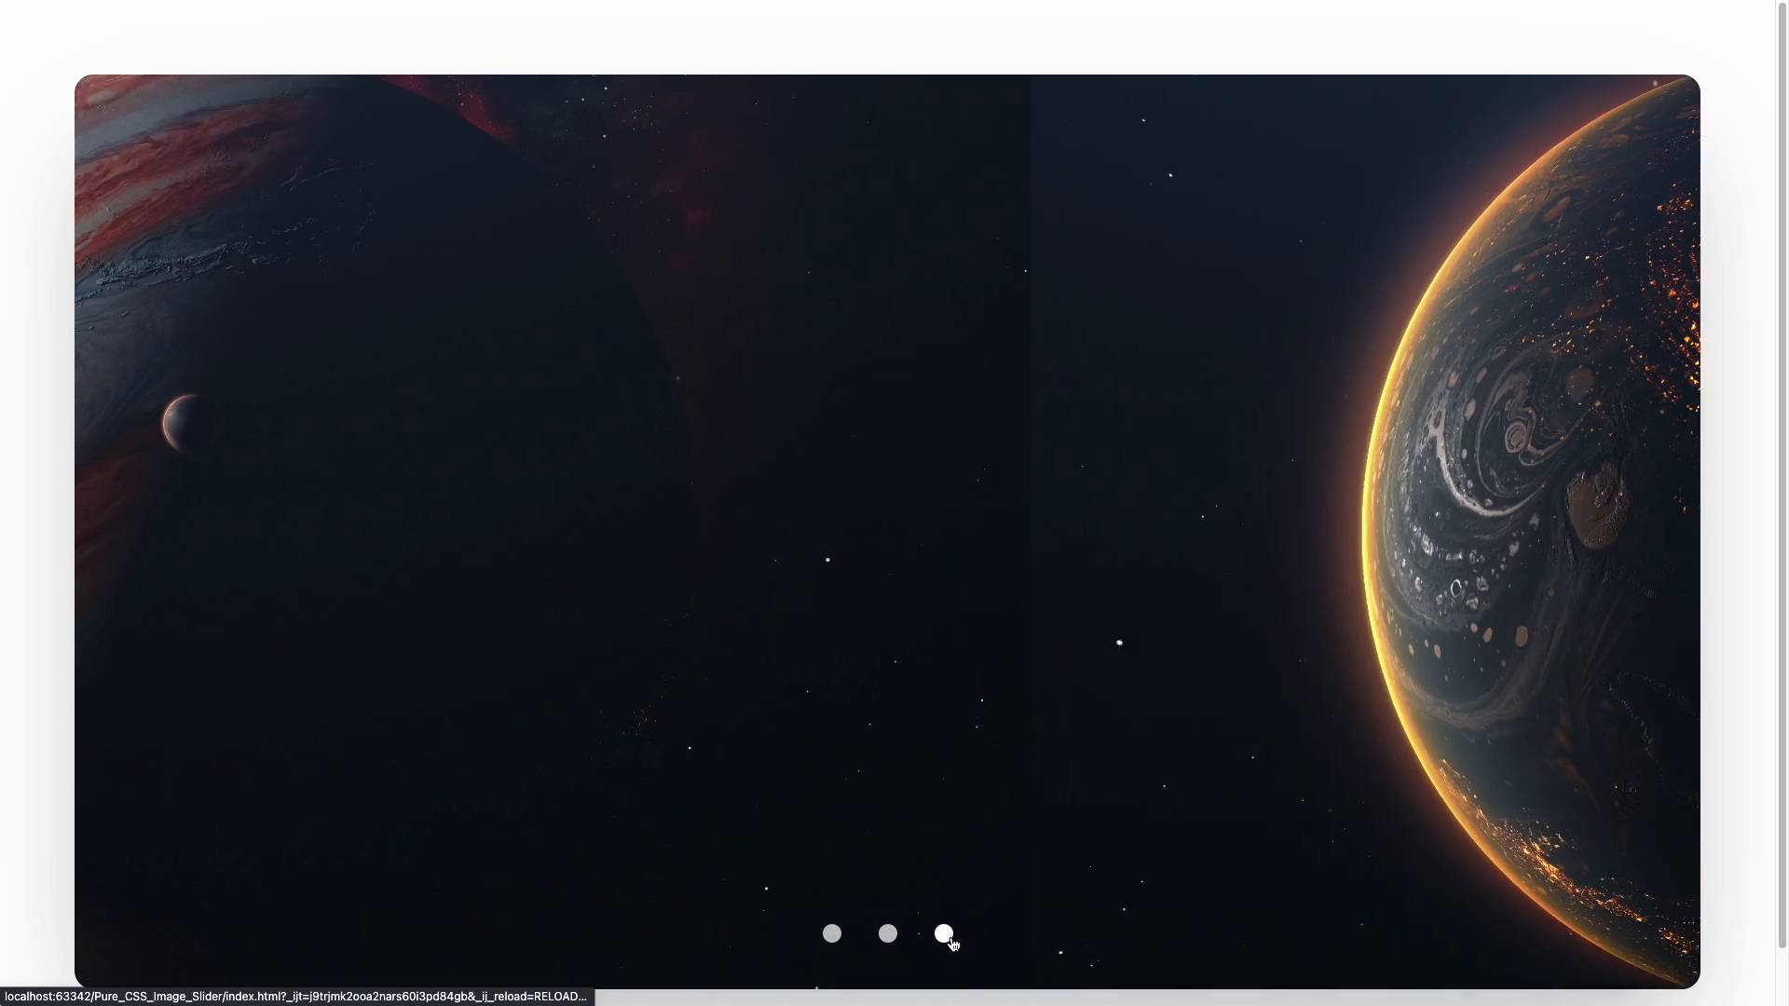
{"action": "left_click", "coordinate": [887, 934]}
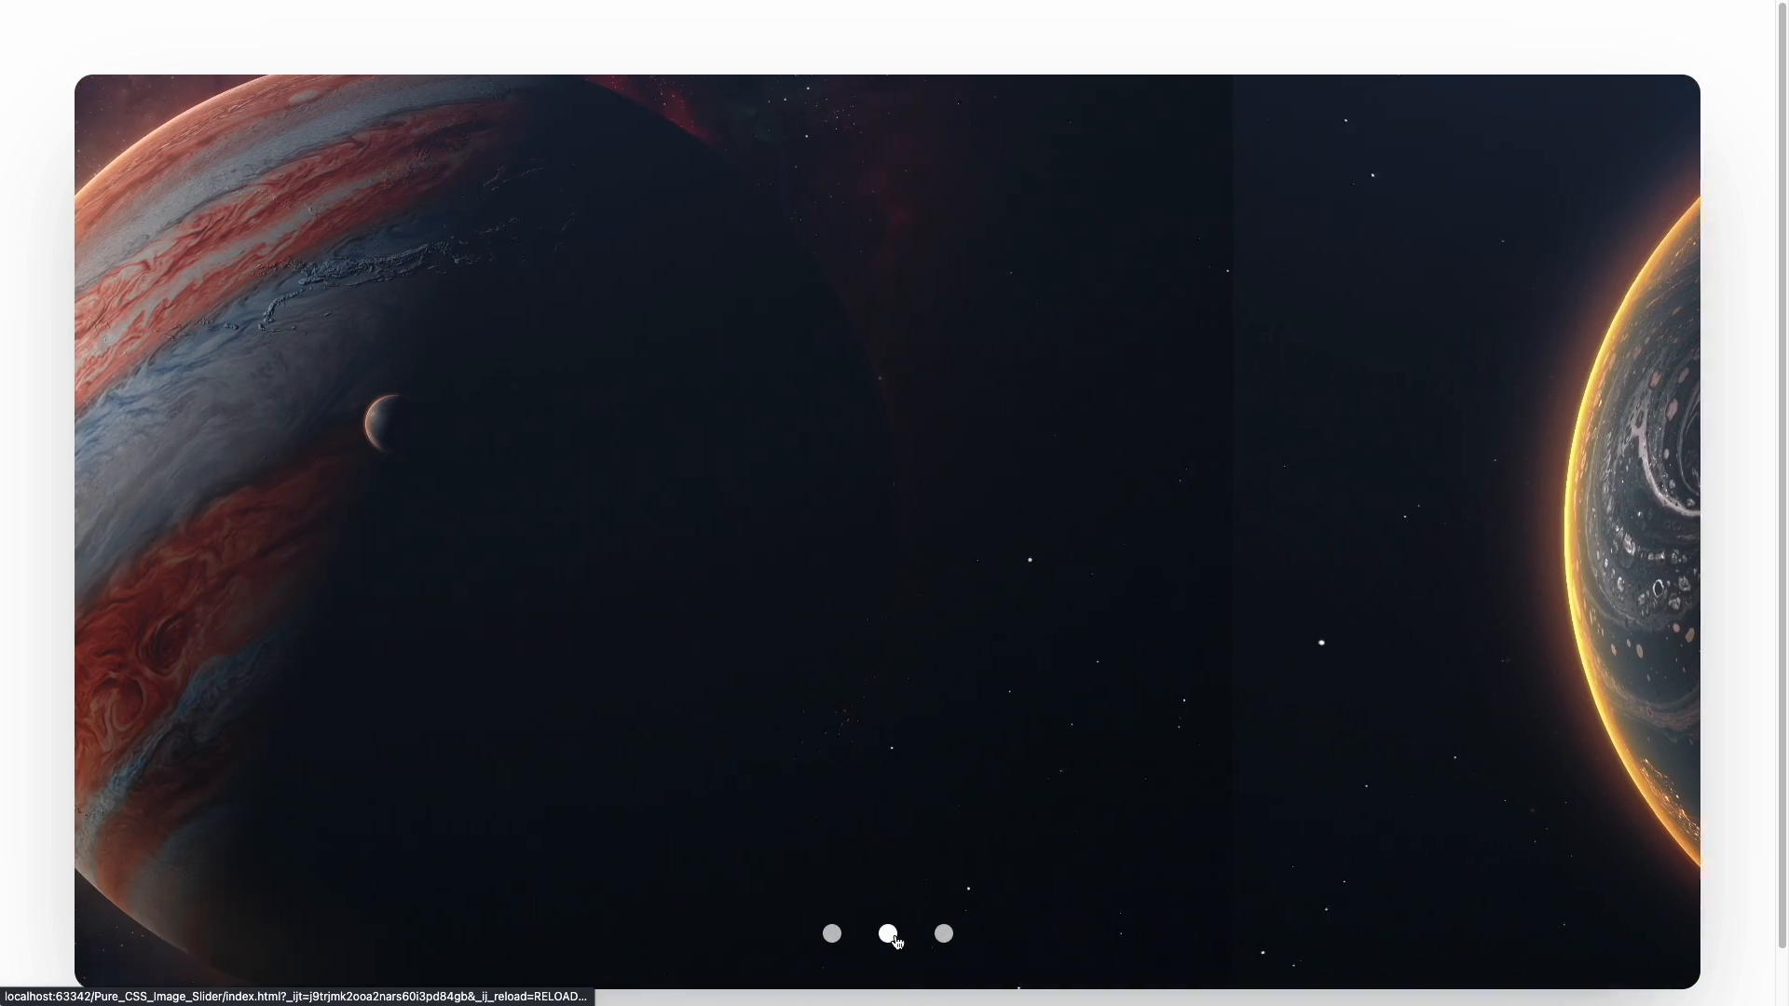
{"action": "left_click", "coordinate": [833, 934]}
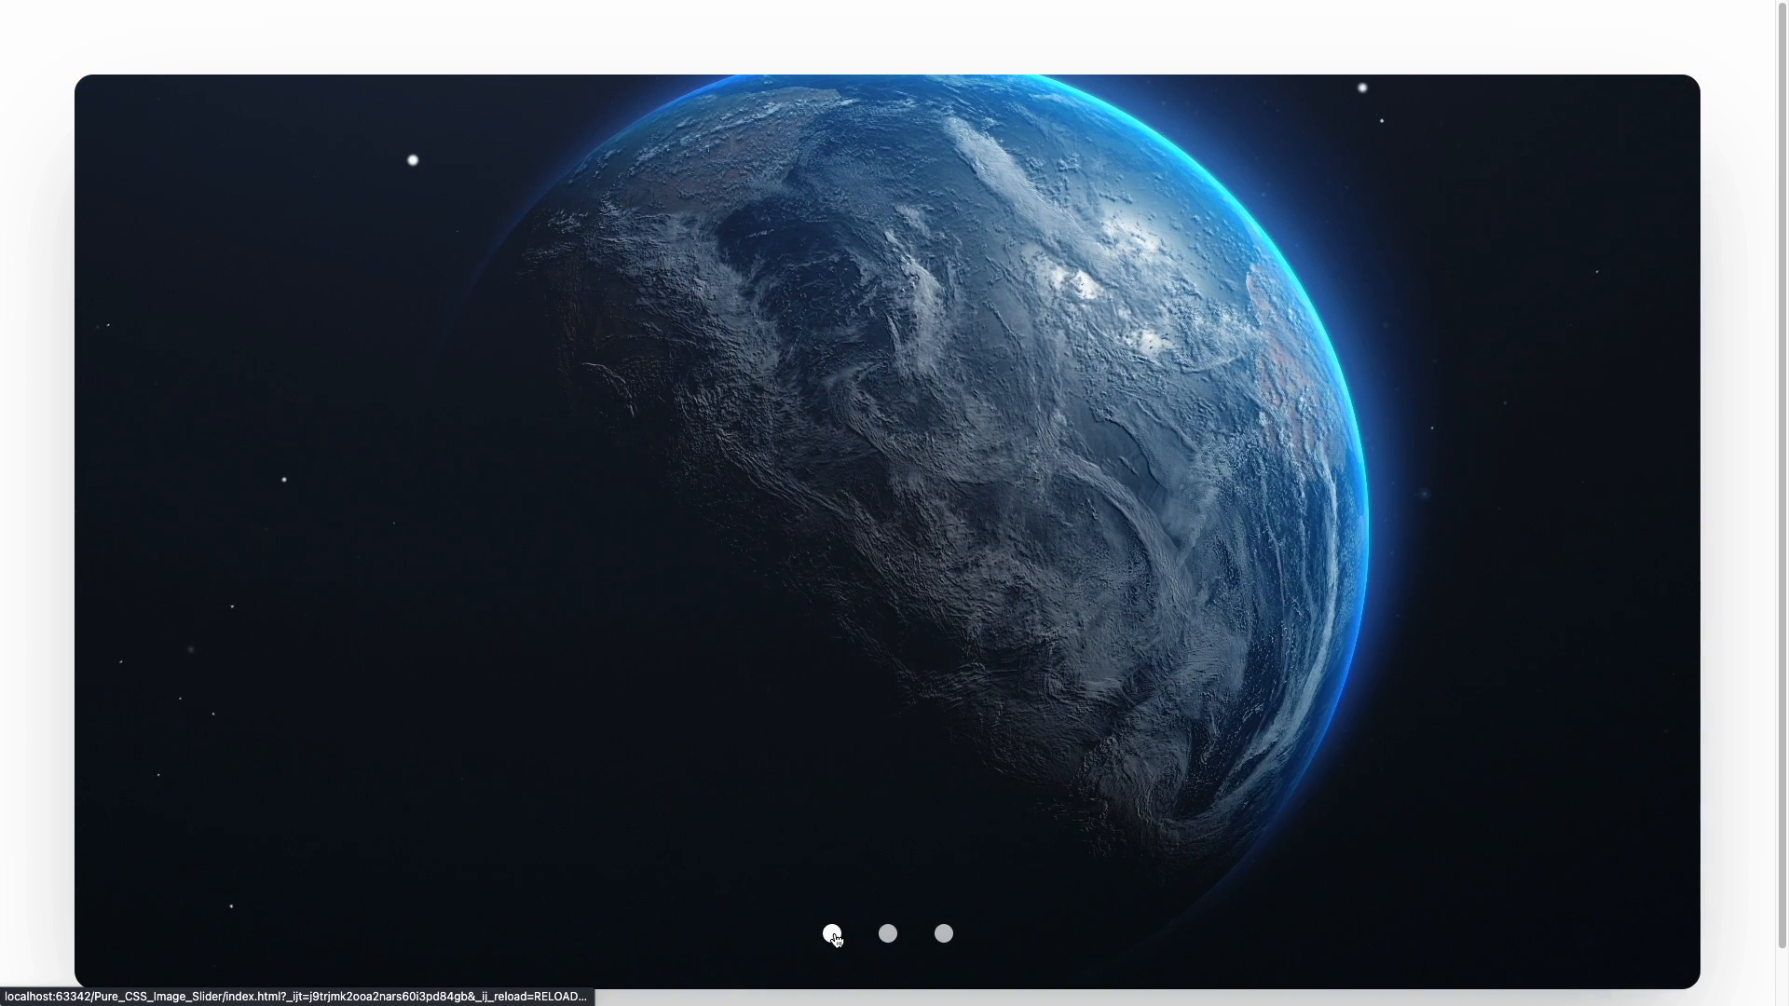